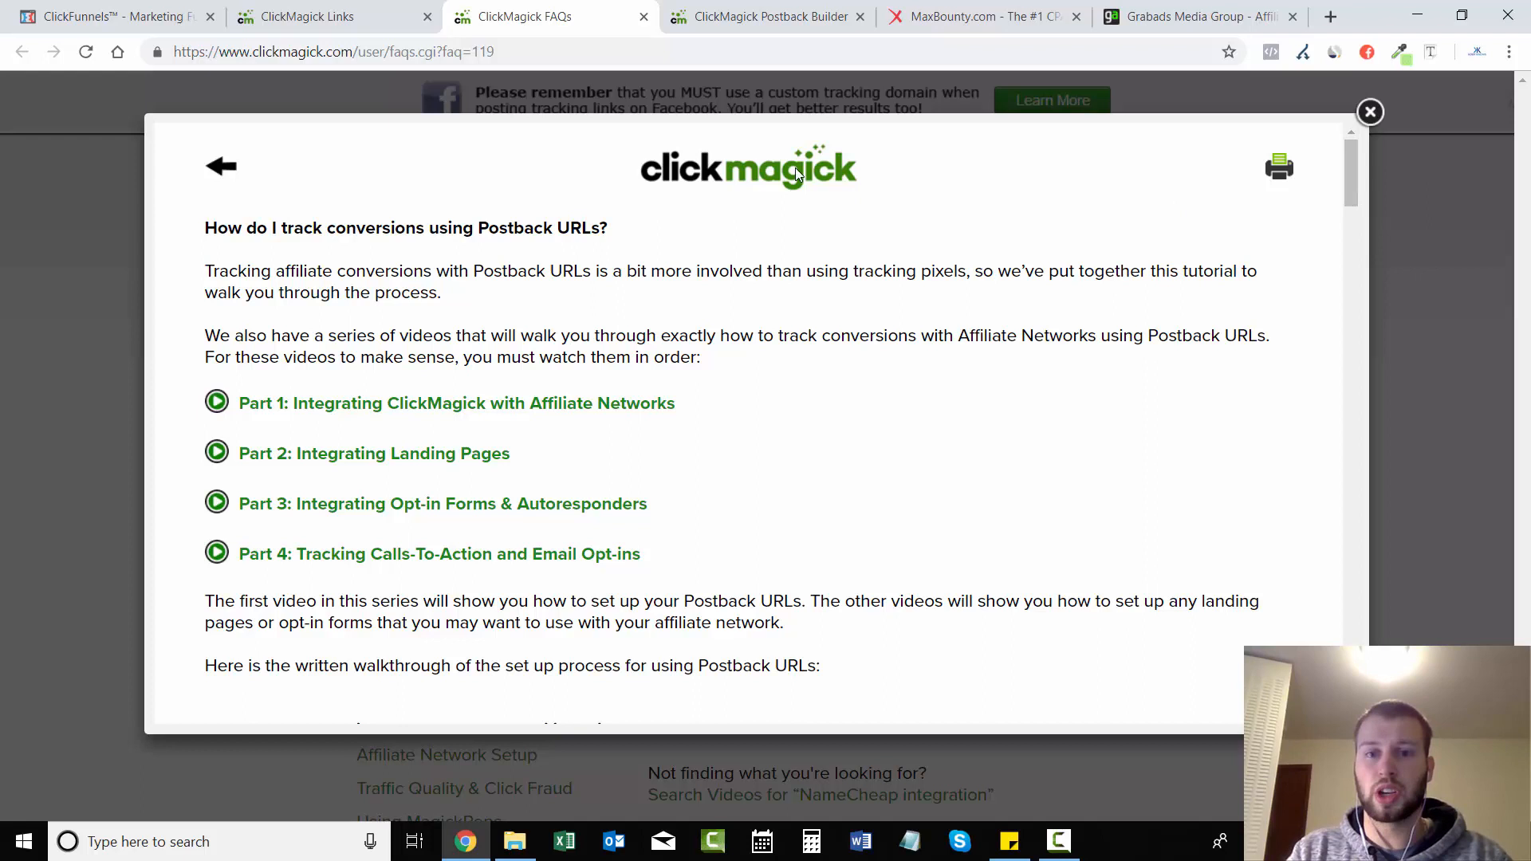
pyautogui.moveTo(202, 233)
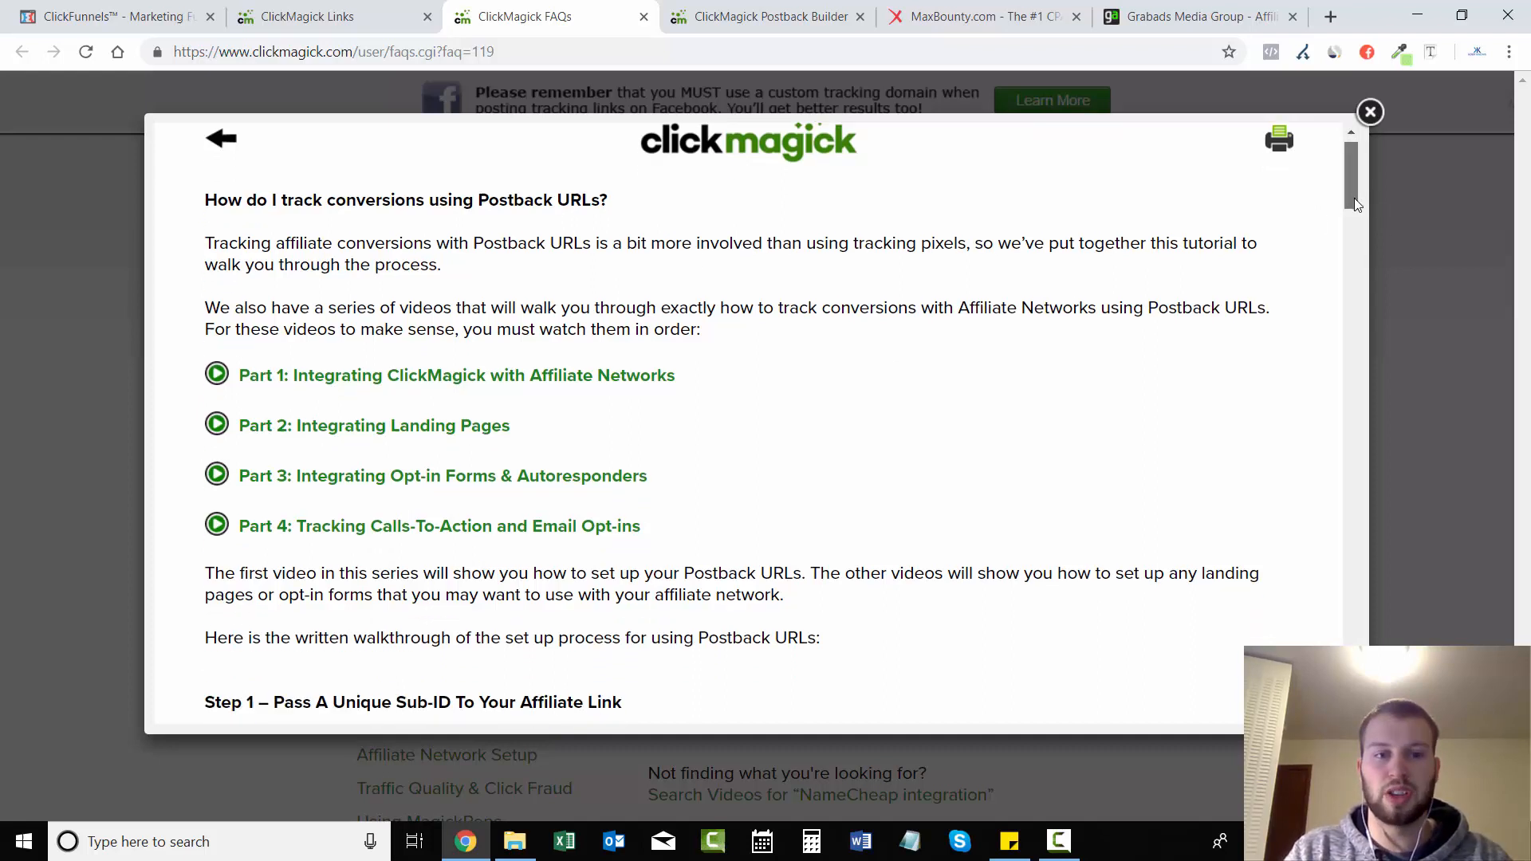
# Step: Read through the 'How do I track conversions using Postback URLs?' FAQ and close it
pyautogui.scroll(-3)
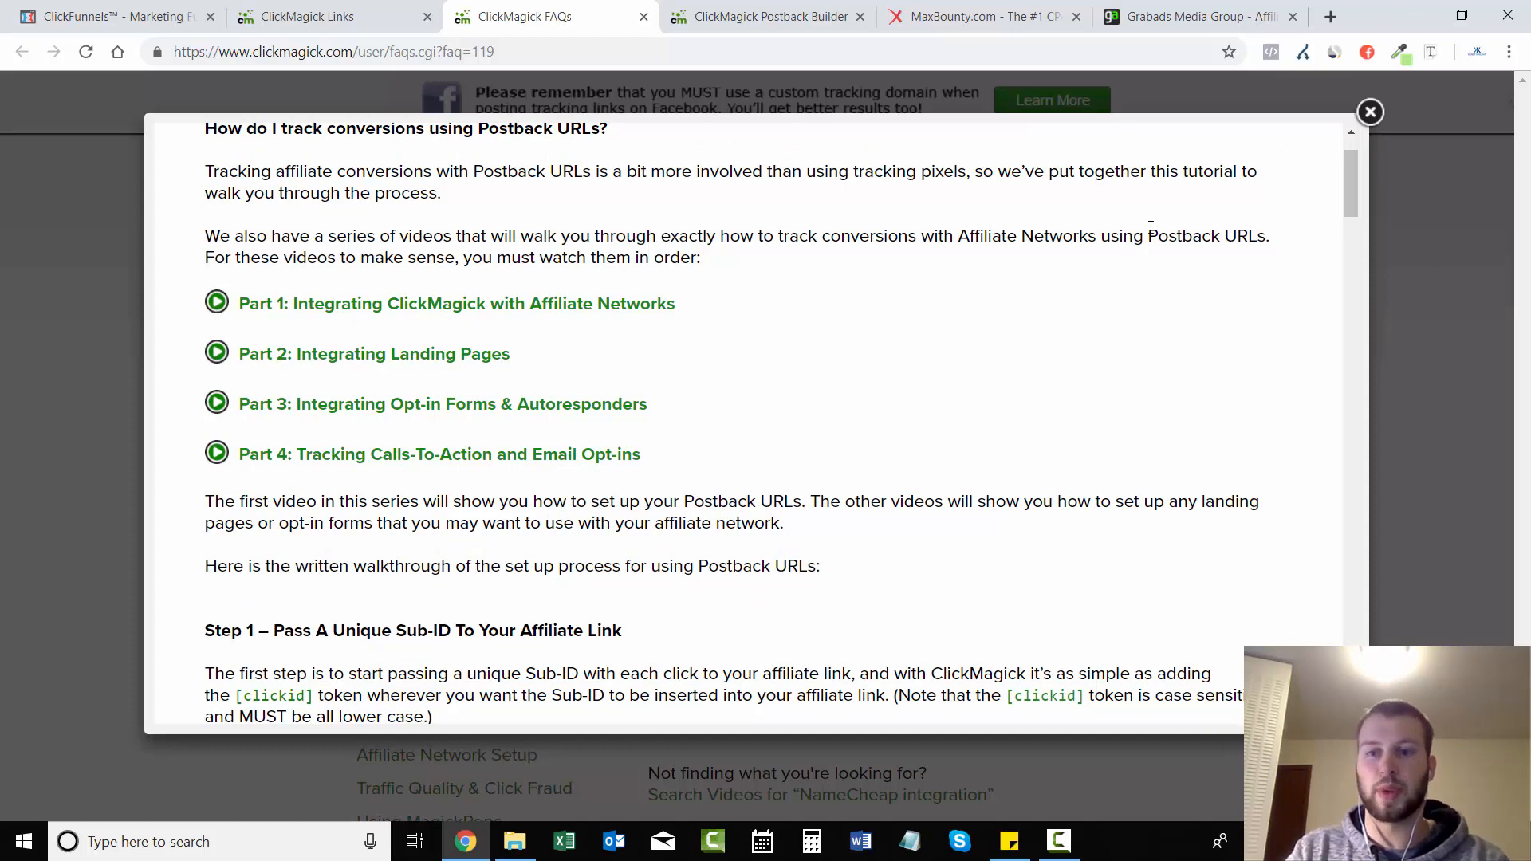
pyautogui.scroll(-3)
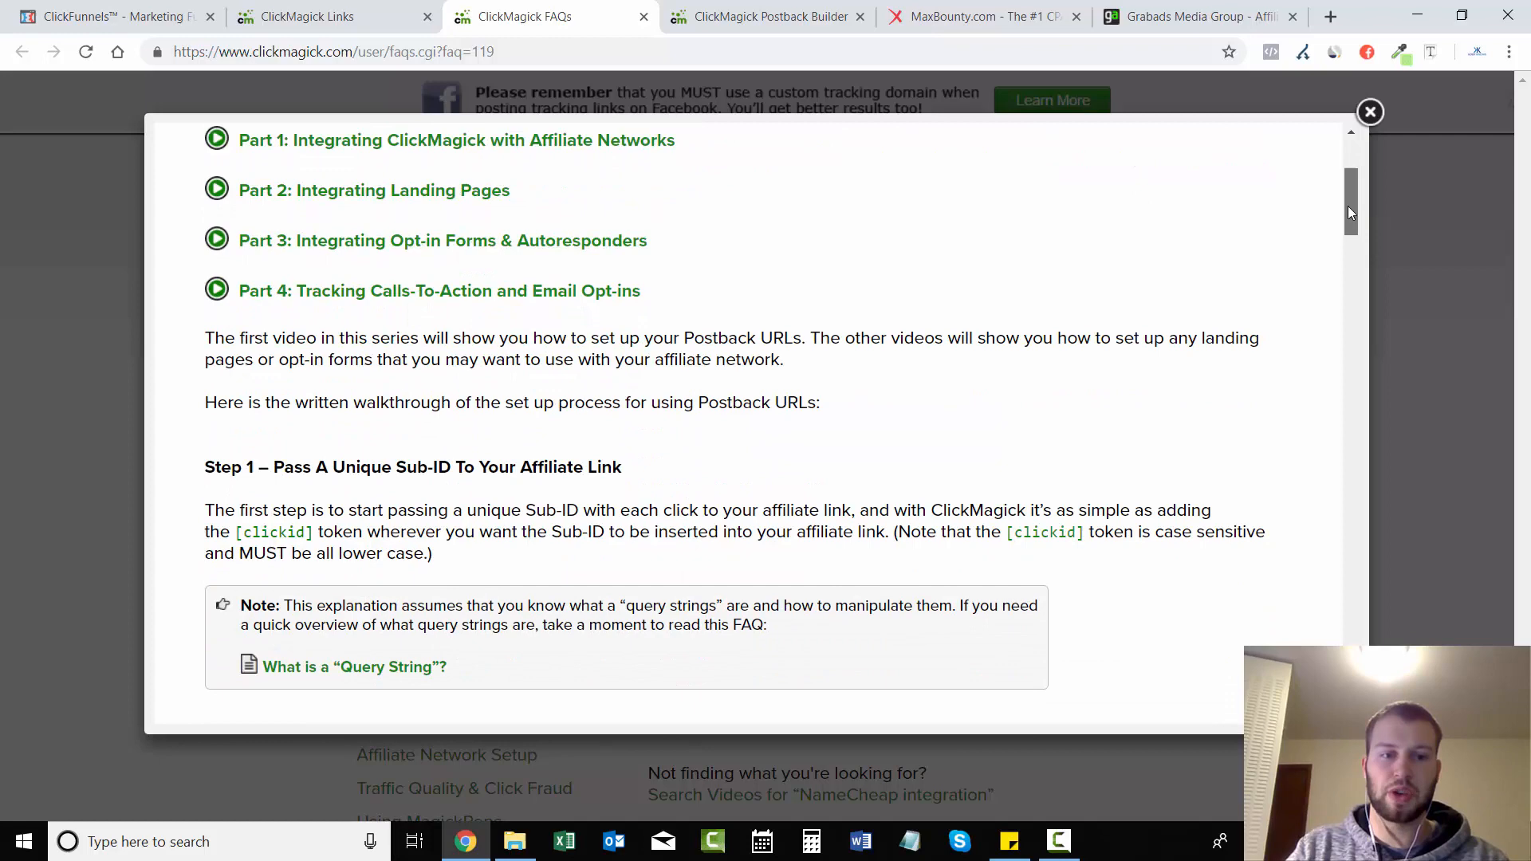
pyautogui.scroll(-3)
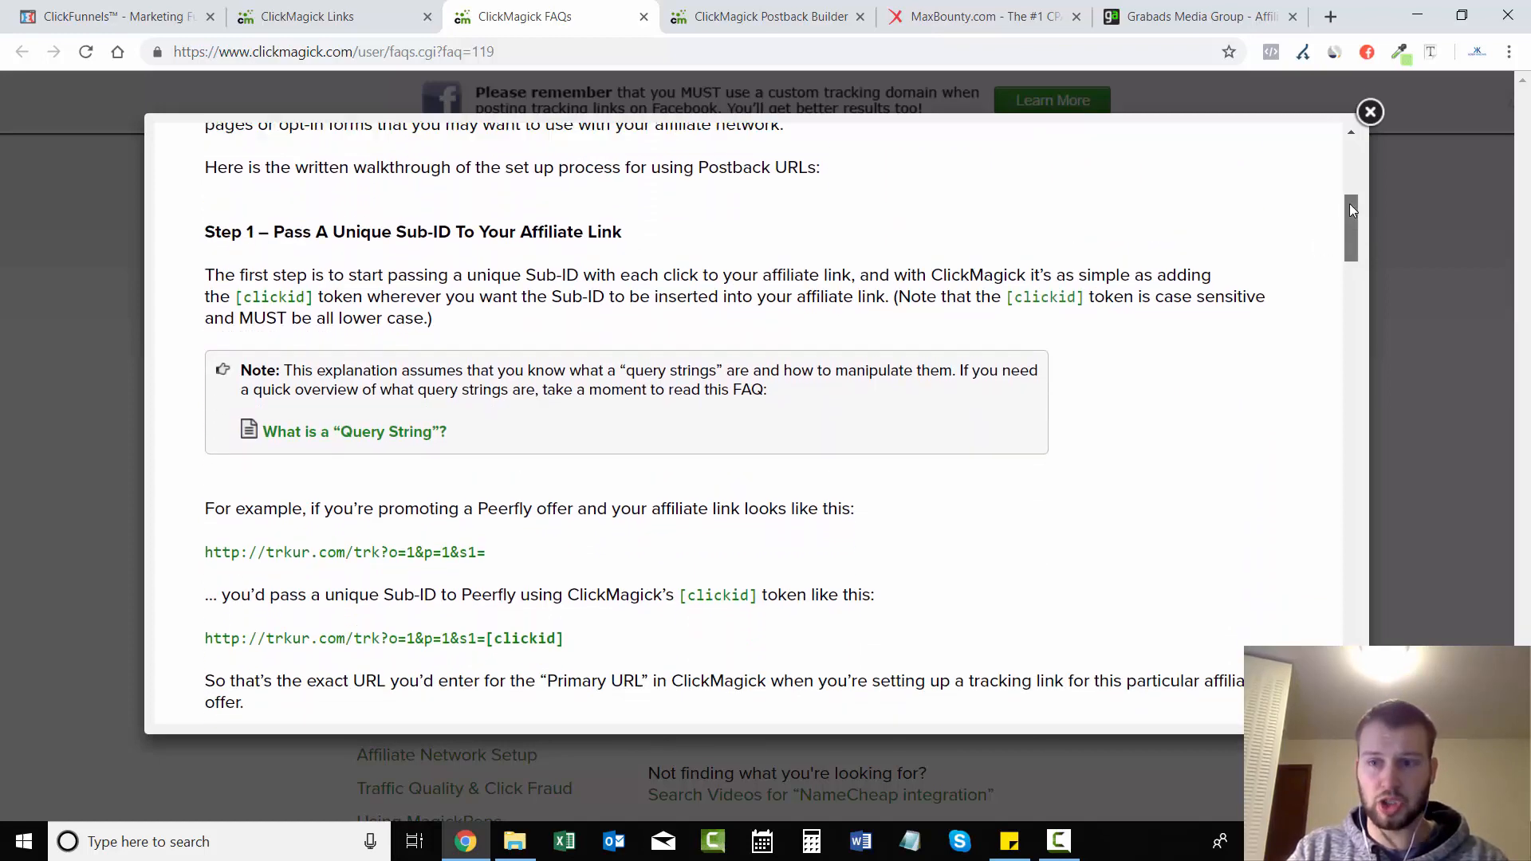
pyautogui.scroll(-3)
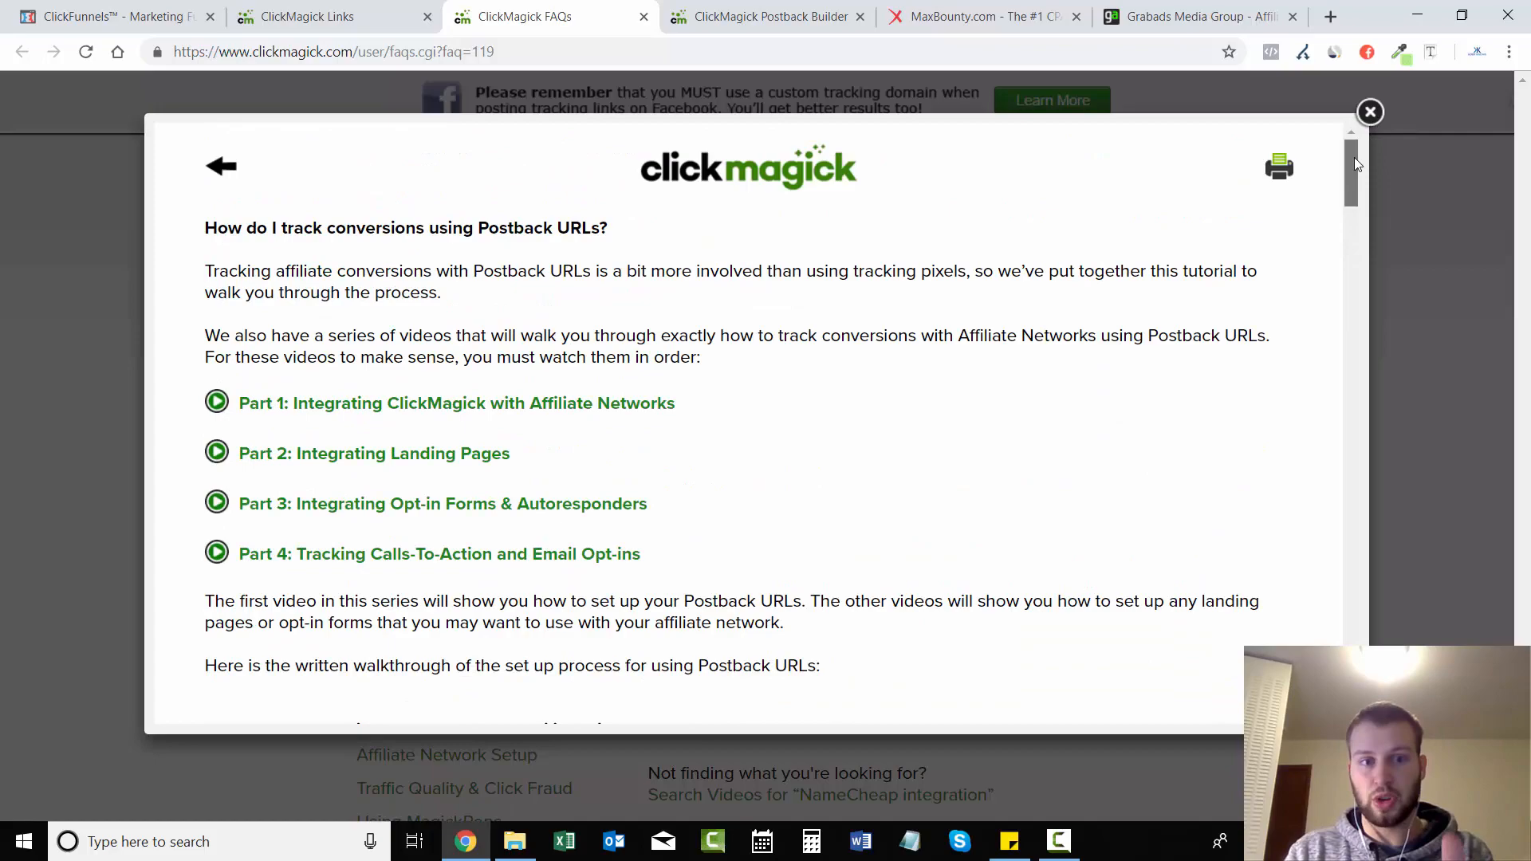
pyautogui.scroll(-3)
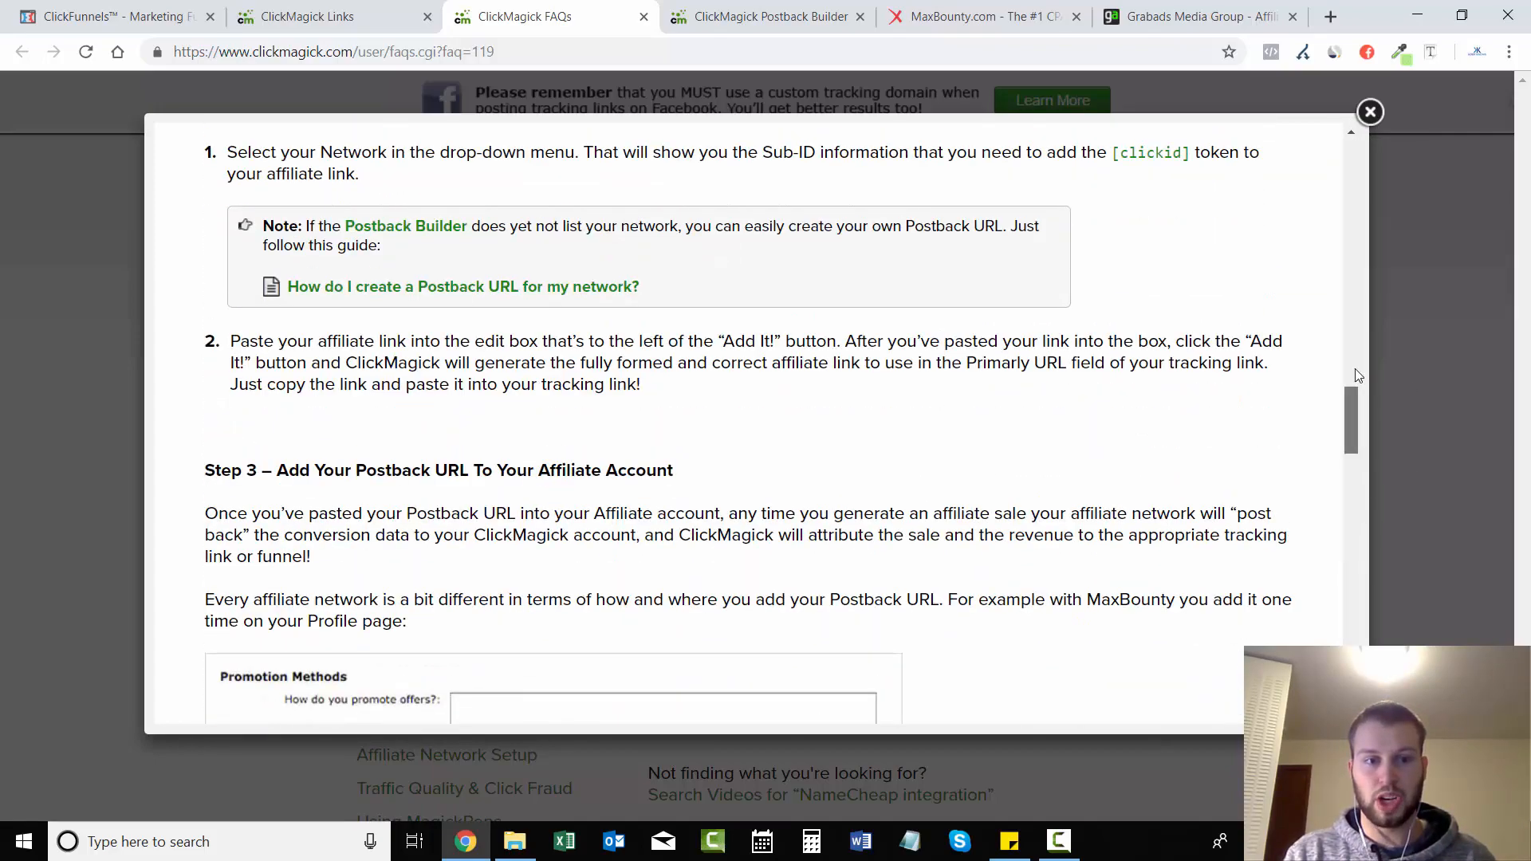
pyautogui.click(1368, 112)
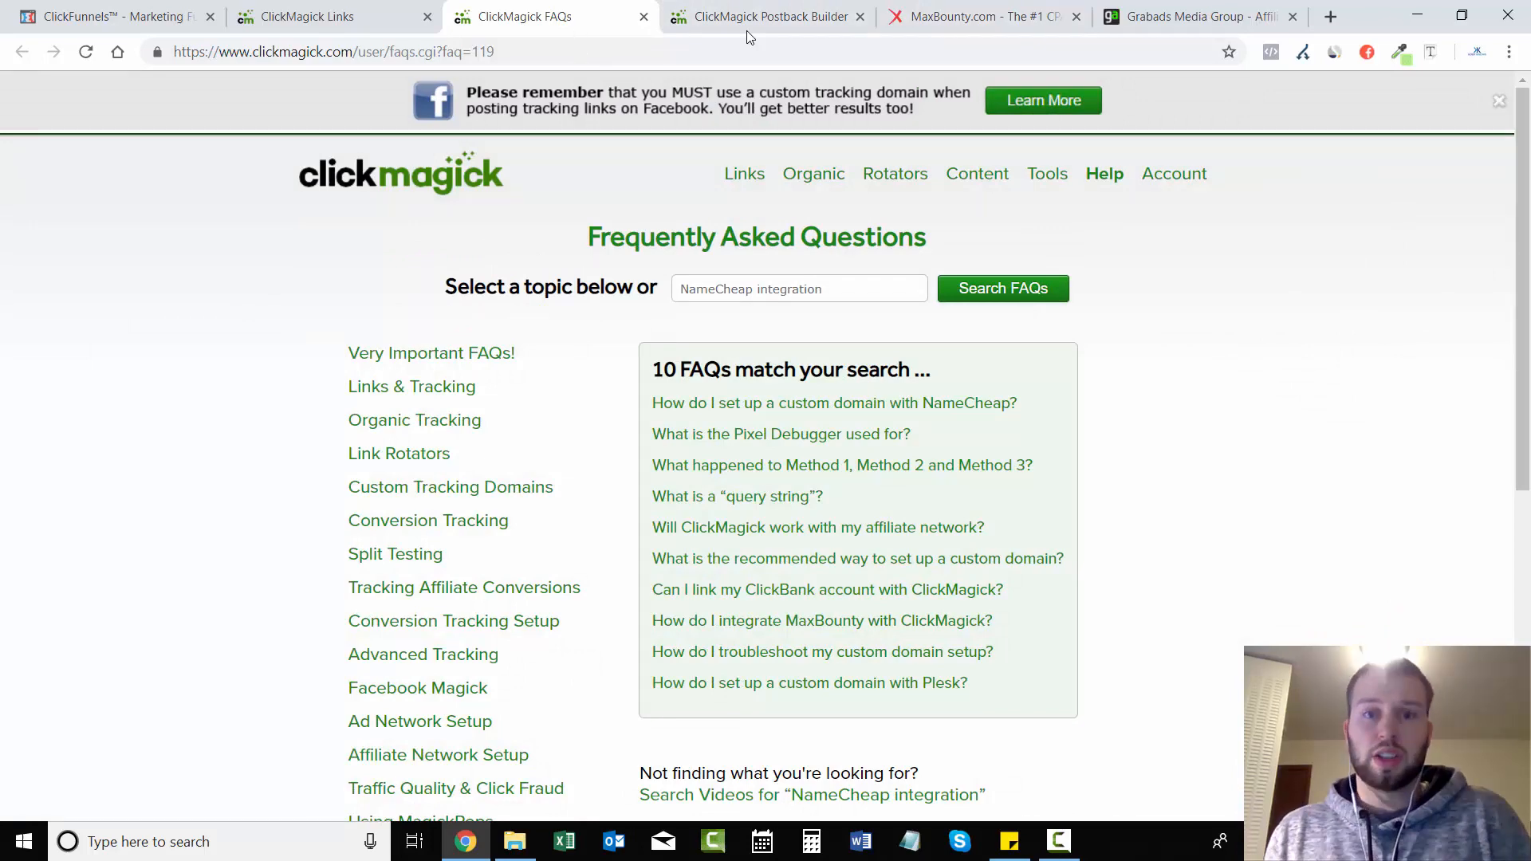
# Step: On the Postback Builder, browse the affiliate network list down to MaxBounty
pyautogui.click(768, 16)
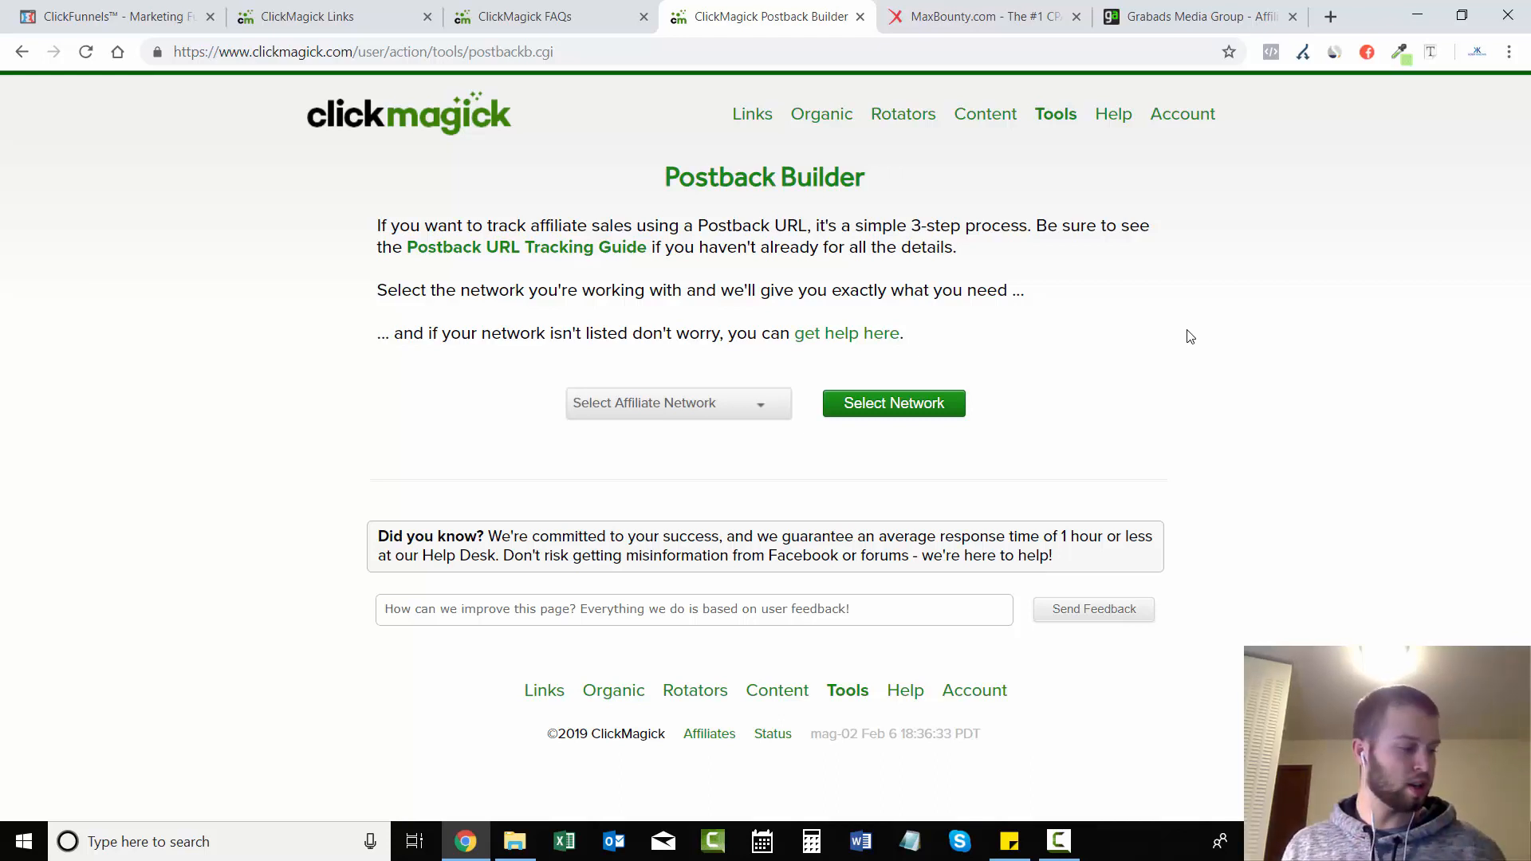
pyautogui.moveTo(1267, 329)
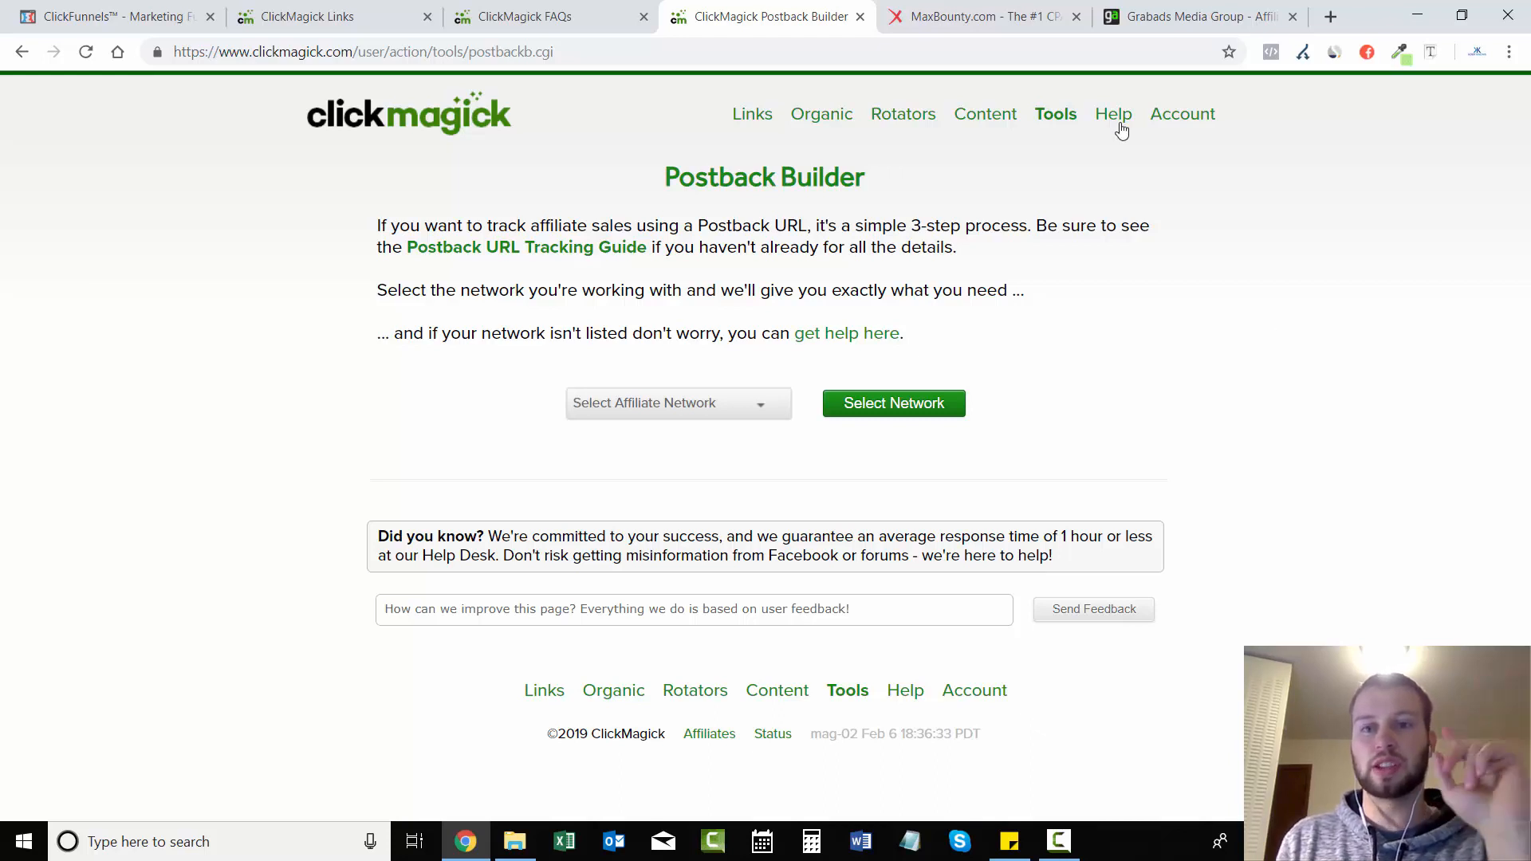
pyautogui.moveTo(933, 255)
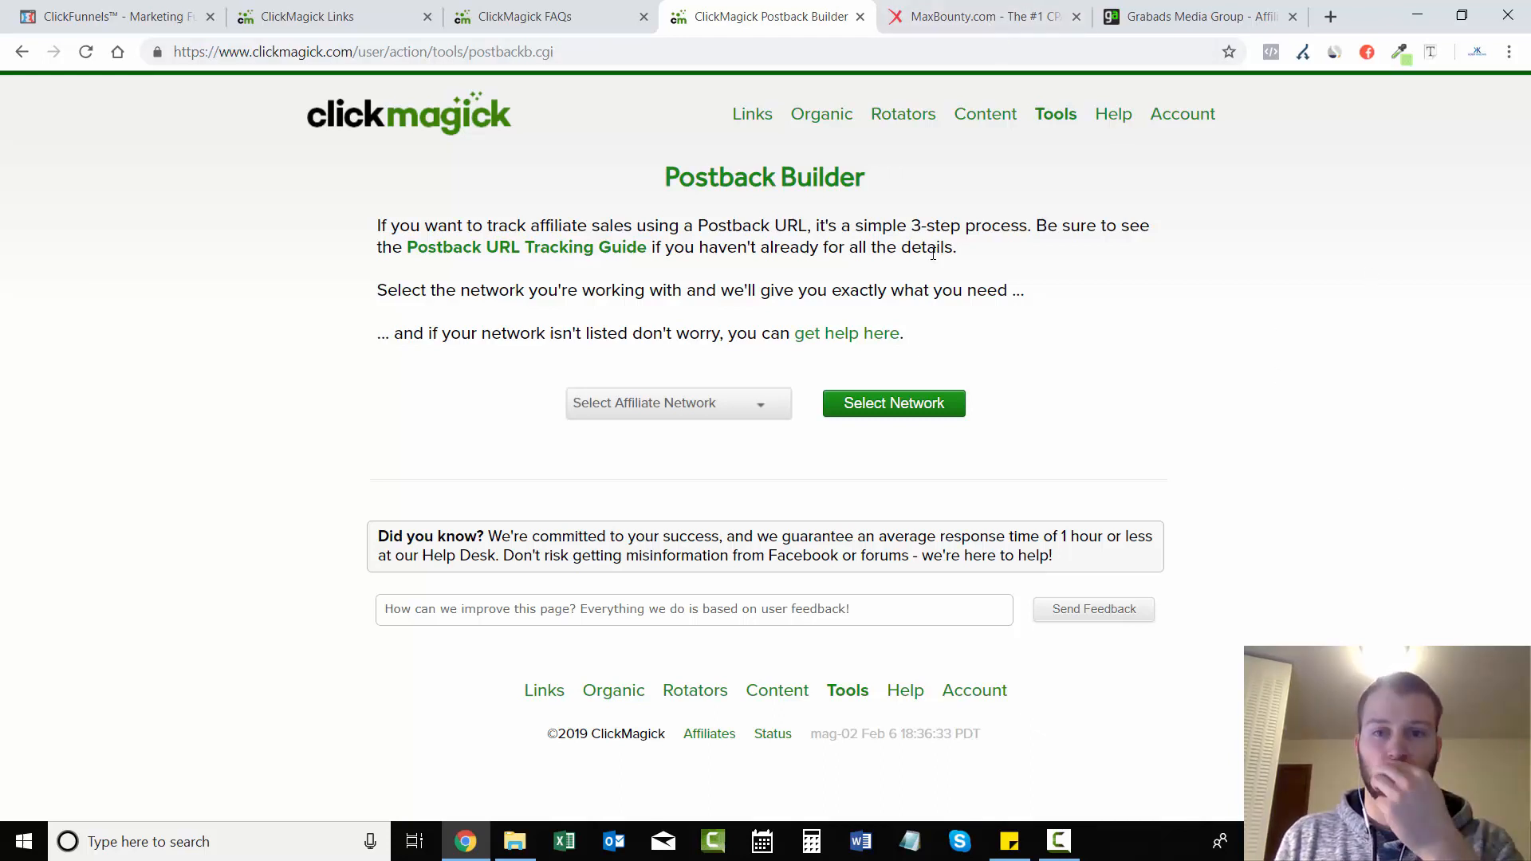
pyautogui.click(1055, 114)
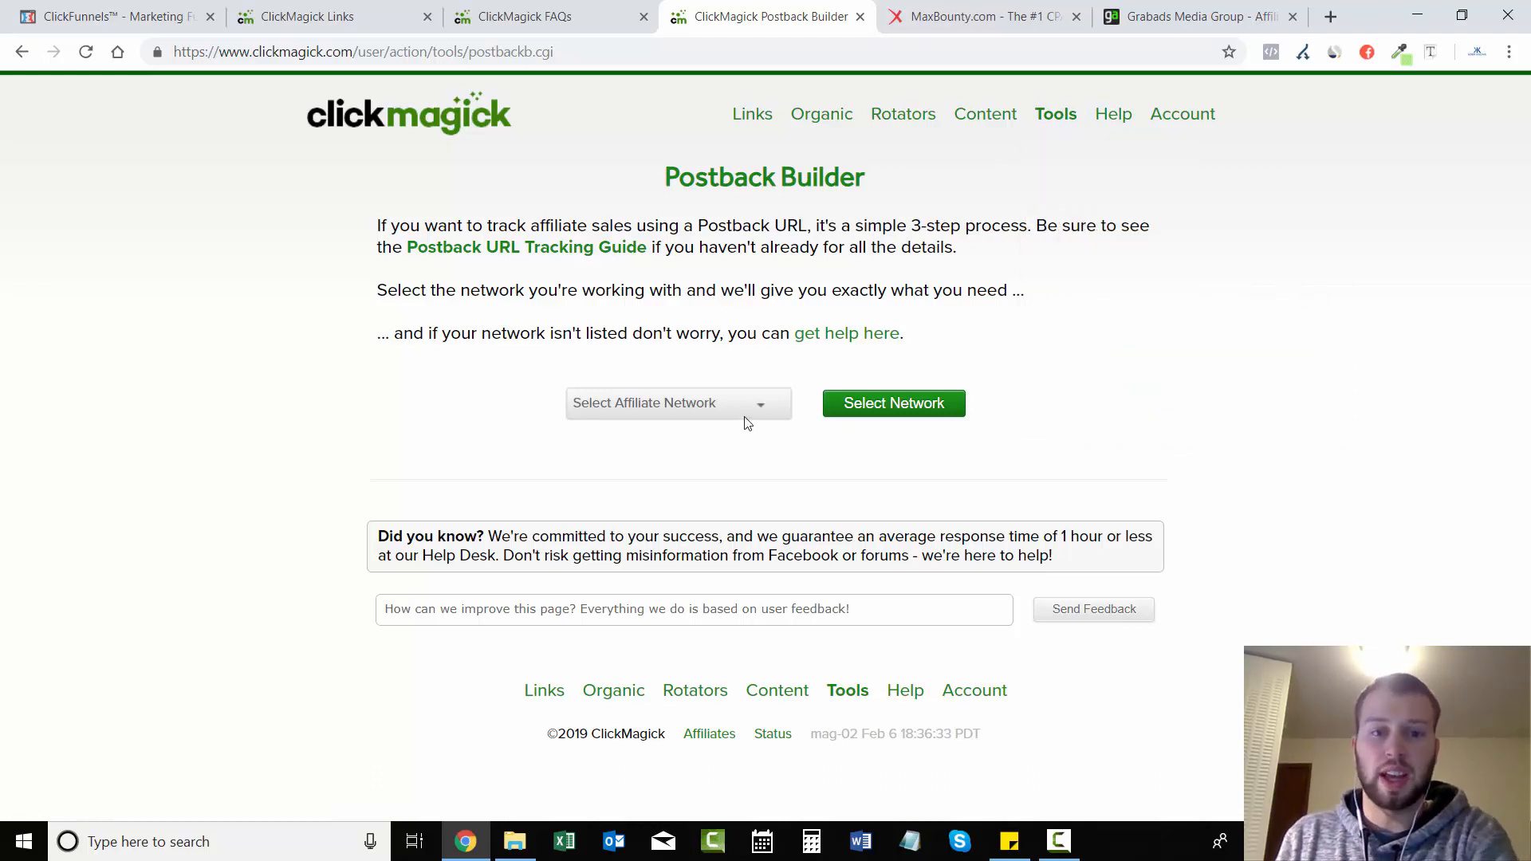
pyautogui.click(678, 402)
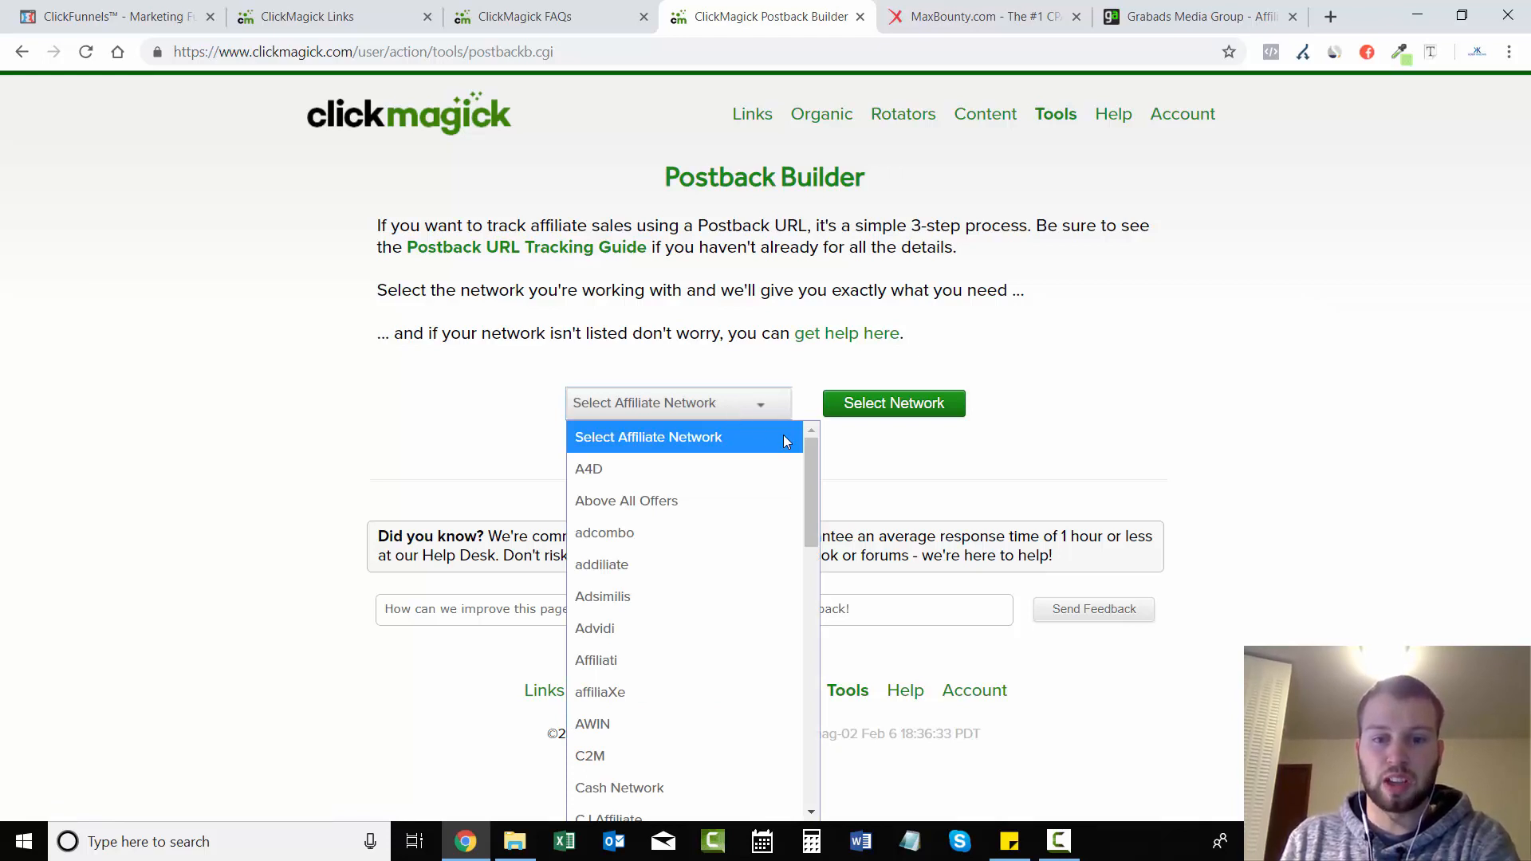
pyautogui.scroll(-3)
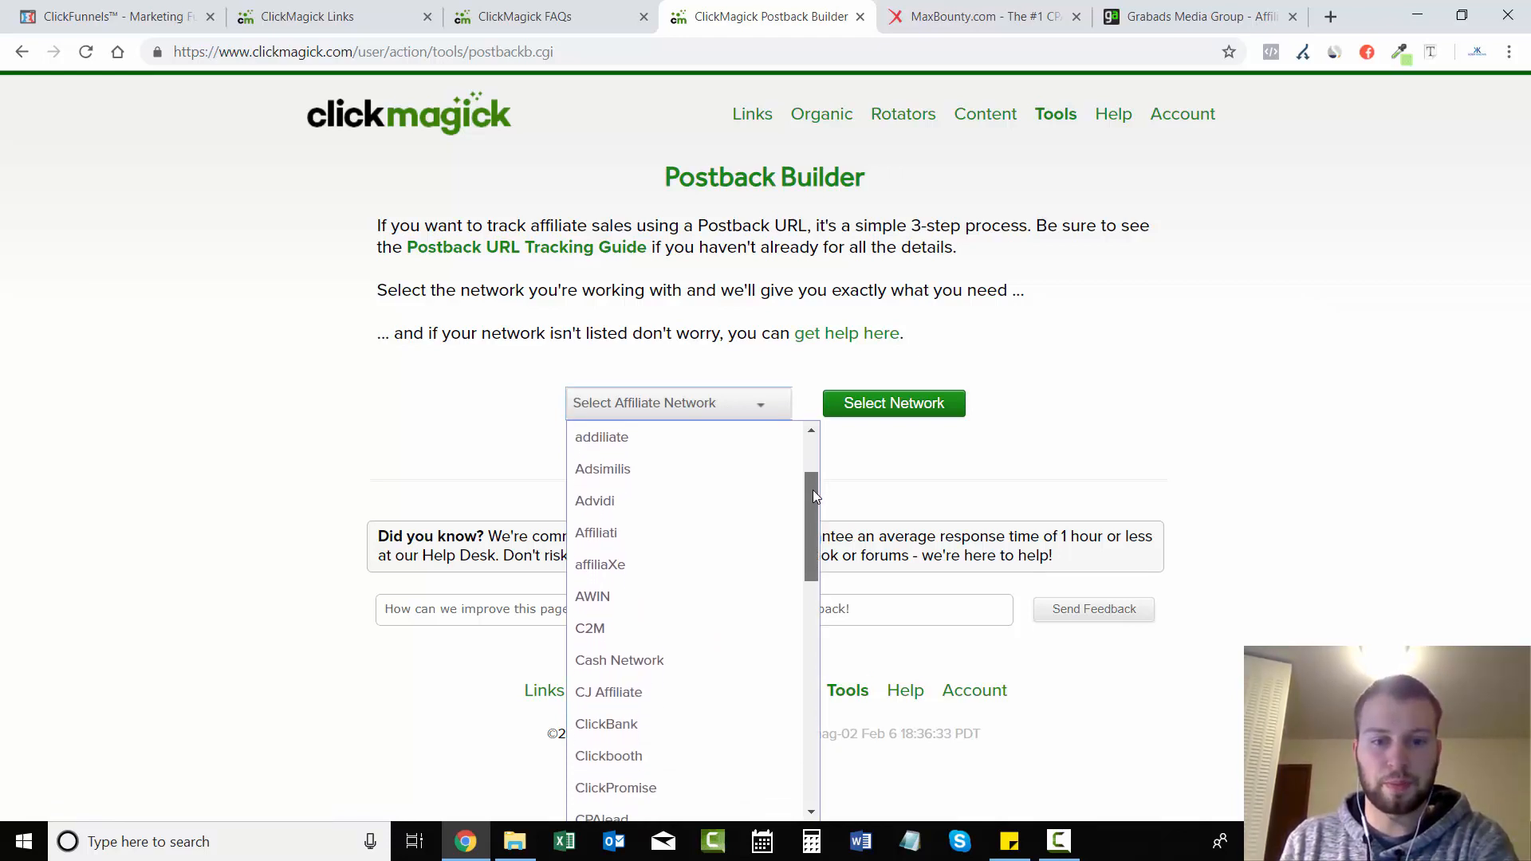
pyautogui.scroll(-3)
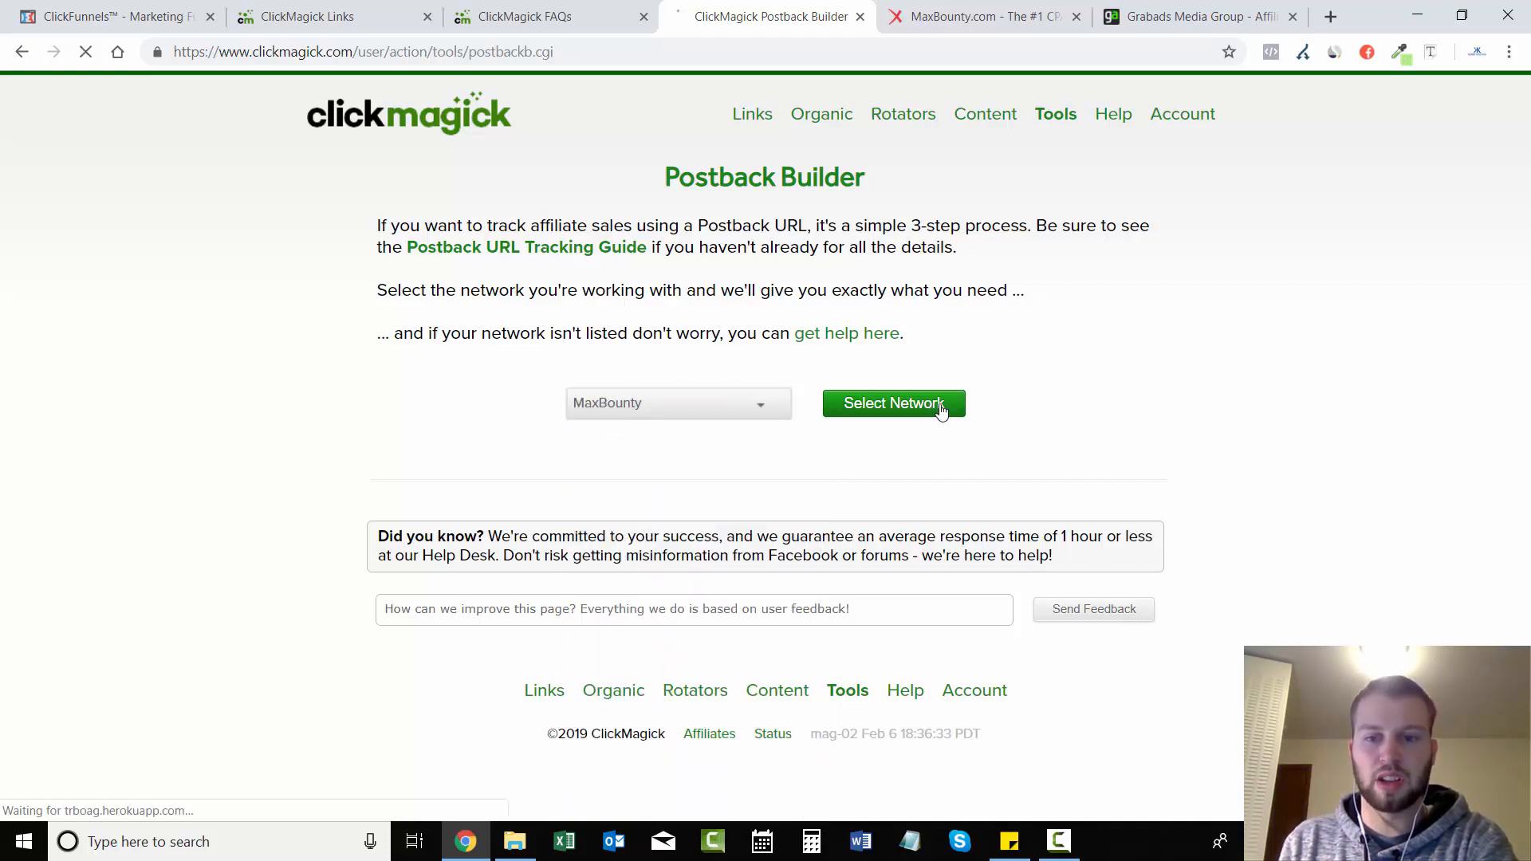
# Step: Generate MaxBounty's postback details, select the &s2=[clickid] parameter, and return to the links list
pyautogui.click(892, 404)
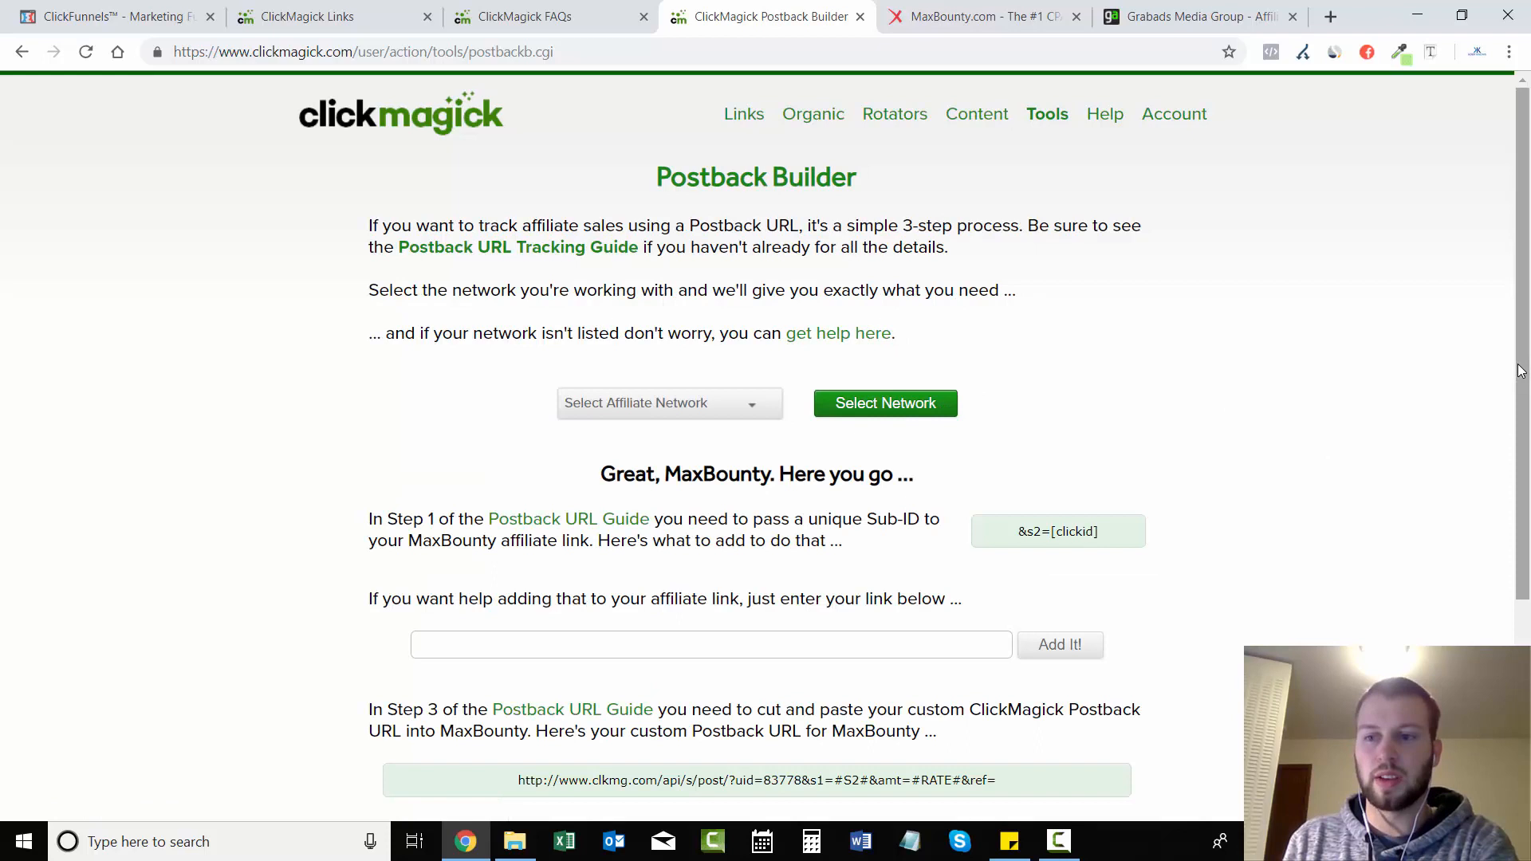
pyautogui.scroll(-3)
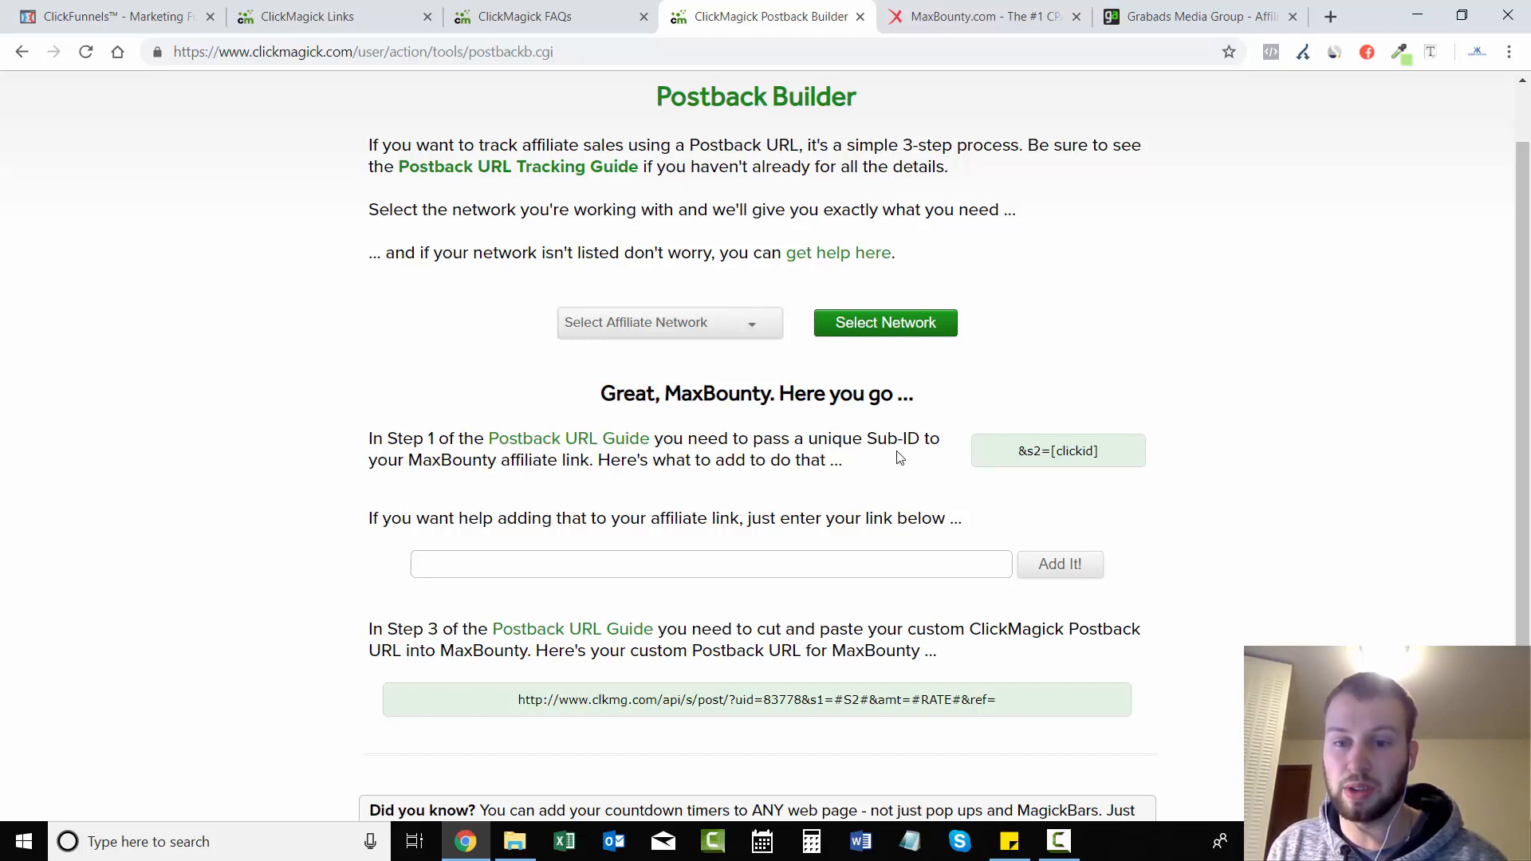
pyautogui.tripleClick(1057, 449)
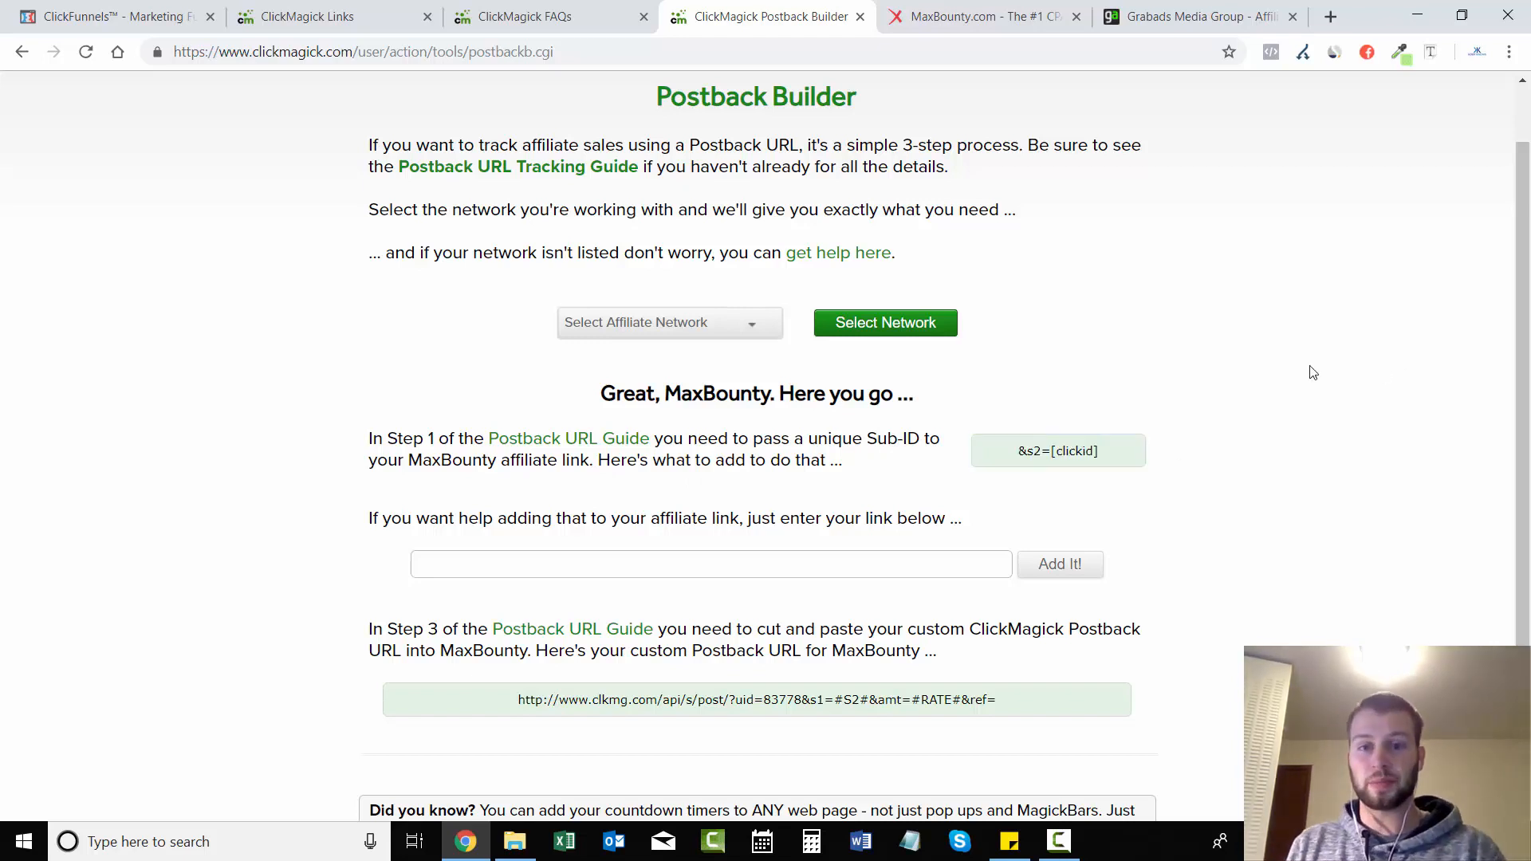
pyautogui.moveTo(1292, 334)
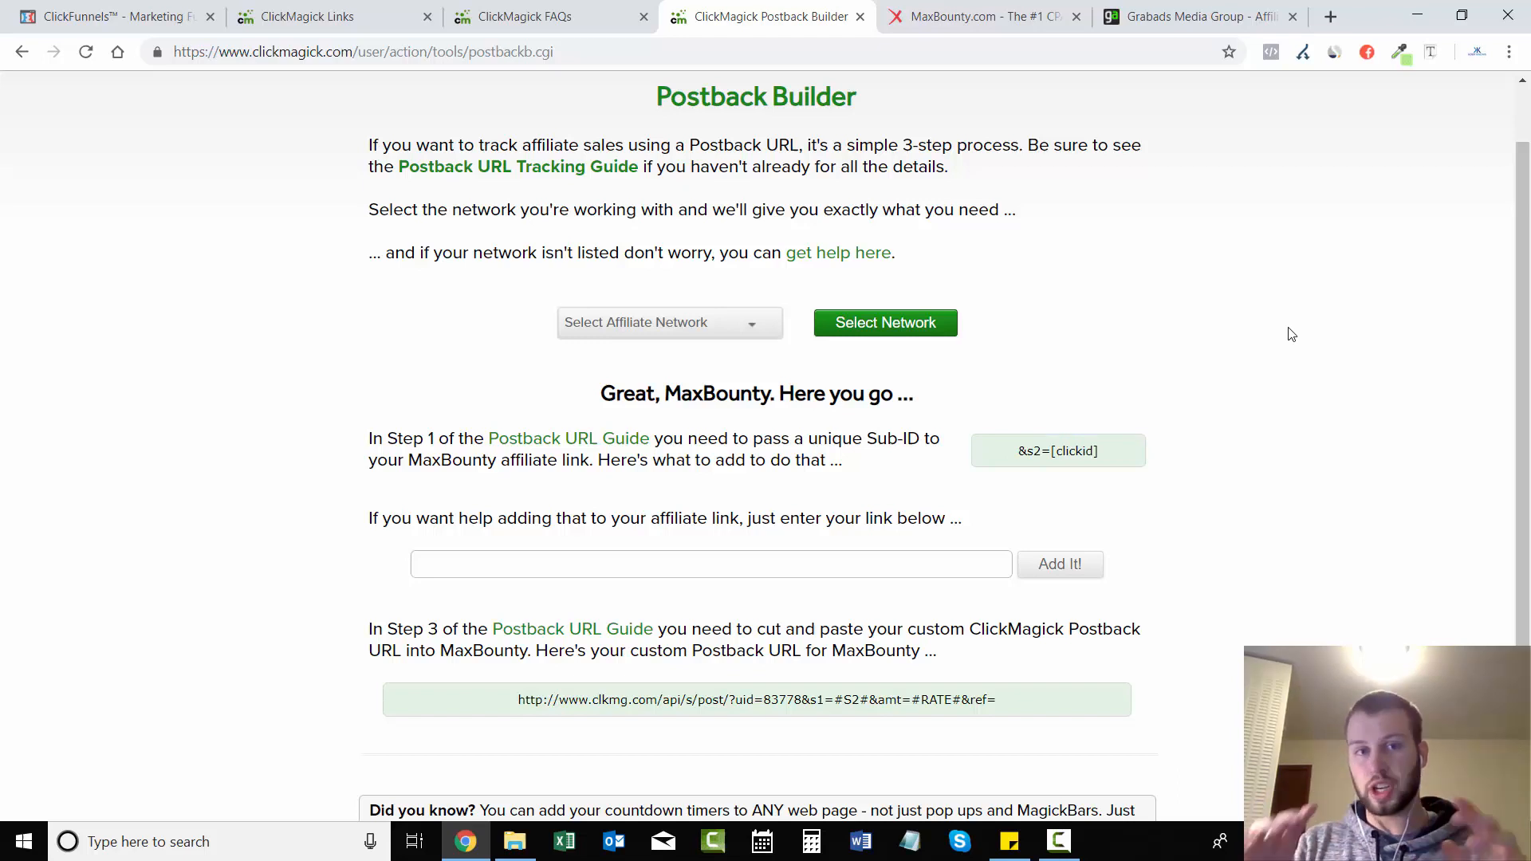
pyautogui.moveTo(1277, 344)
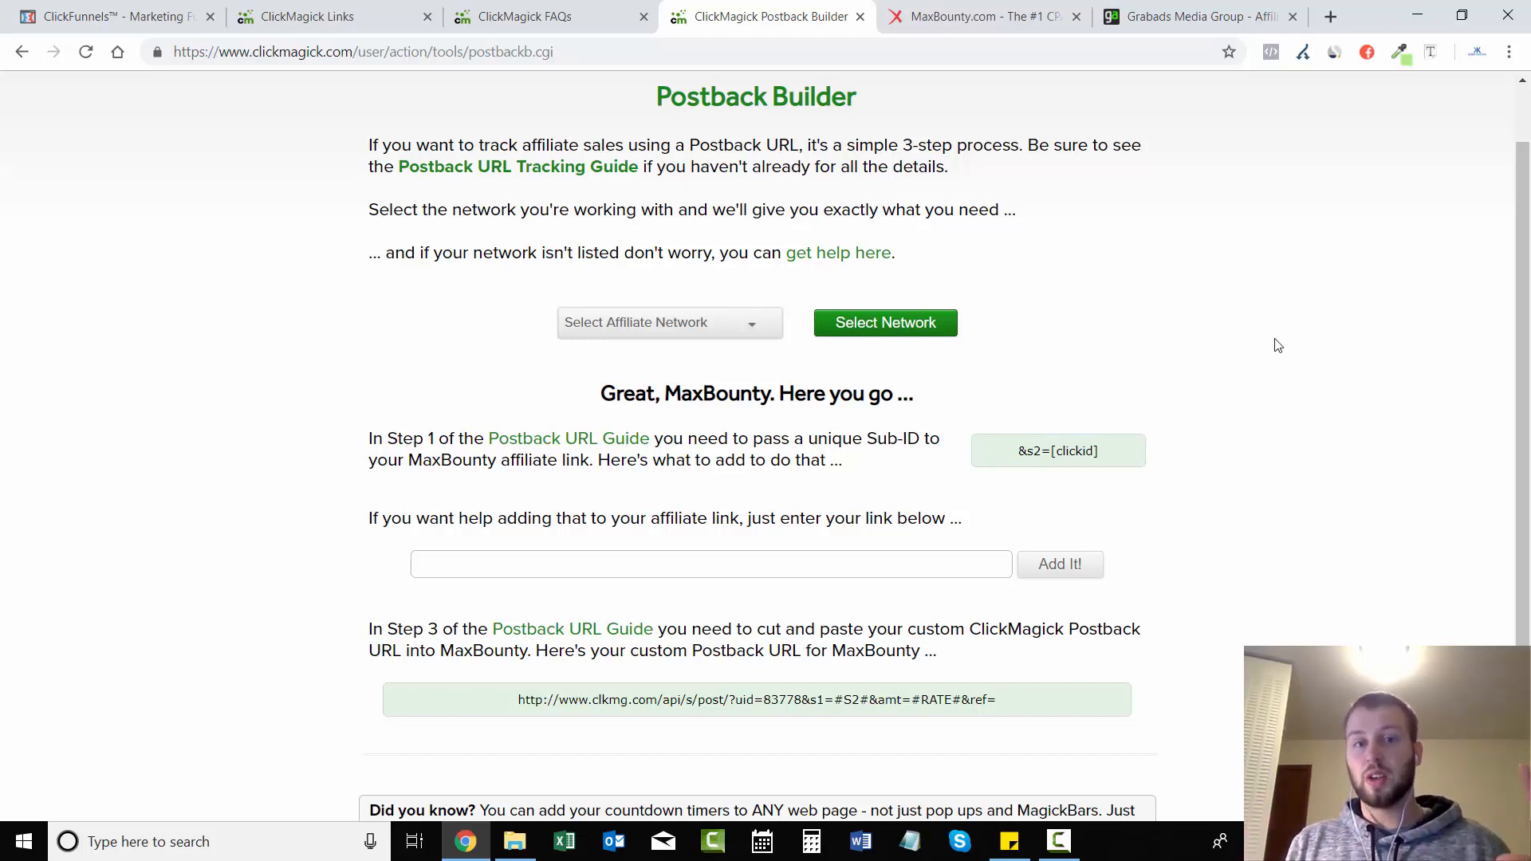
pyautogui.moveTo(1090, 475)
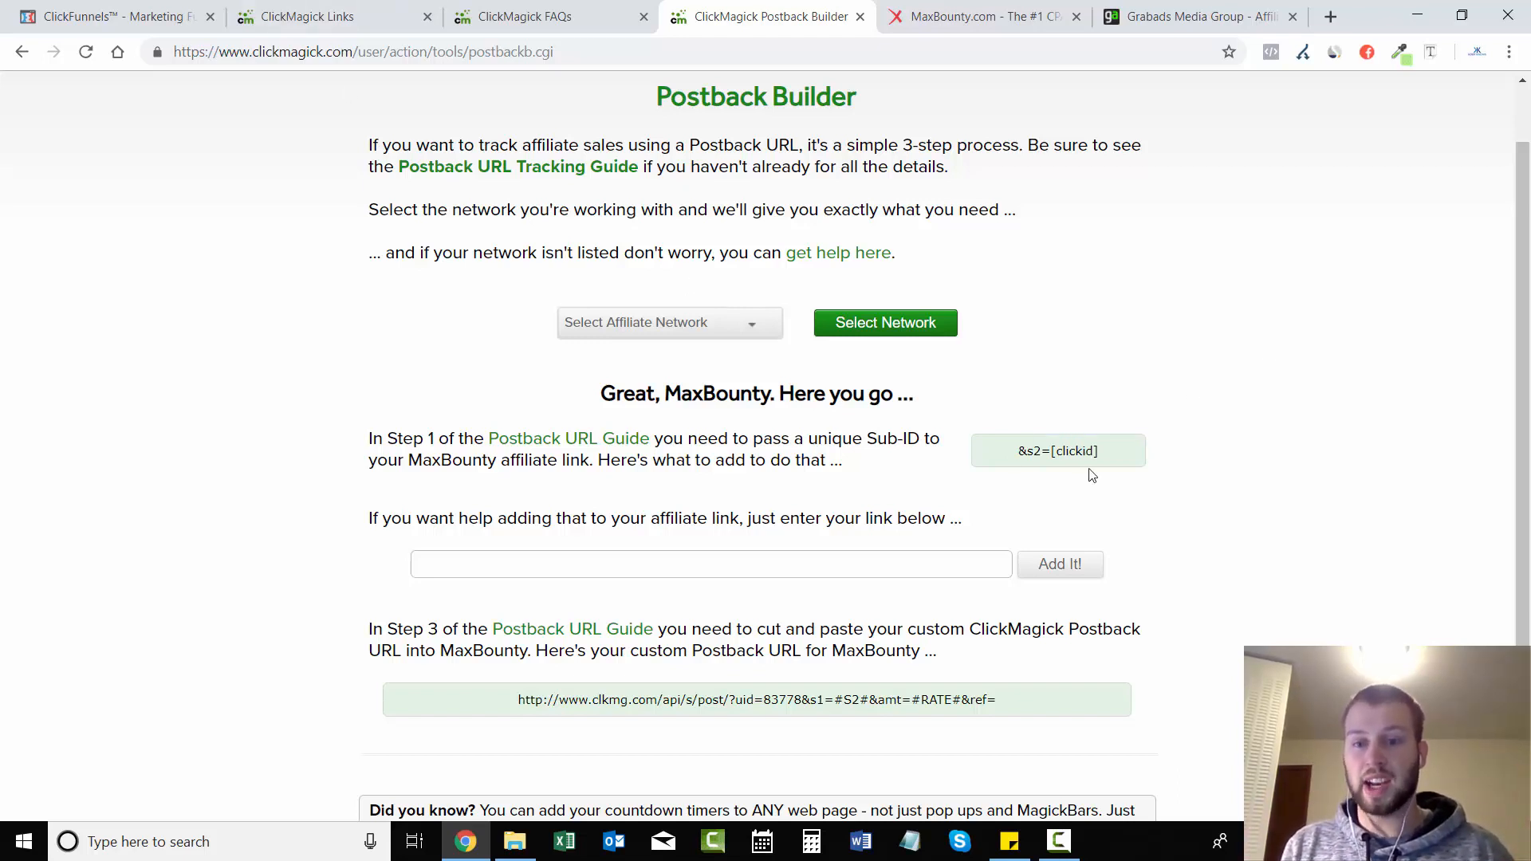
pyautogui.click(322, 16)
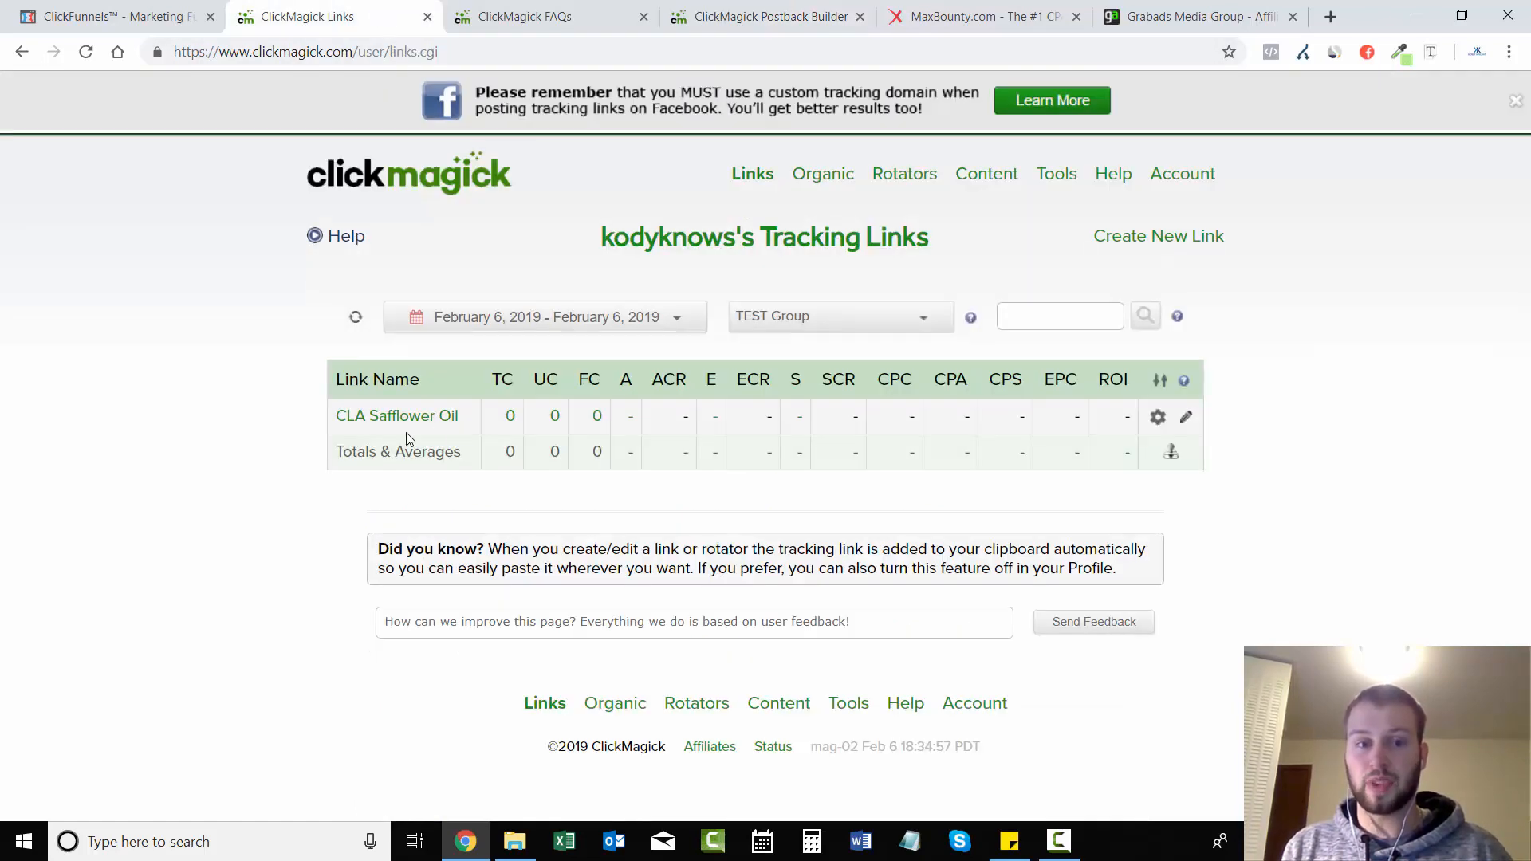
# Step: Rename the CLA Safflower Oil link and enter cla-salespage as the new link ID
pyautogui.click(1185, 416)
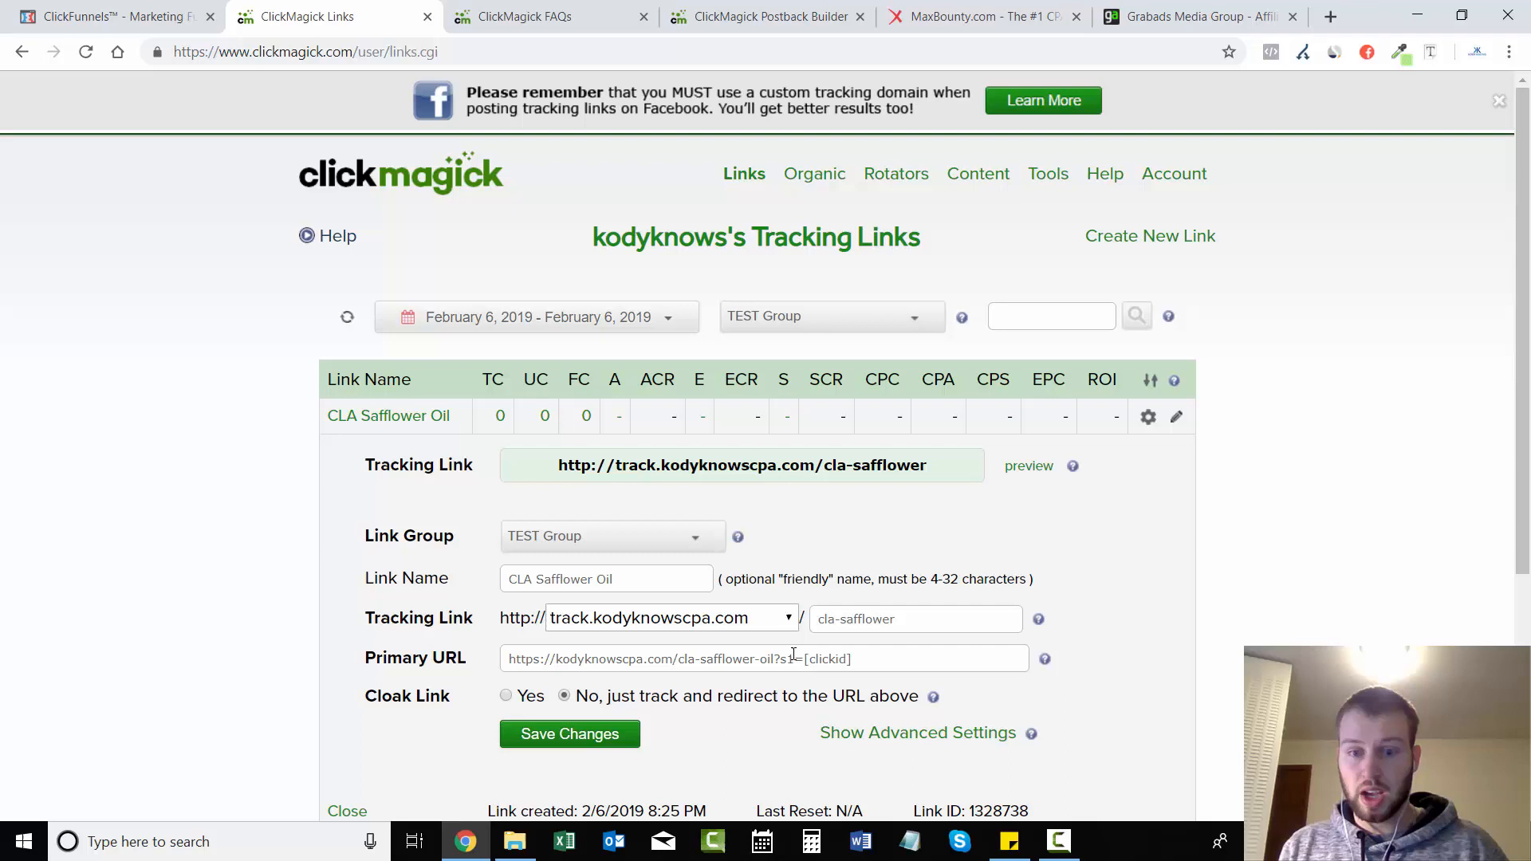
pyautogui.moveTo(782, 685)
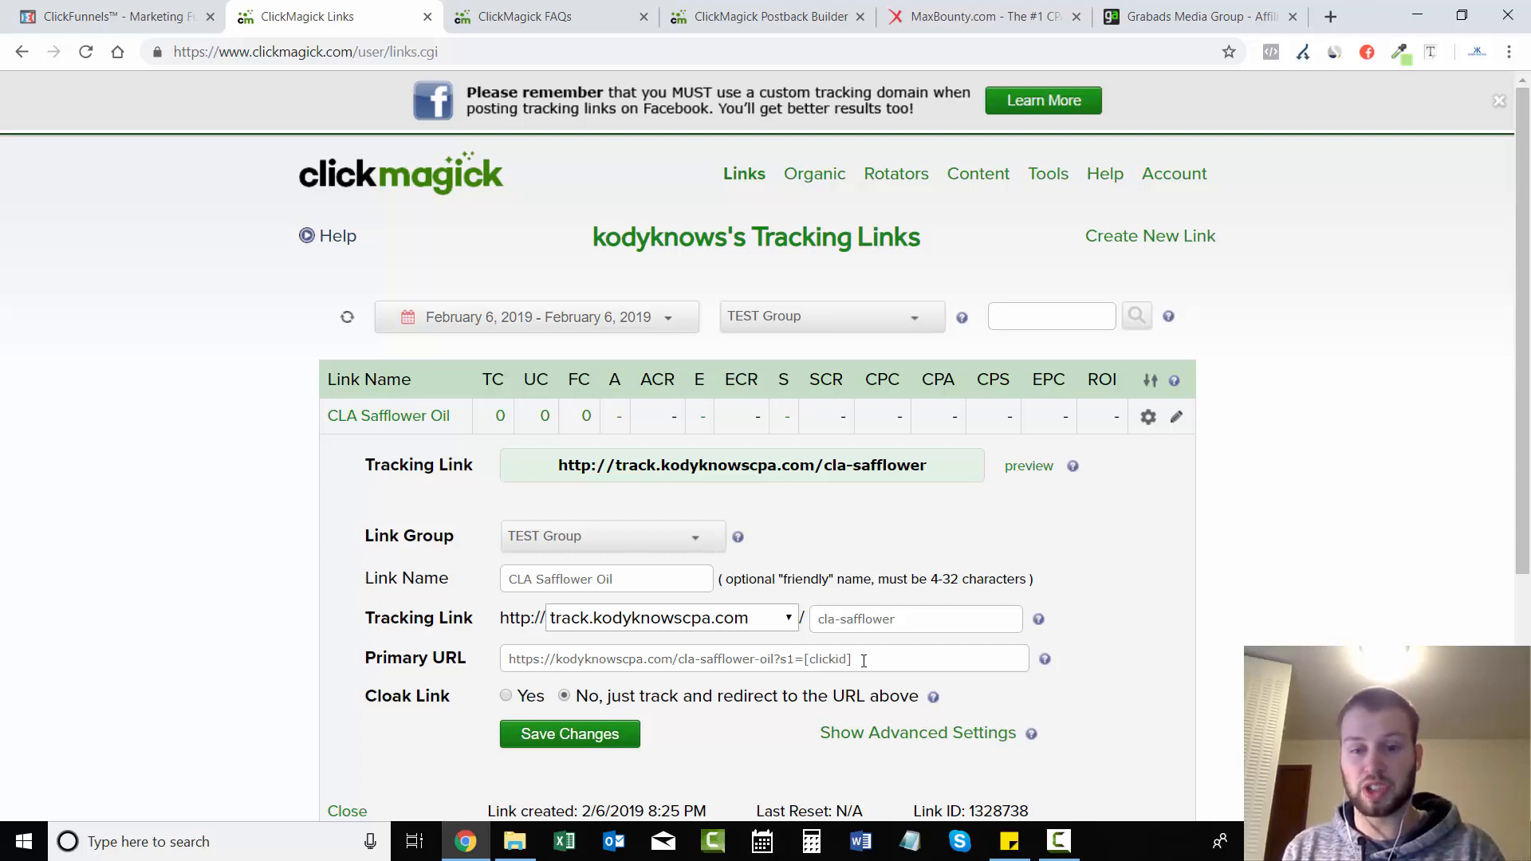
pyautogui.moveTo(1250, 574)
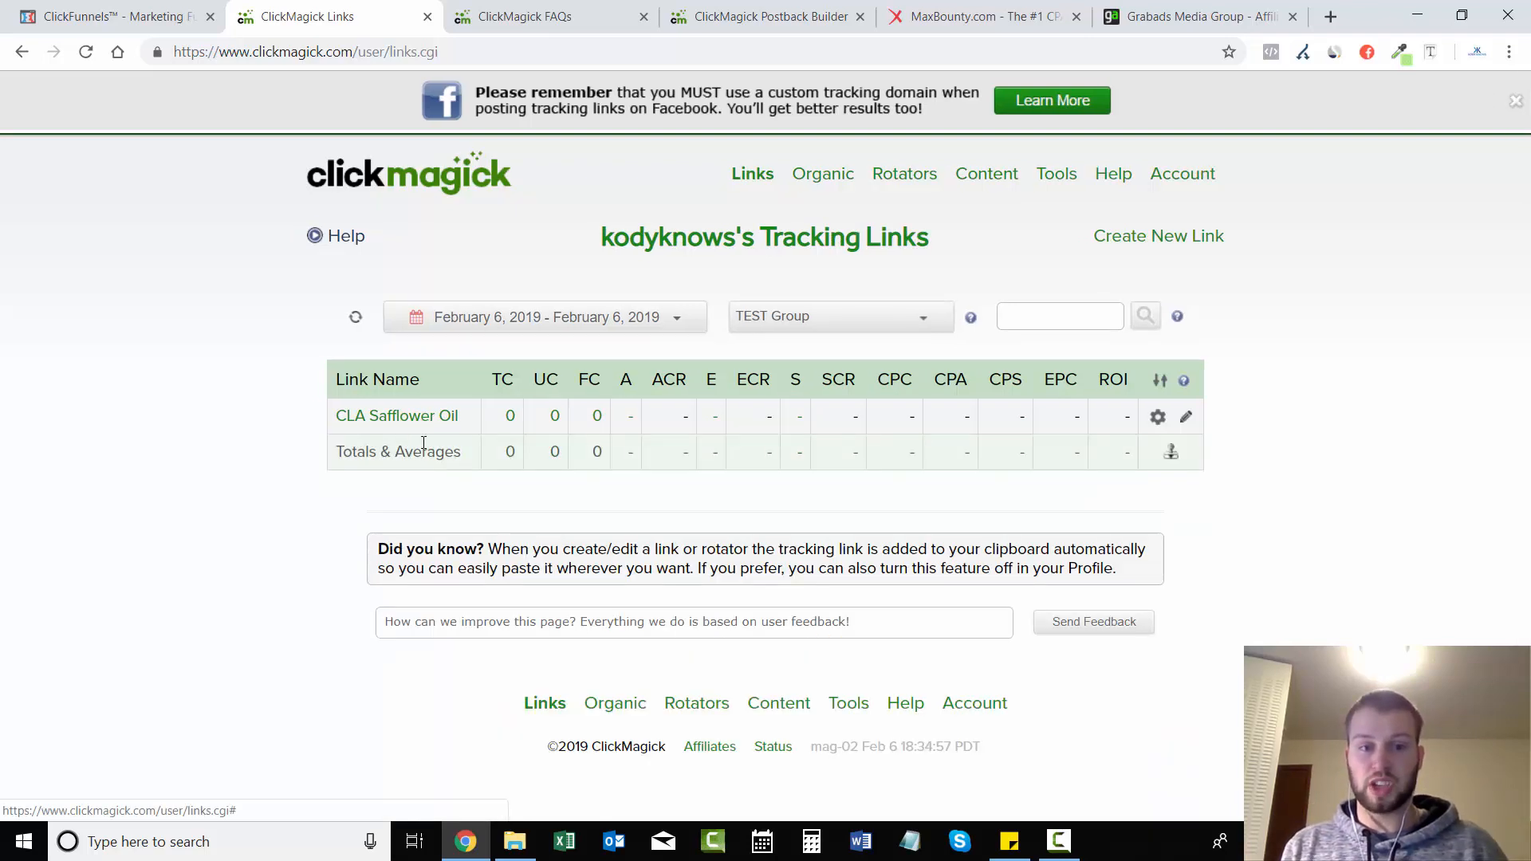
pyautogui.click(1184, 416)
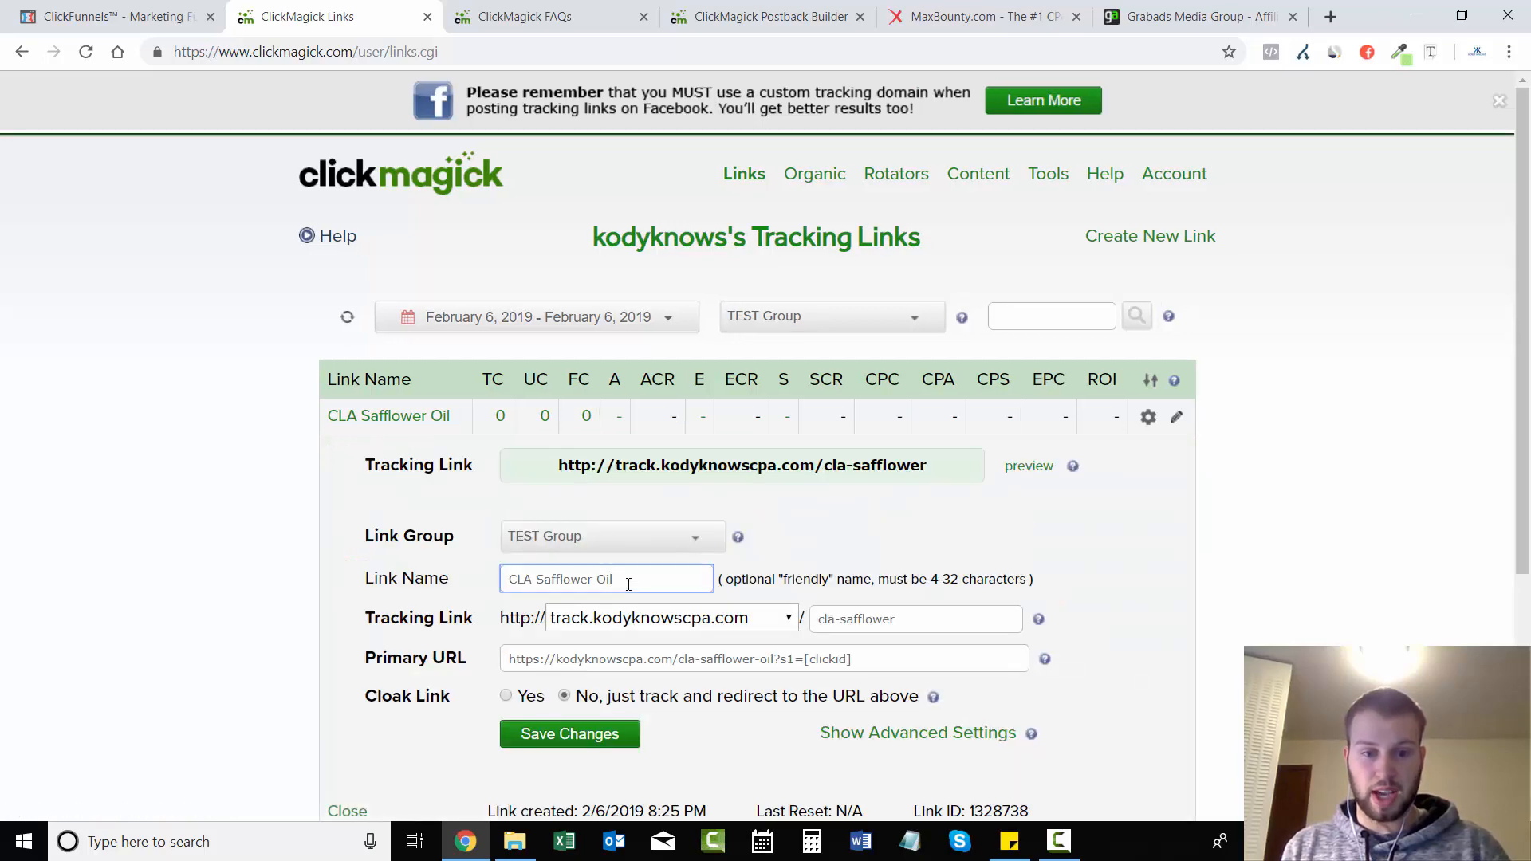
pyautogui.click(569, 734)
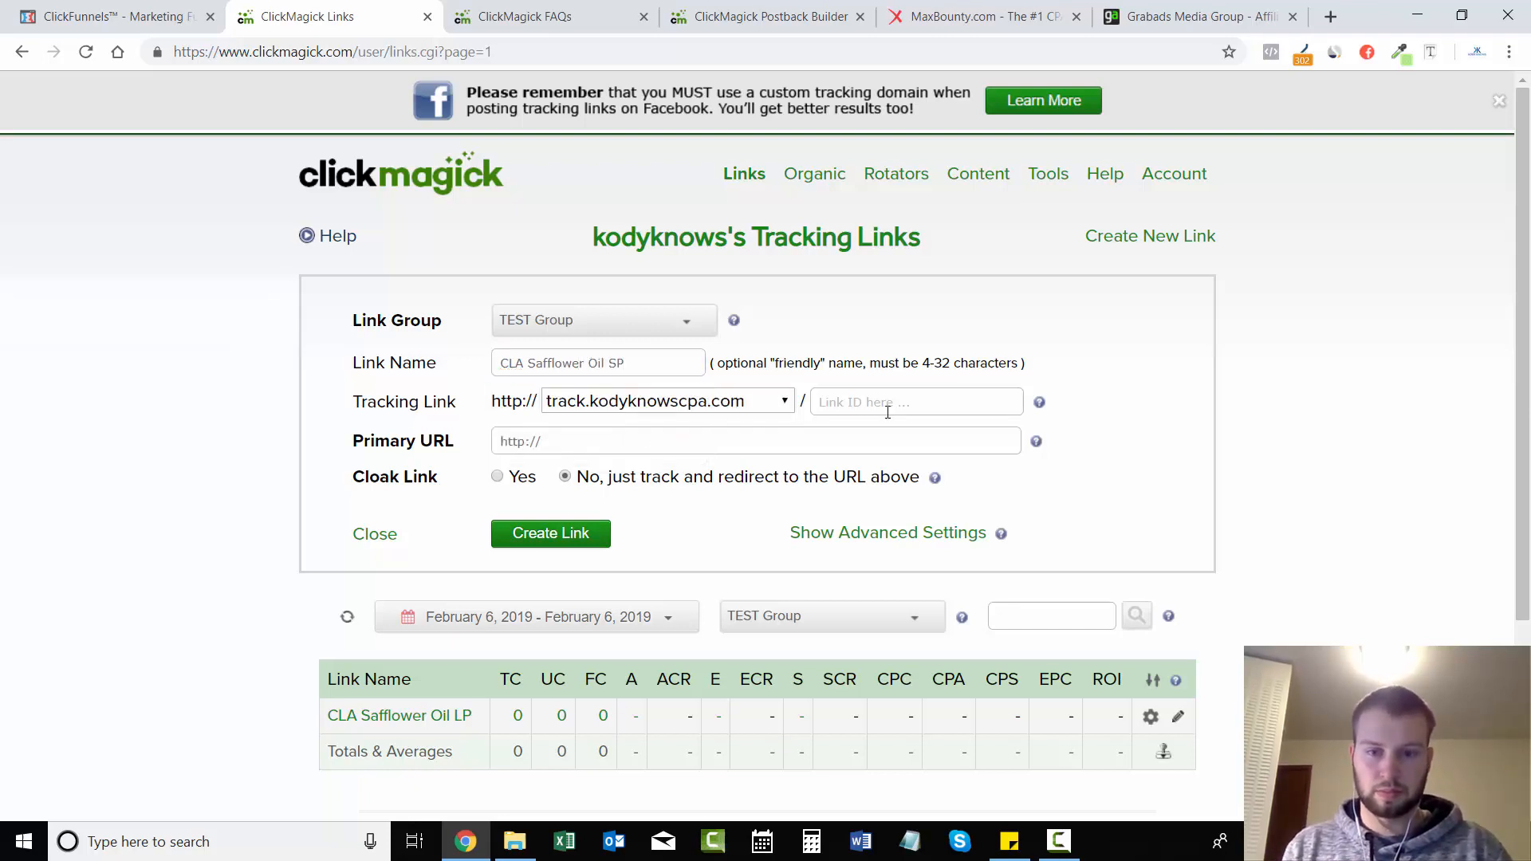
pyautogui.write('cla-salespage')
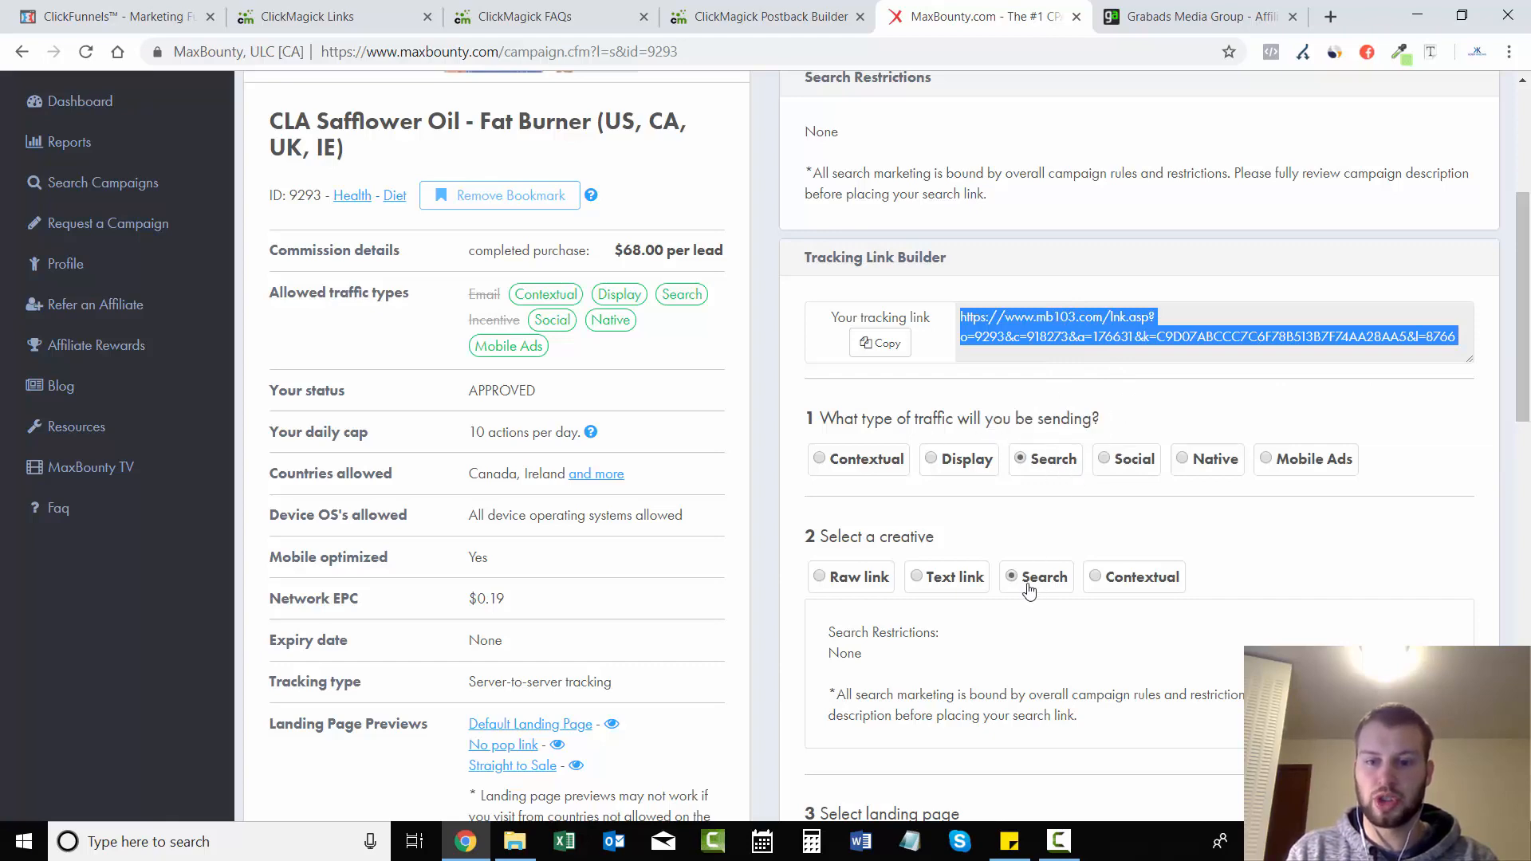
# Step: Set the MaxBounty affiliate link as primary URL with the [s1] click ID appended
pyautogui.click(303, 16)
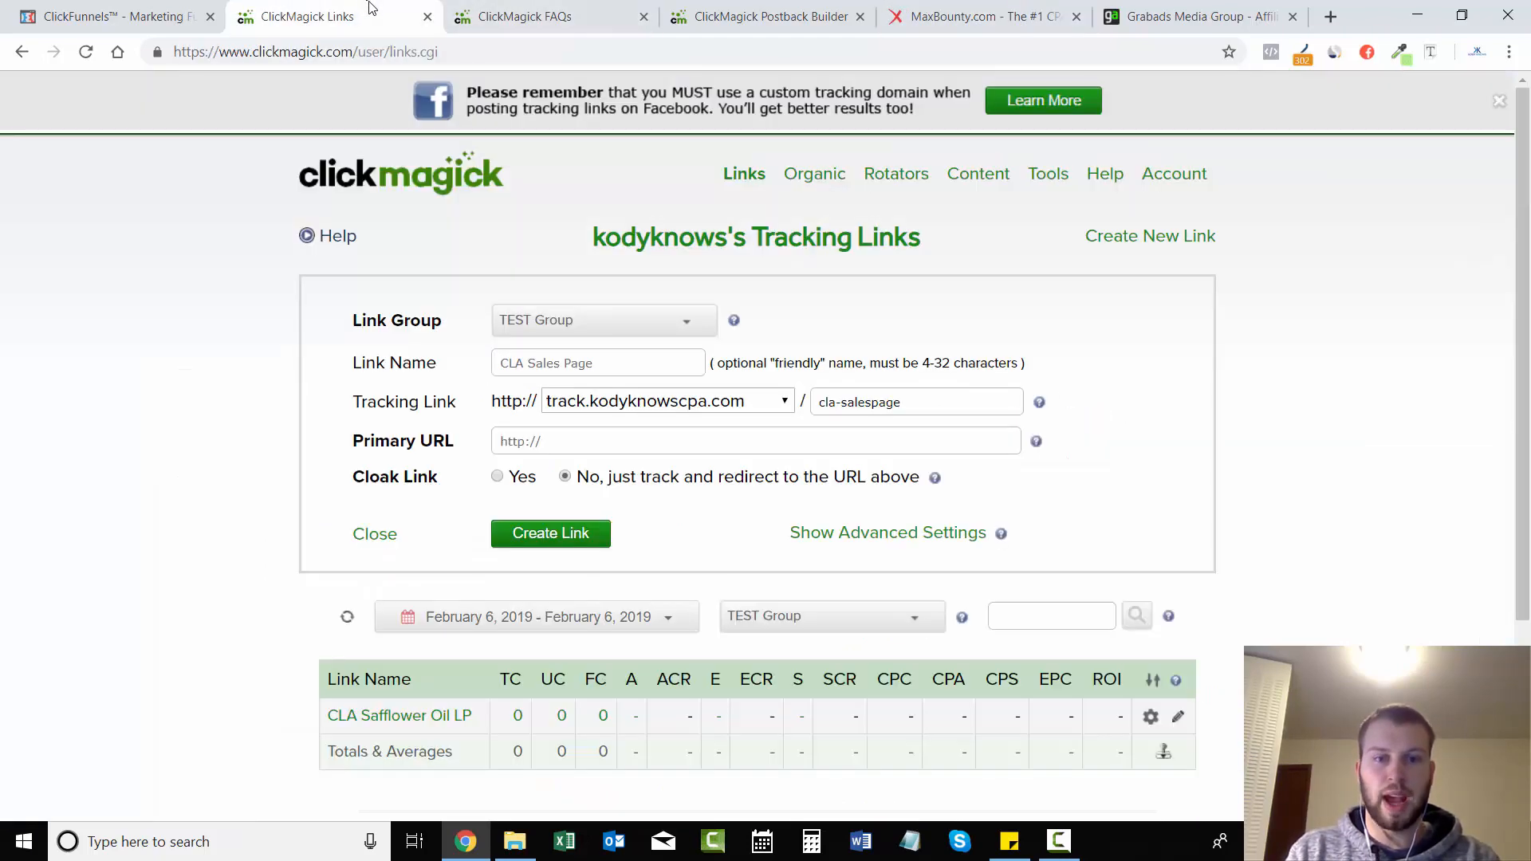
pyautogui.click(754, 440)
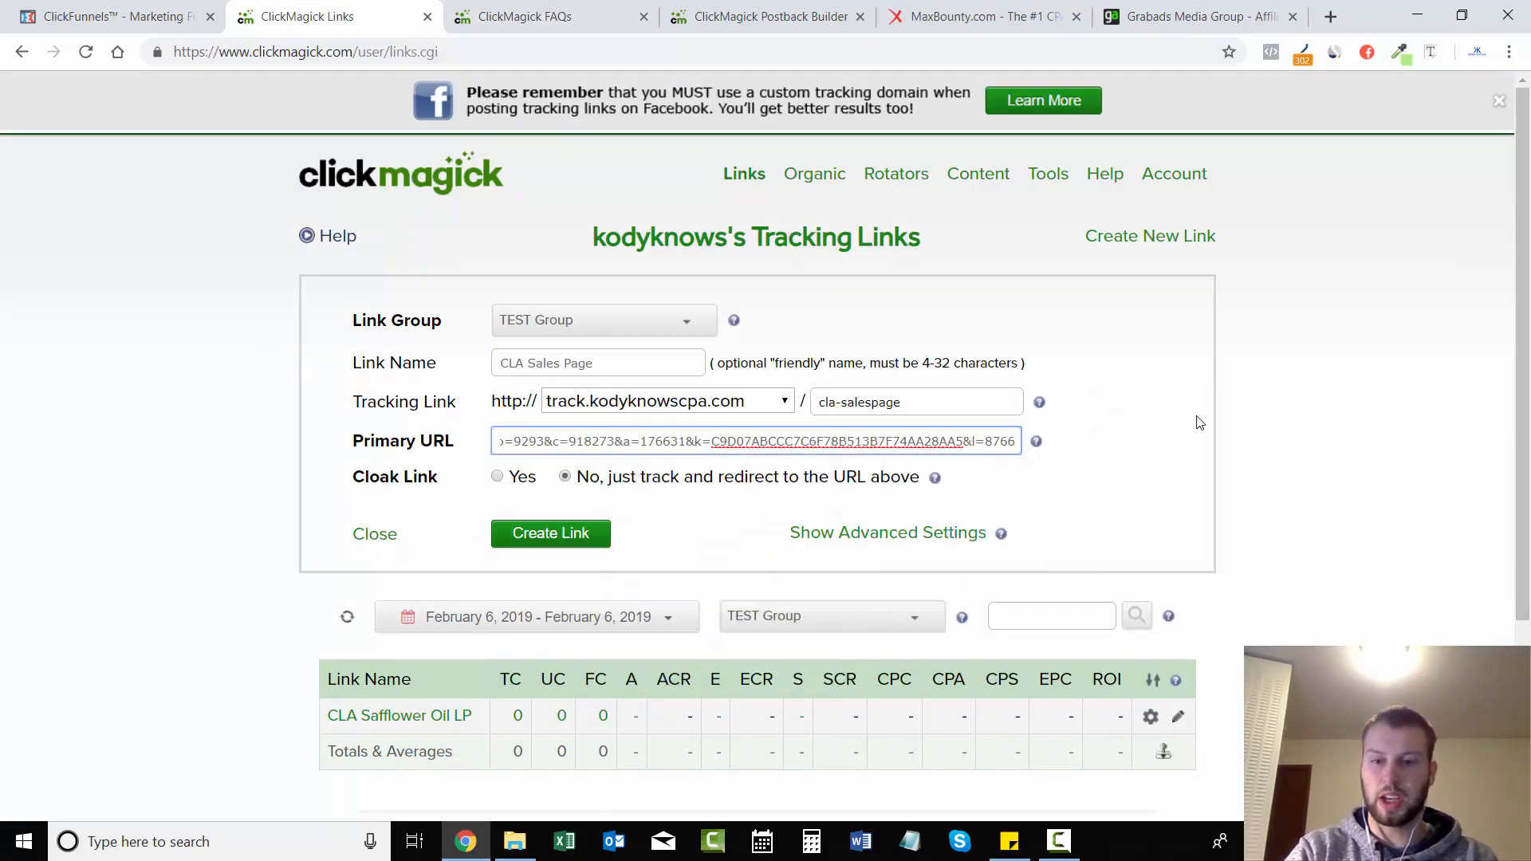
pyautogui.click(756, 440)
pyautogui.write('&s2=')
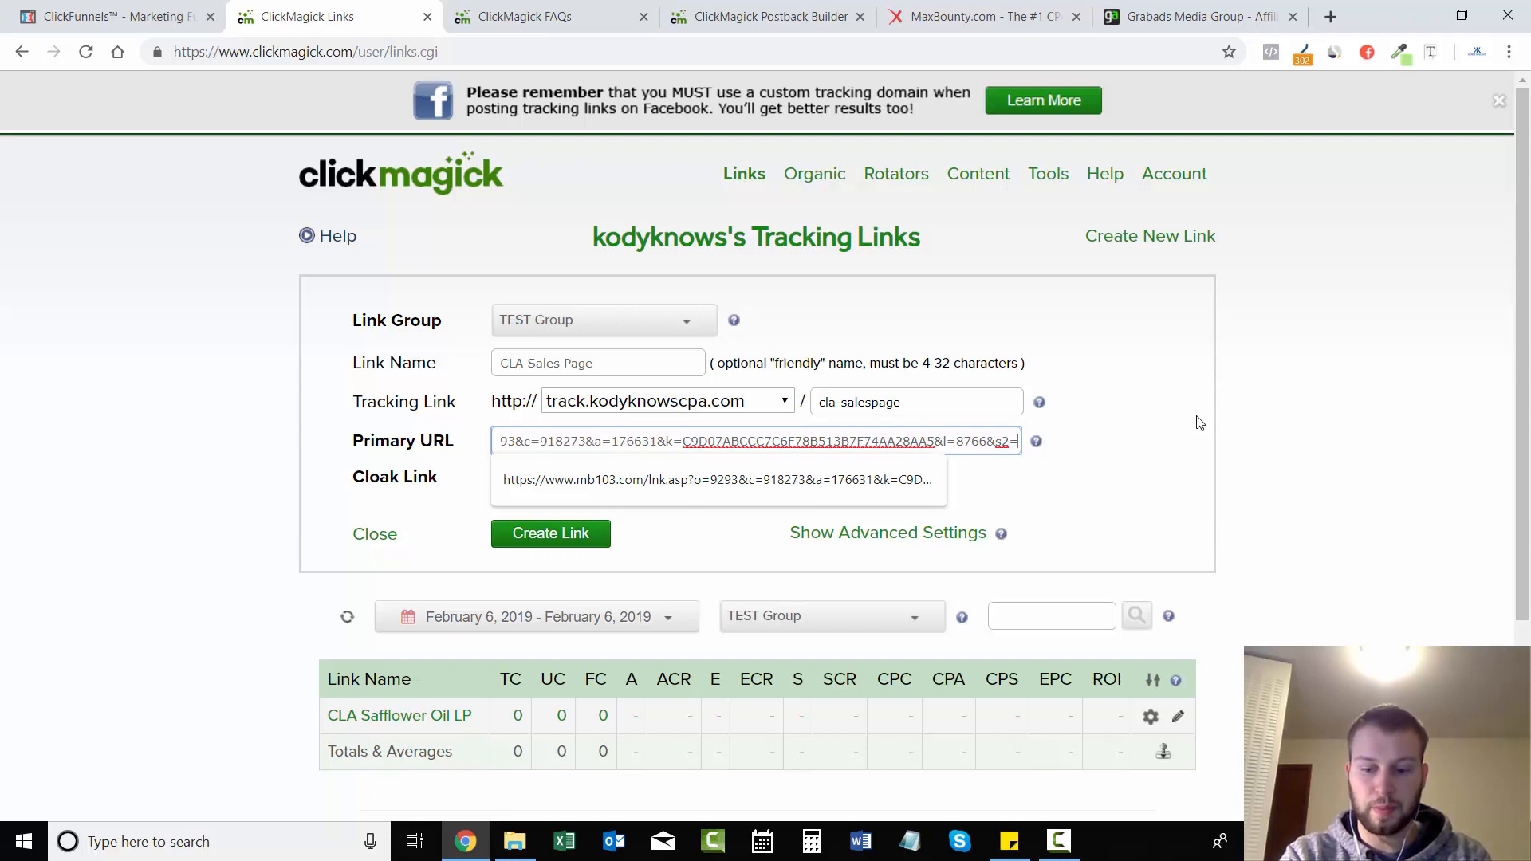
pyautogui.write('[s1]')
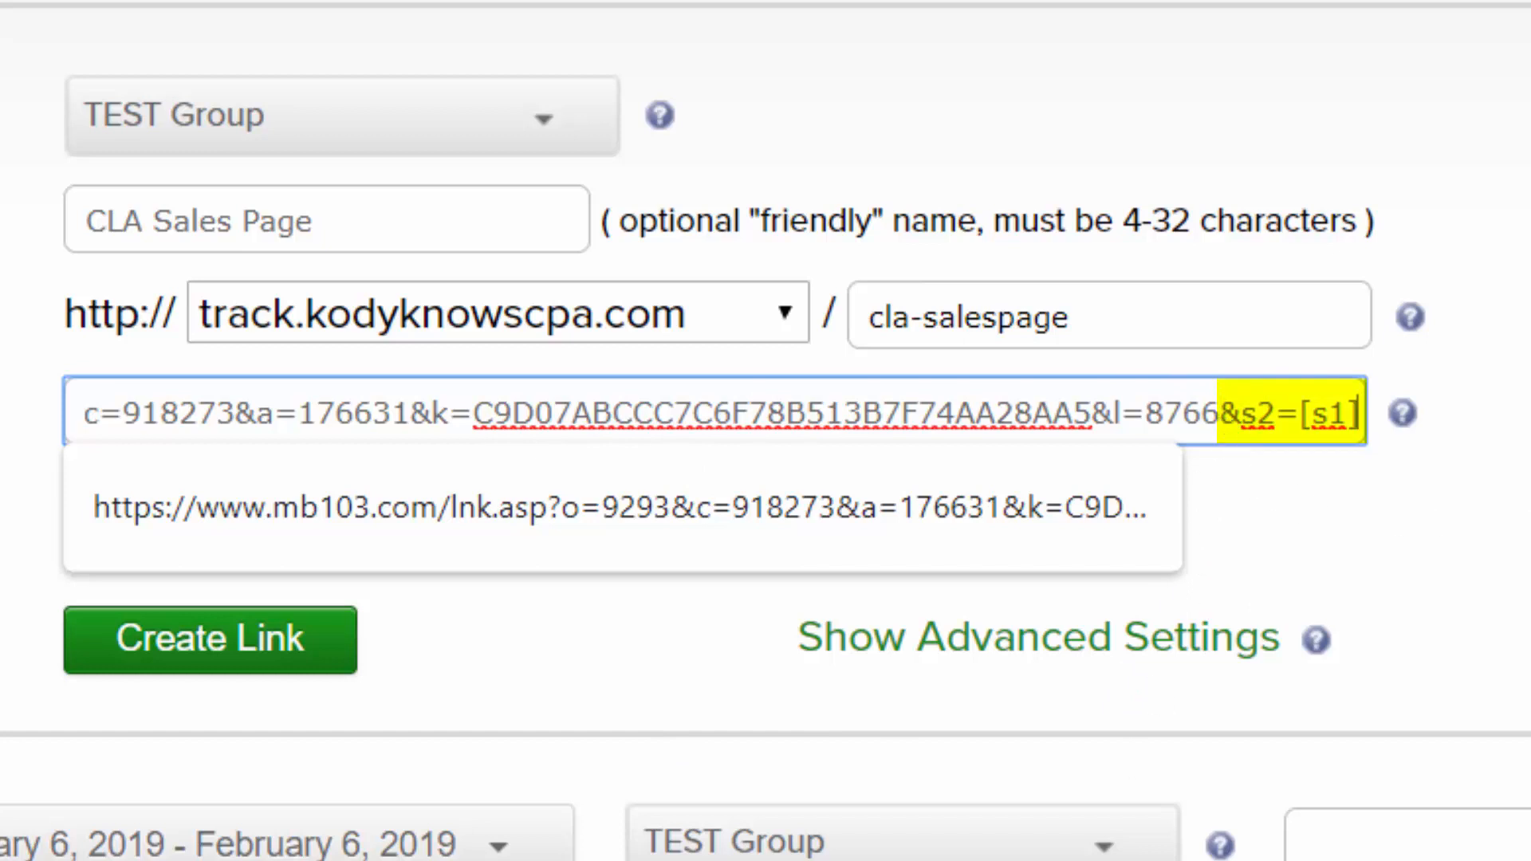
# Step: Create the CLA Sales Page link, view its tracking link, and switch to ClickFunnels
pyautogui.click(1219, 412)
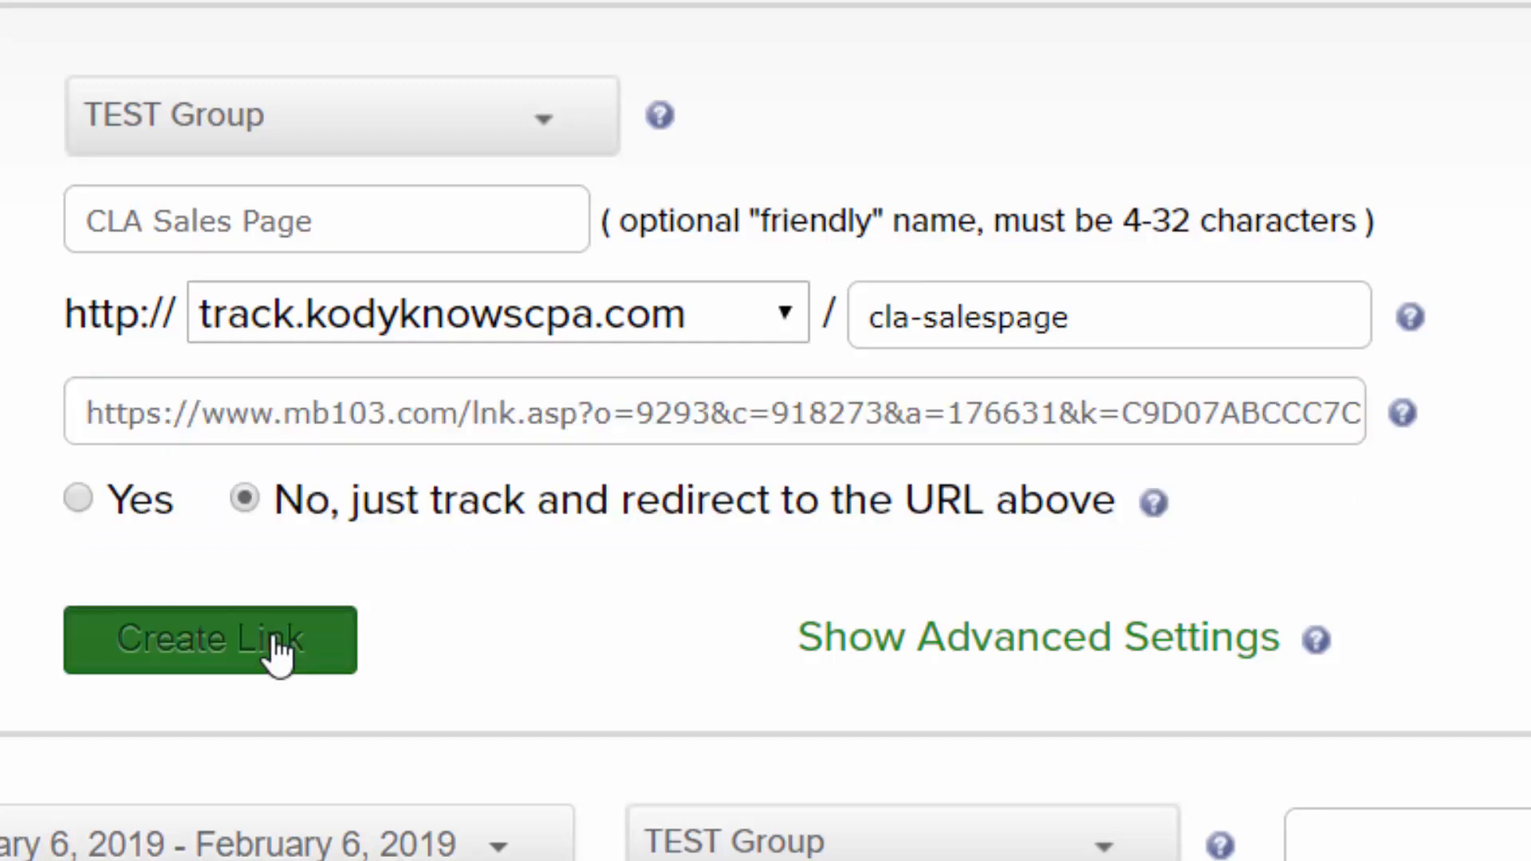
pyautogui.click(209, 639)
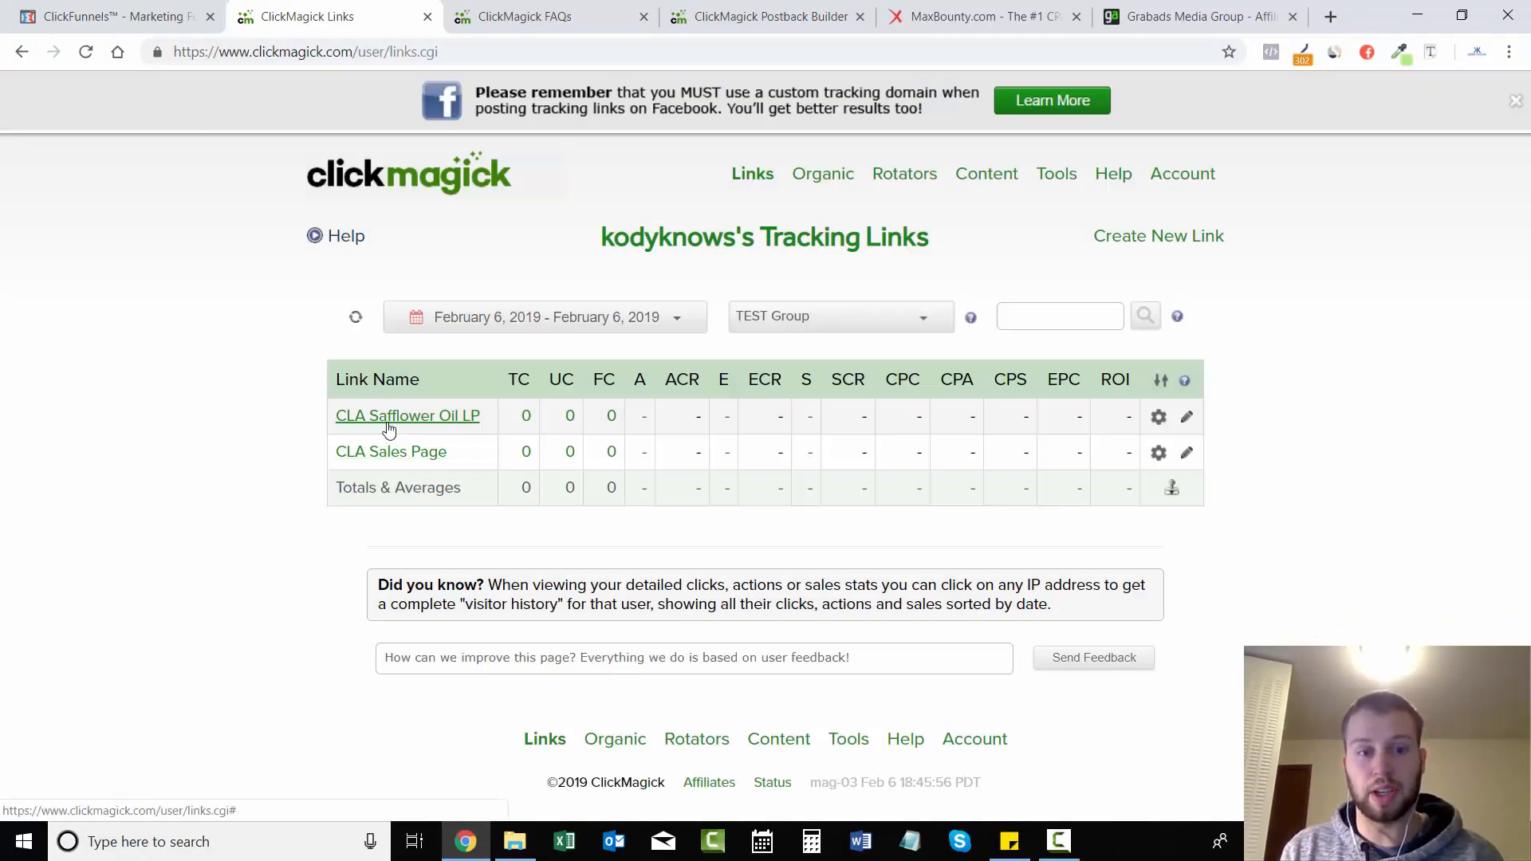
pyautogui.moveTo(390, 451)
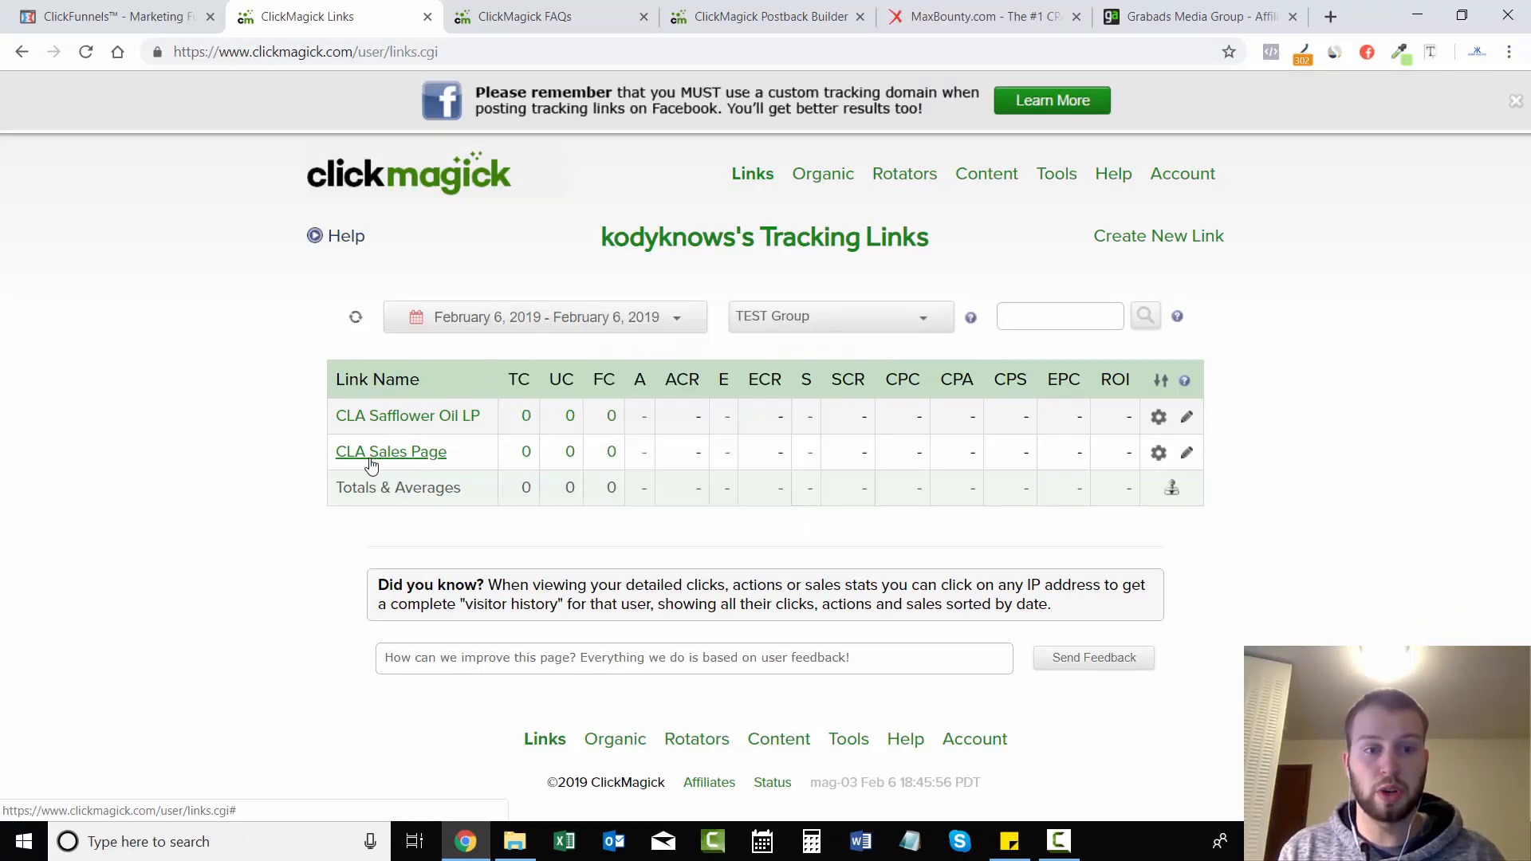
pyautogui.click(391, 451)
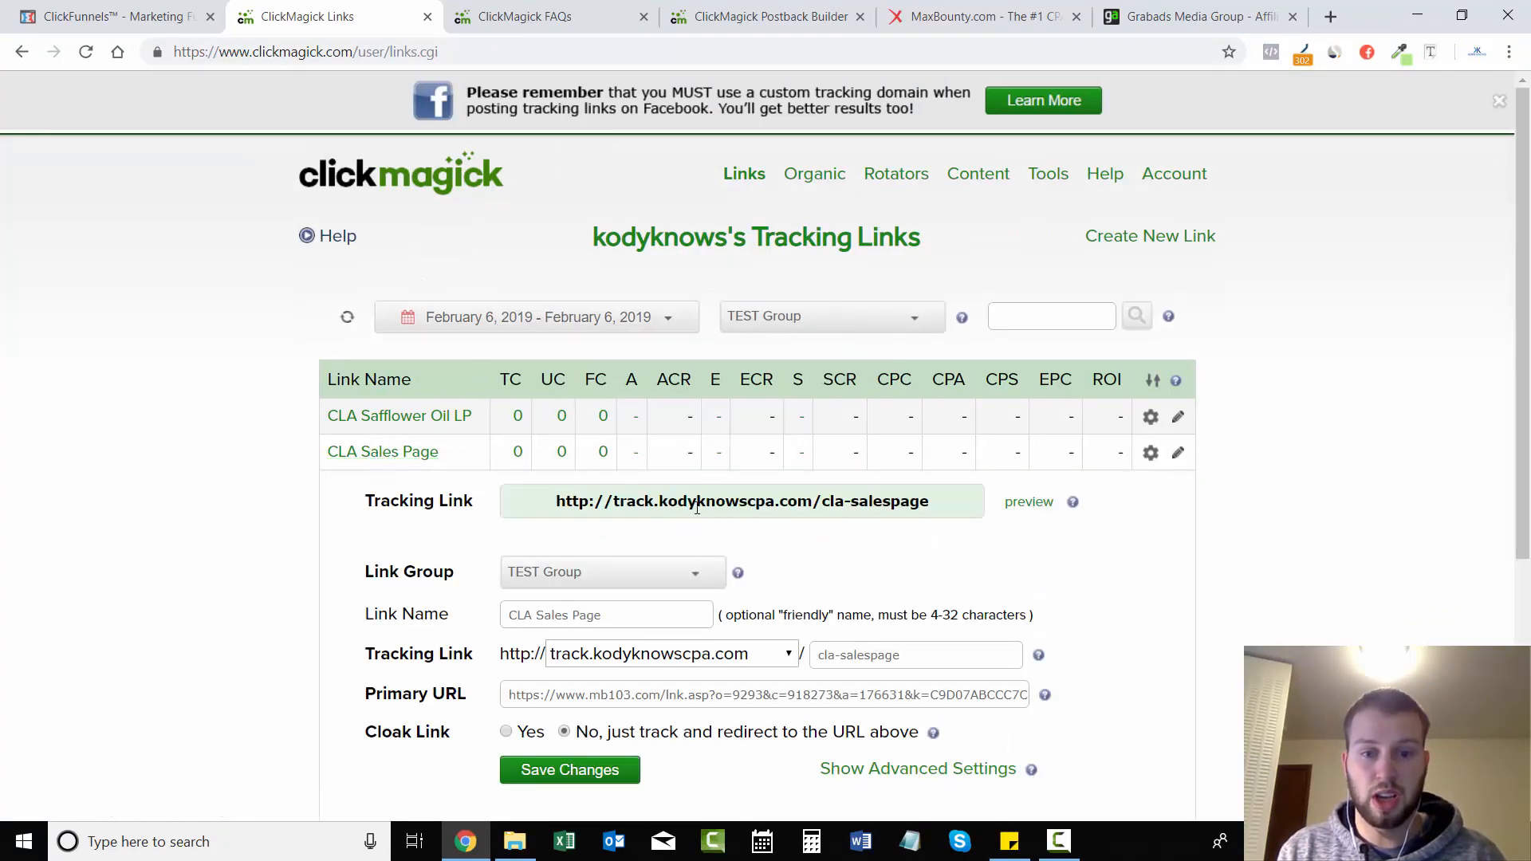
pyautogui.moveTo(181, 441)
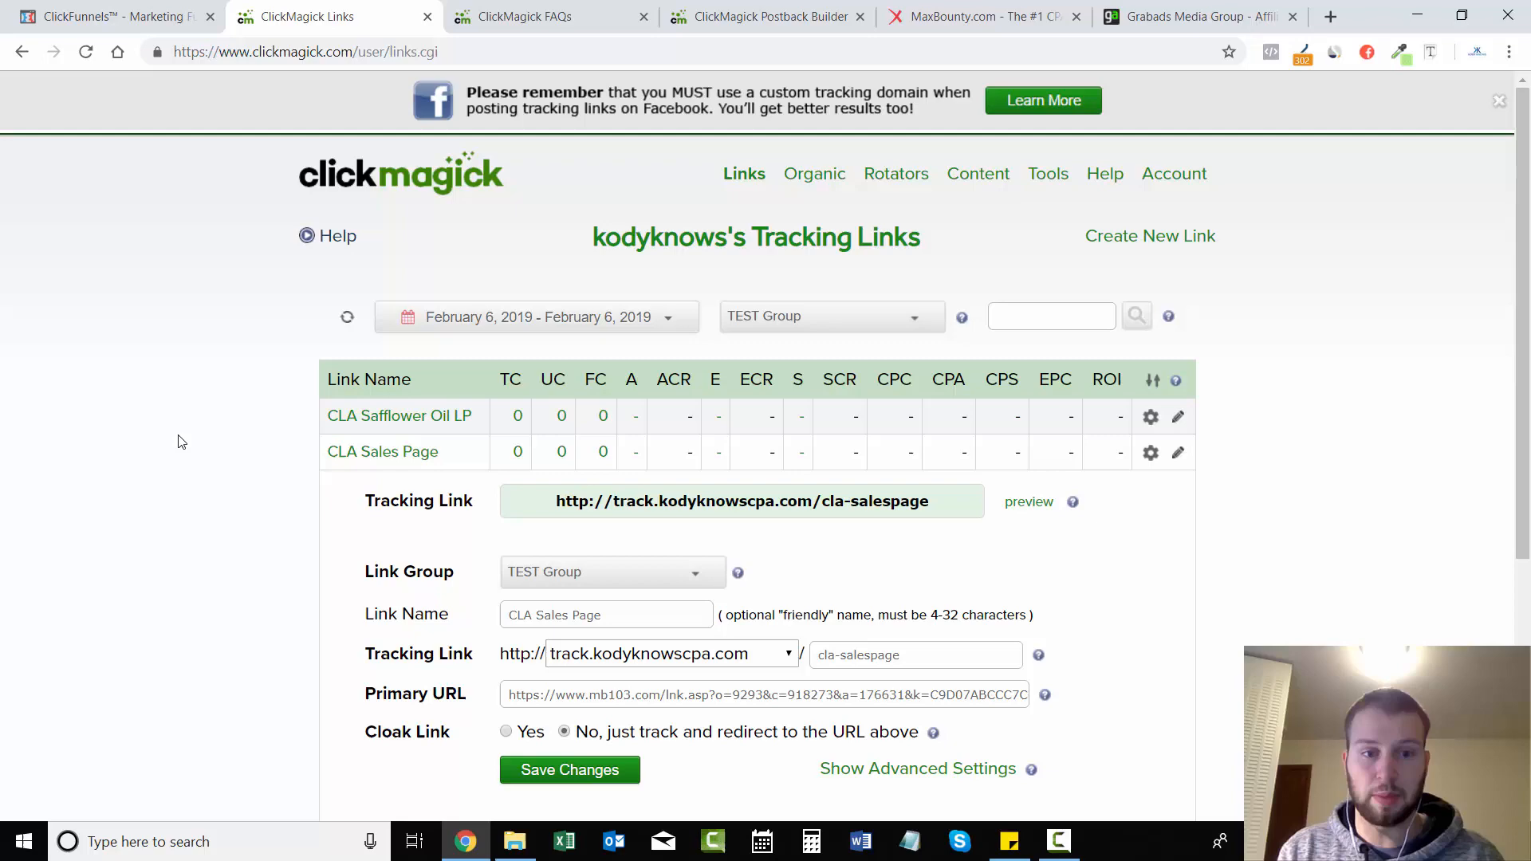
pyautogui.click(111, 16)
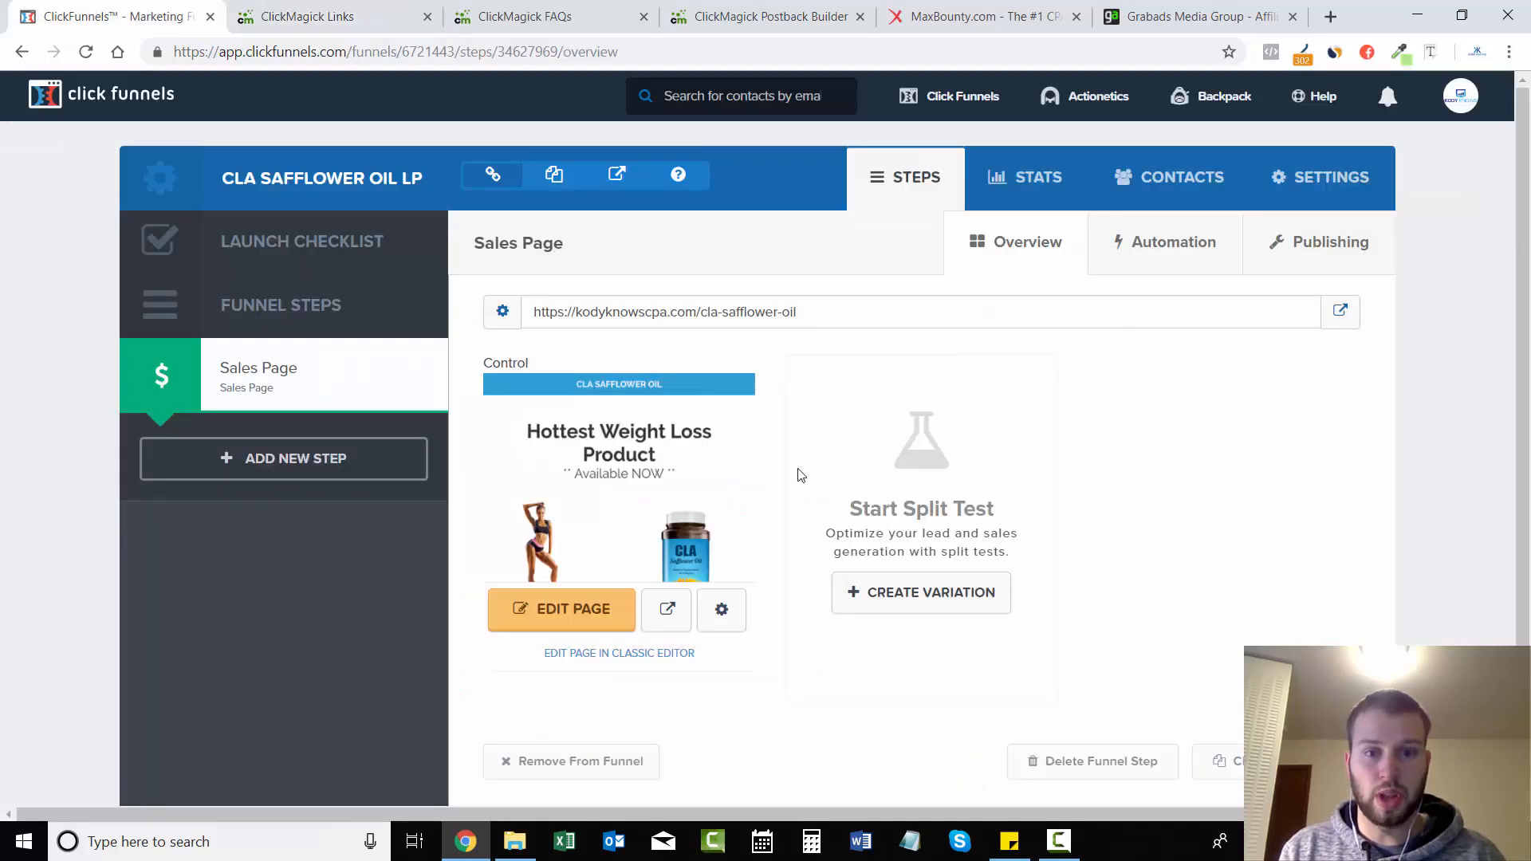
pyautogui.click(561, 607)
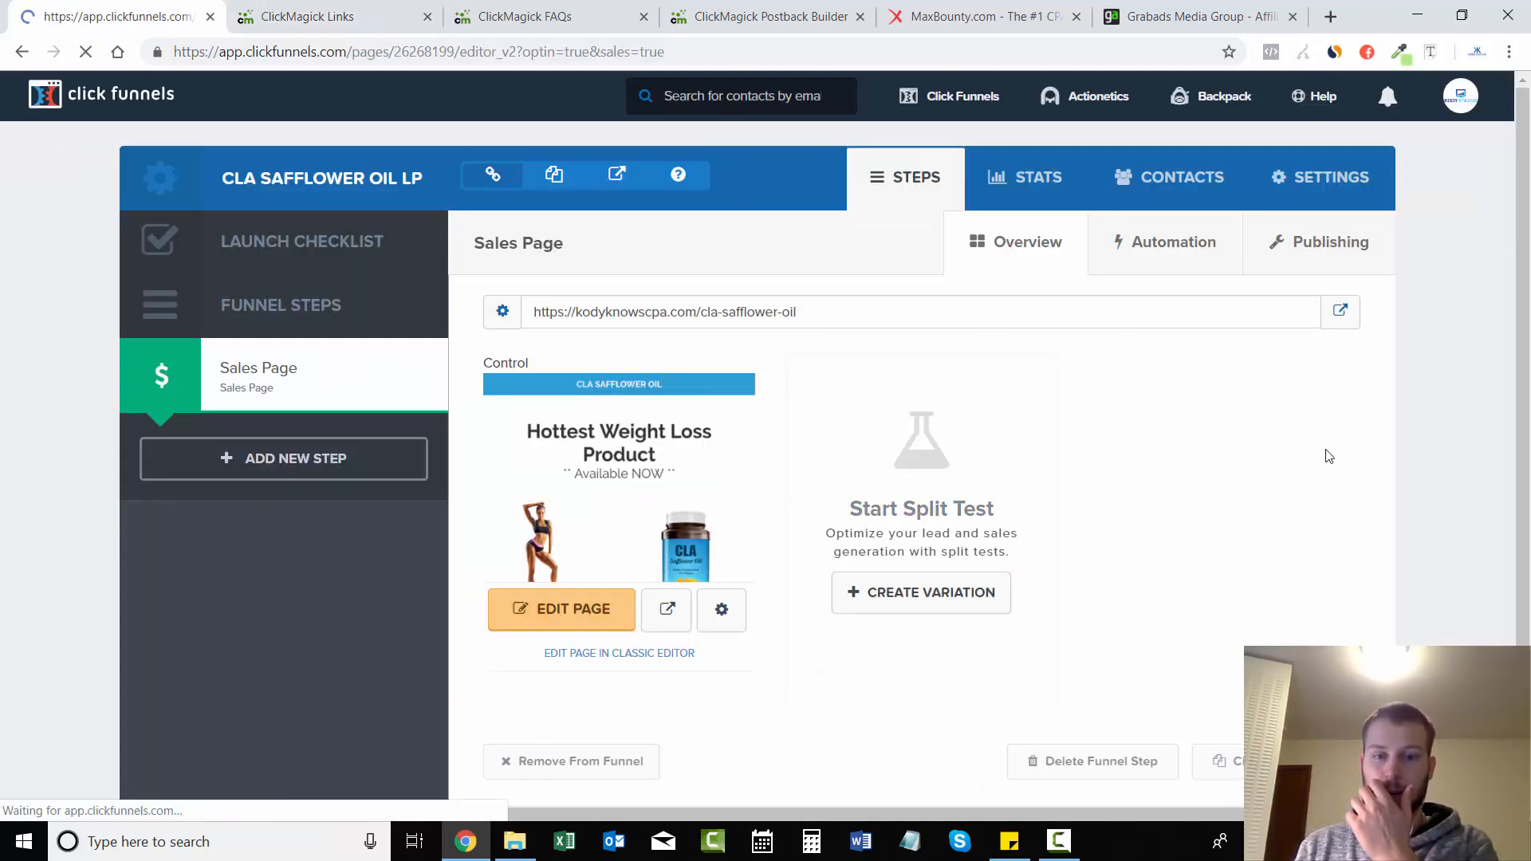
pyautogui.click(561, 608)
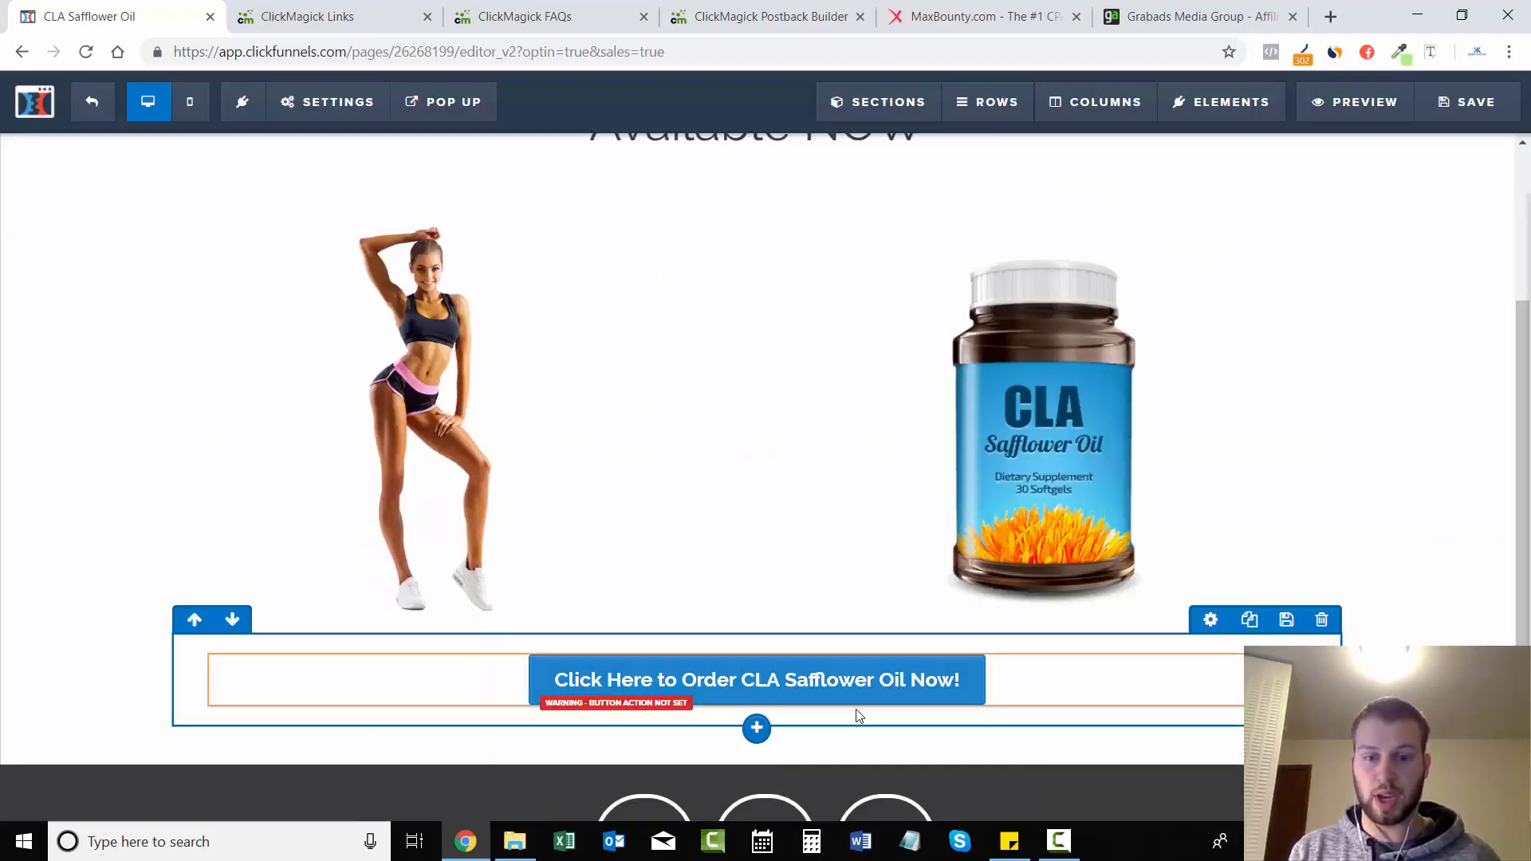
pyautogui.click(755, 679)
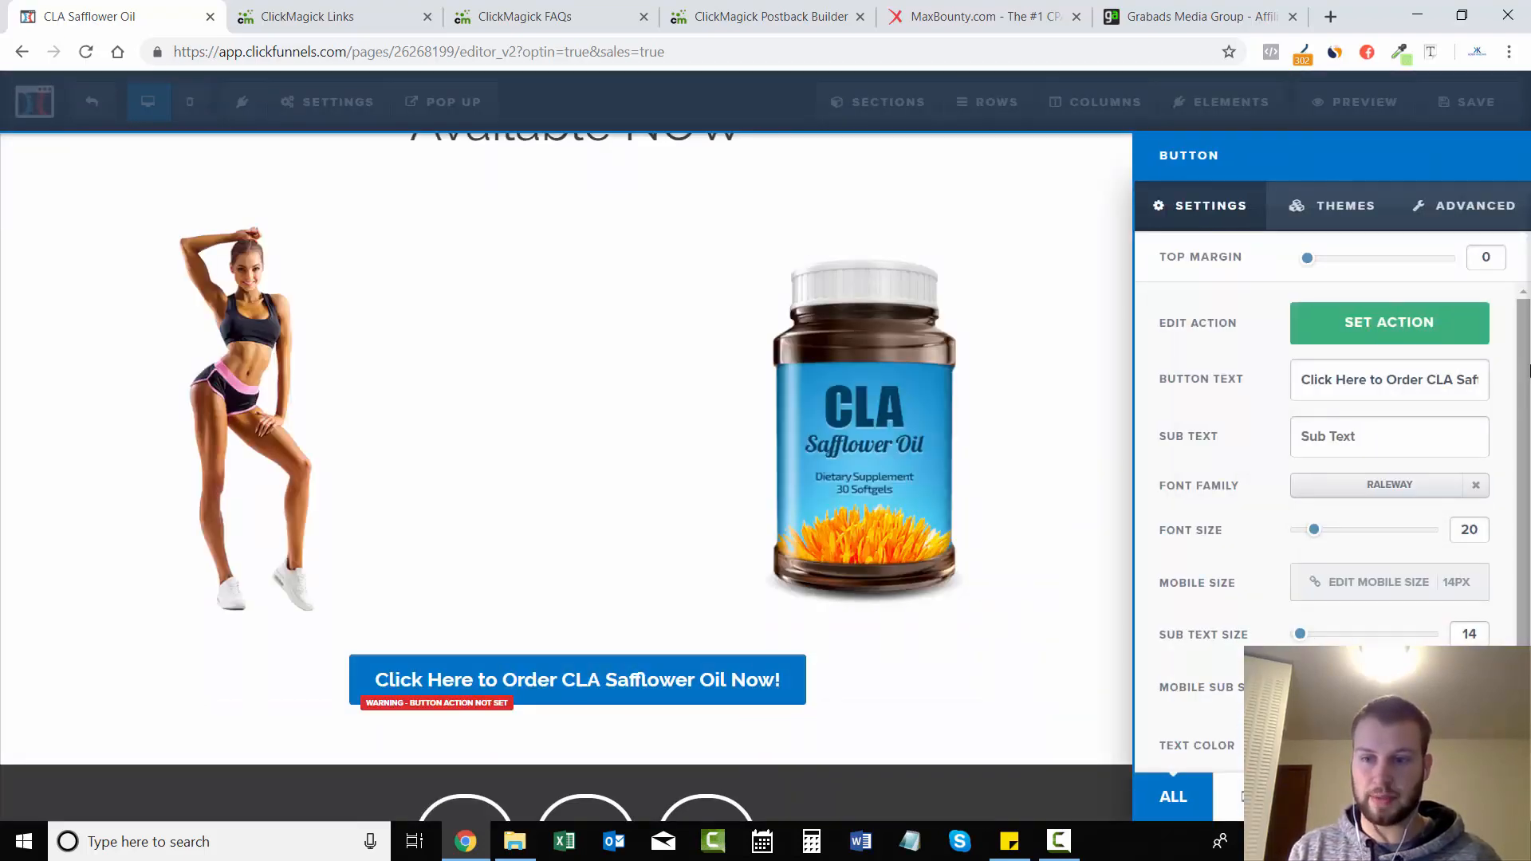
pyautogui.click(1387, 322)
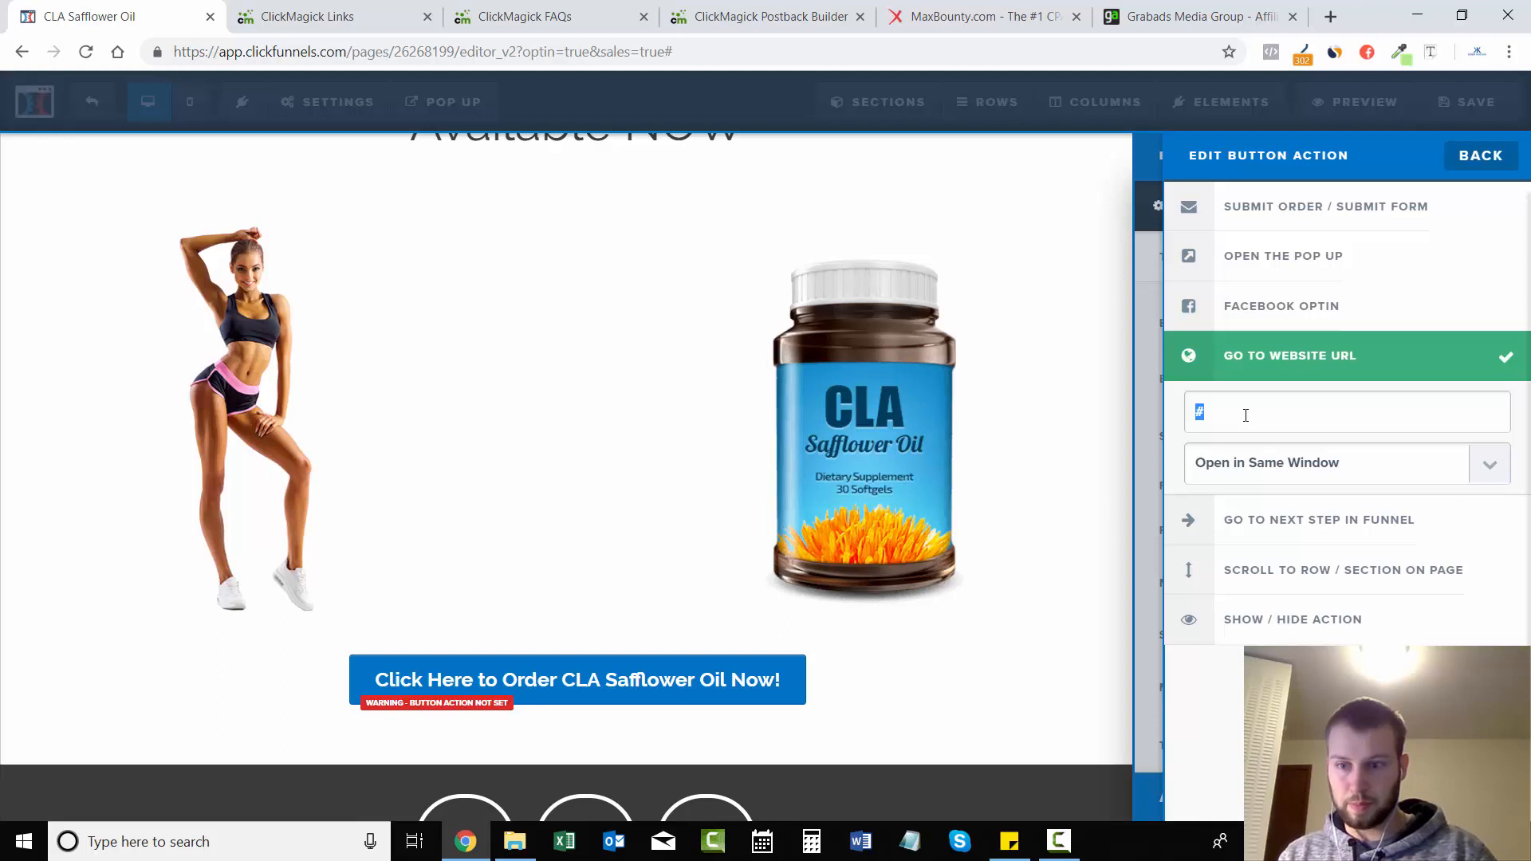
pyautogui.write('http://track.kodyknowscpa.com/cla-salespage/')
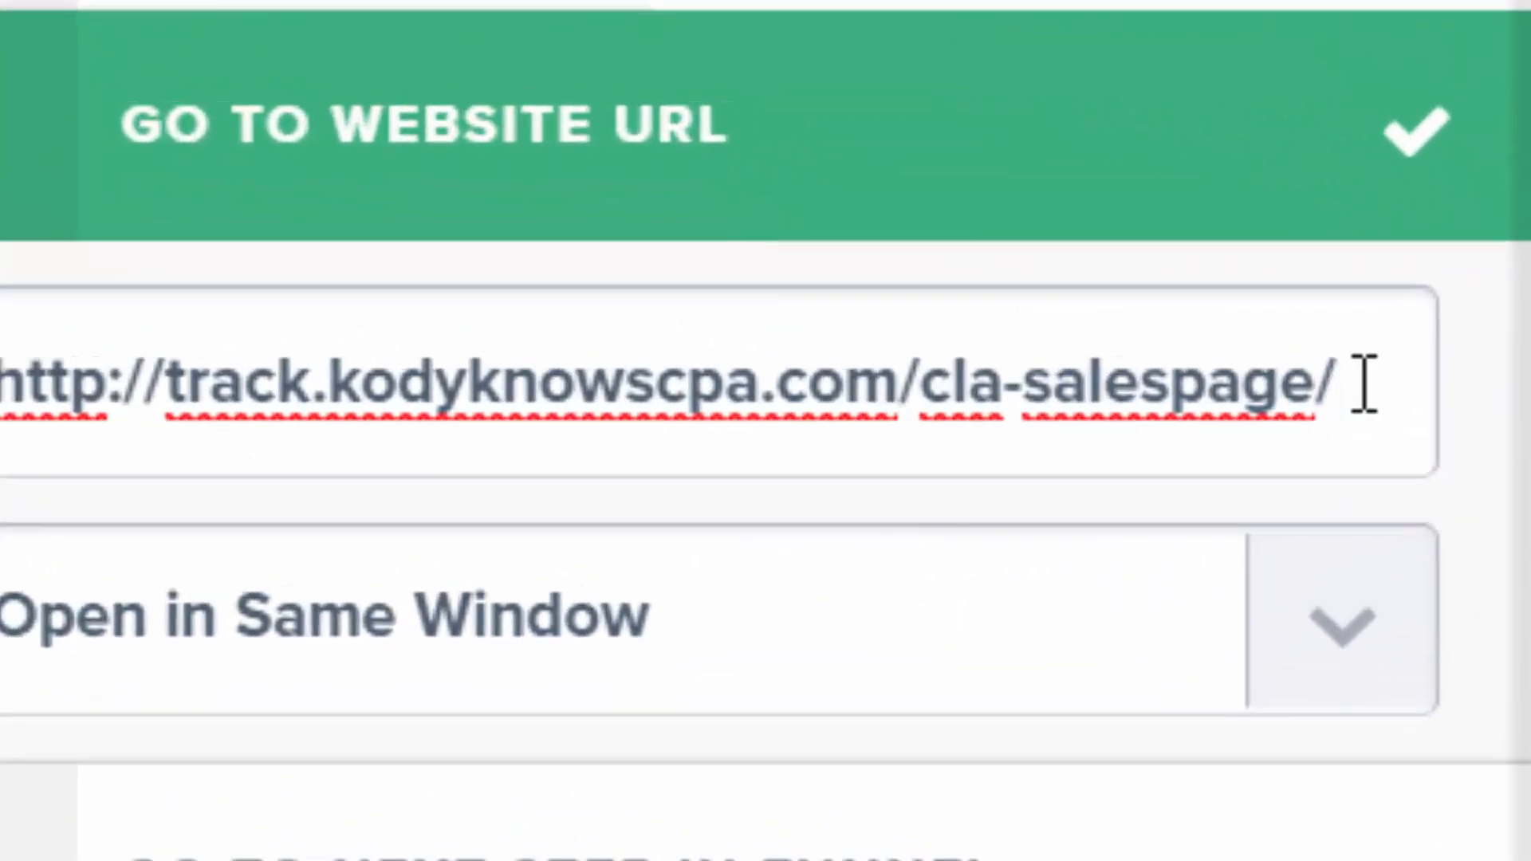
pyautogui.write('s')
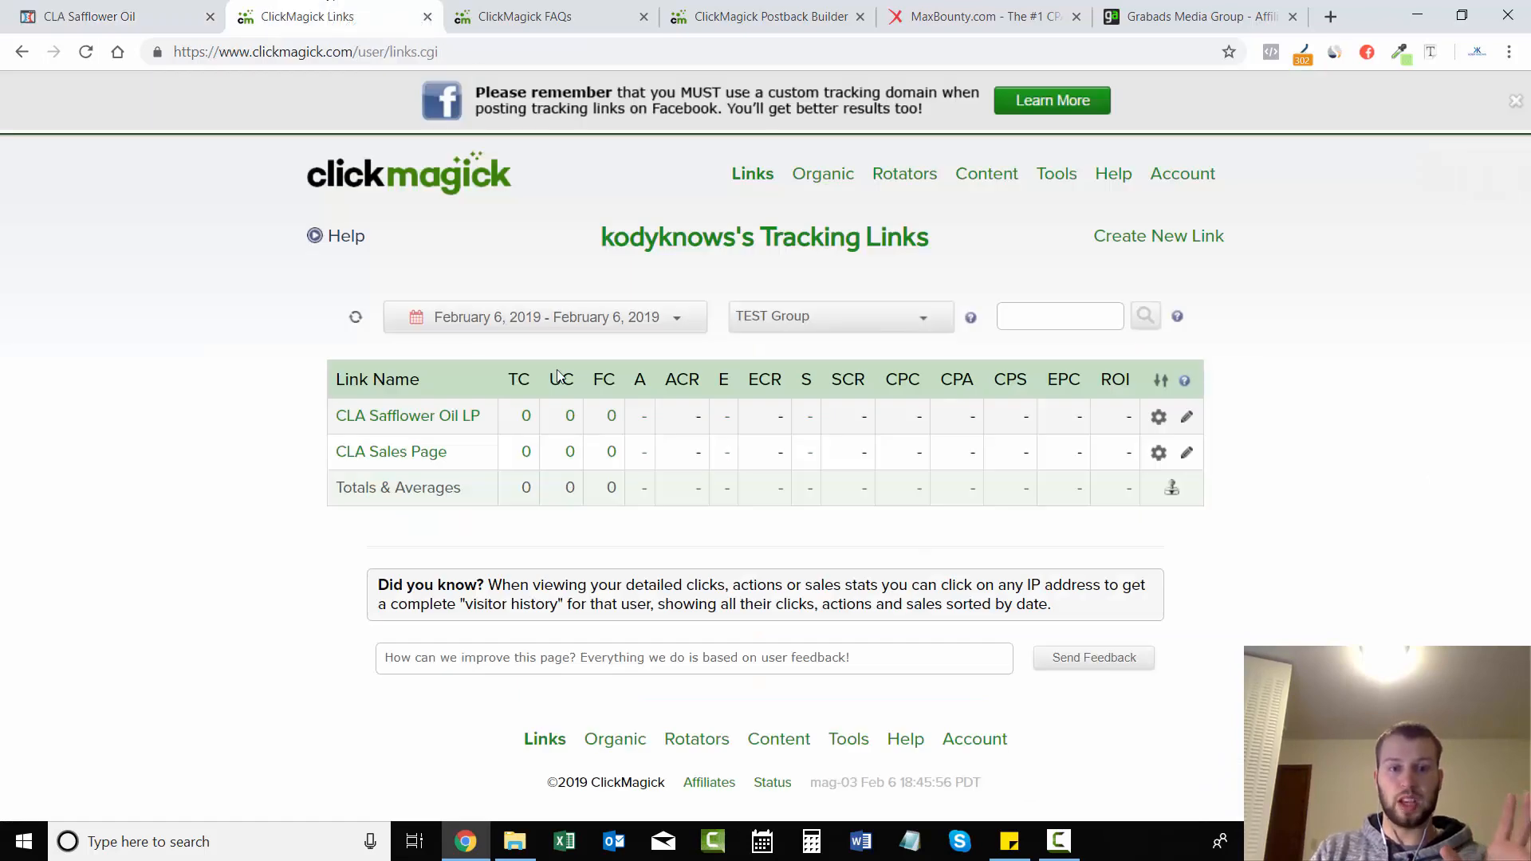
# Step: Copy the cla-safflower tracking link and load it in a new browser tab
pyautogui.click(1186, 416)
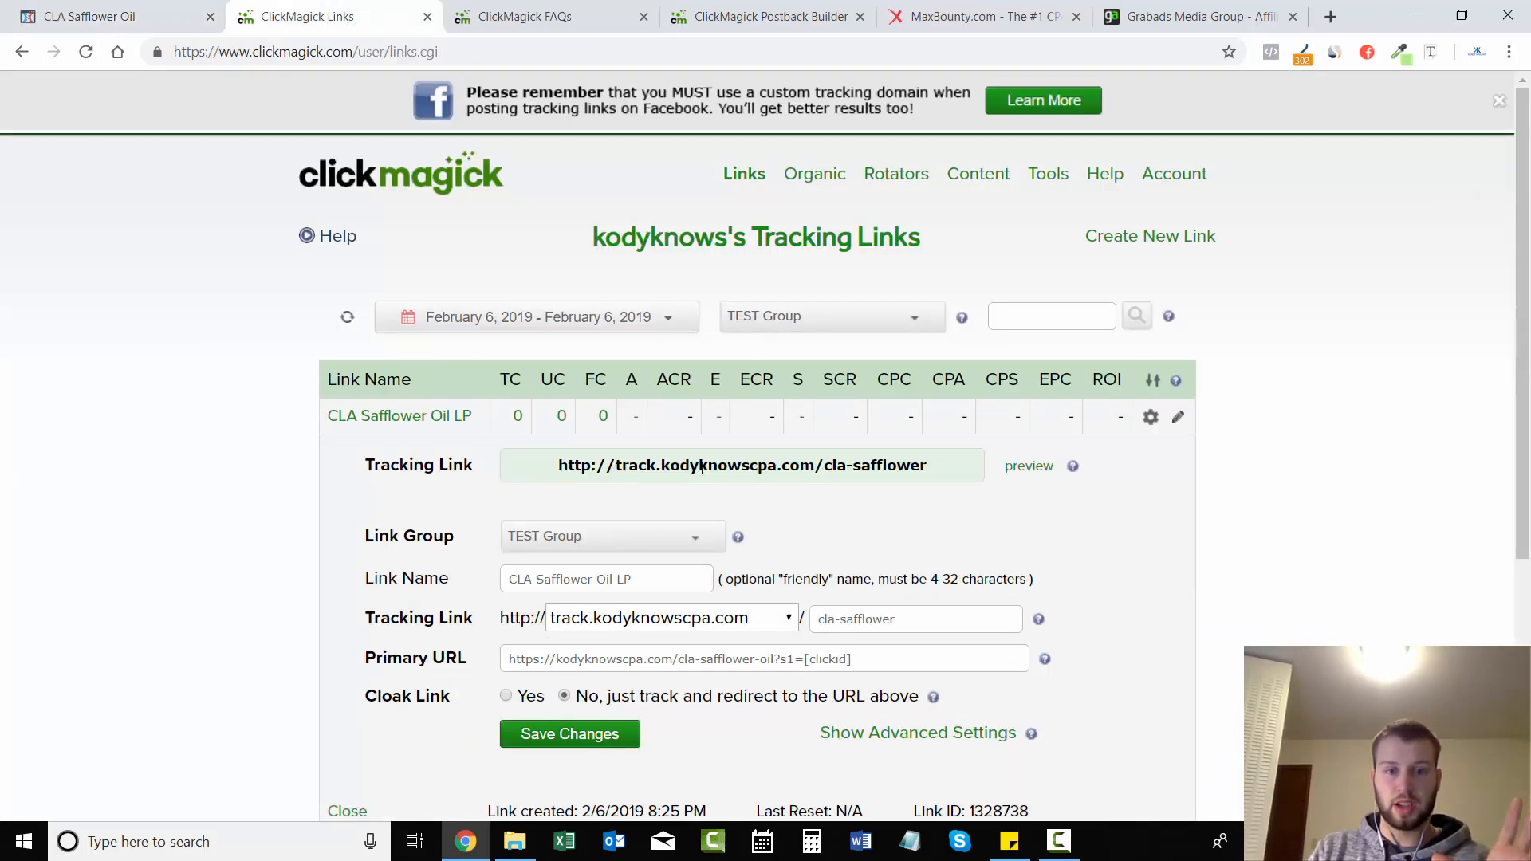
pyautogui.click(742, 464)
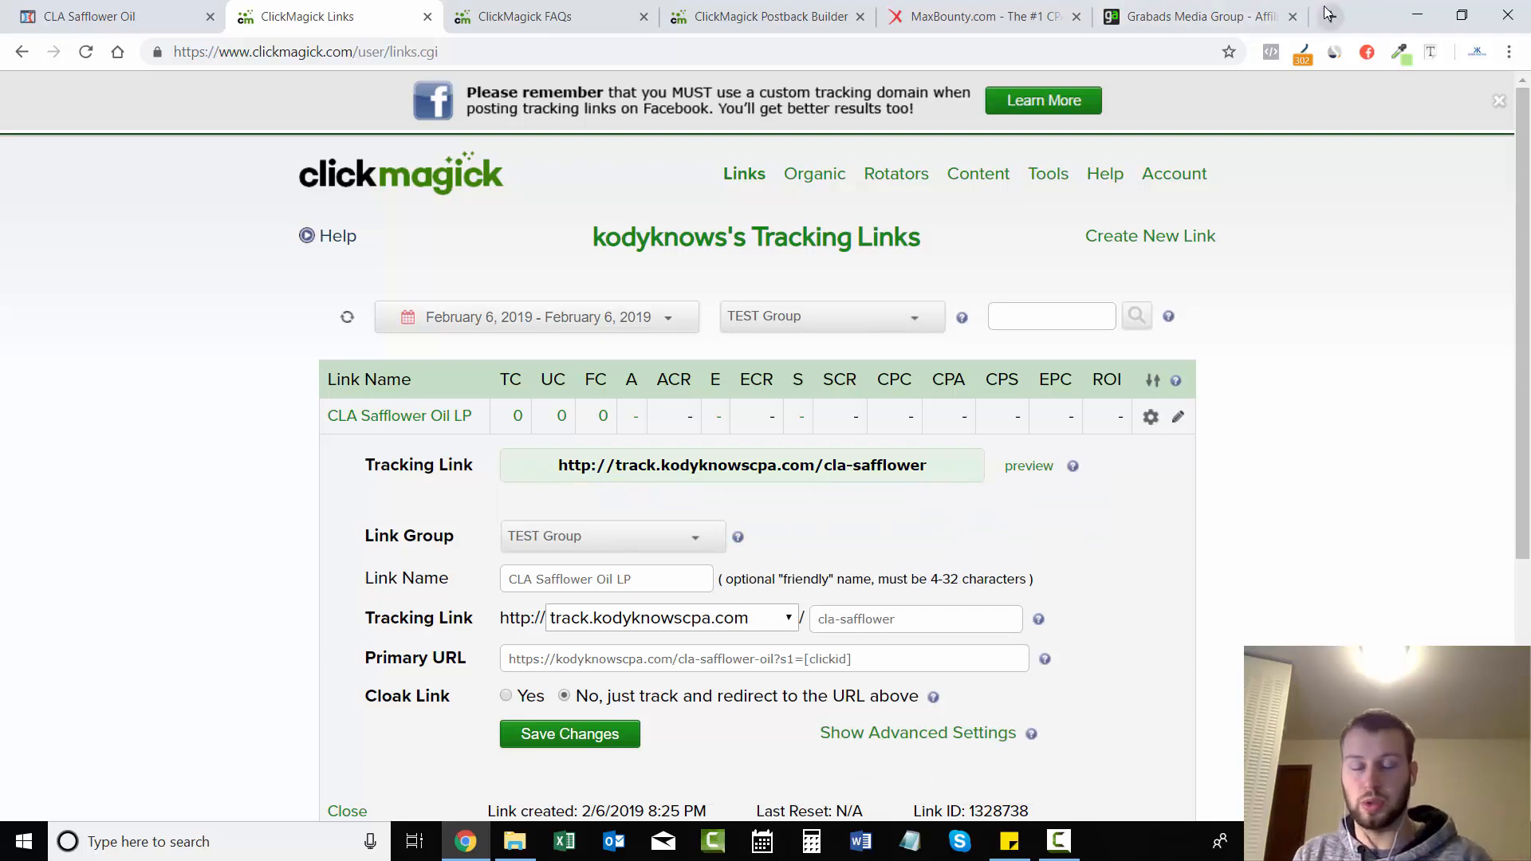
pyautogui.click(1328, 16)
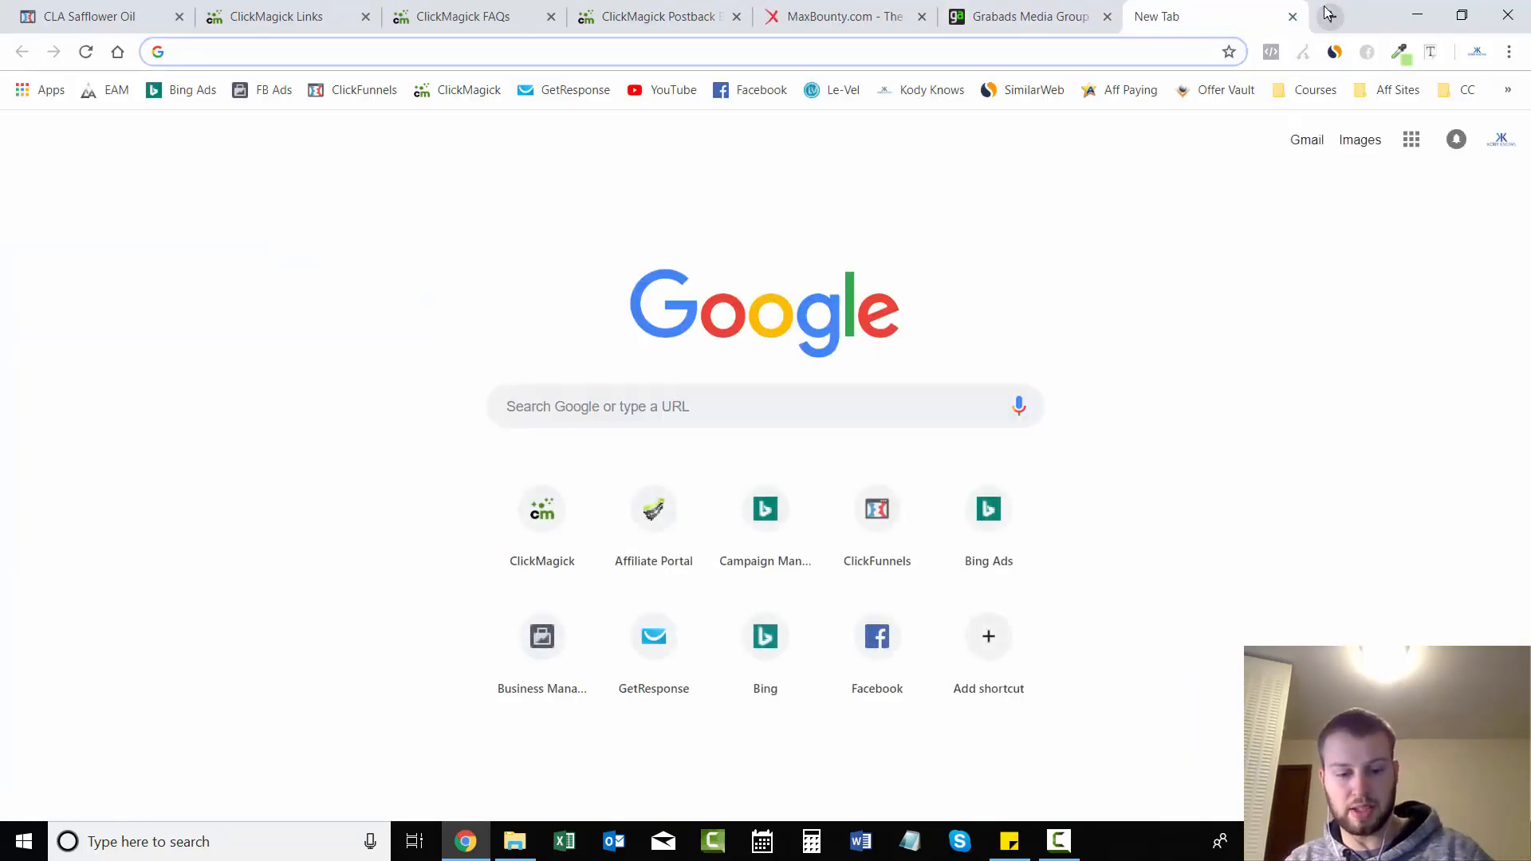
pyautogui.write('http://track.kodyknowscpa.com/cla-safflower/')
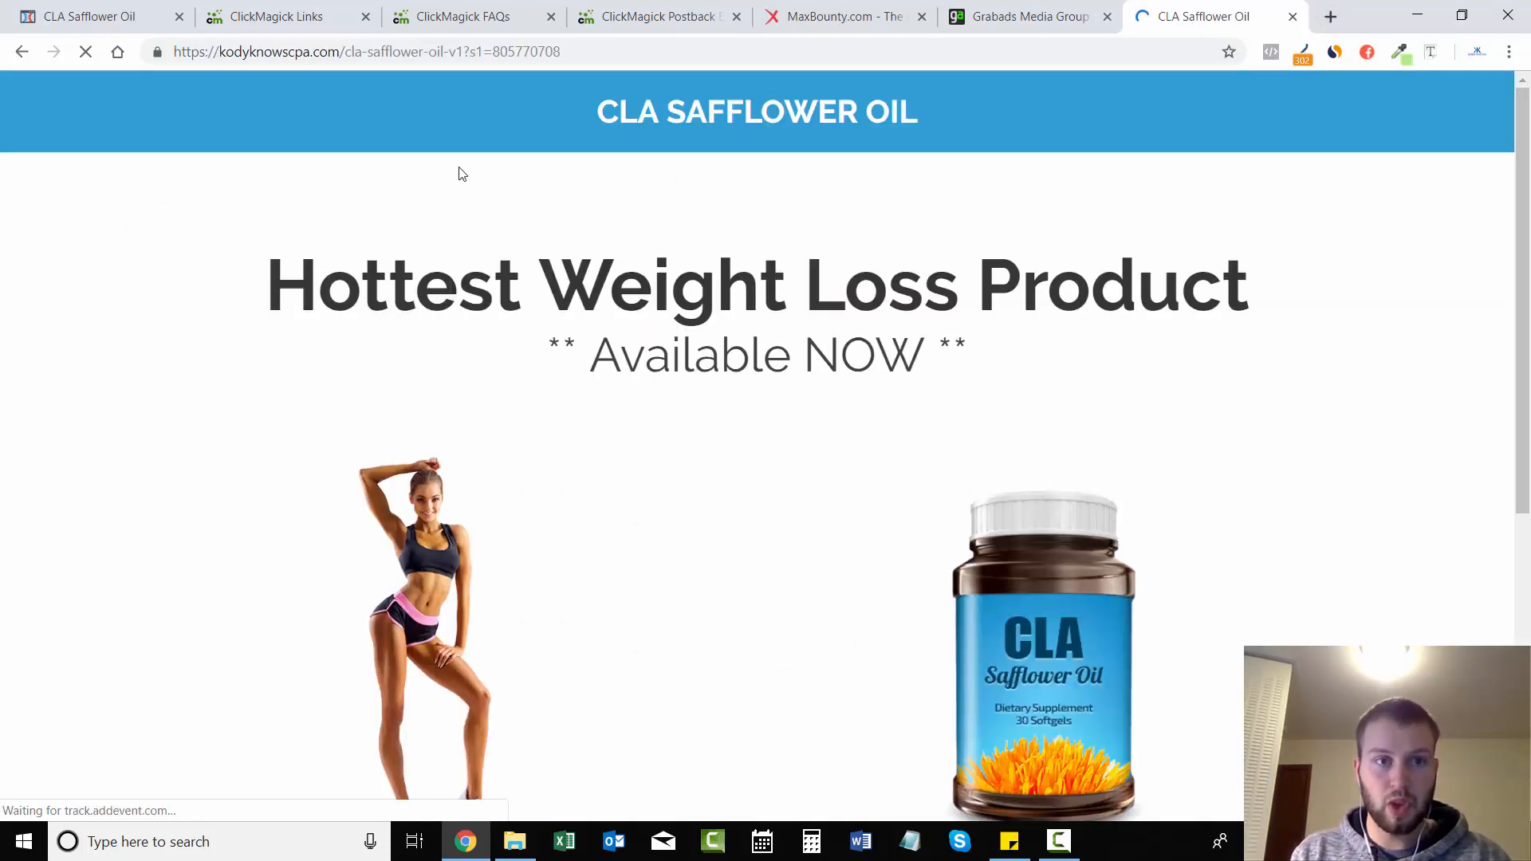
pyautogui.click(284, 16)
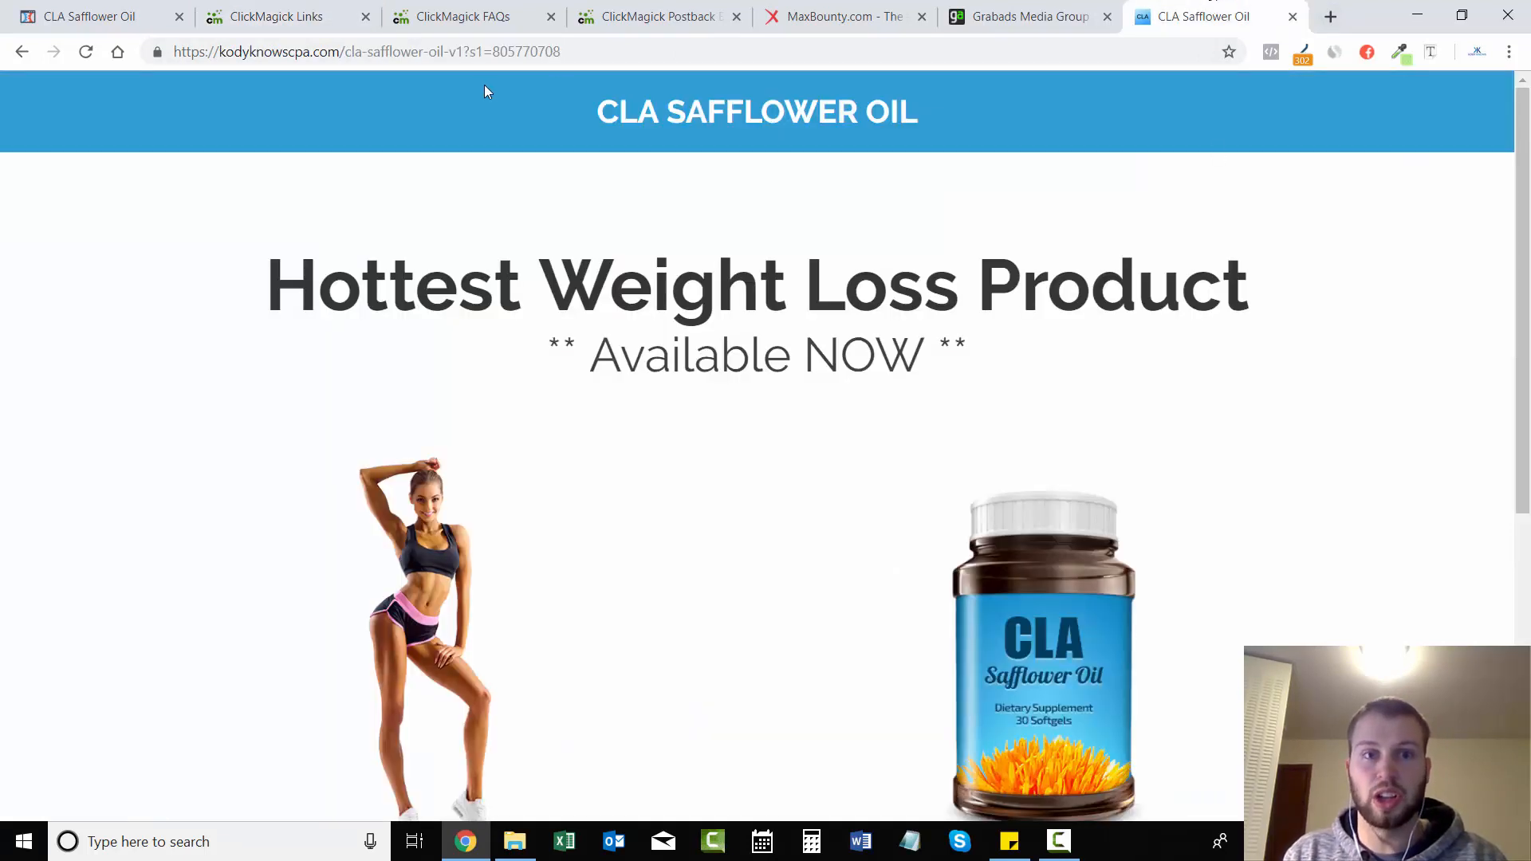
# Step: Check the s1 click ID in the landing page address and return to ClickMagick
pyautogui.click(528, 51)
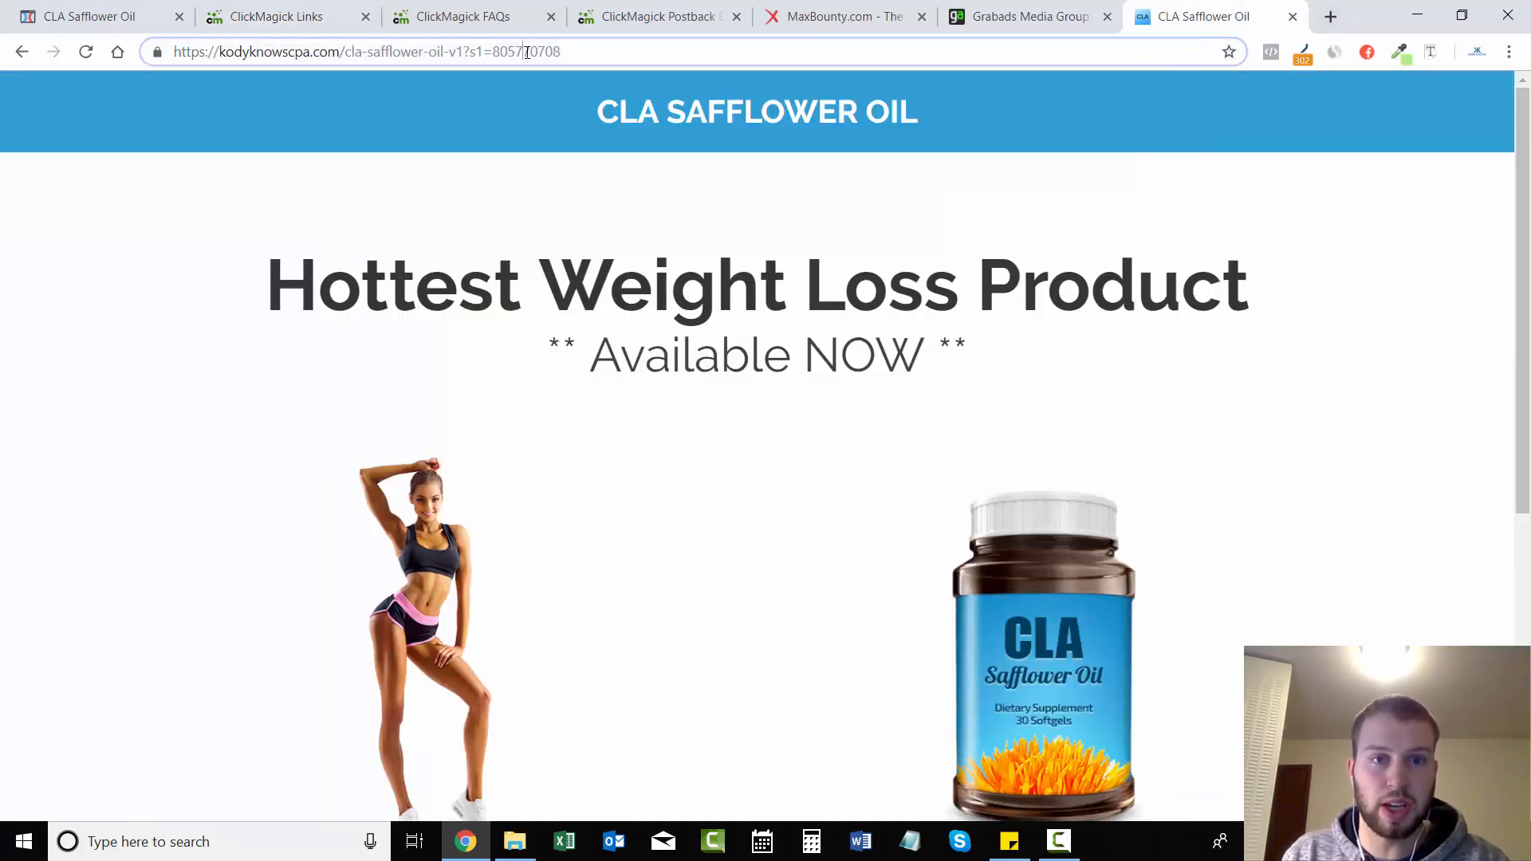
pyautogui.doubleClick(547, 51)
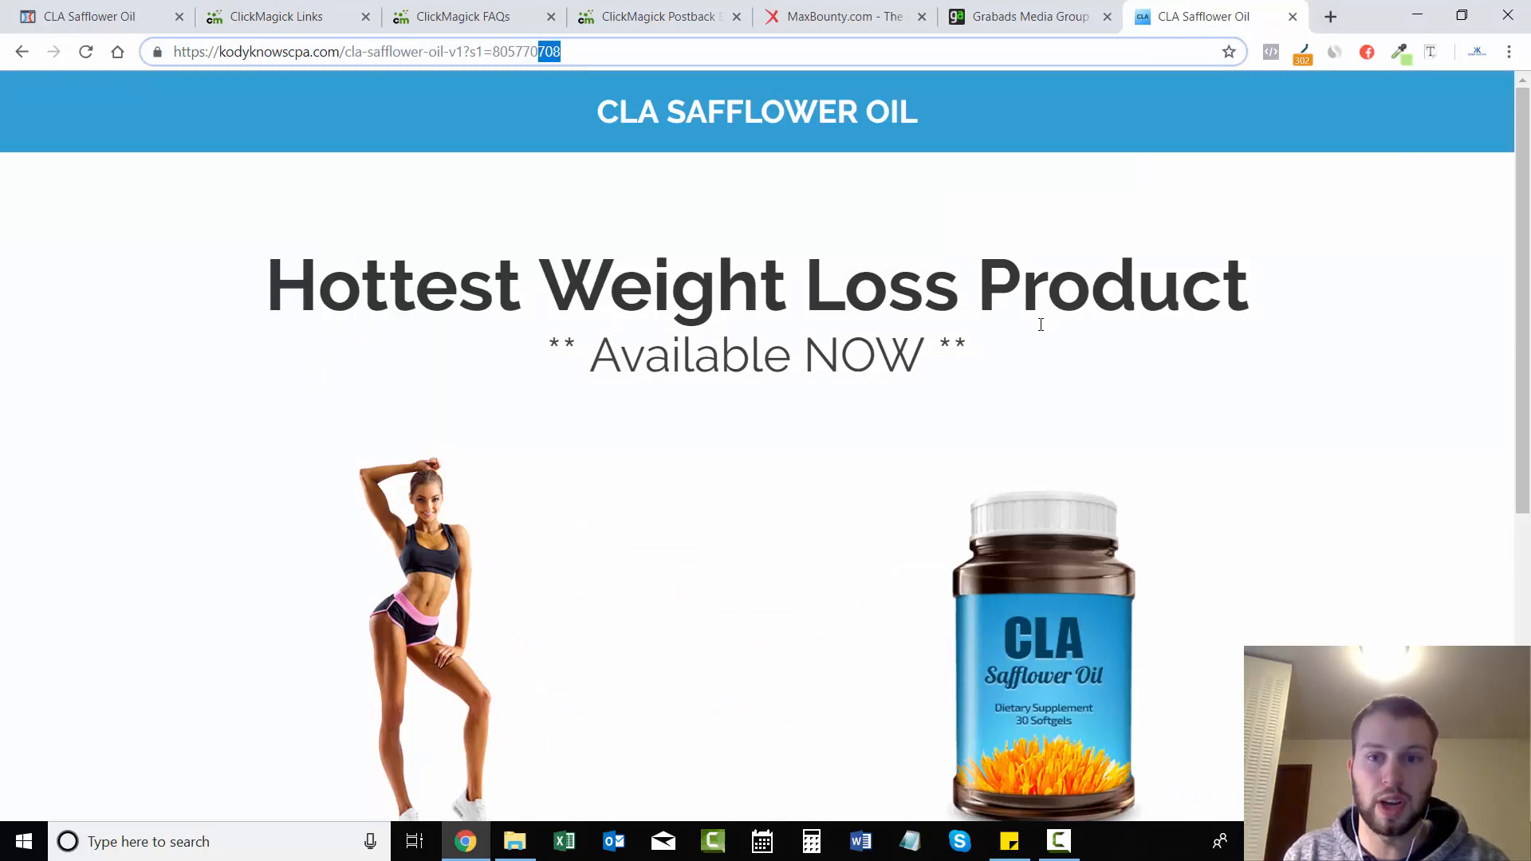
pyautogui.scroll(-3)
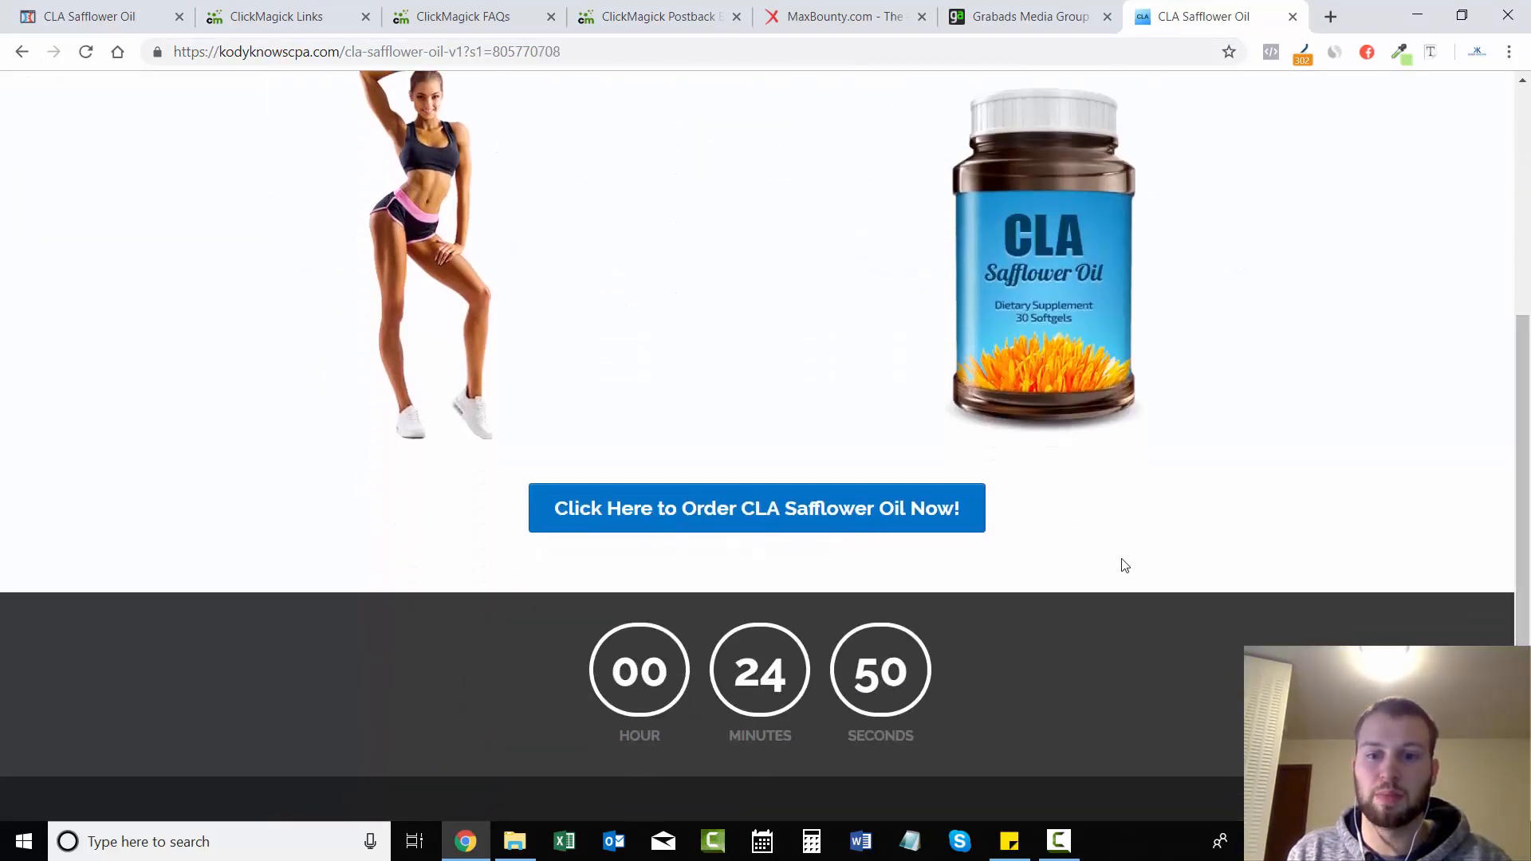
pyautogui.moveTo(247, 38)
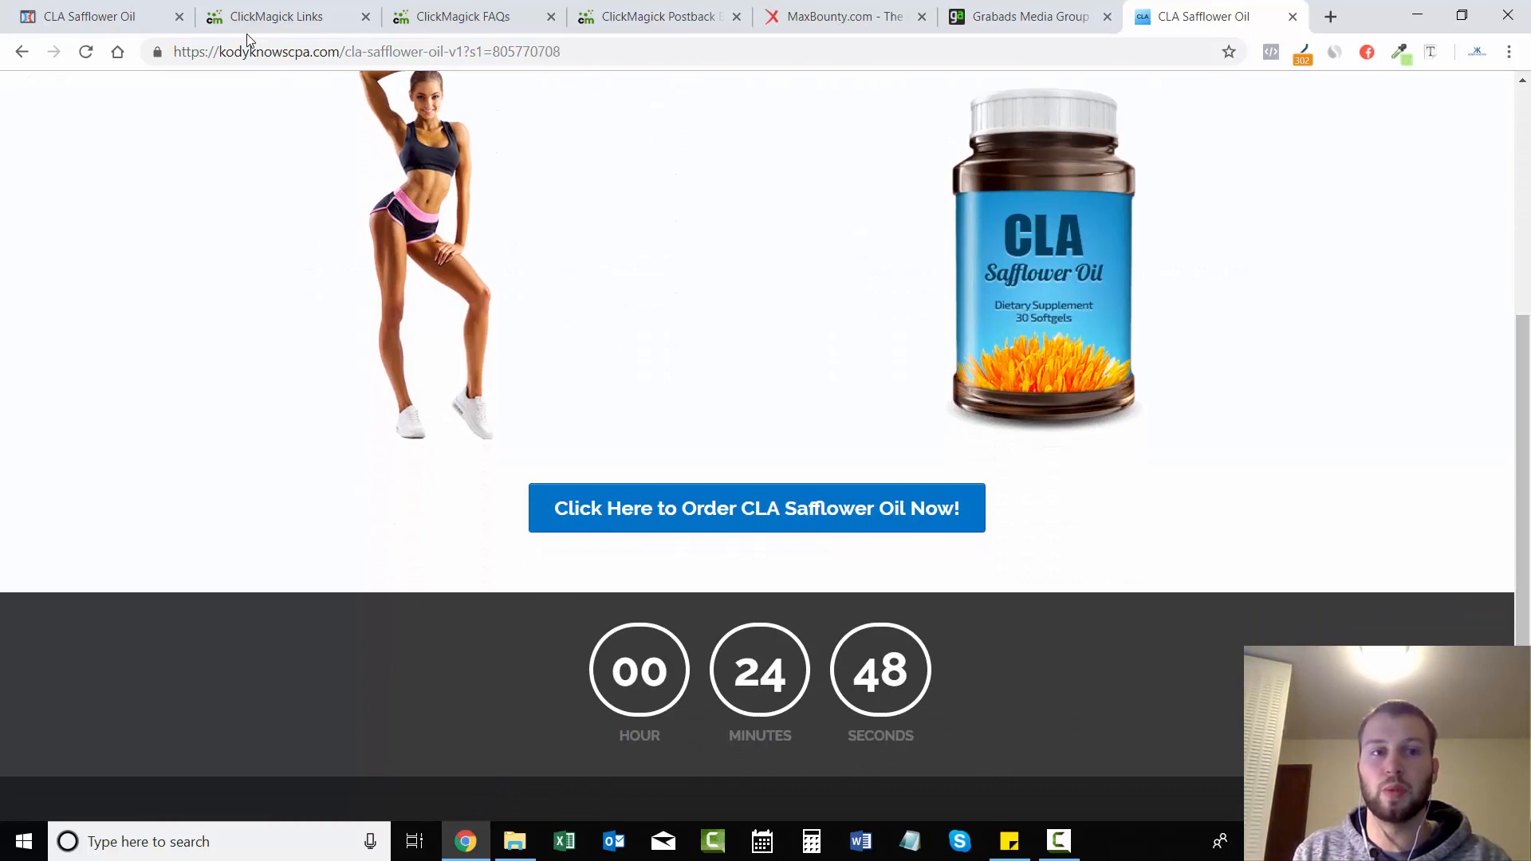
pyautogui.click(276, 16)
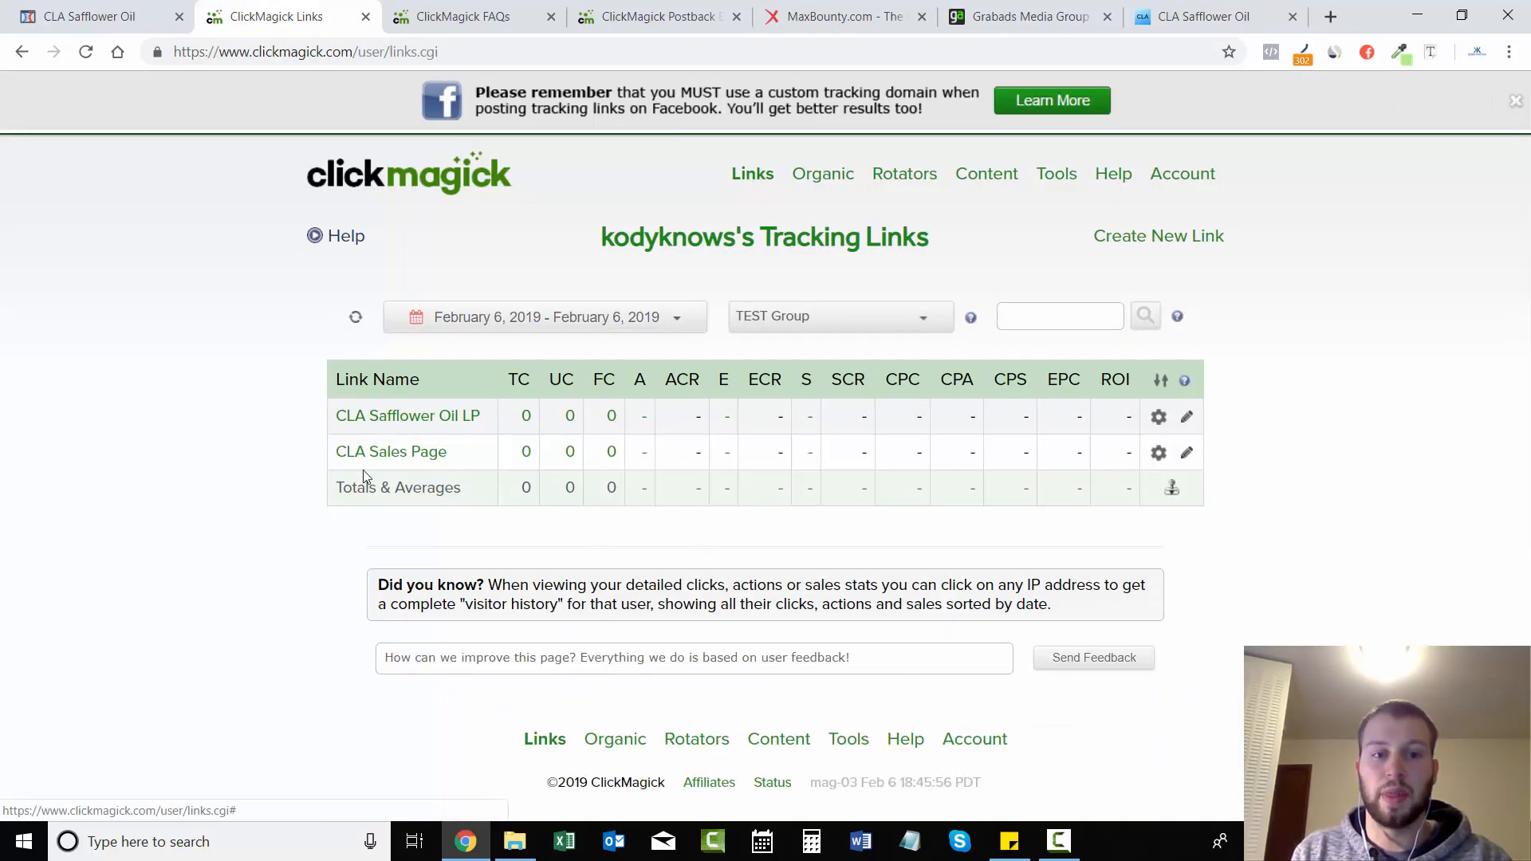
pyautogui.click(1201, 16)
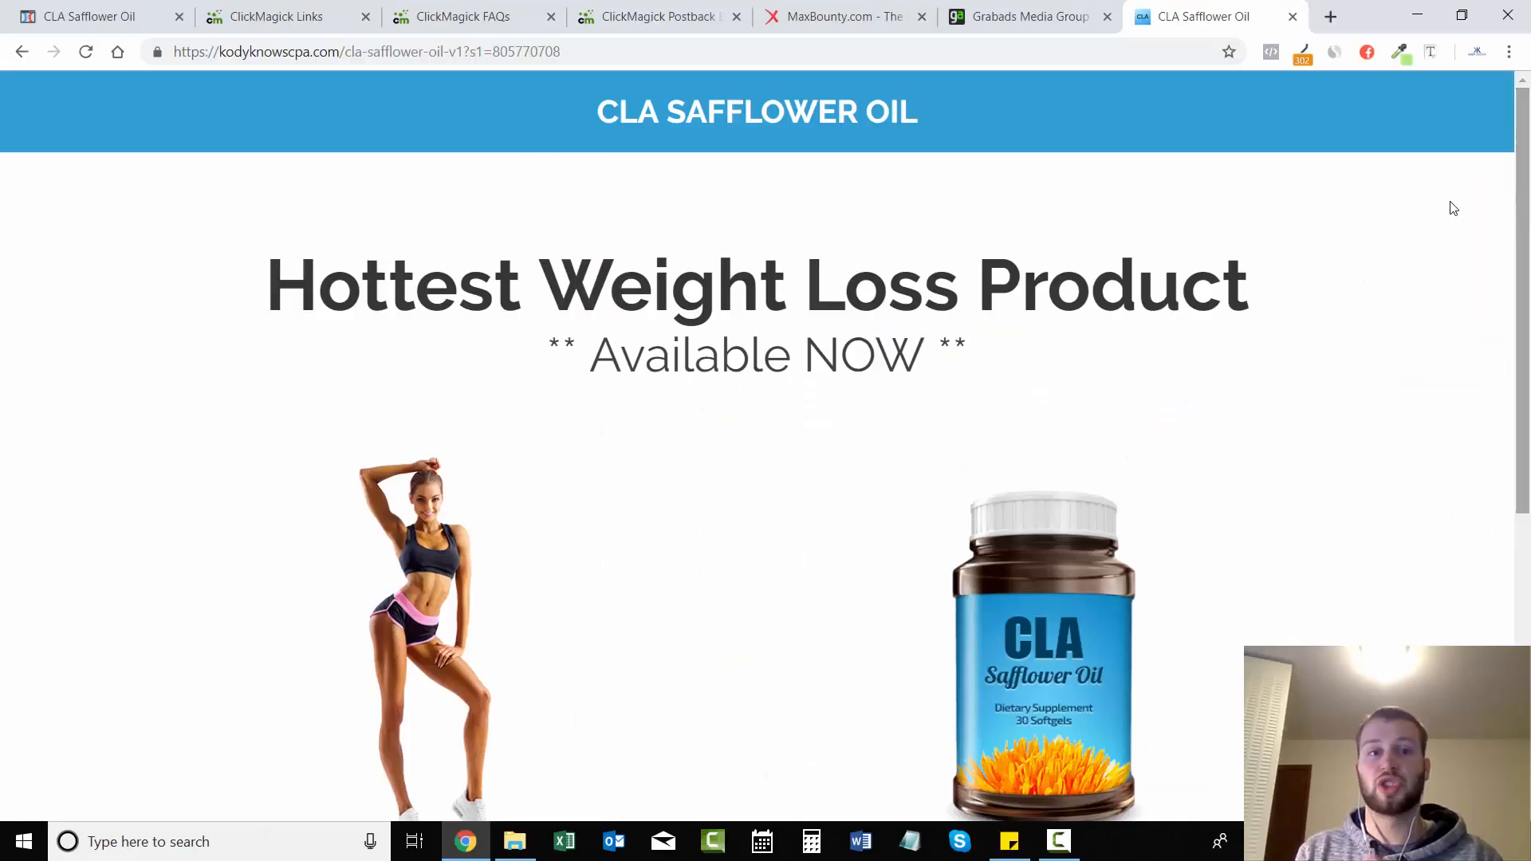
pyautogui.moveTo(584, 445)
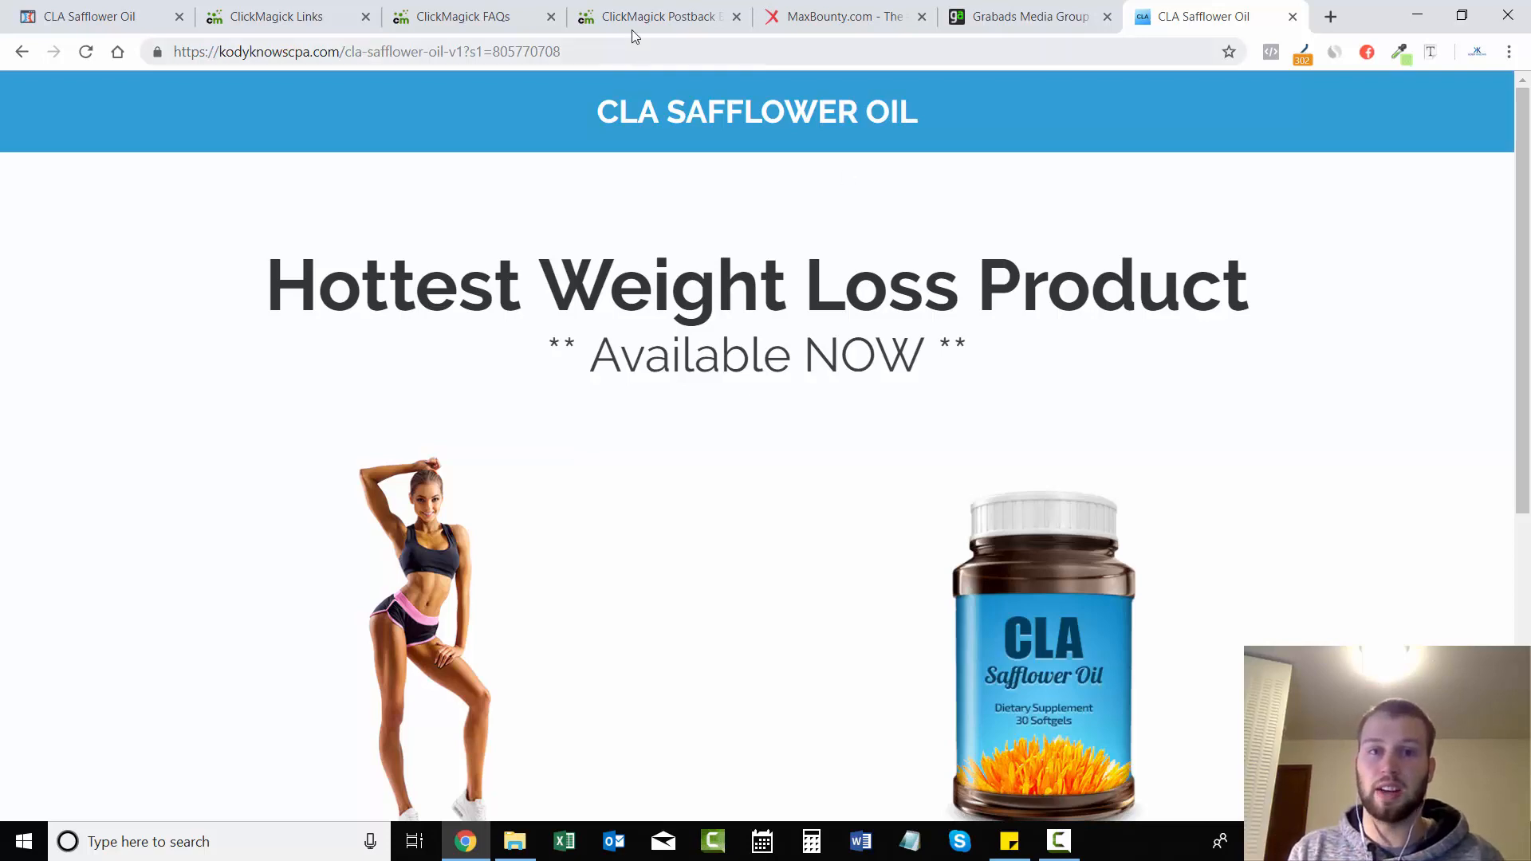
# Step: Search the ClickMagick FAQs and knowledge base for 'javascript'
pyautogui.click(658, 16)
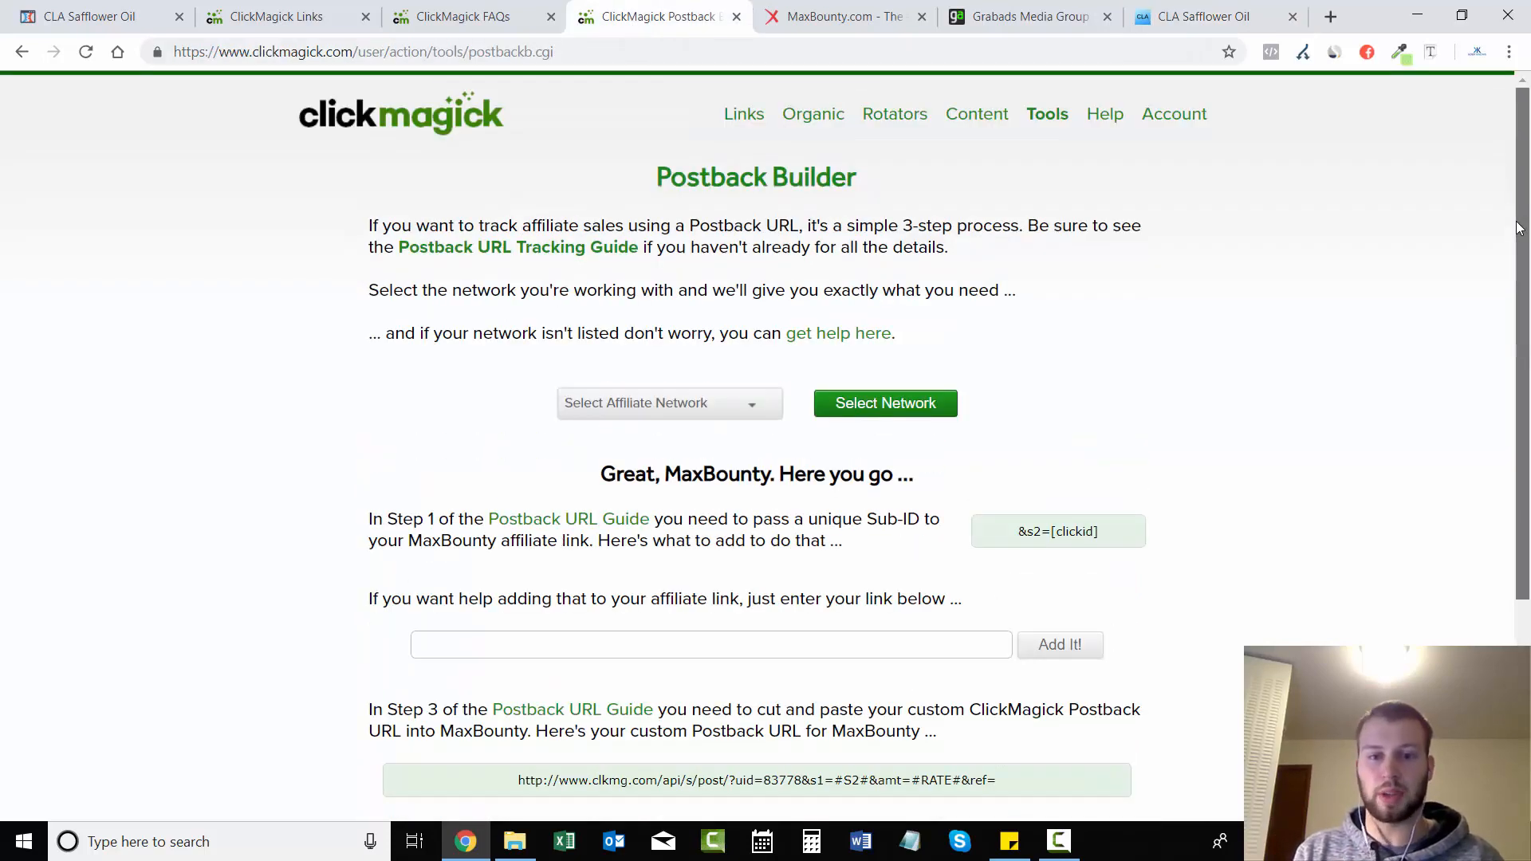
pyautogui.click(743, 115)
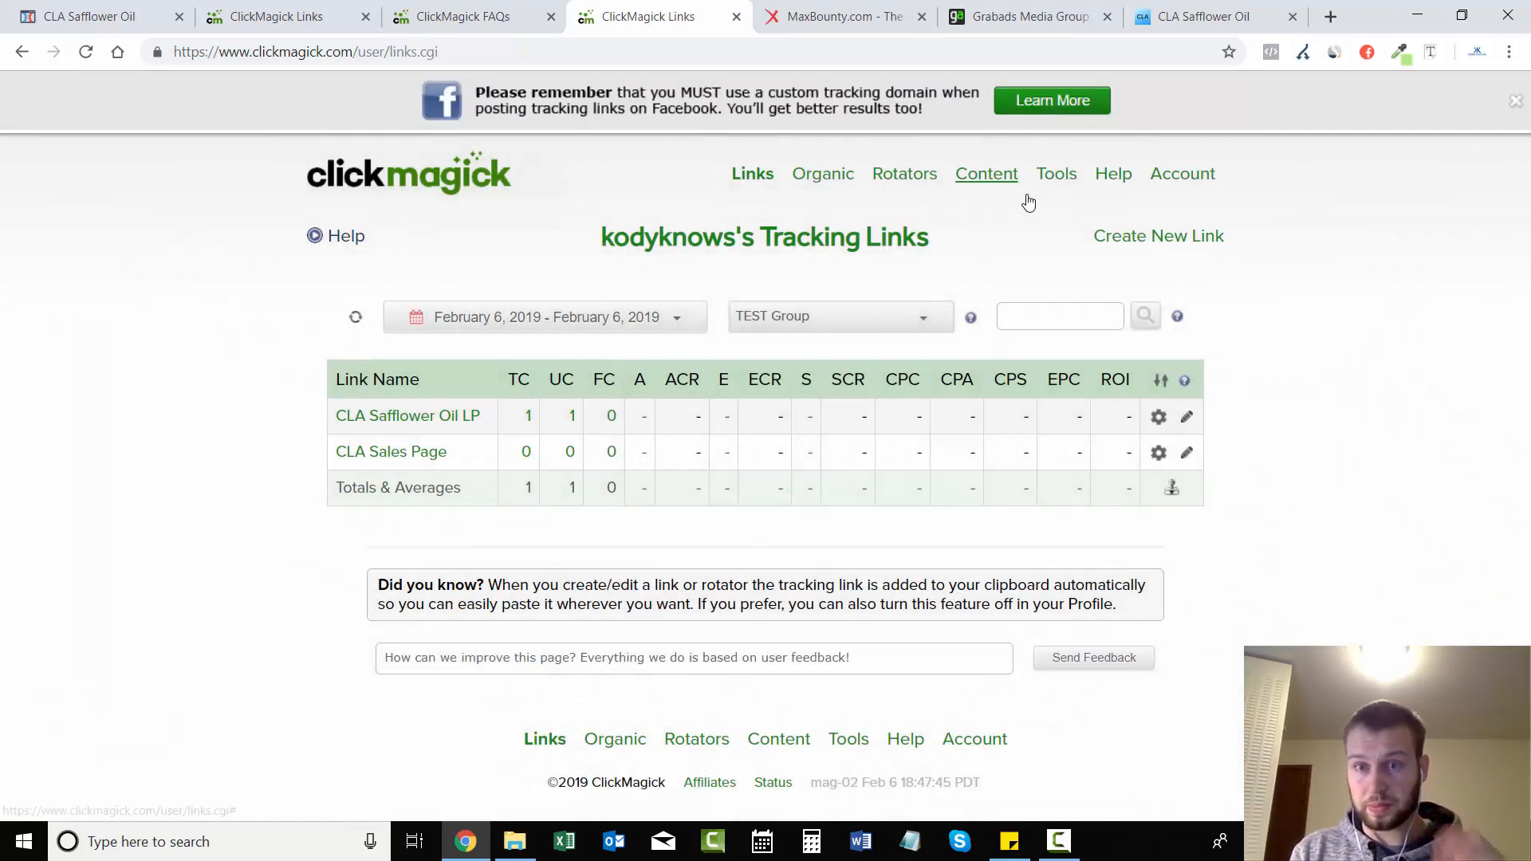
pyautogui.click(1055, 172)
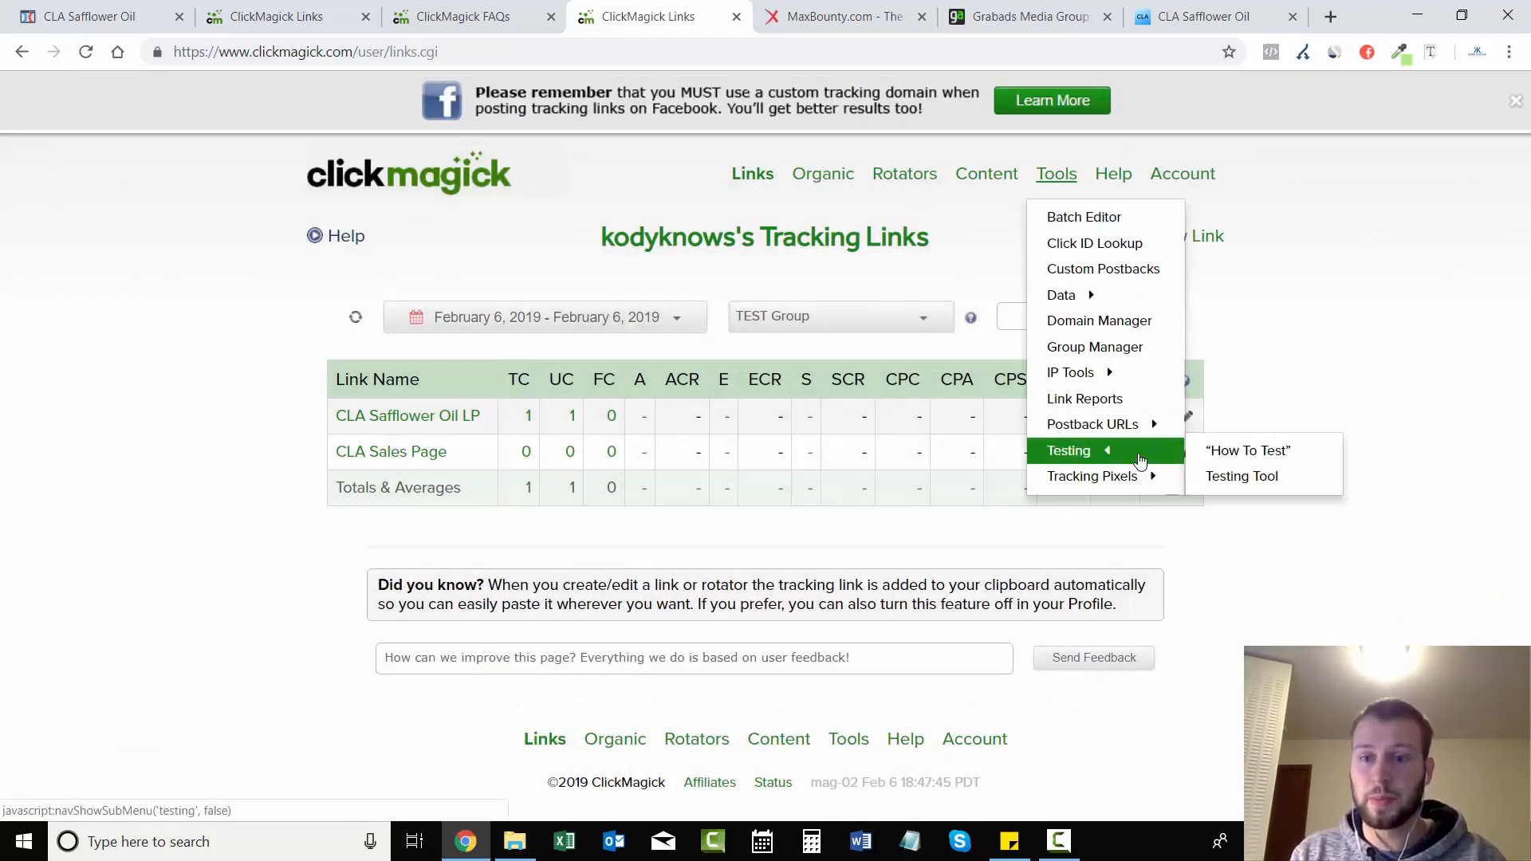
pyautogui.click(1113, 174)
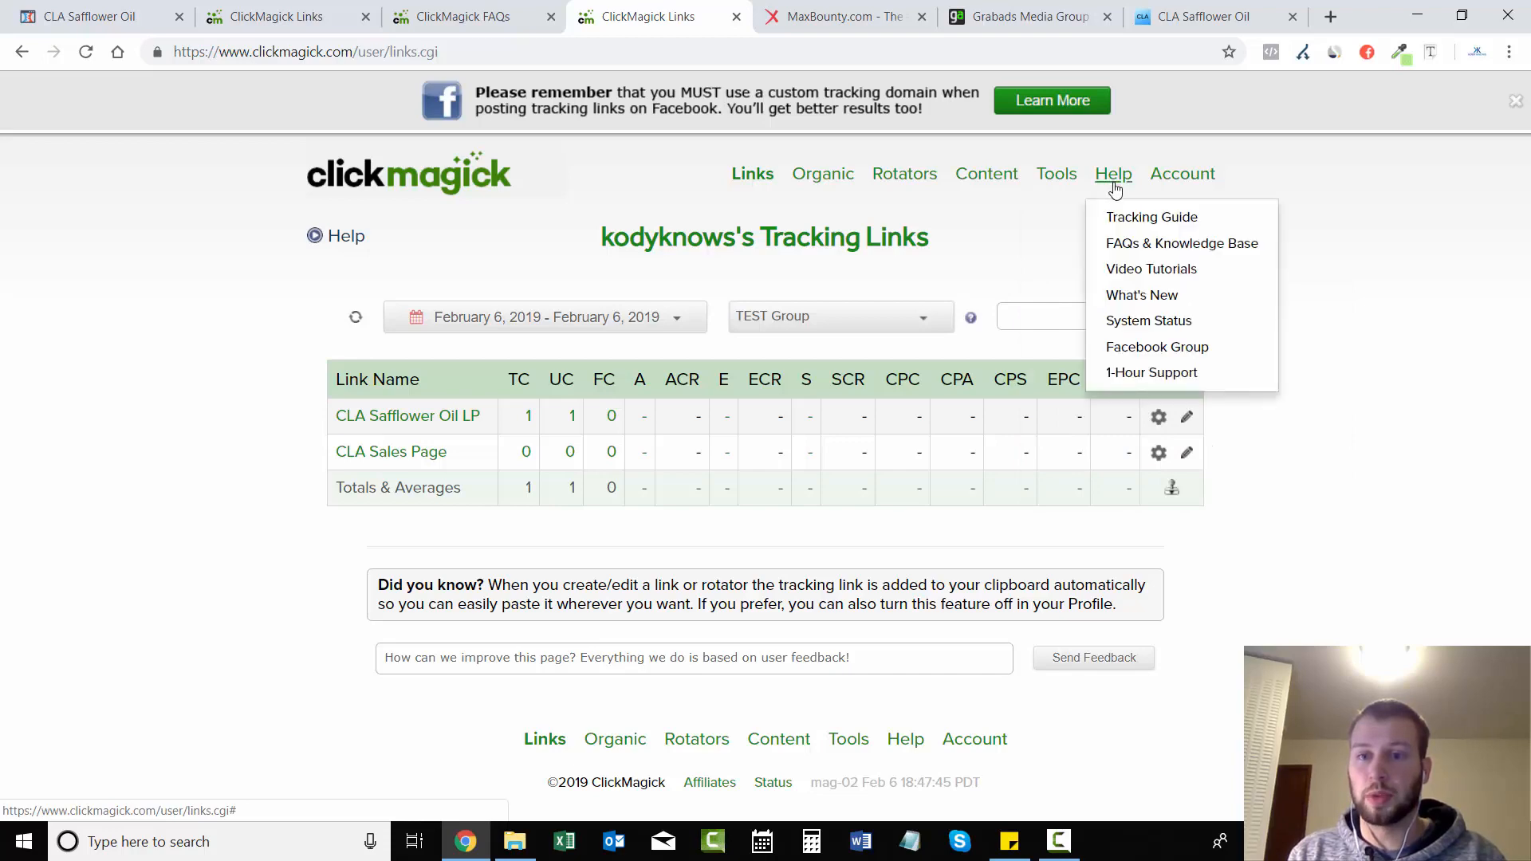
pyautogui.click(1180, 242)
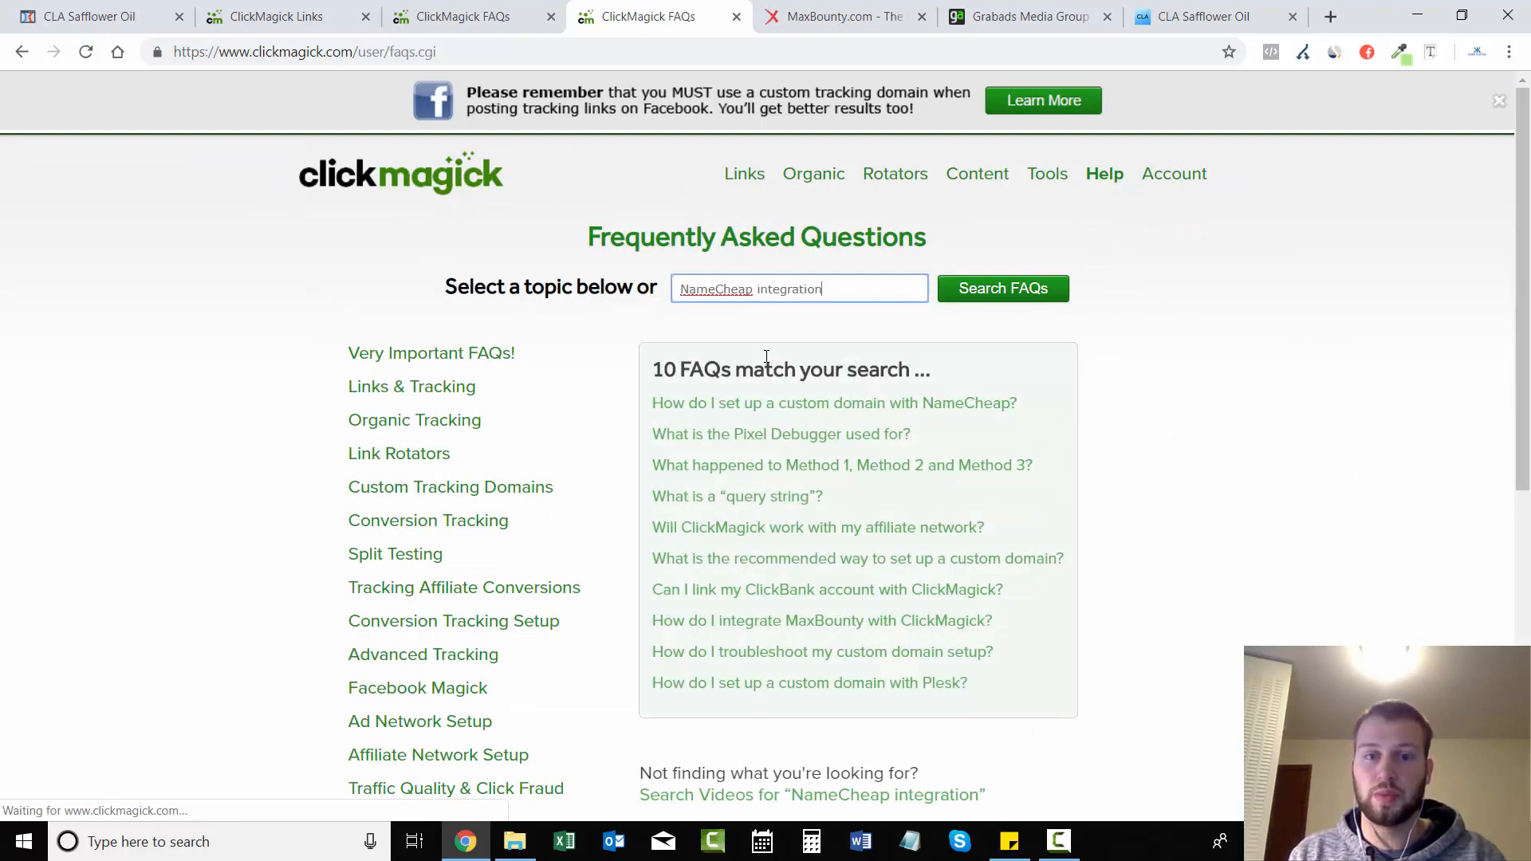
pyautogui.write('ja')
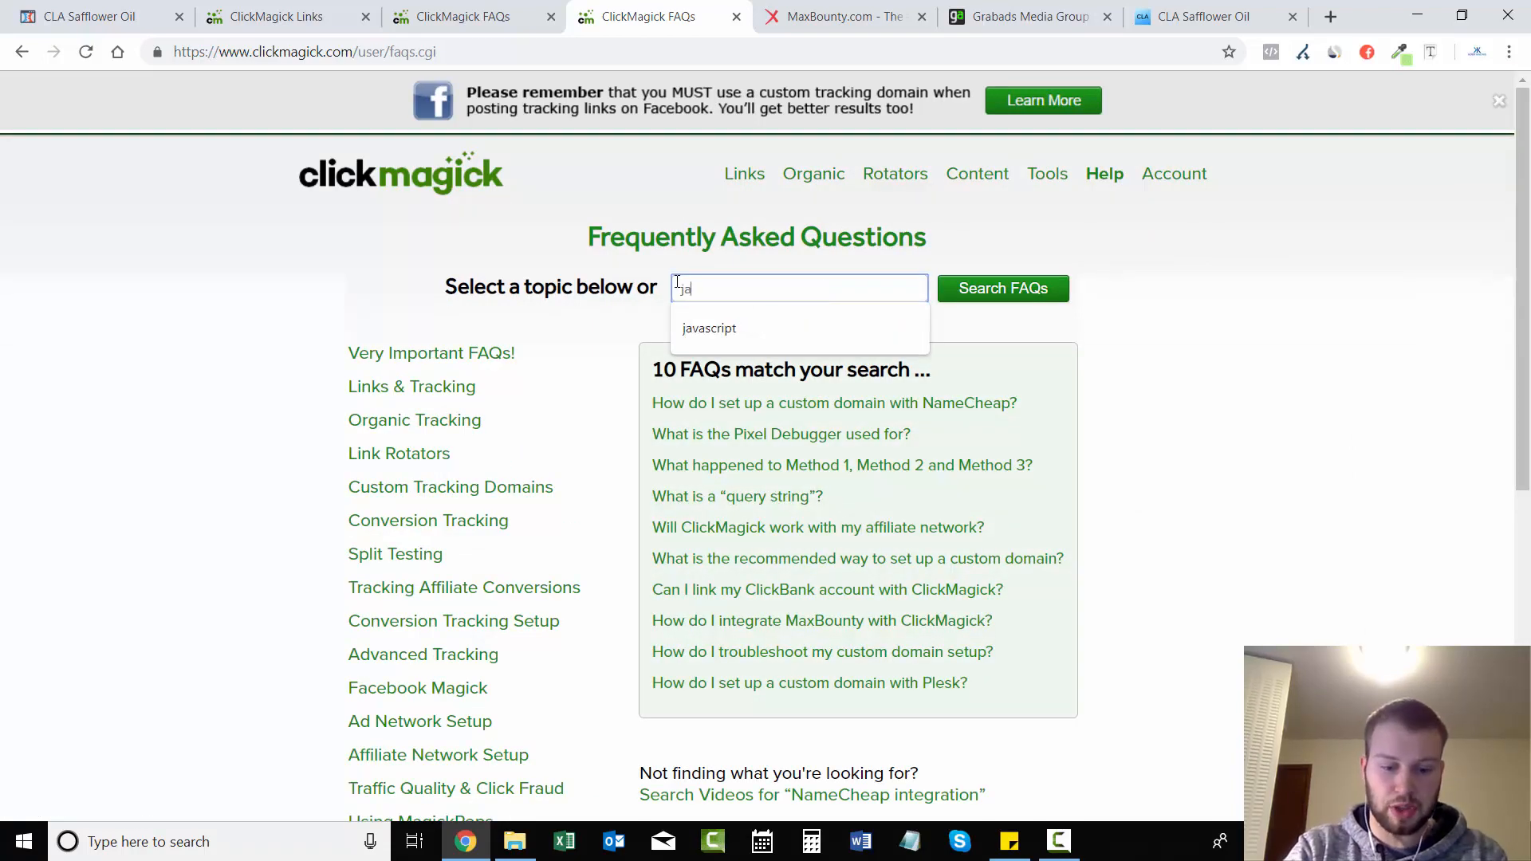
pyautogui.write('javascript')
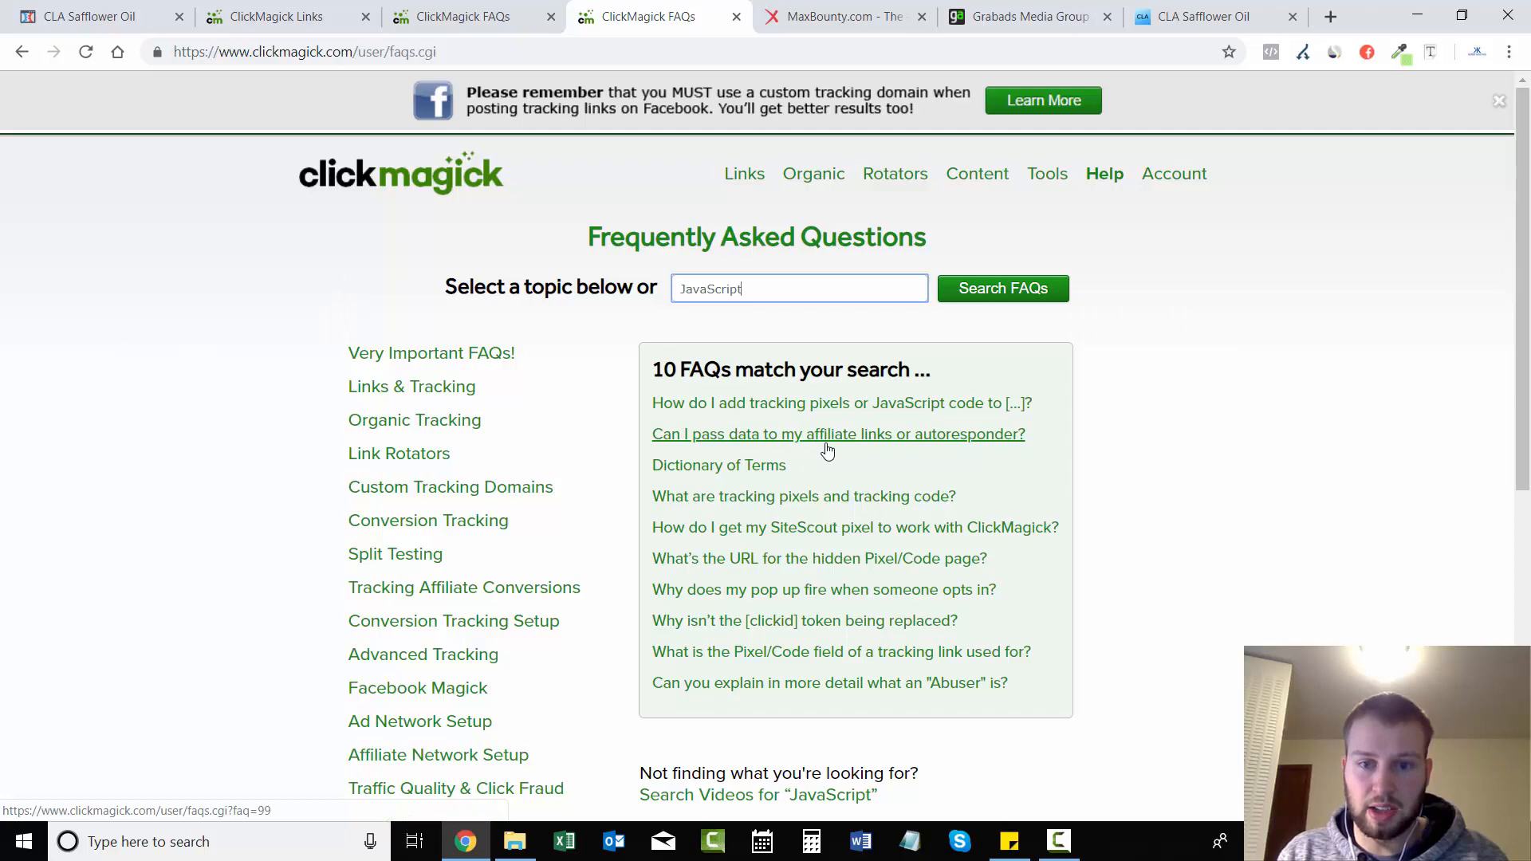
# Step: Read the FAQ on passing Sub-ID data to affiliate links, close it, and return to ClickFunnels
pyautogui.click(837, 434)
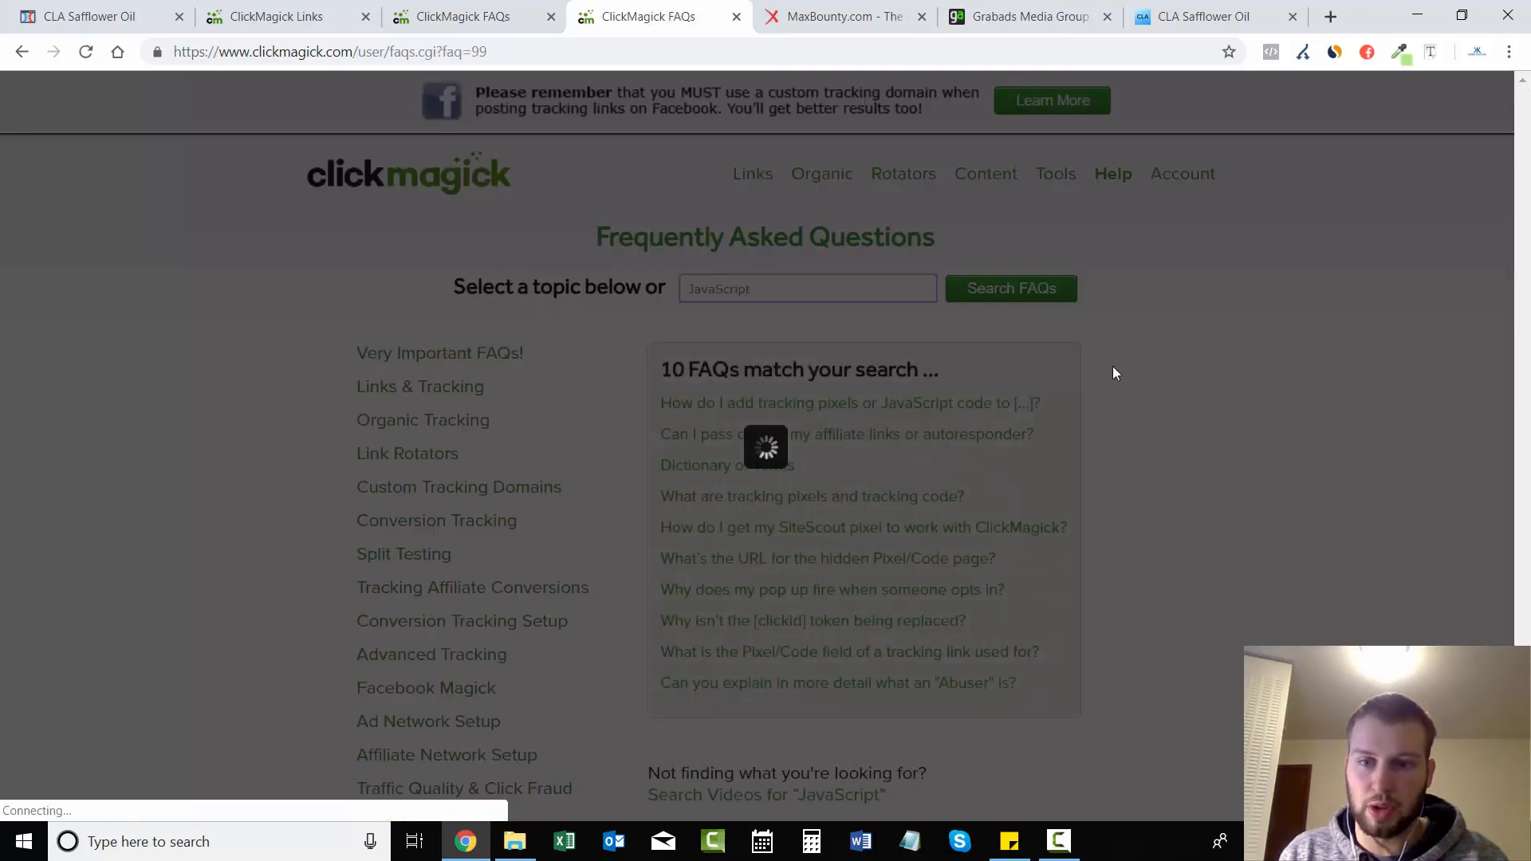
pyautogui.click(850, 402)
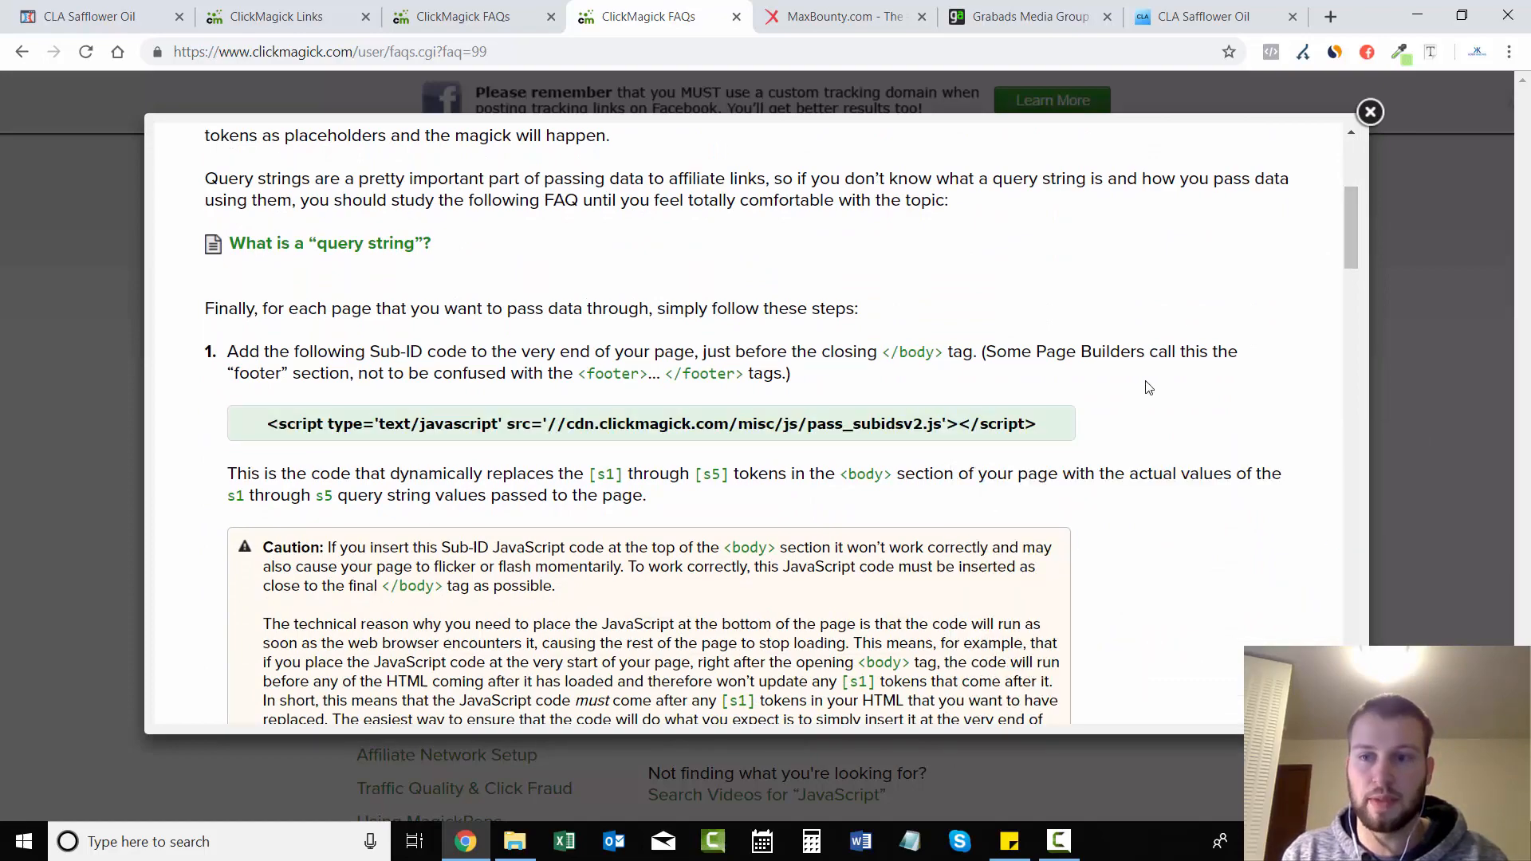
pyautogui.click(1370, 111)
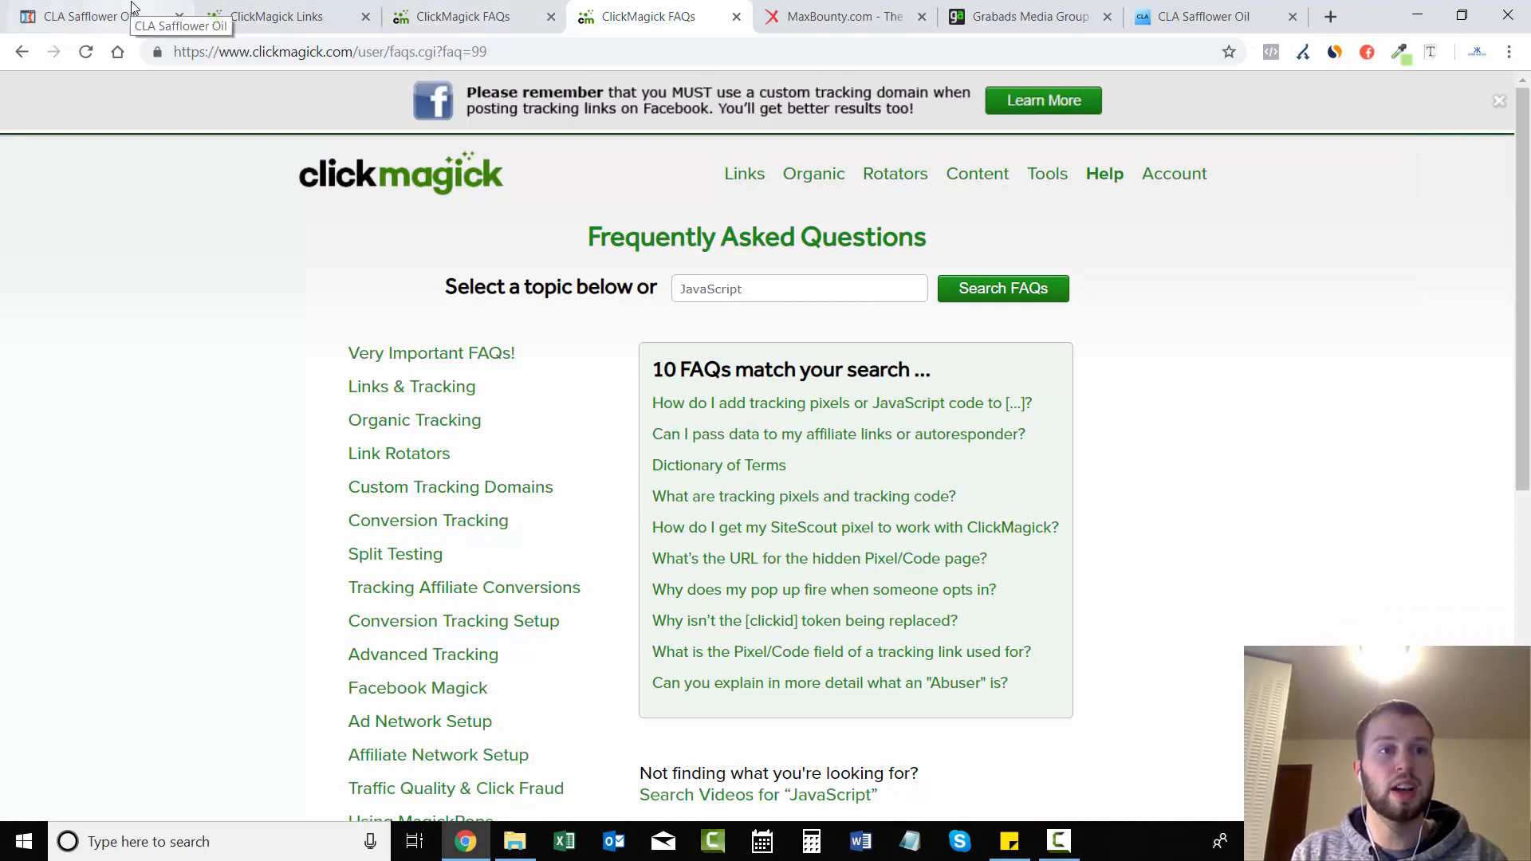
pyautogui.click(87, 16)
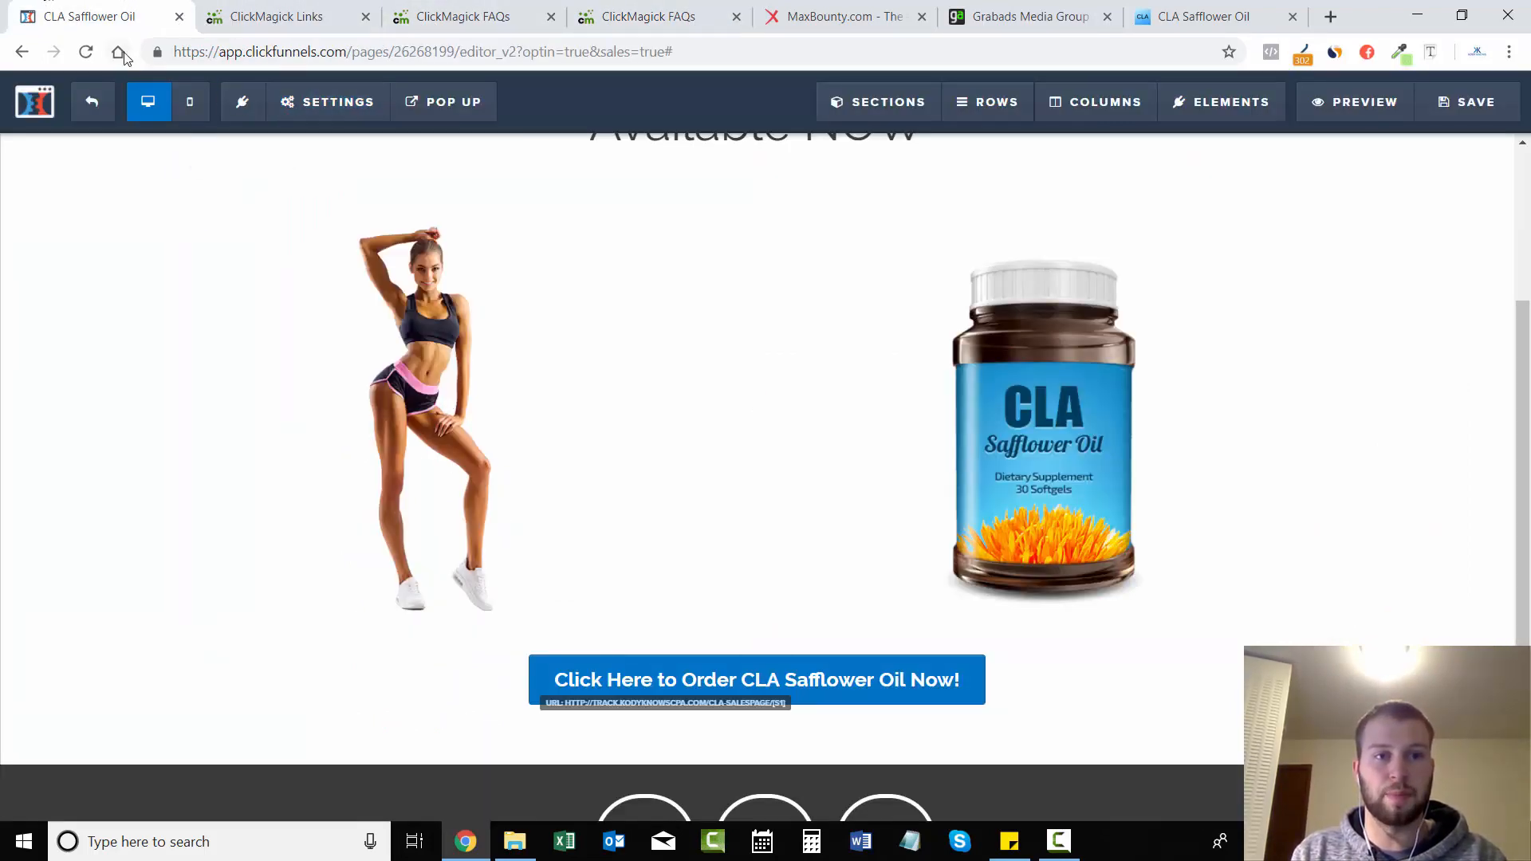
# Step: Check the page's Tracking Code header for the pass_subidsv2 script, then return to ClickMagick links
pyautogui.click(329, 102)
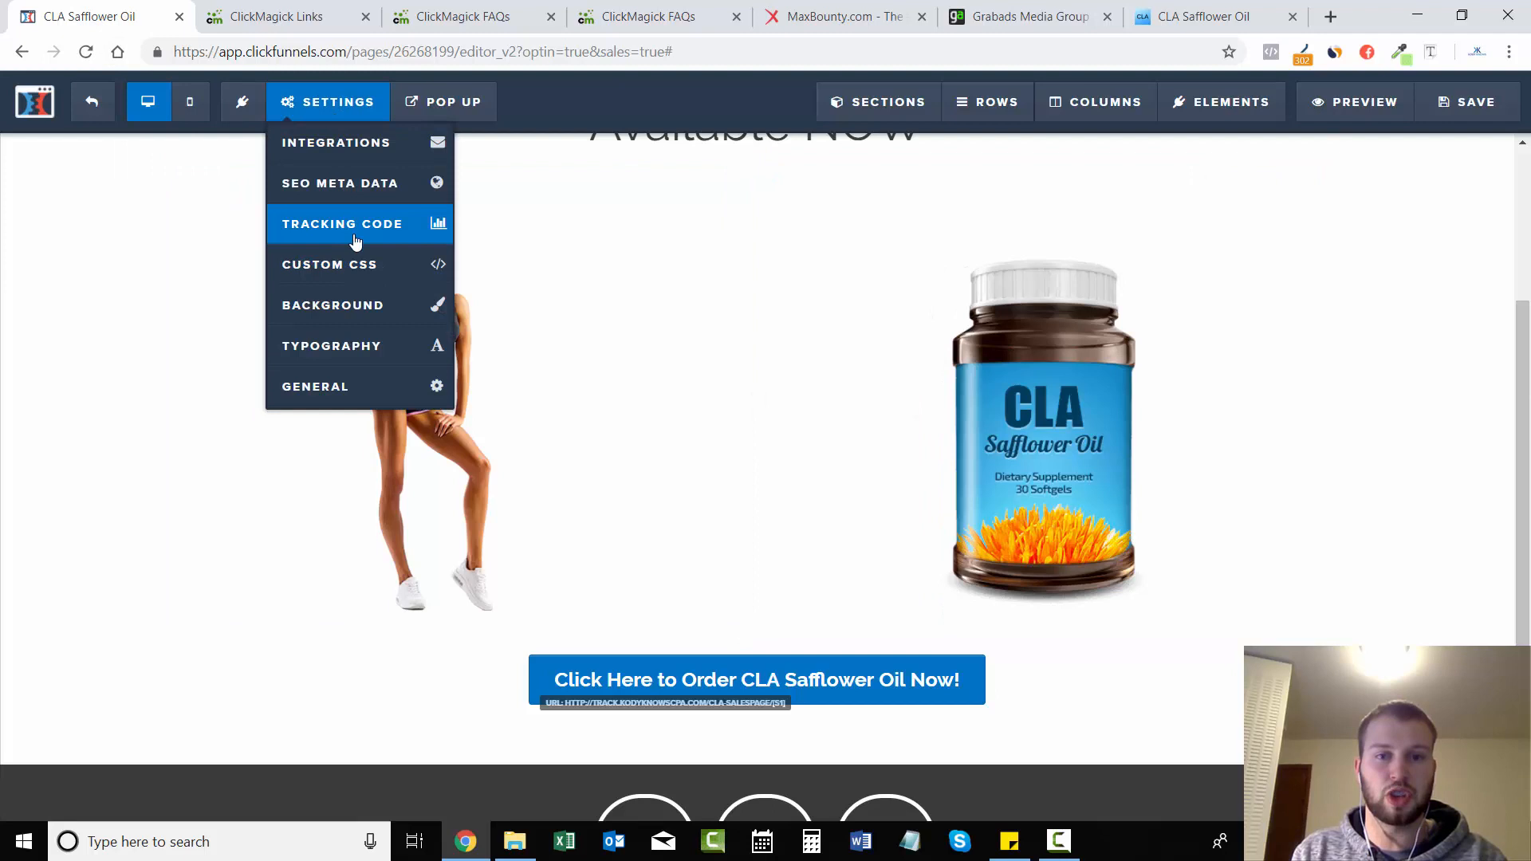
pyautogui.click(341, 223)
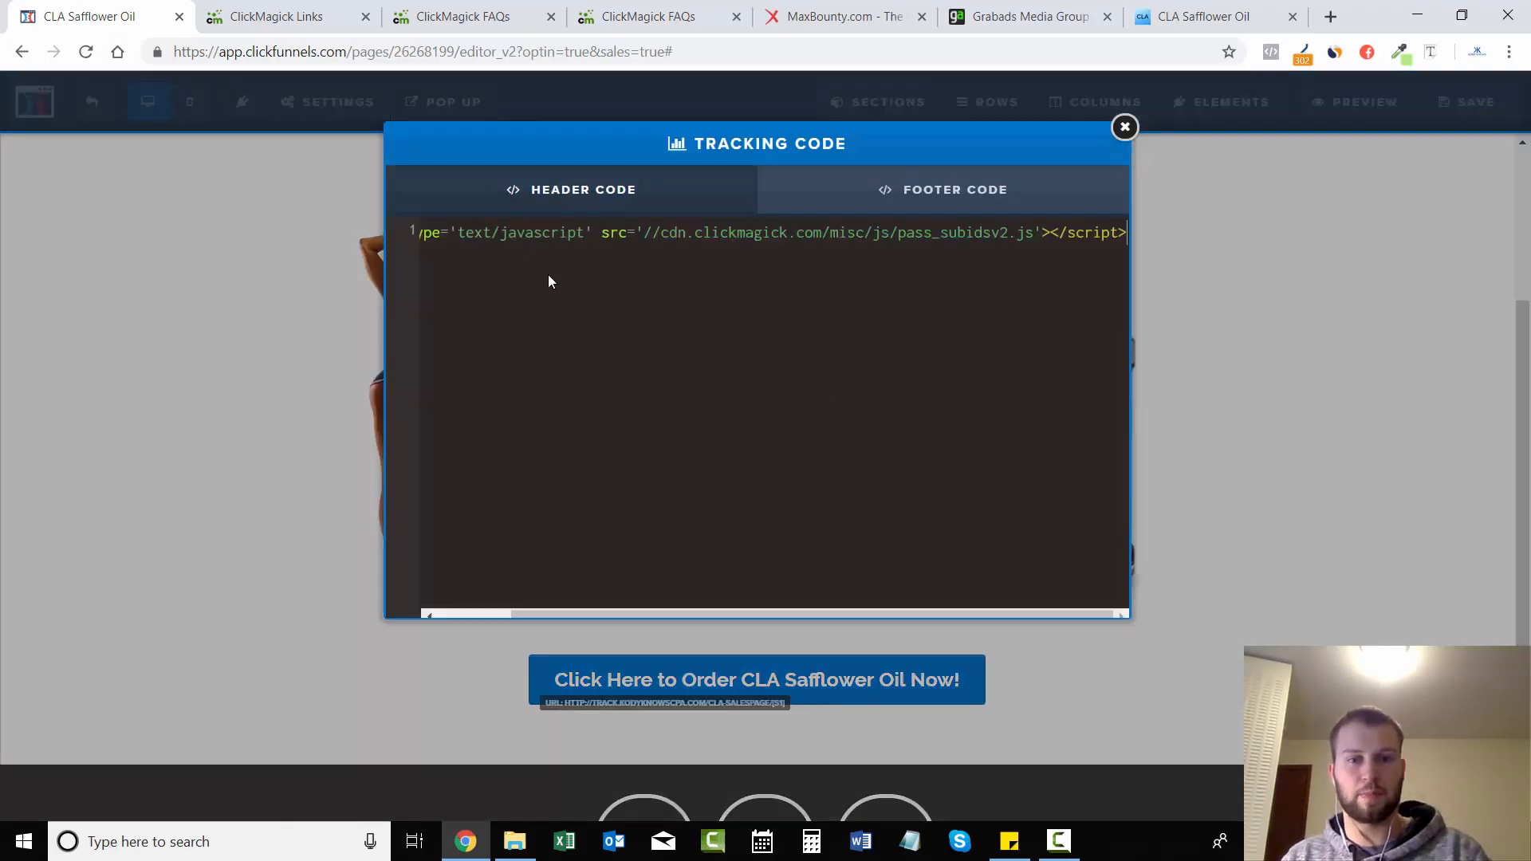
pyautogui.click(1124, 128)
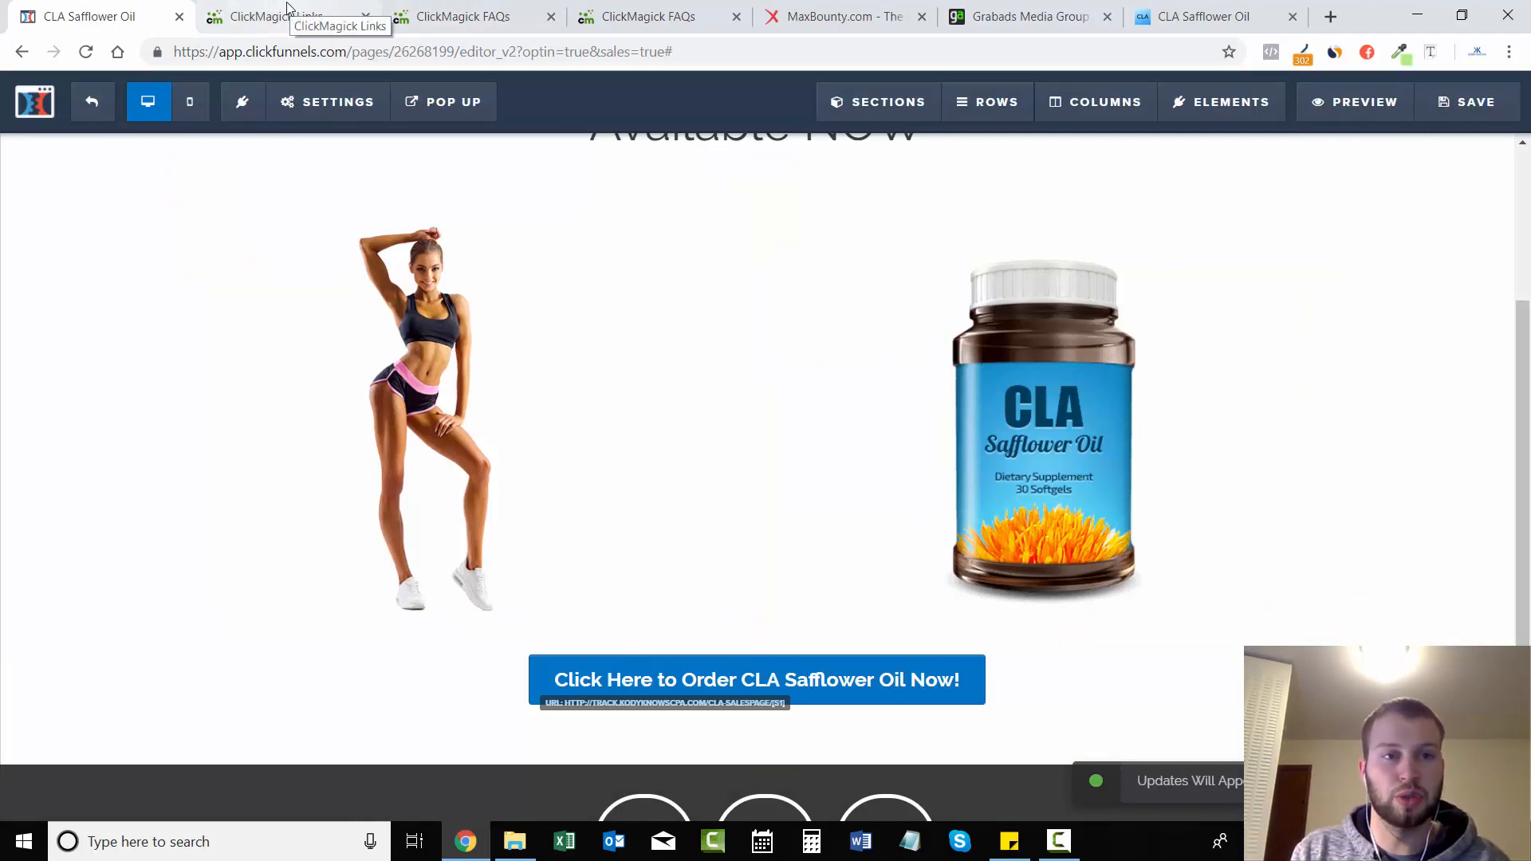
pyautogui.click(278, 16)
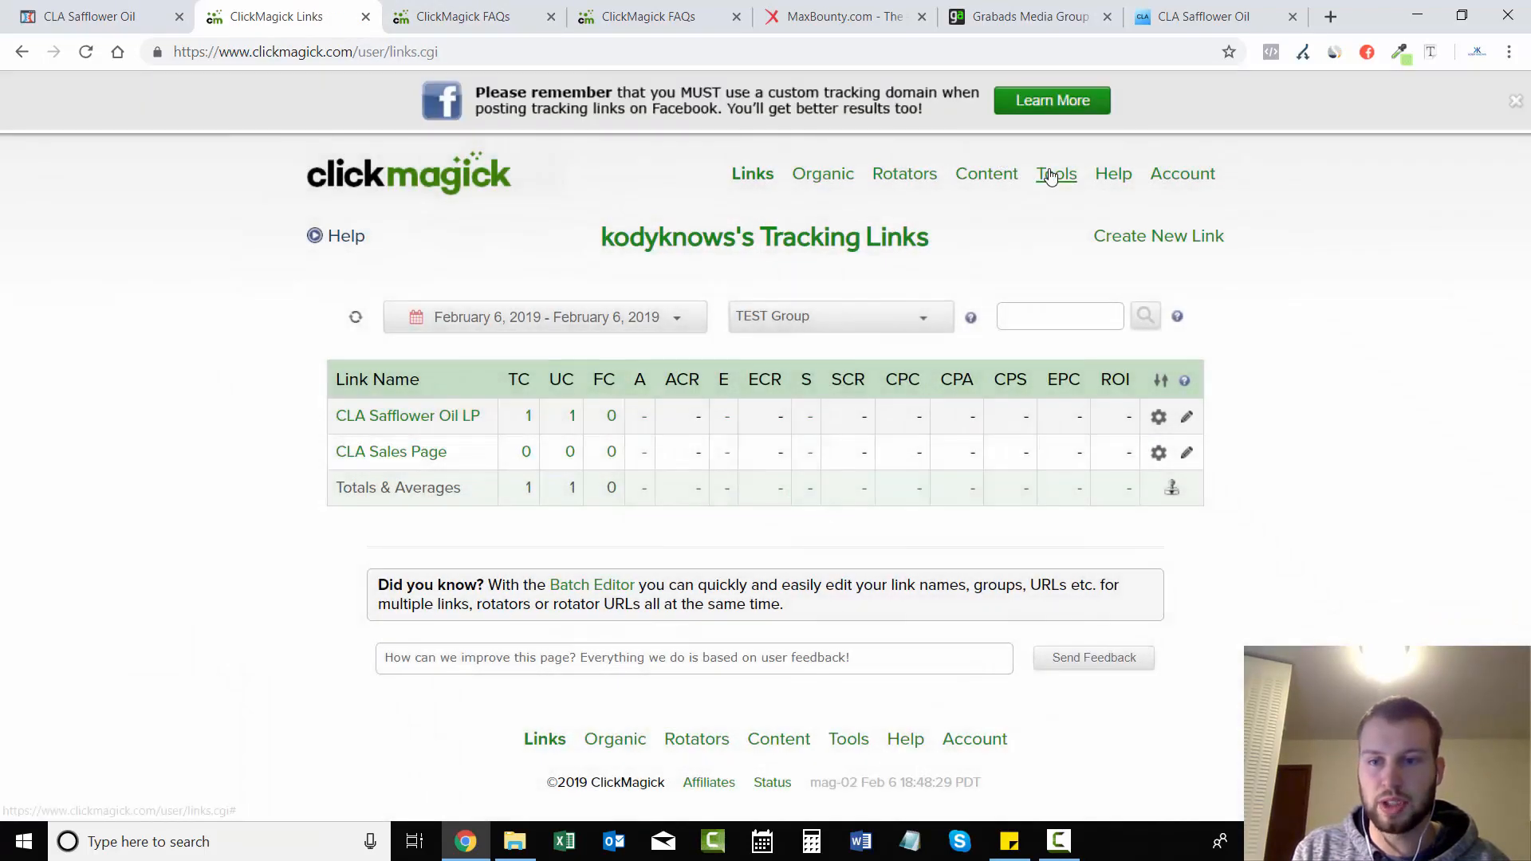
# Step: Load track.kodyknowscpa.com/cla-safflower in a new tab and check the s1 click ID in the URL
pyautogui.click(1056, 174)
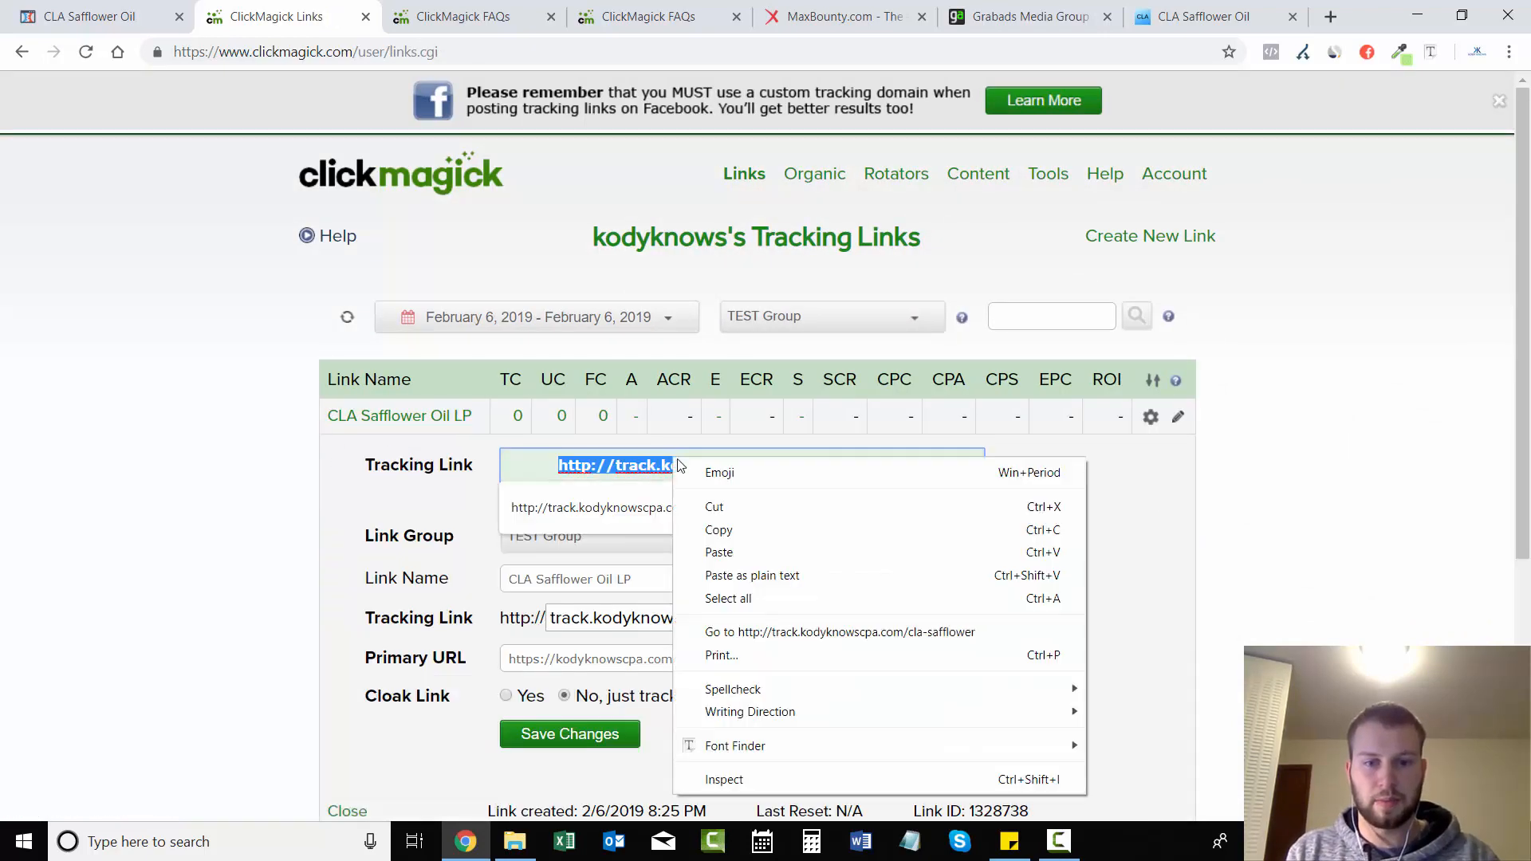
pyautogui.click(1330, 16)
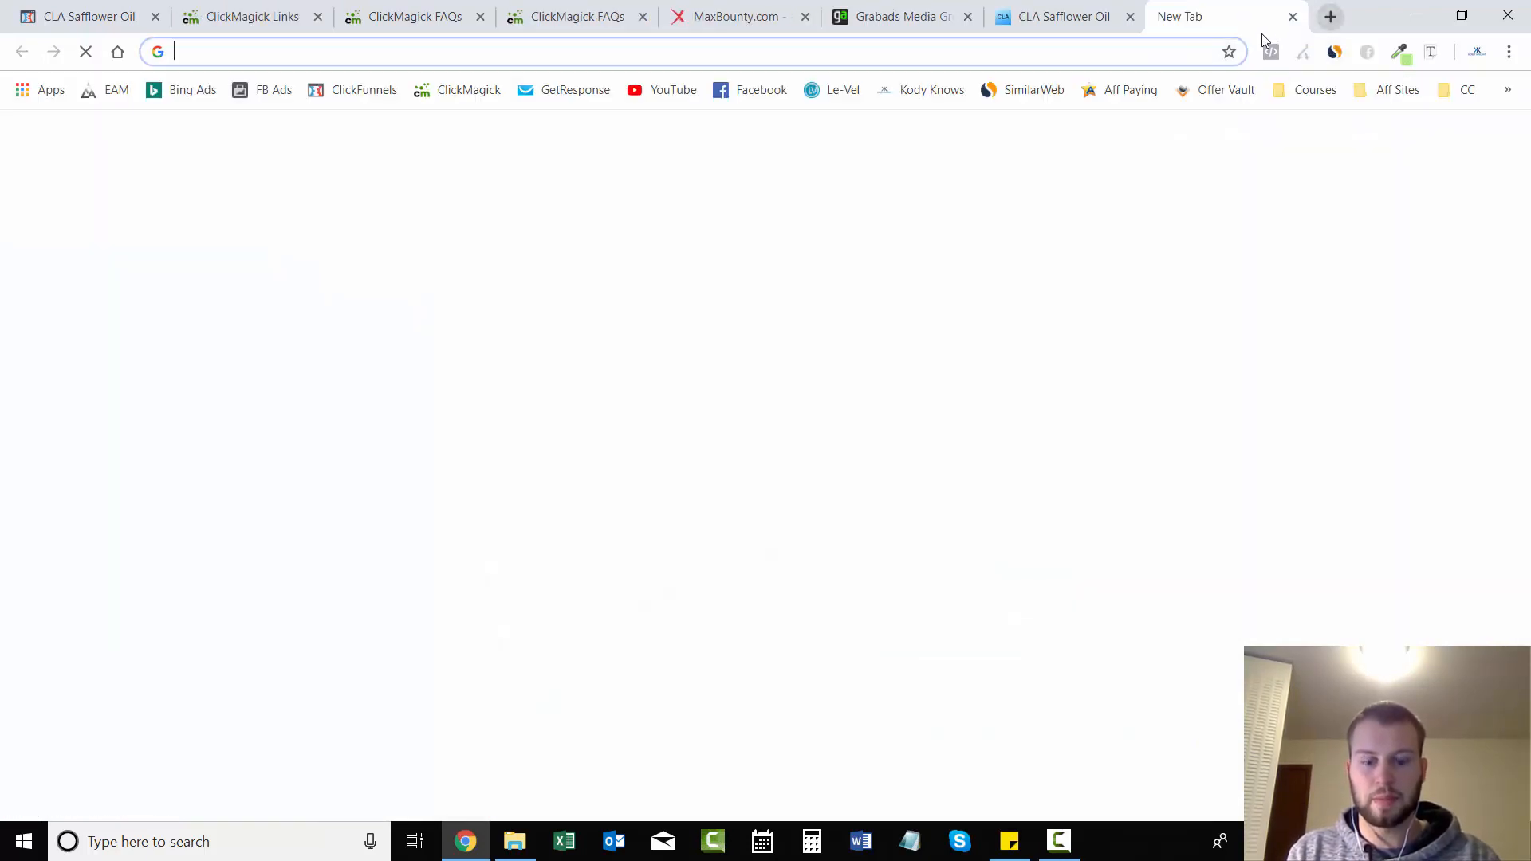
pyautogui.write('track.kodyknowscpa.com/cla-safflower')
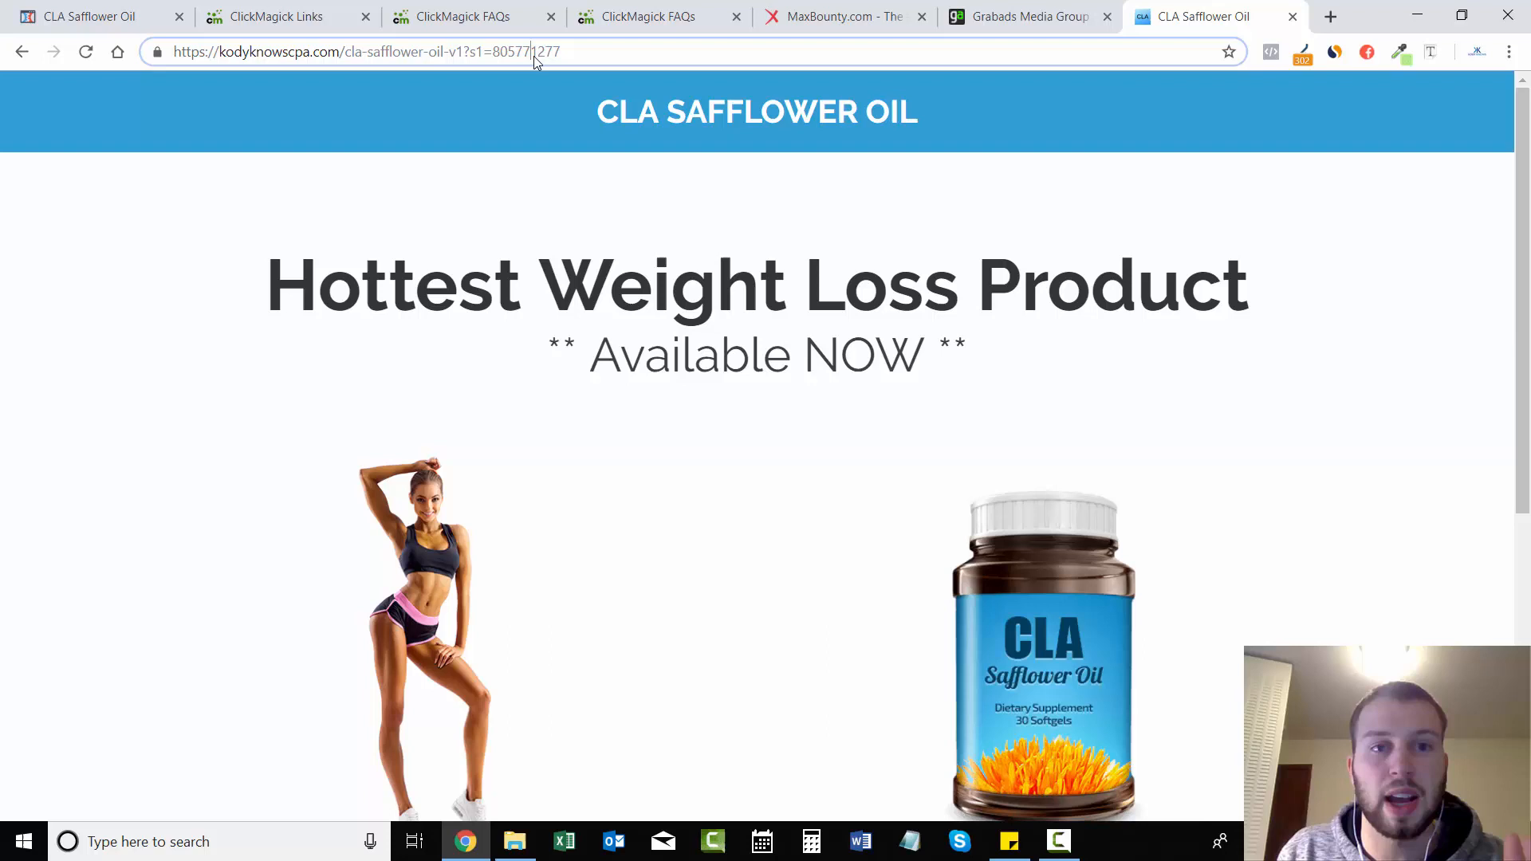
pyautogui.doubleClick(536, 51)
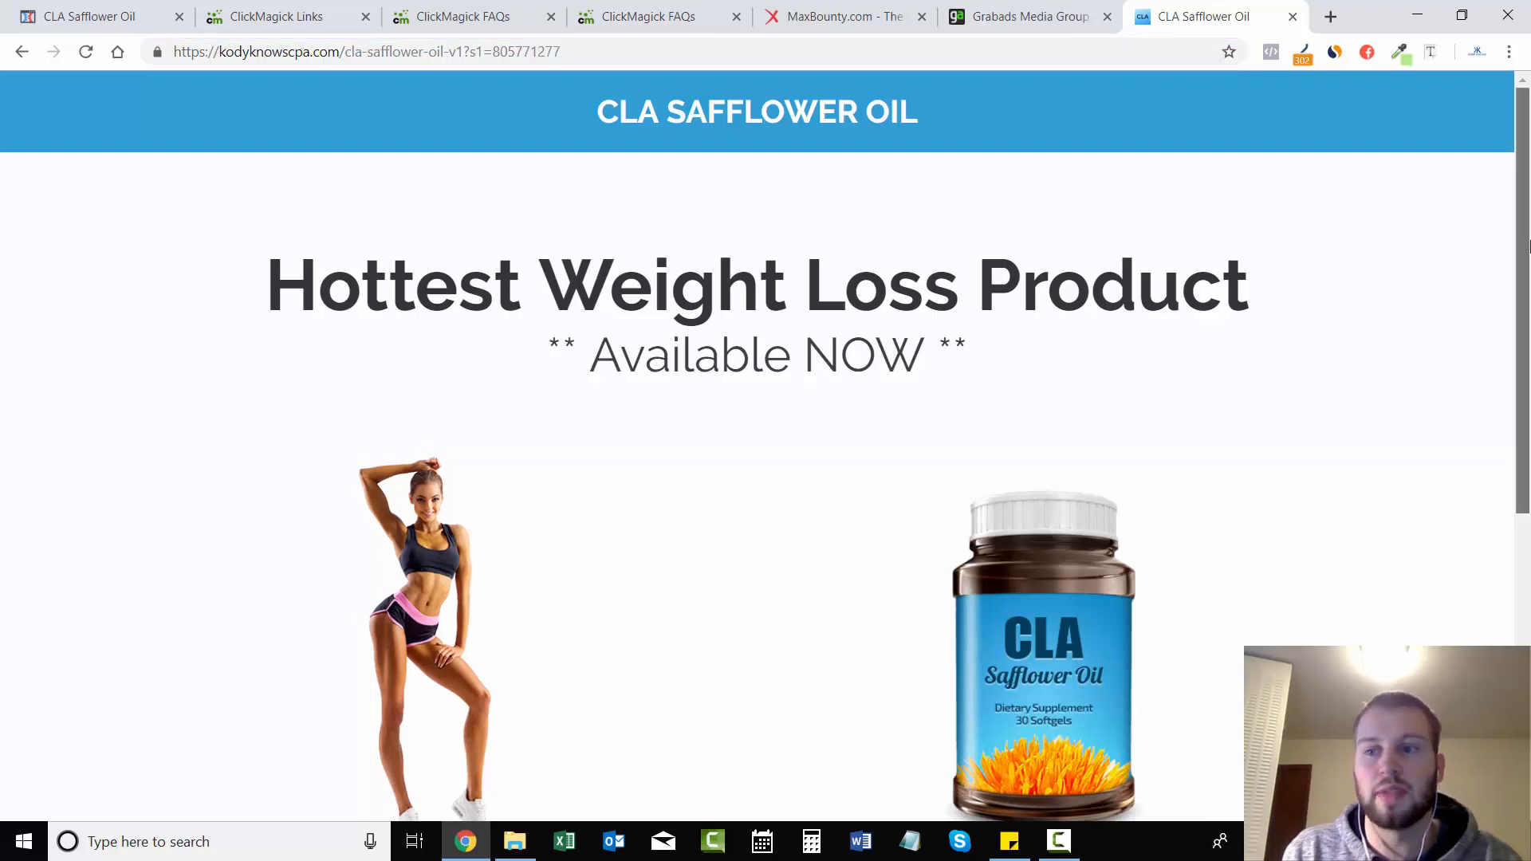
pyautogui.scroll(-3)
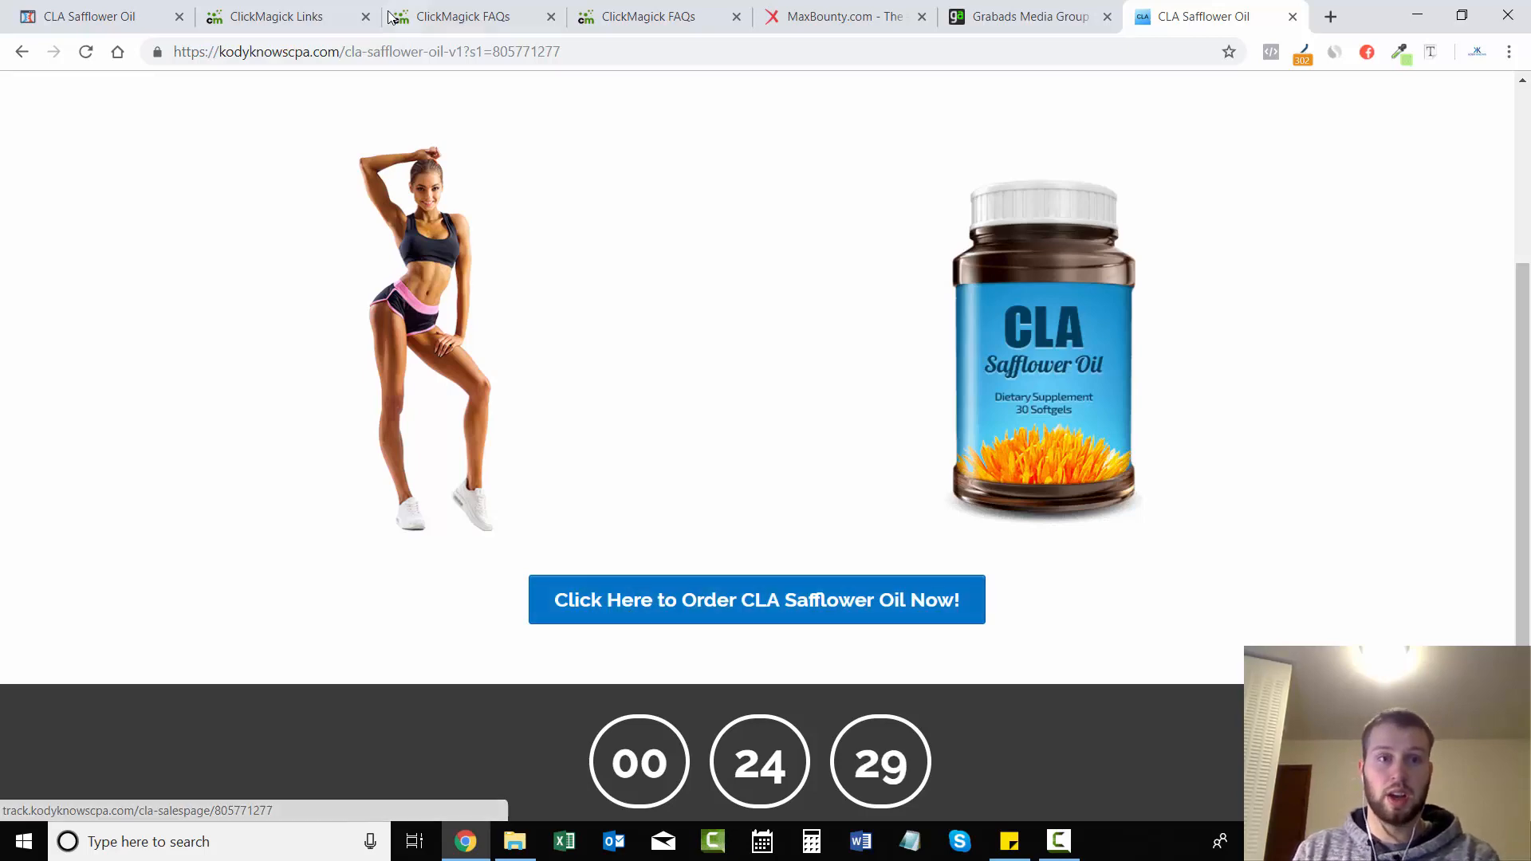
# Step: Confirm the sales page link carries click ID 805771277, then follow the order button
pyautogui.click(275, 16)
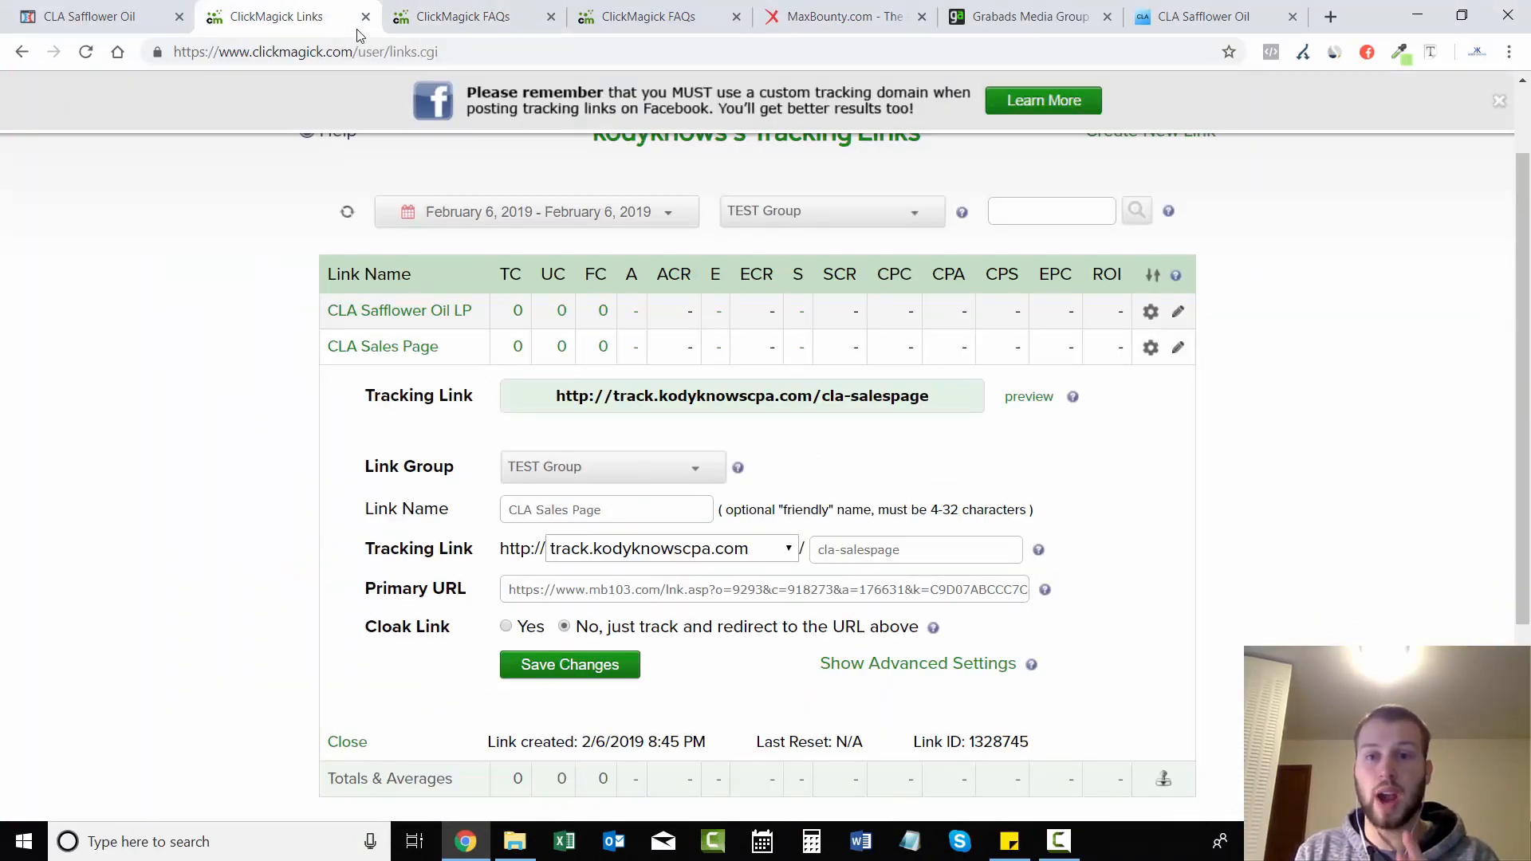
pyautogui.moveTo(1489, 474)
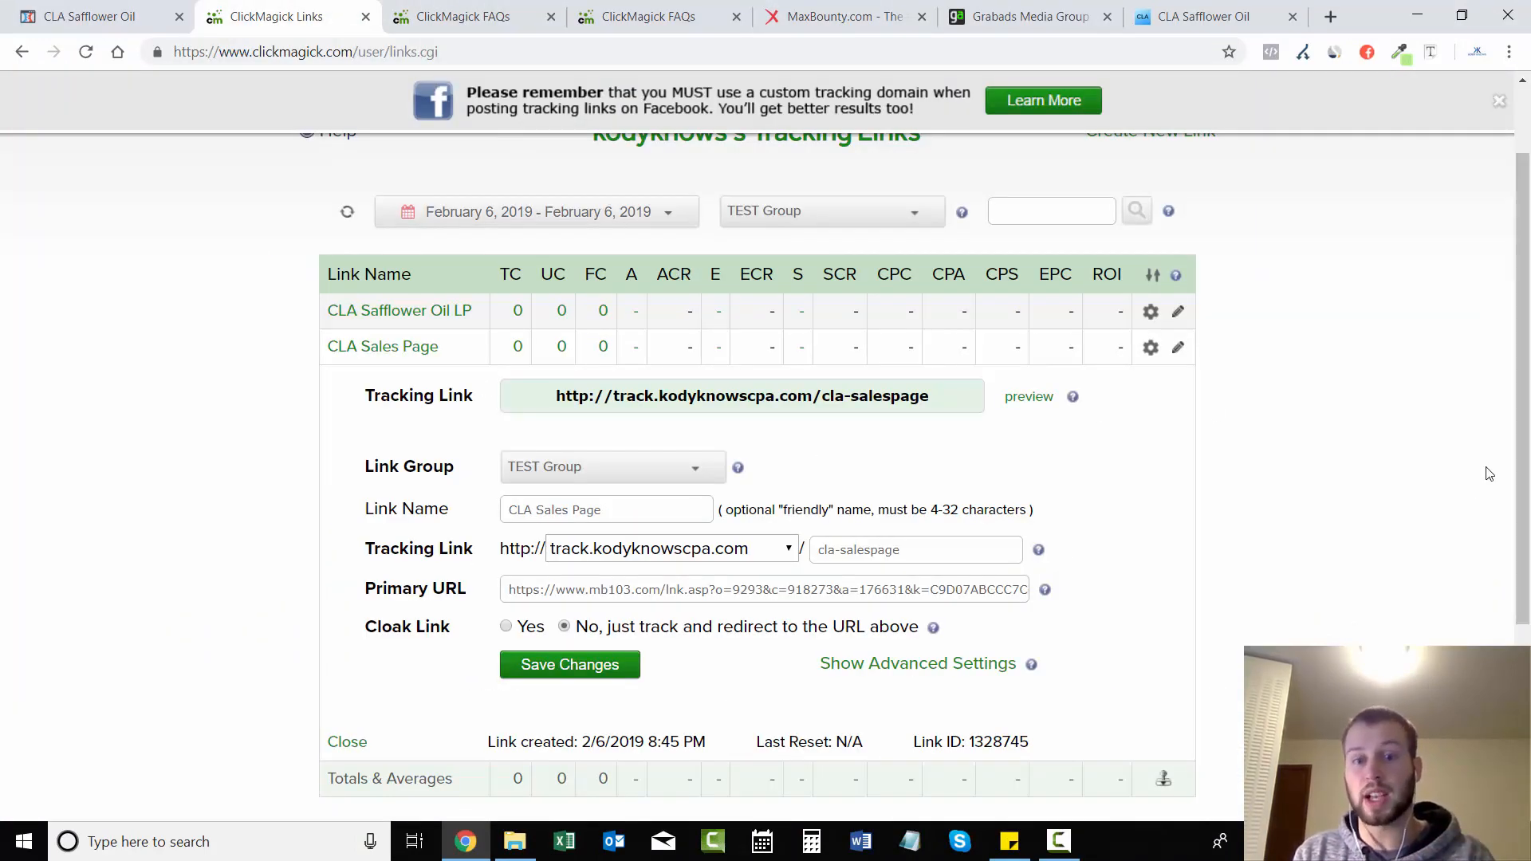
pyautogui.click(346, 741)
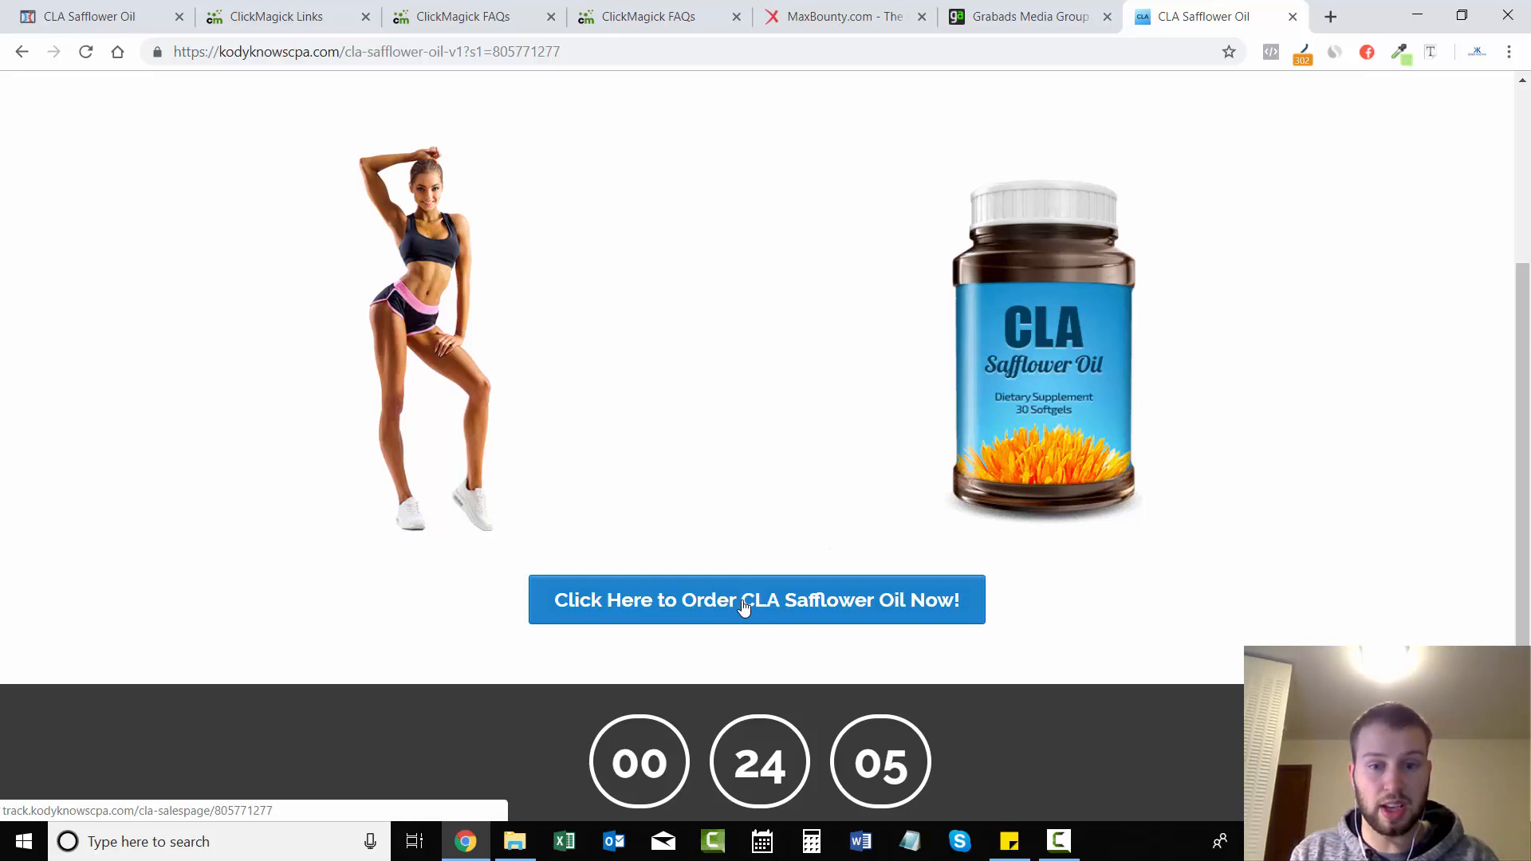
pyautogui.click(756, 600)
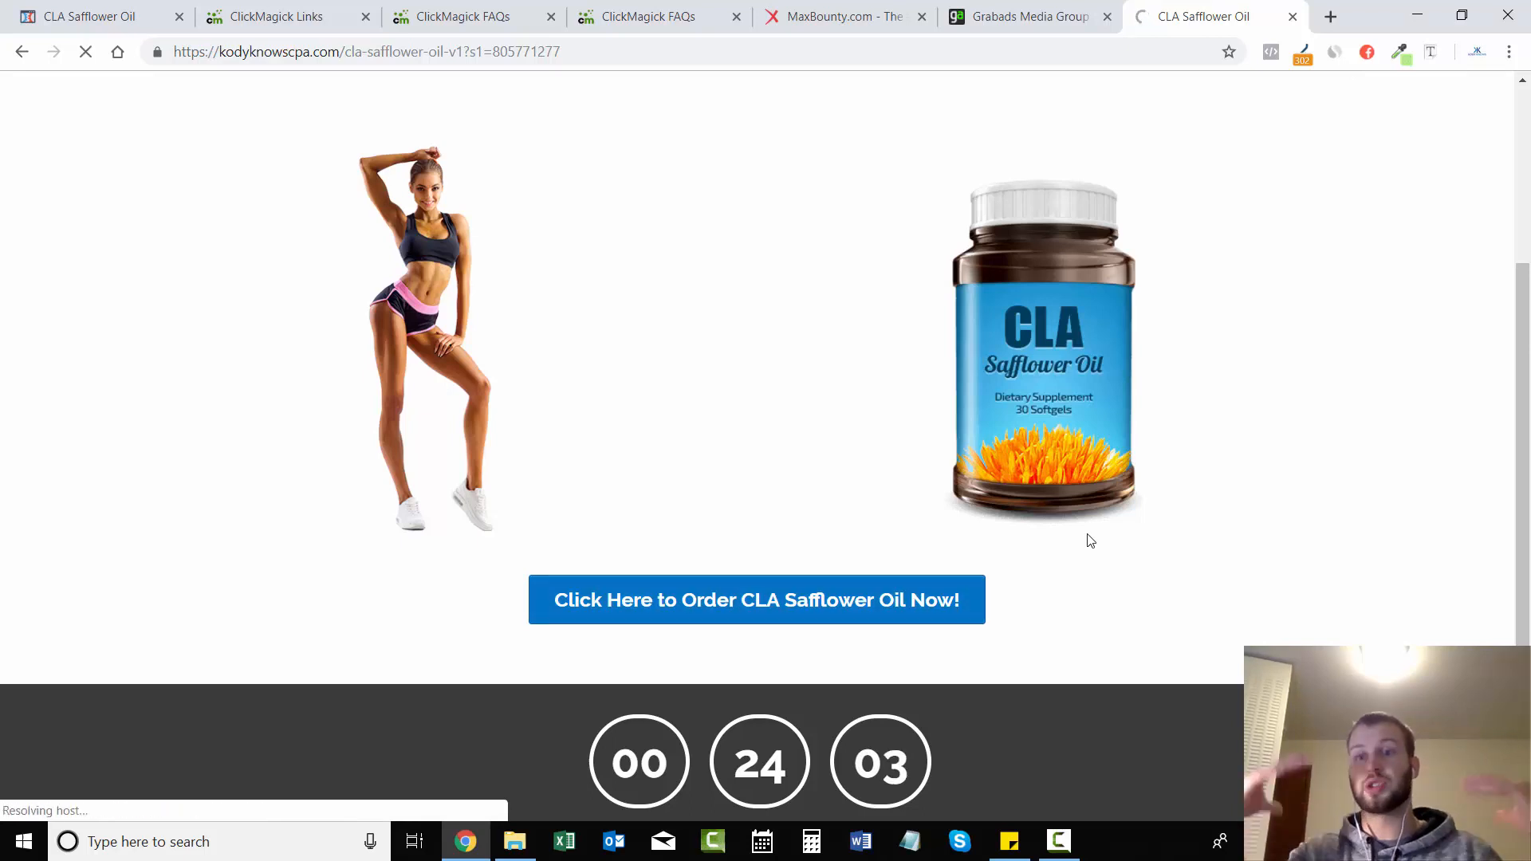
pyautogui.click(756, 599)
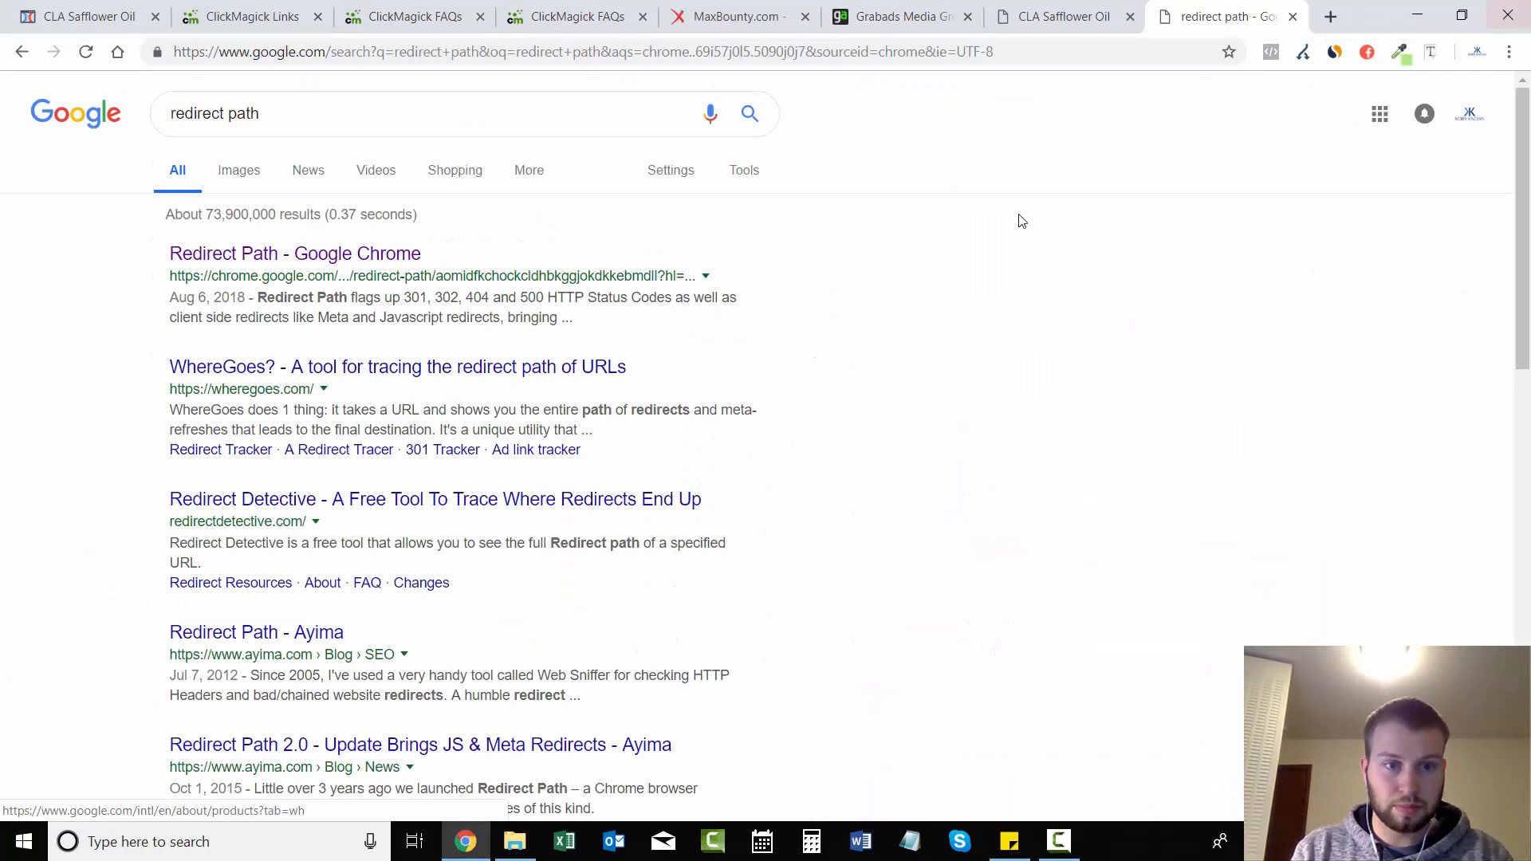
# Step: Trace the redirect chain with Redirect Path, confirming click ID 805771277 reaches MaxBounty as s2
pyautogui.click(293, 253)
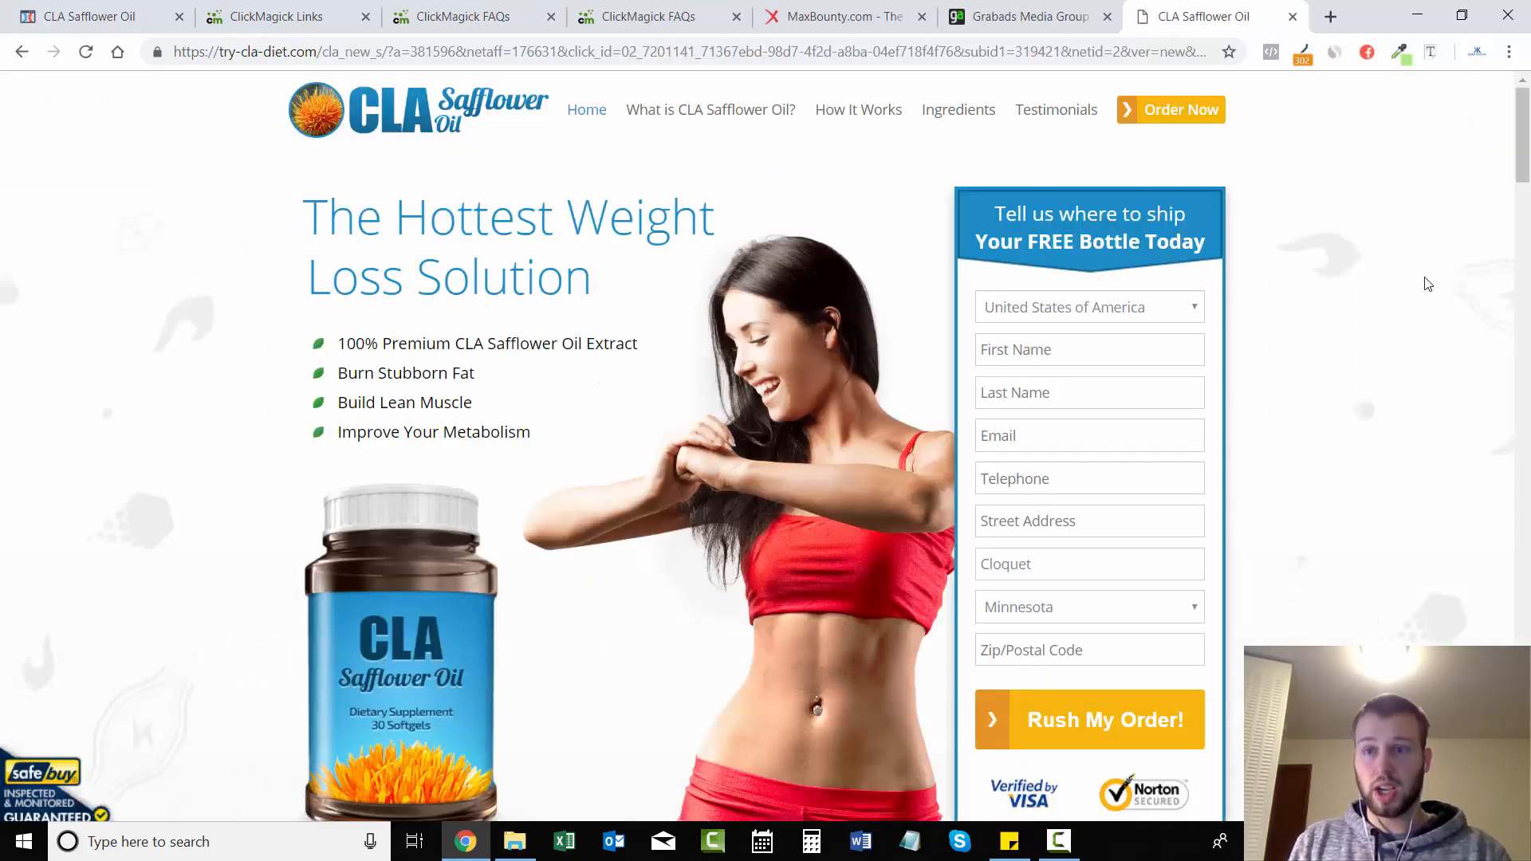
pyautogui.click(1301, 51)
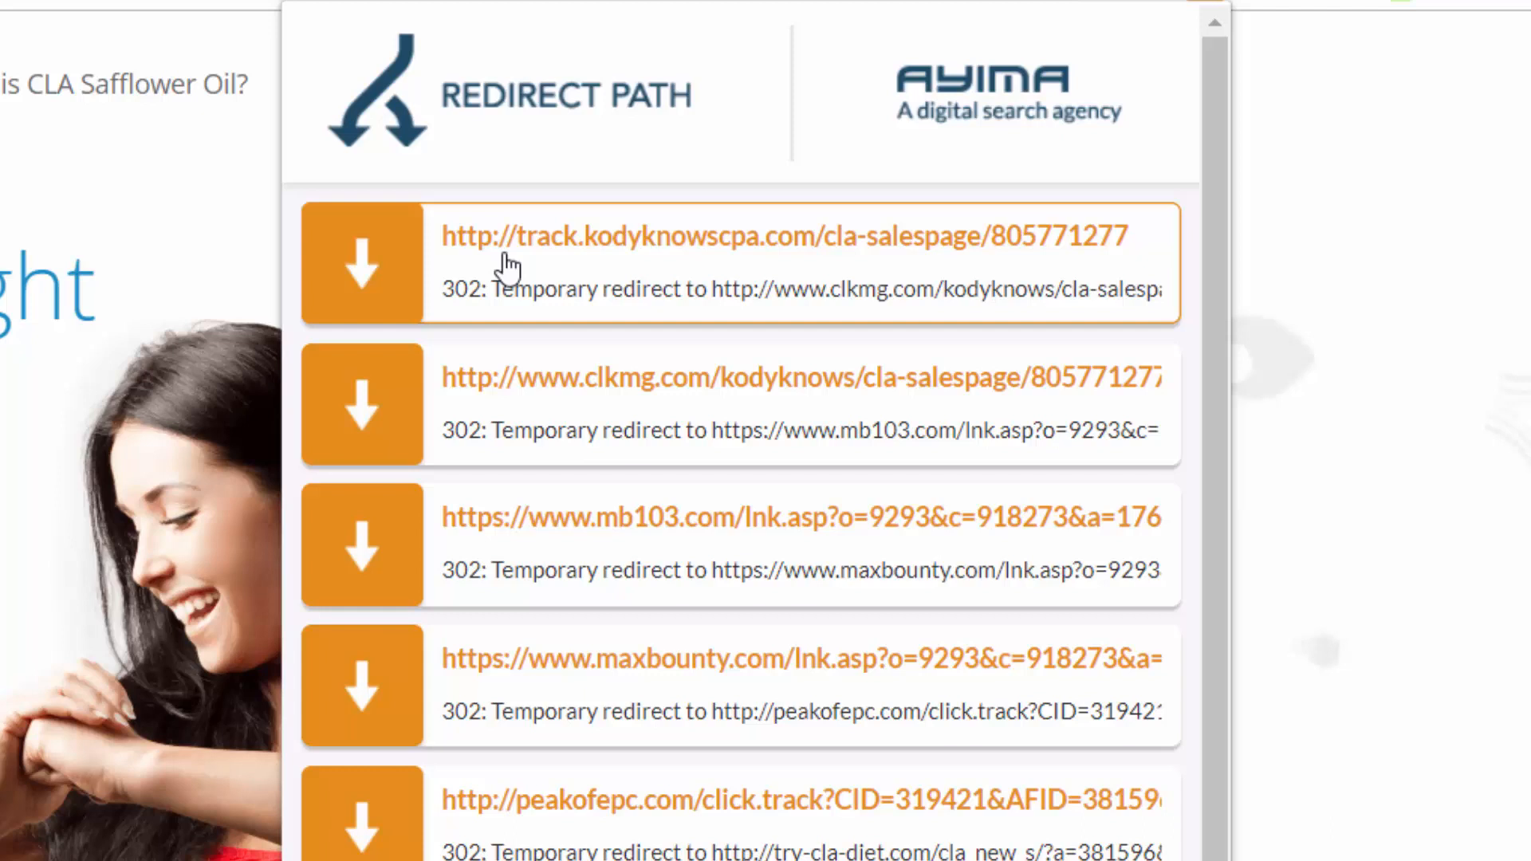
pyautogui.moveTo(877, 271)
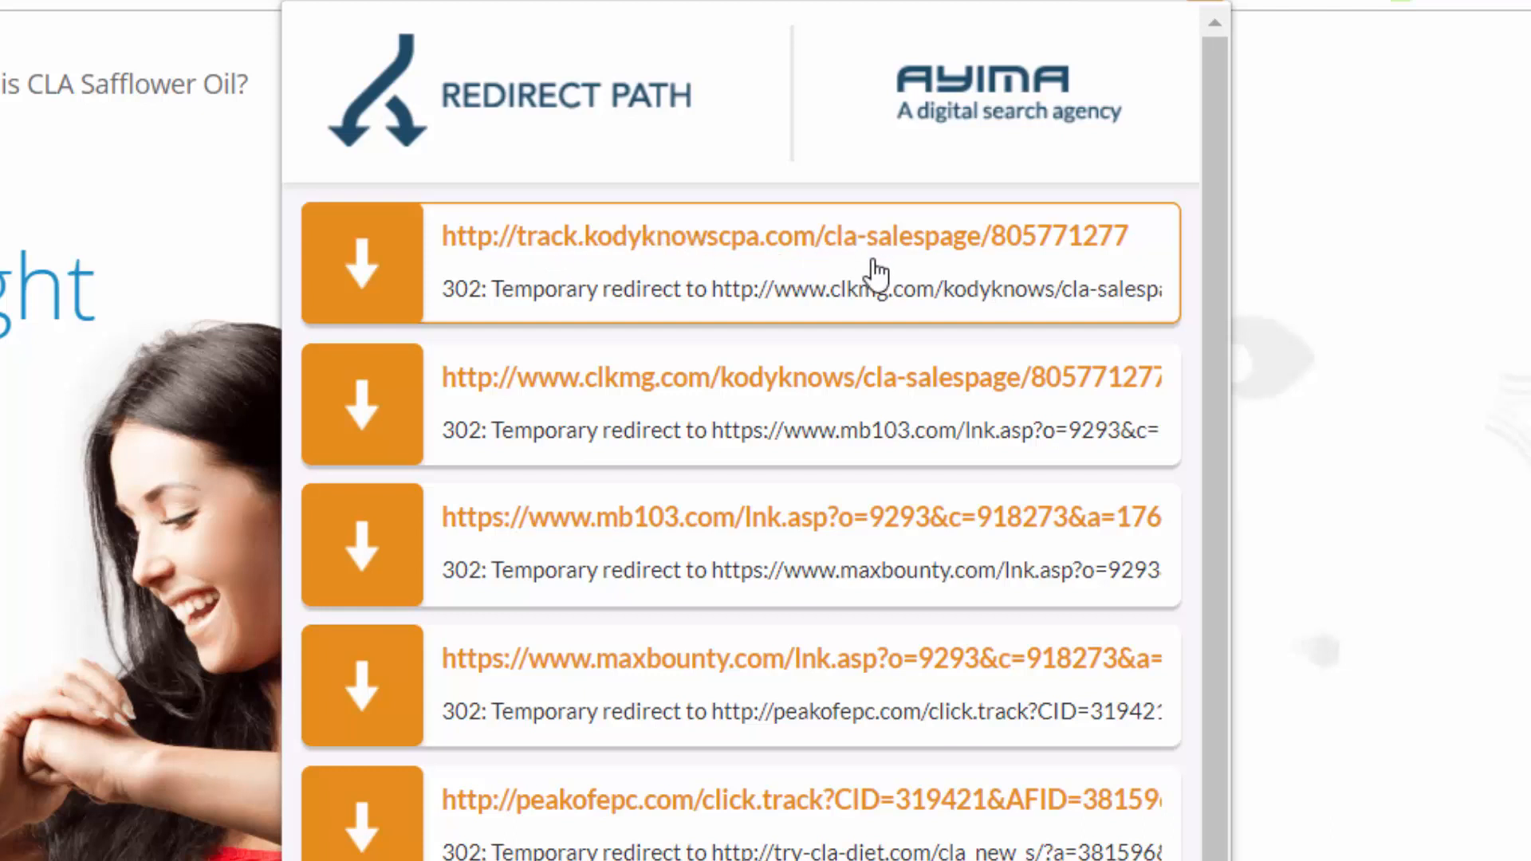
pyautogui.doubleClick(1056, 236)
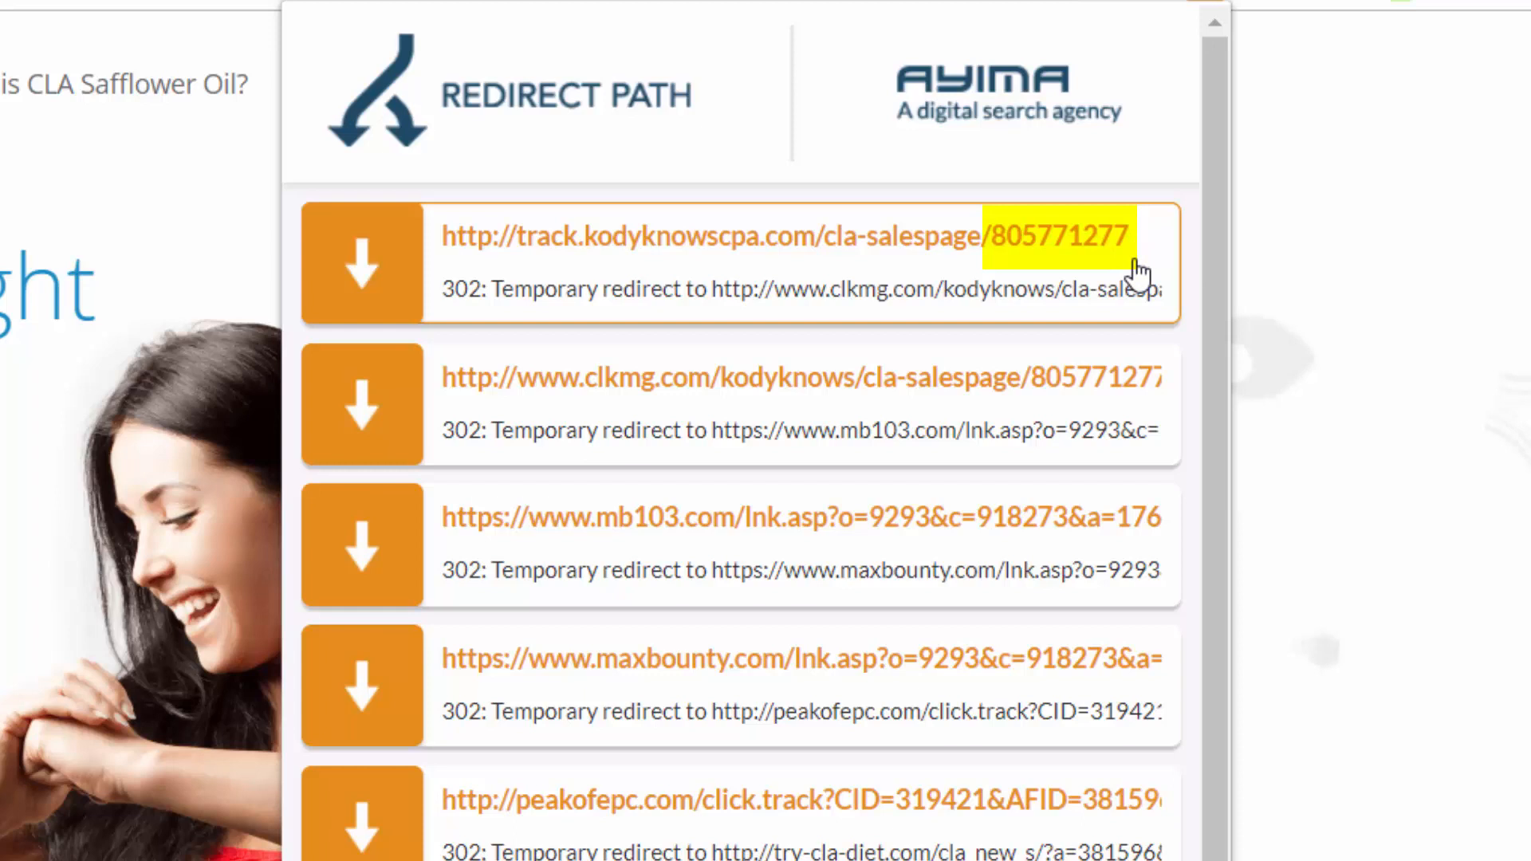
pyautogui.moveTo(1091, 255)
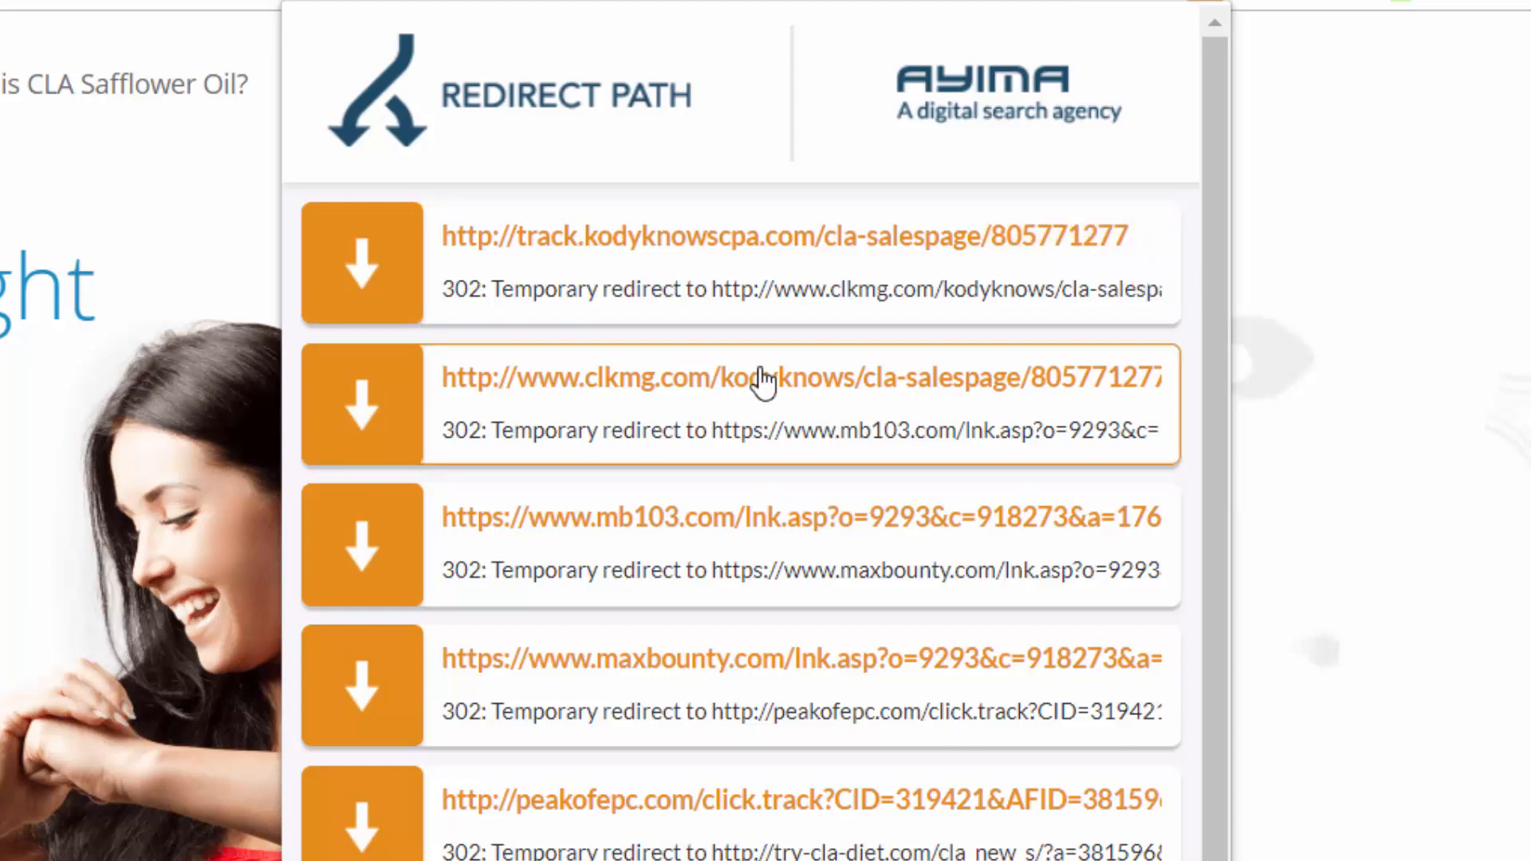
pyautogui.moveTo(698, 552)
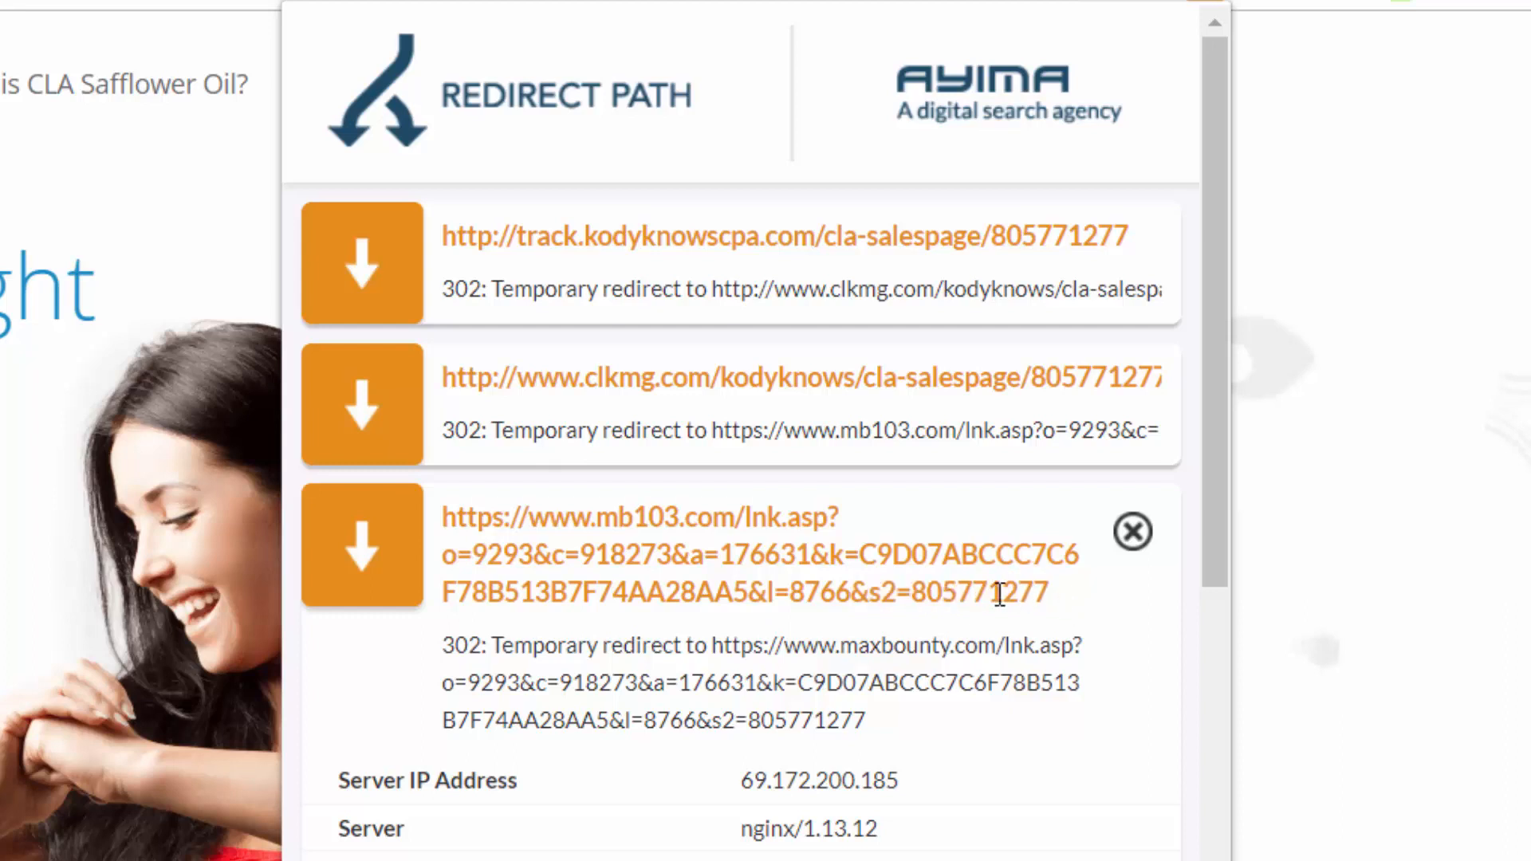
pyautogui.click(1132, 531)
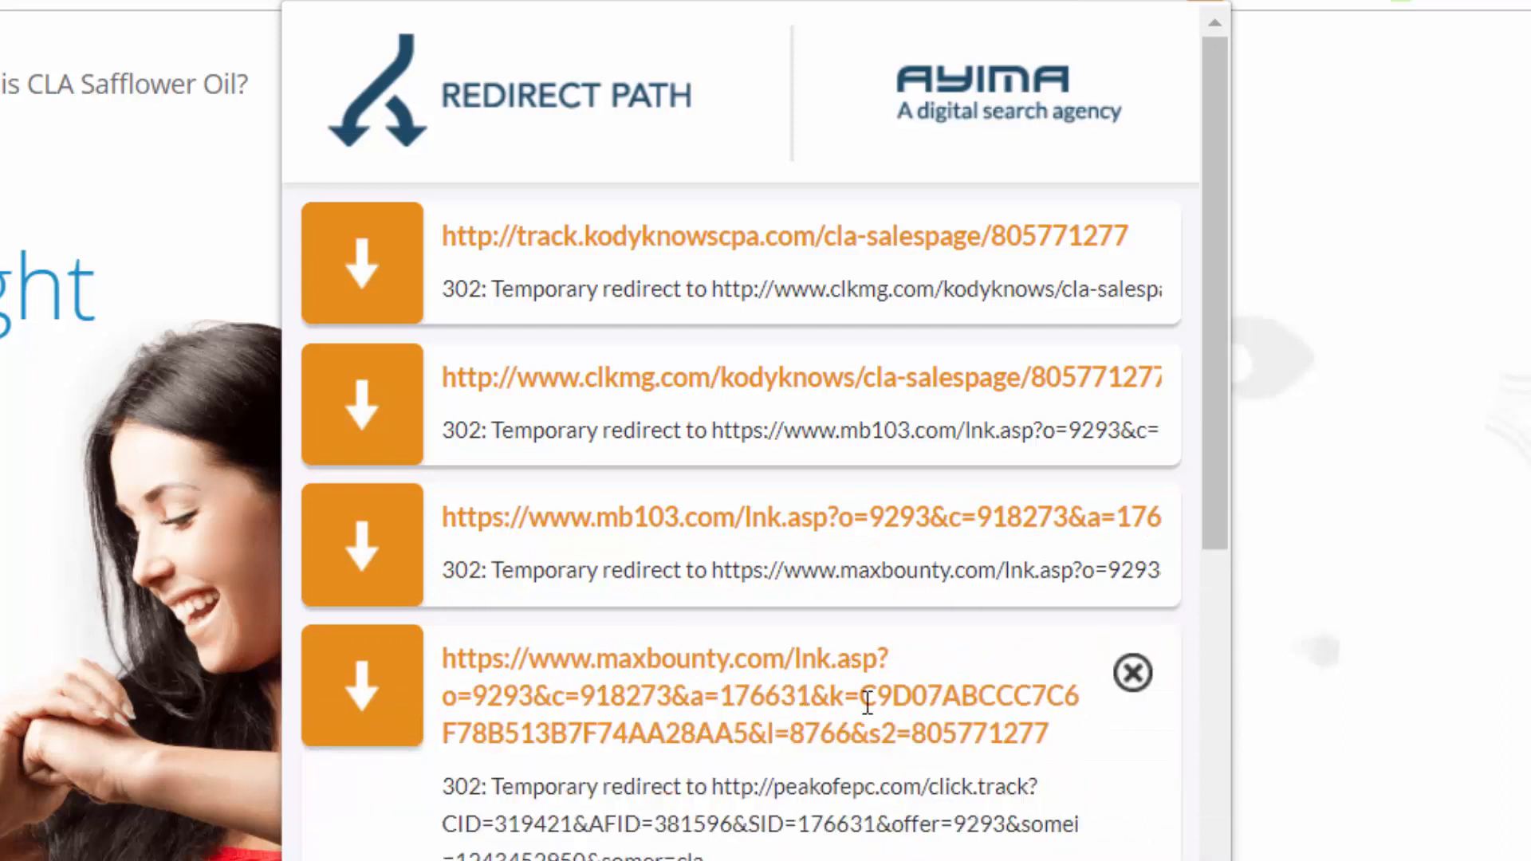
pyautogui.moveTo(925, 747)
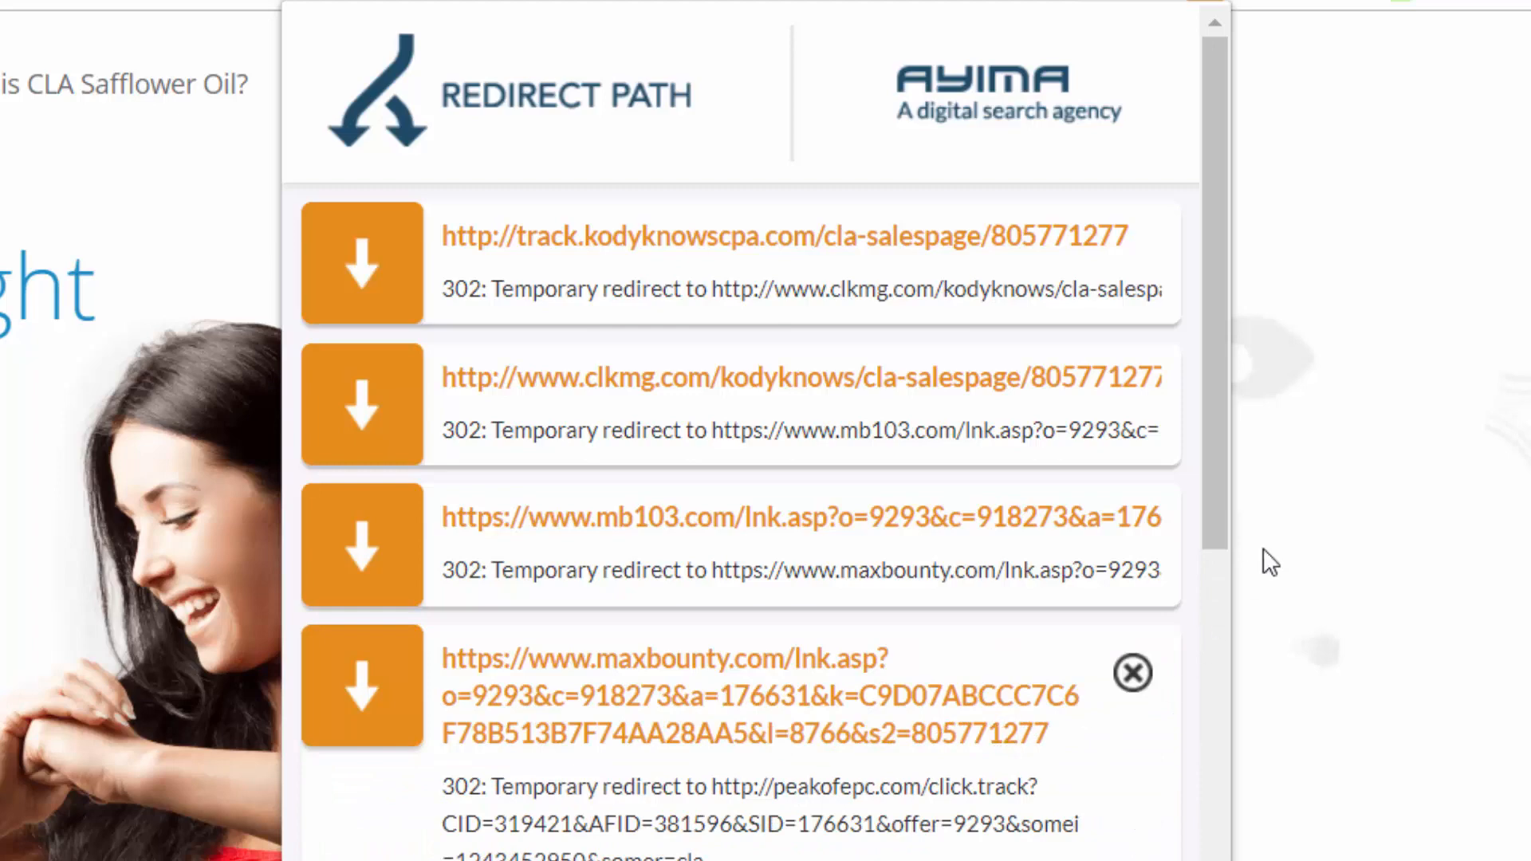
pyautogui.scroll(-3)
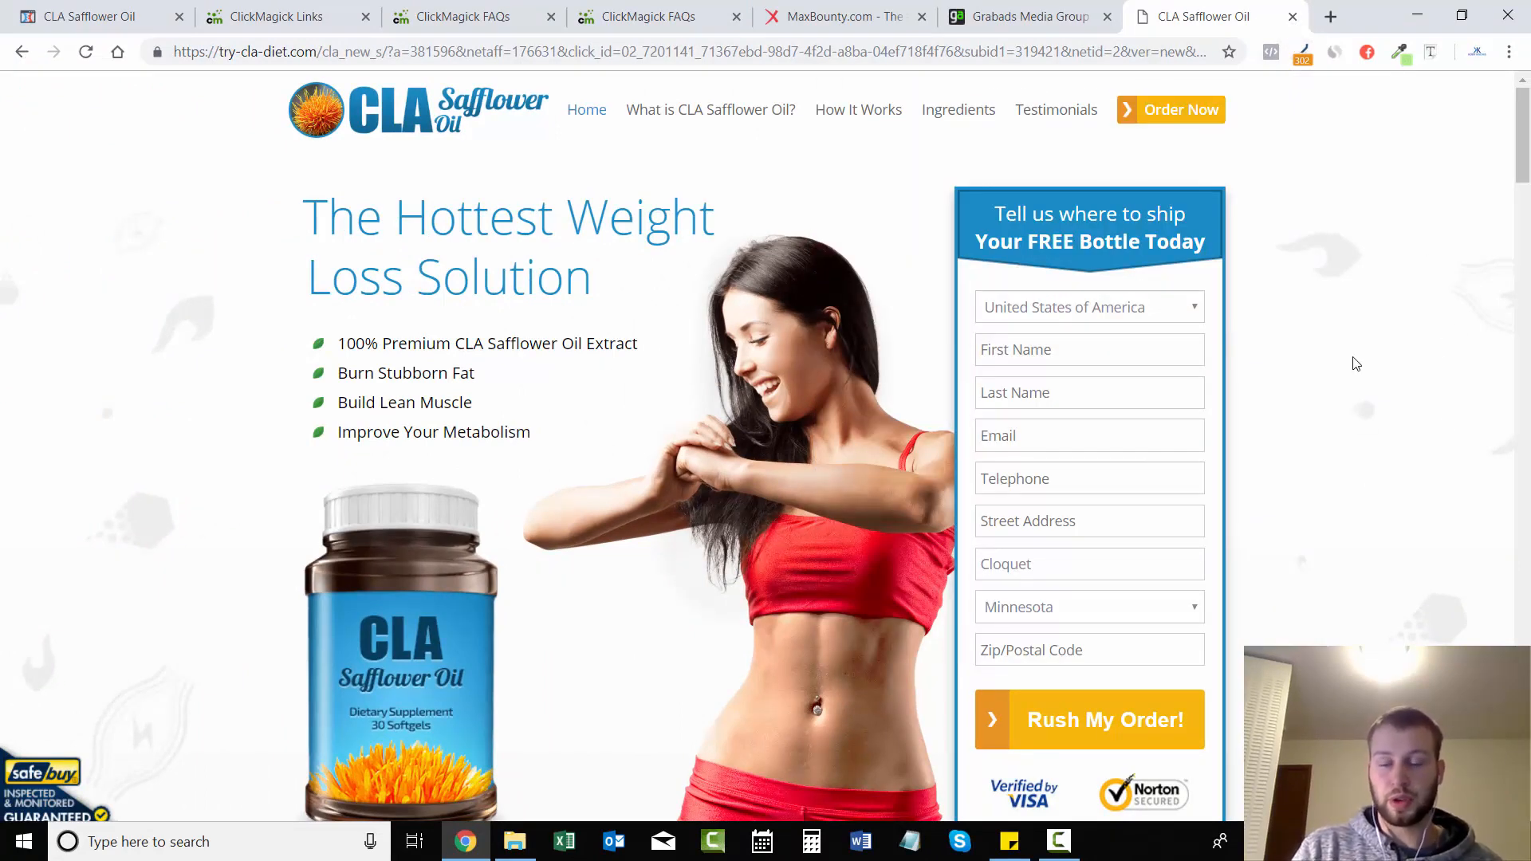
pyautogui.moveTo(1384, 506)
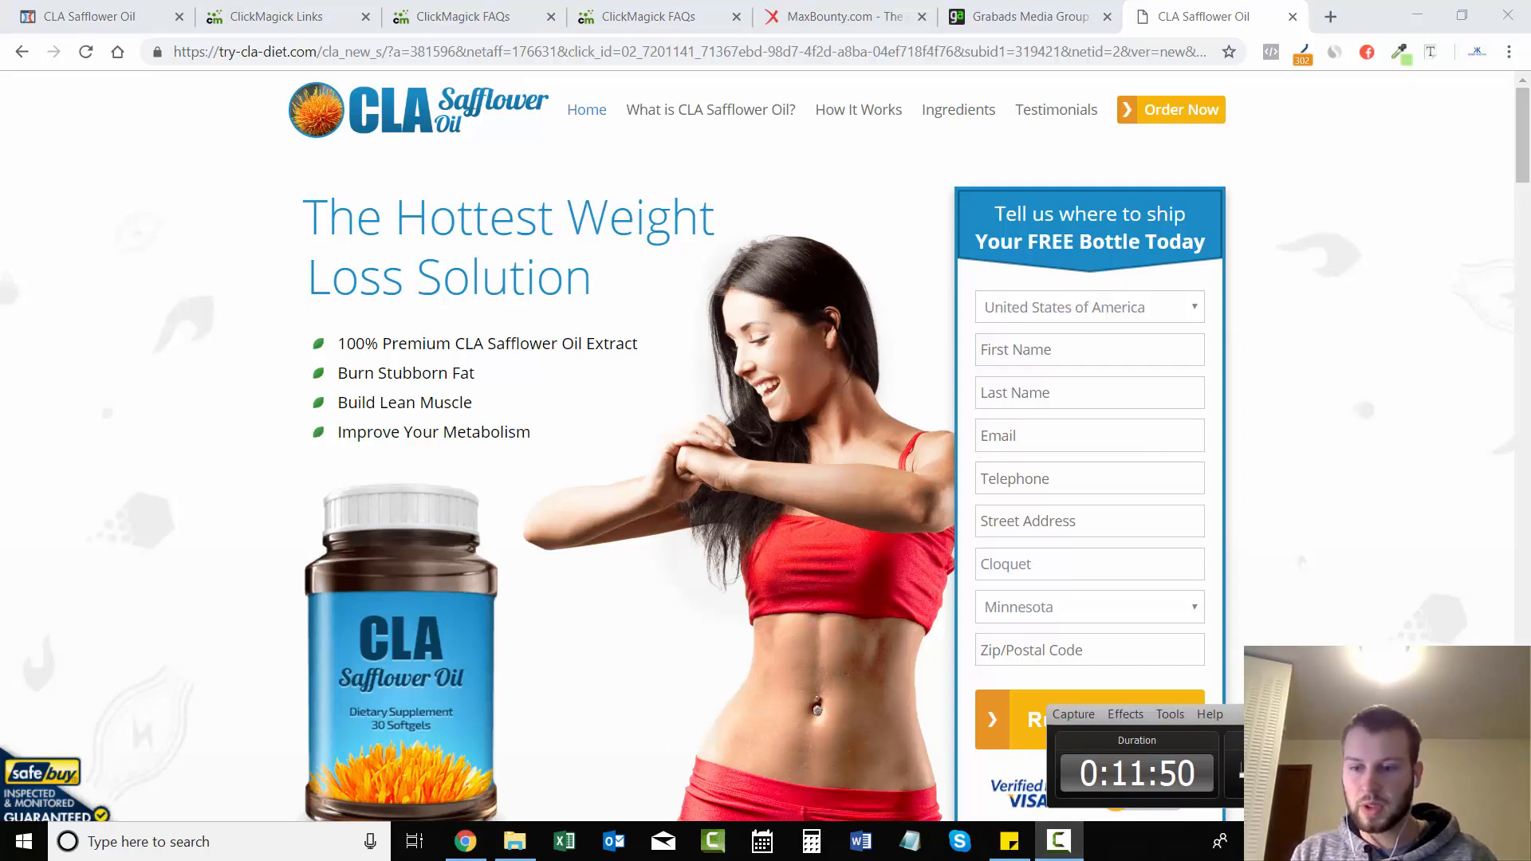
# Step: Refresh link stats to show one click each for CLA Safflower Oil LP and CLA Sales Page, then edit the LP link
pyautogui.click(284, 15)
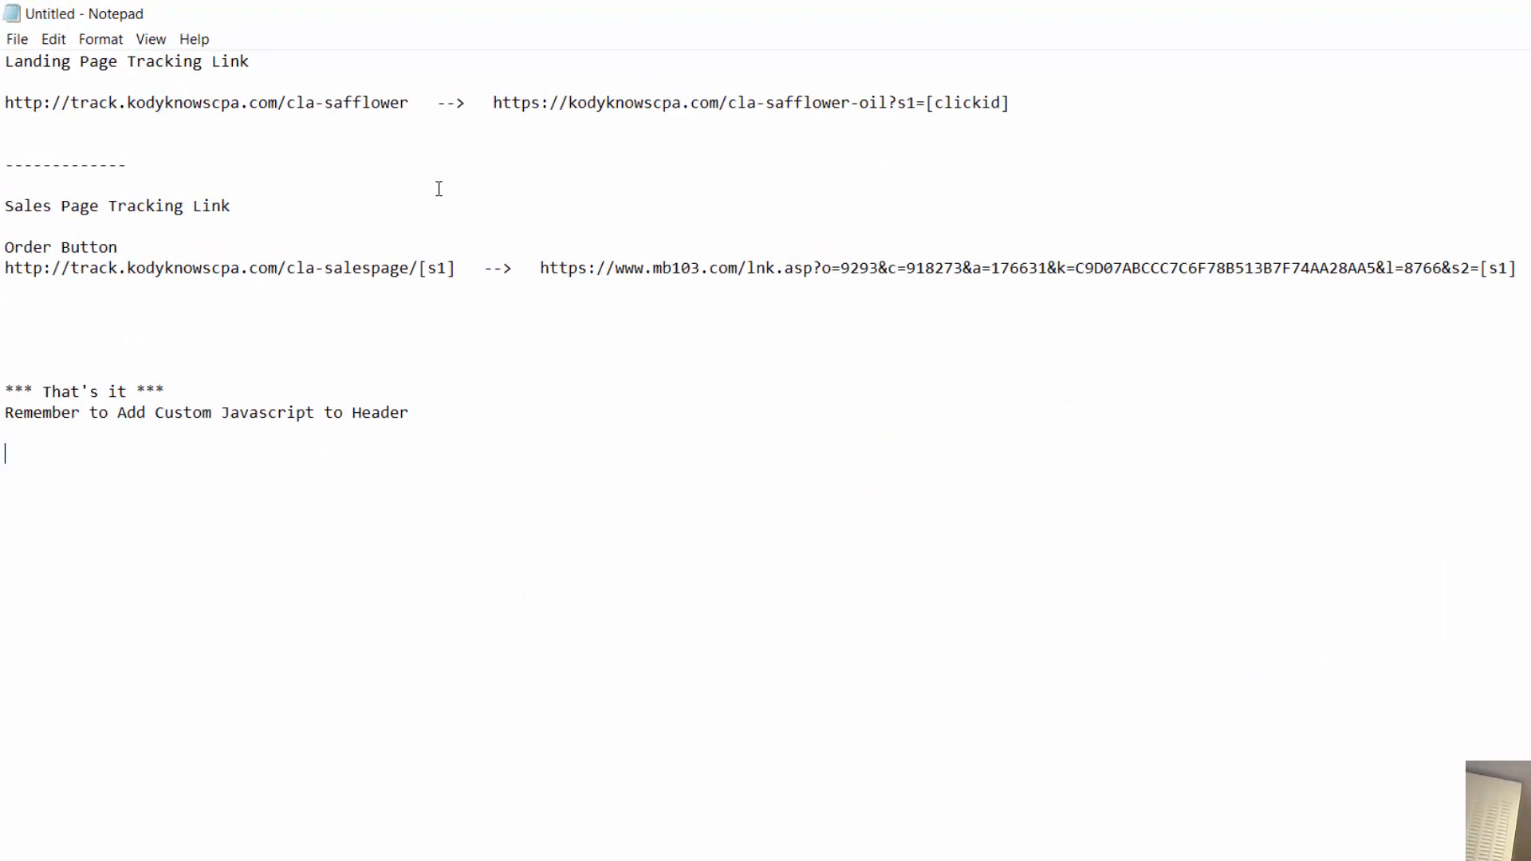
pyautogui.moveTo(93, 62)
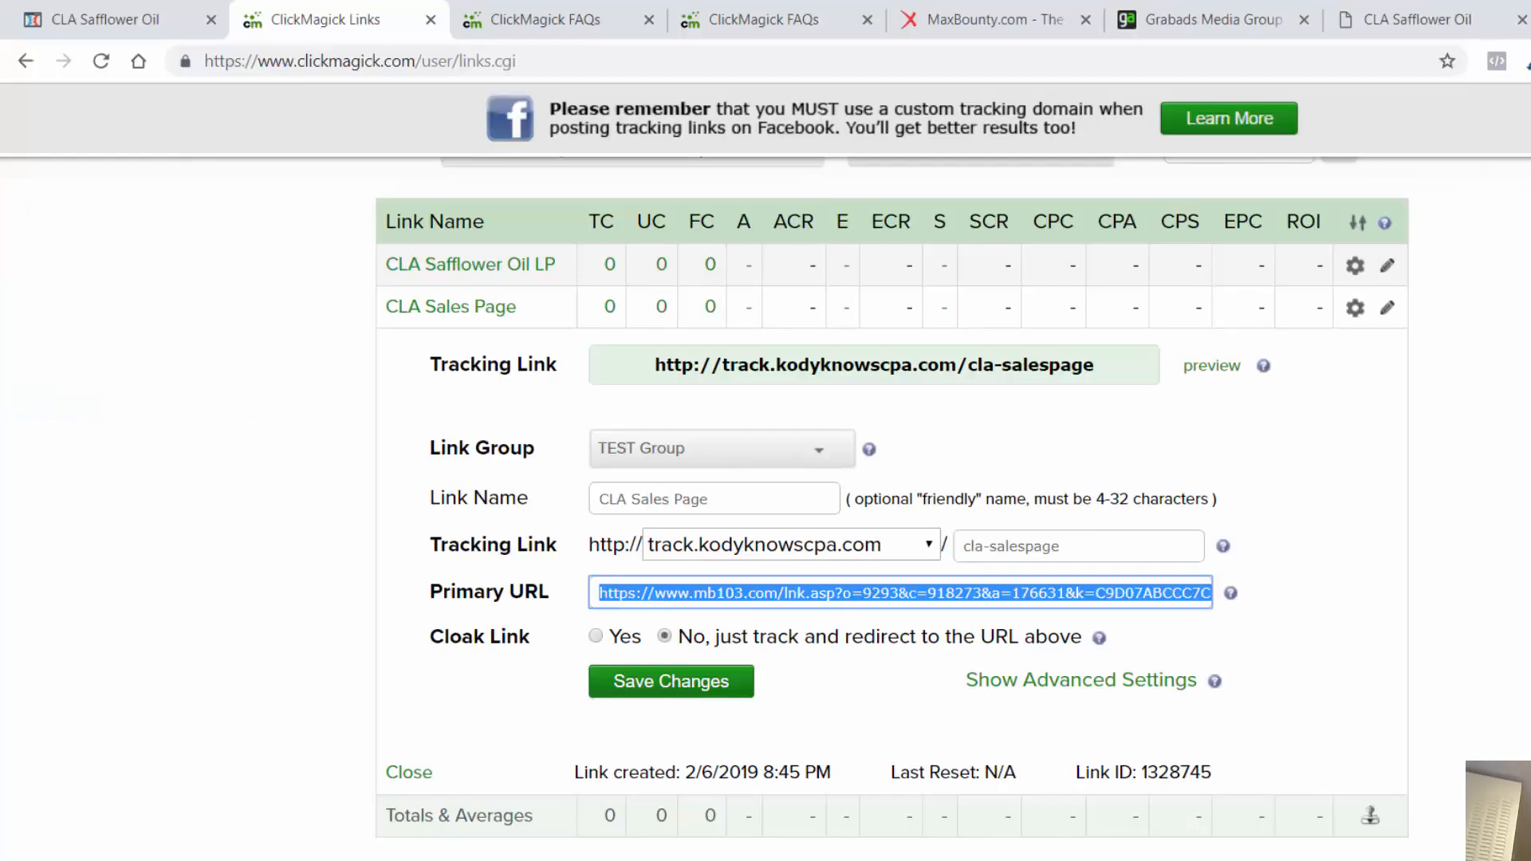
pyautogui.click(409, 771)
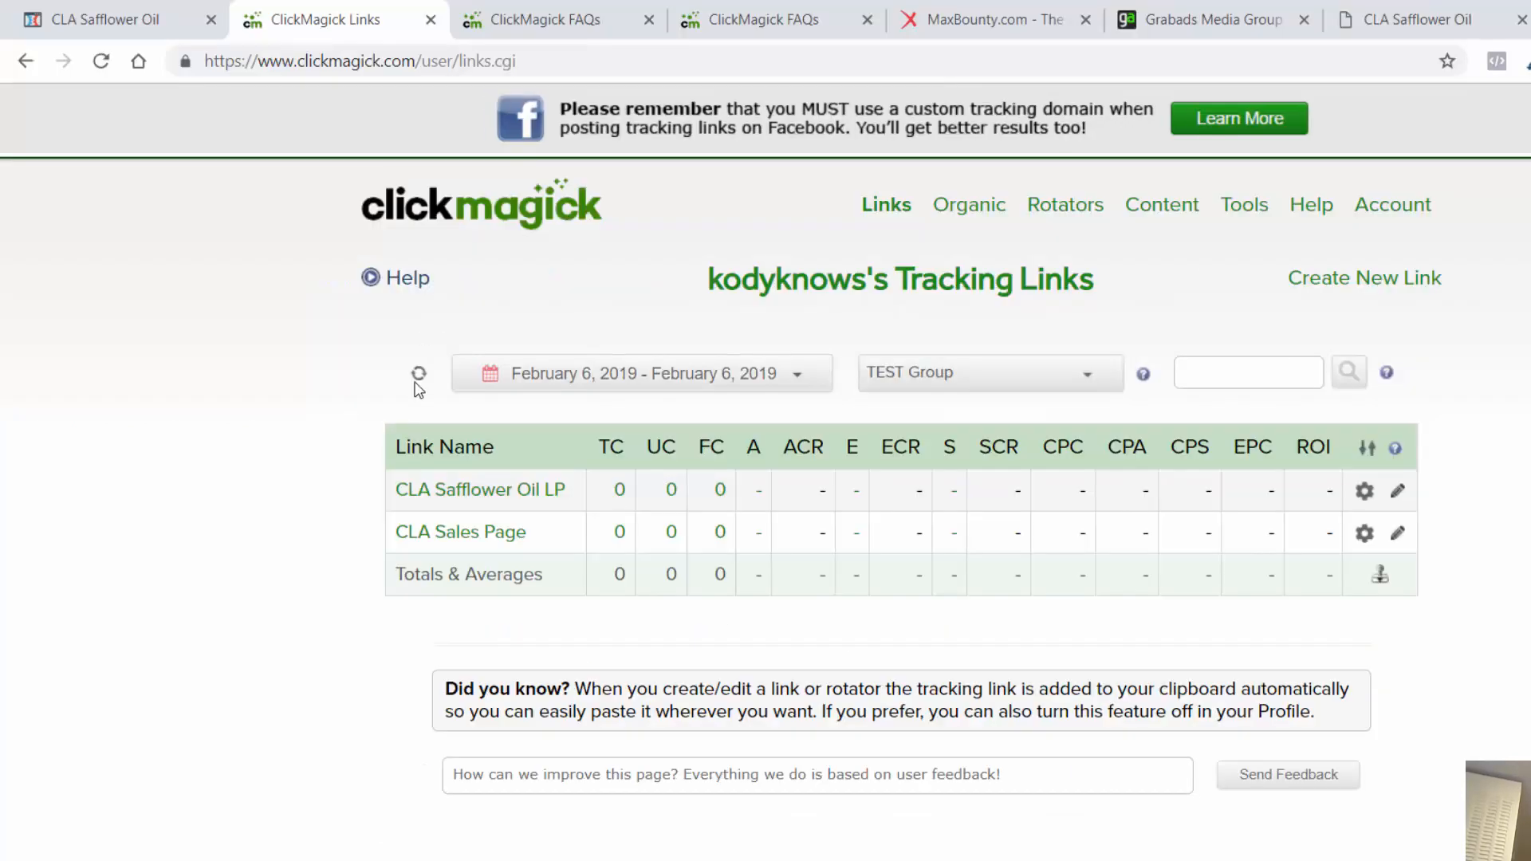
pyautogui.click(419, 373)
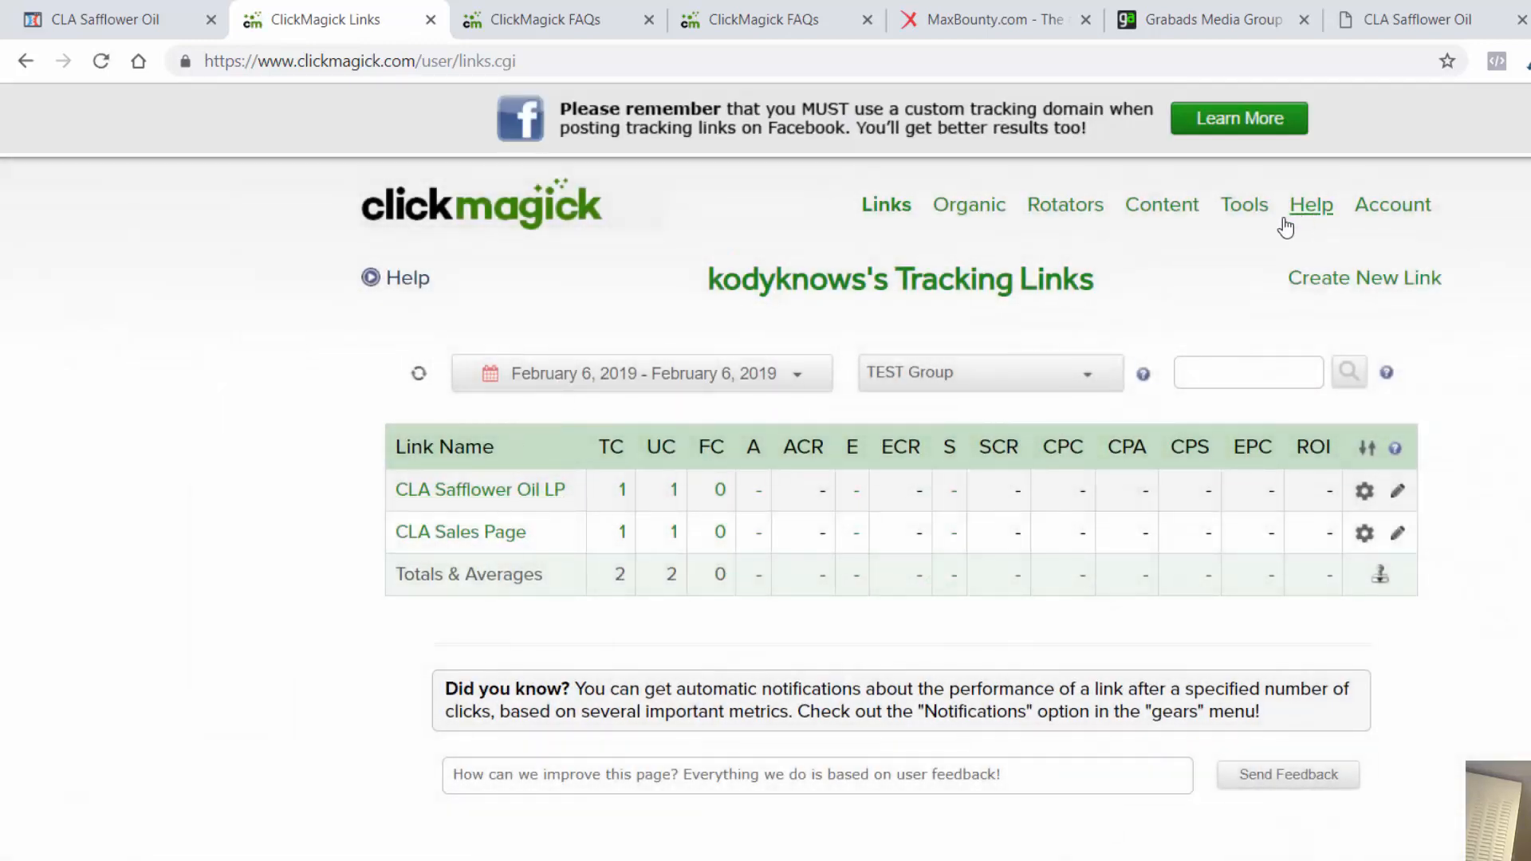
pyautogui.click(480, 490)
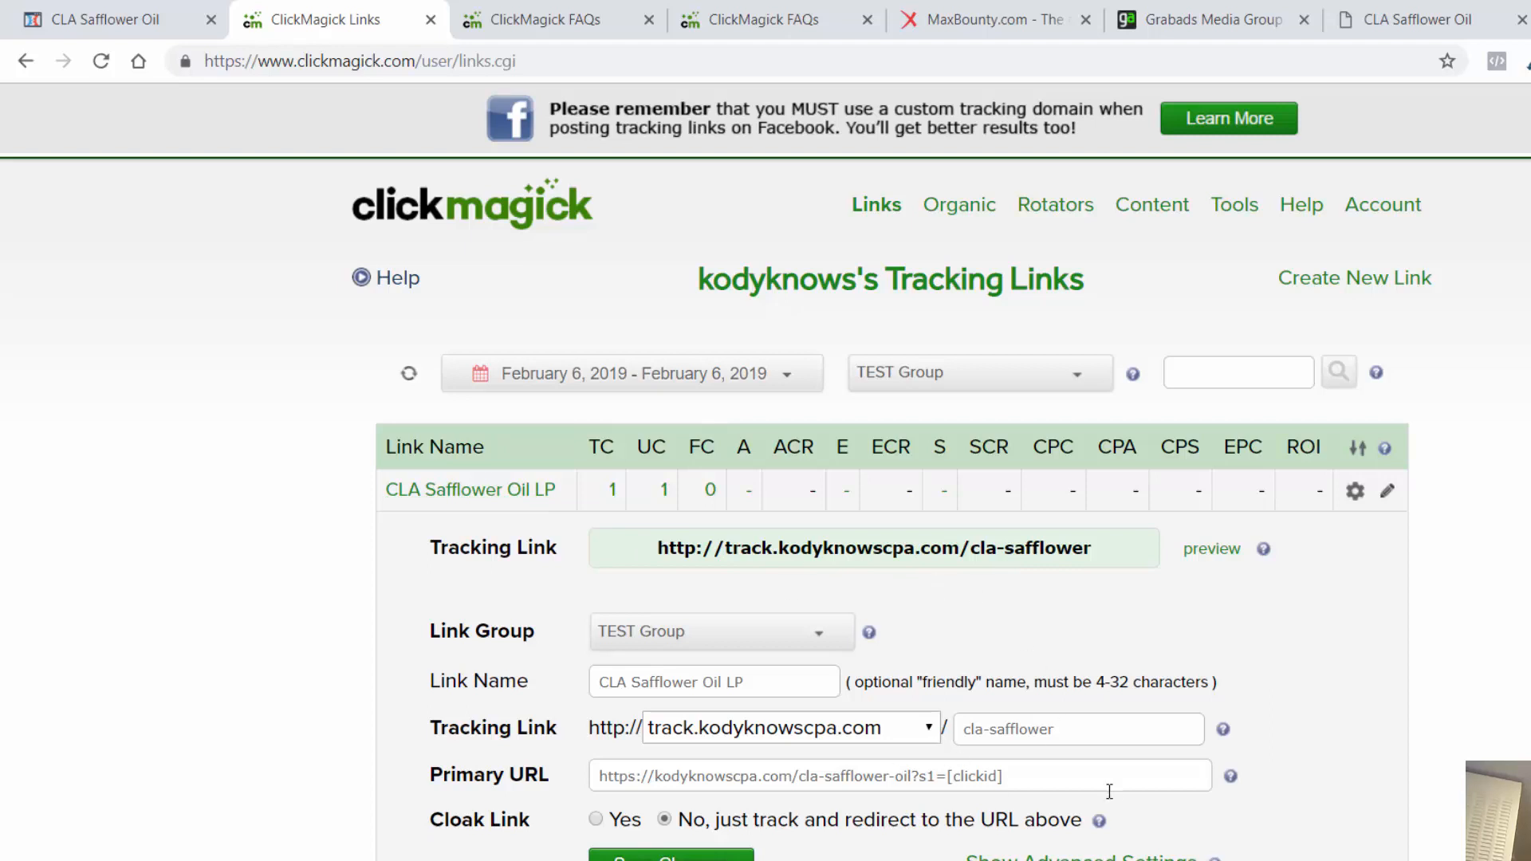
pyautogui.moveTo(1108, 791)
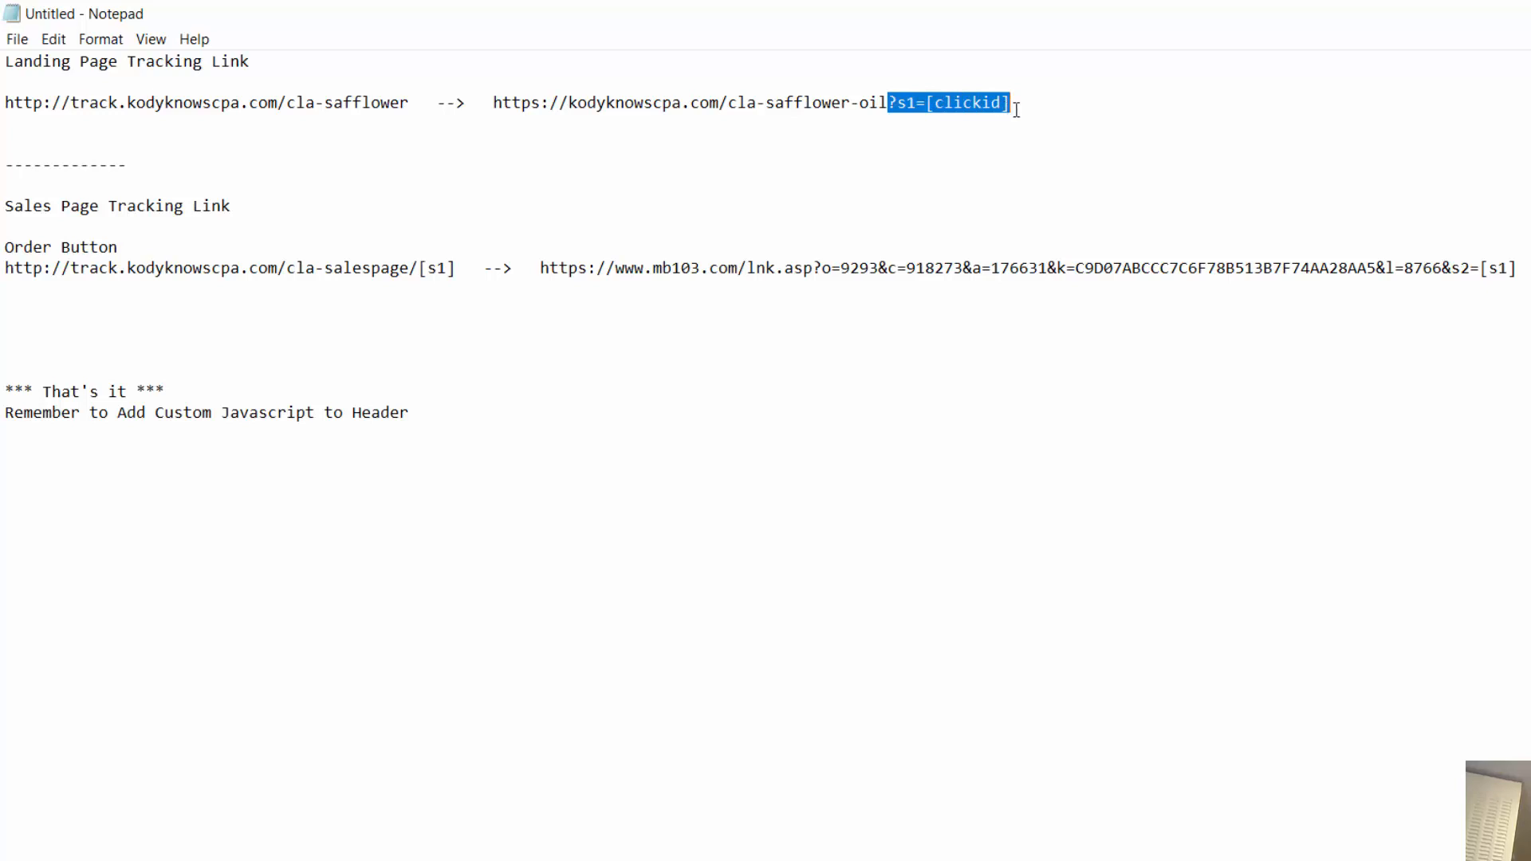
pyautogui.click(923, 103)
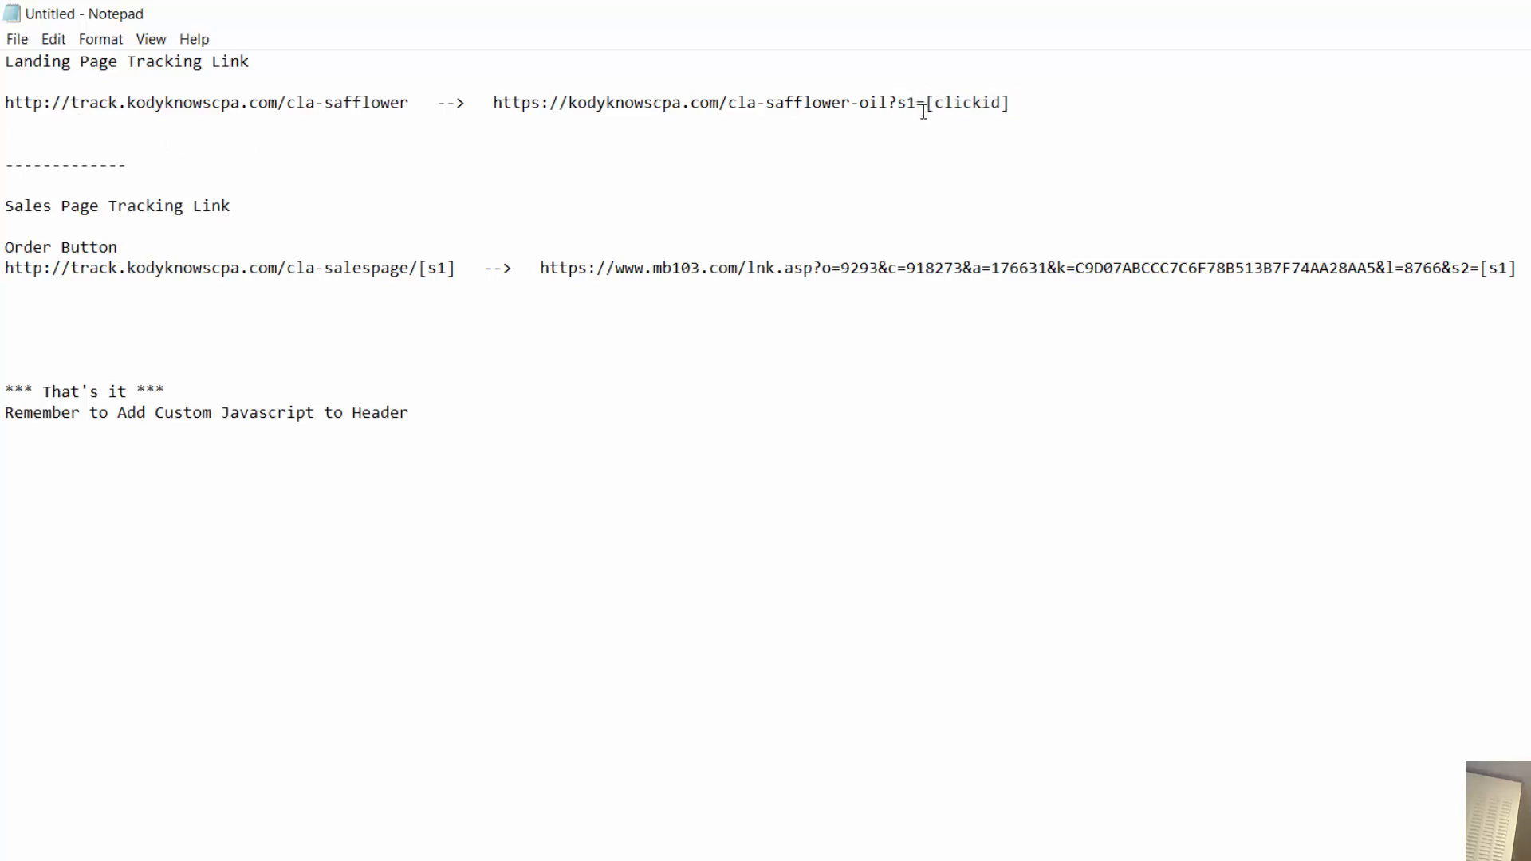
pyautogui.doubleClick(966, 104)
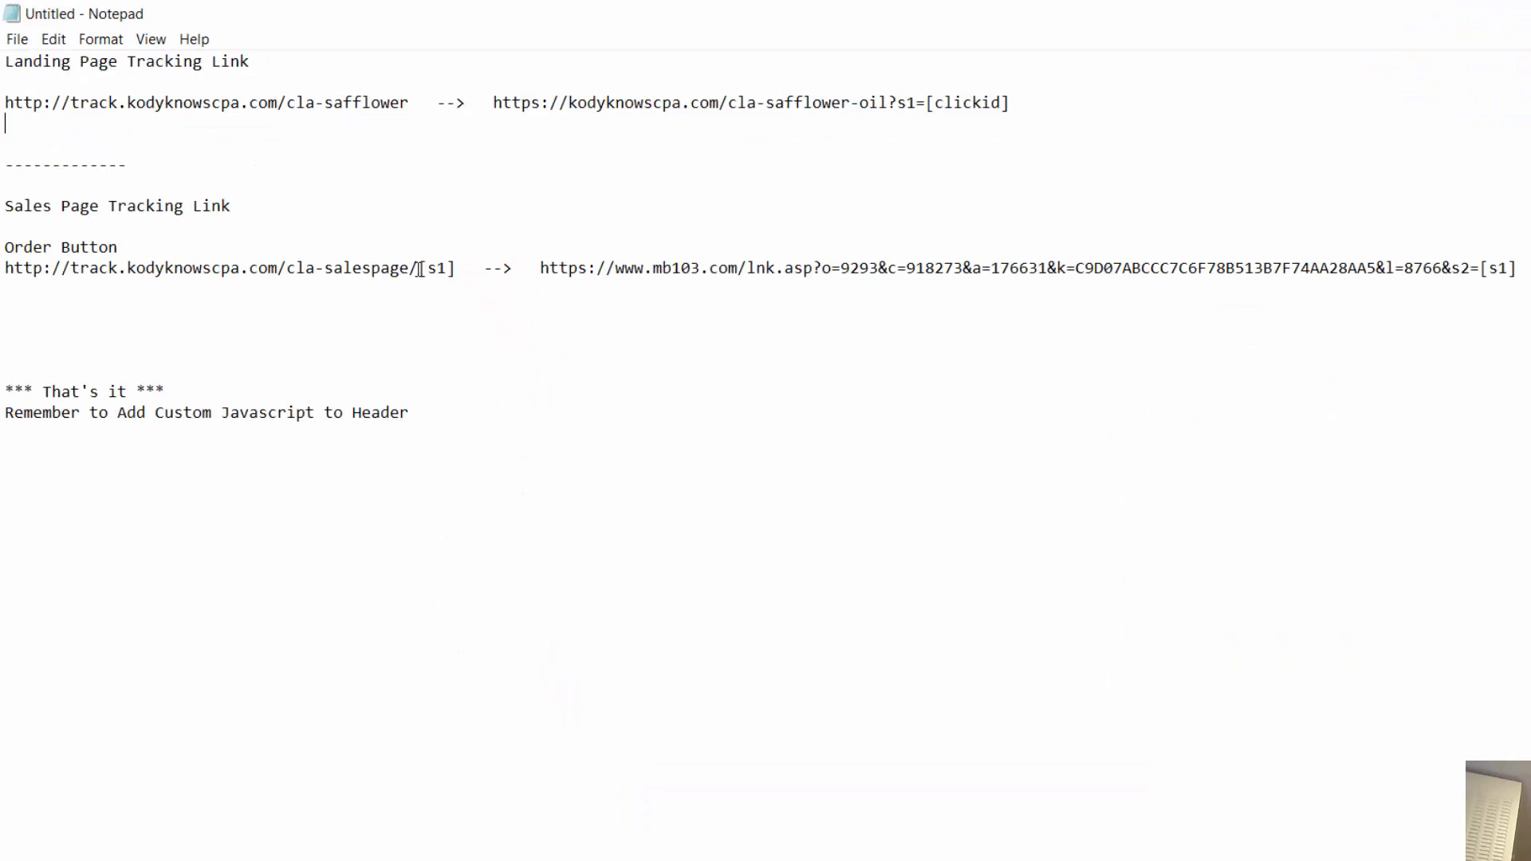
pyautogui.doubleClick(434, 268)
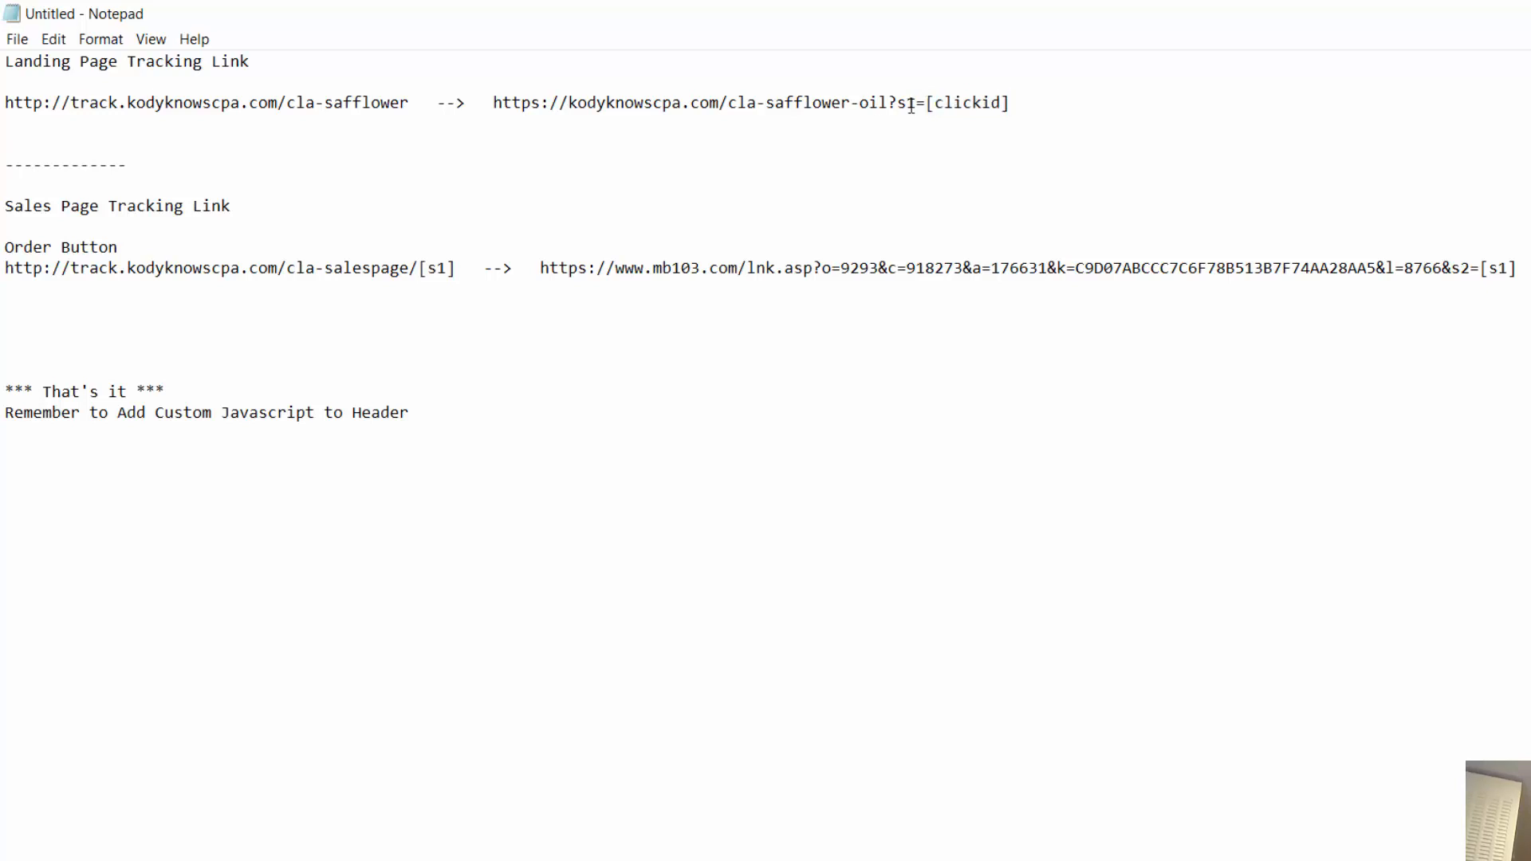
pyautogui.doubleClick(432, 268)
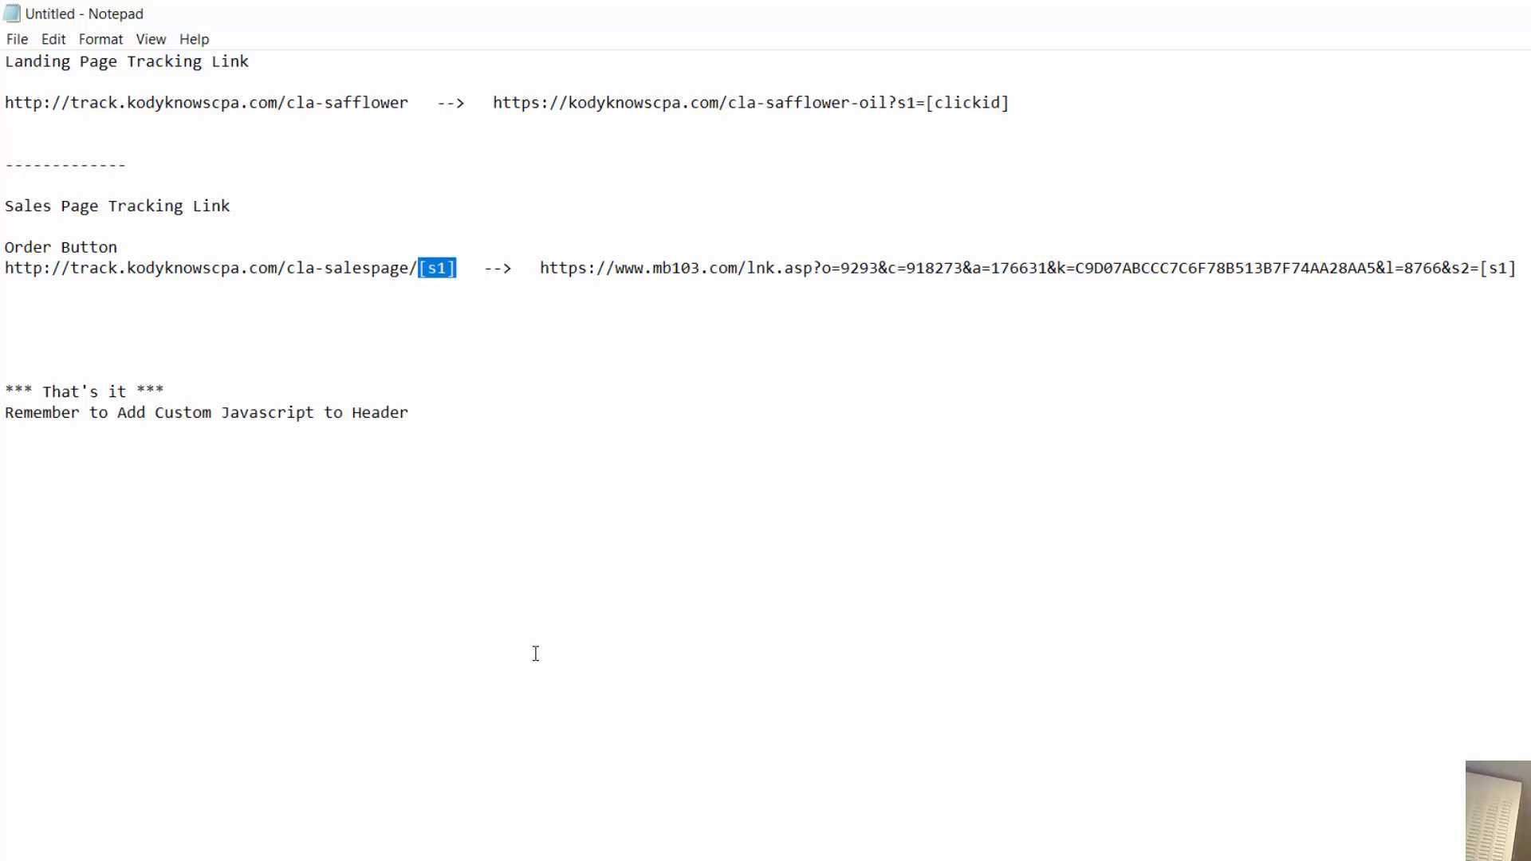
pyautogui.moveTo(1128, 111)
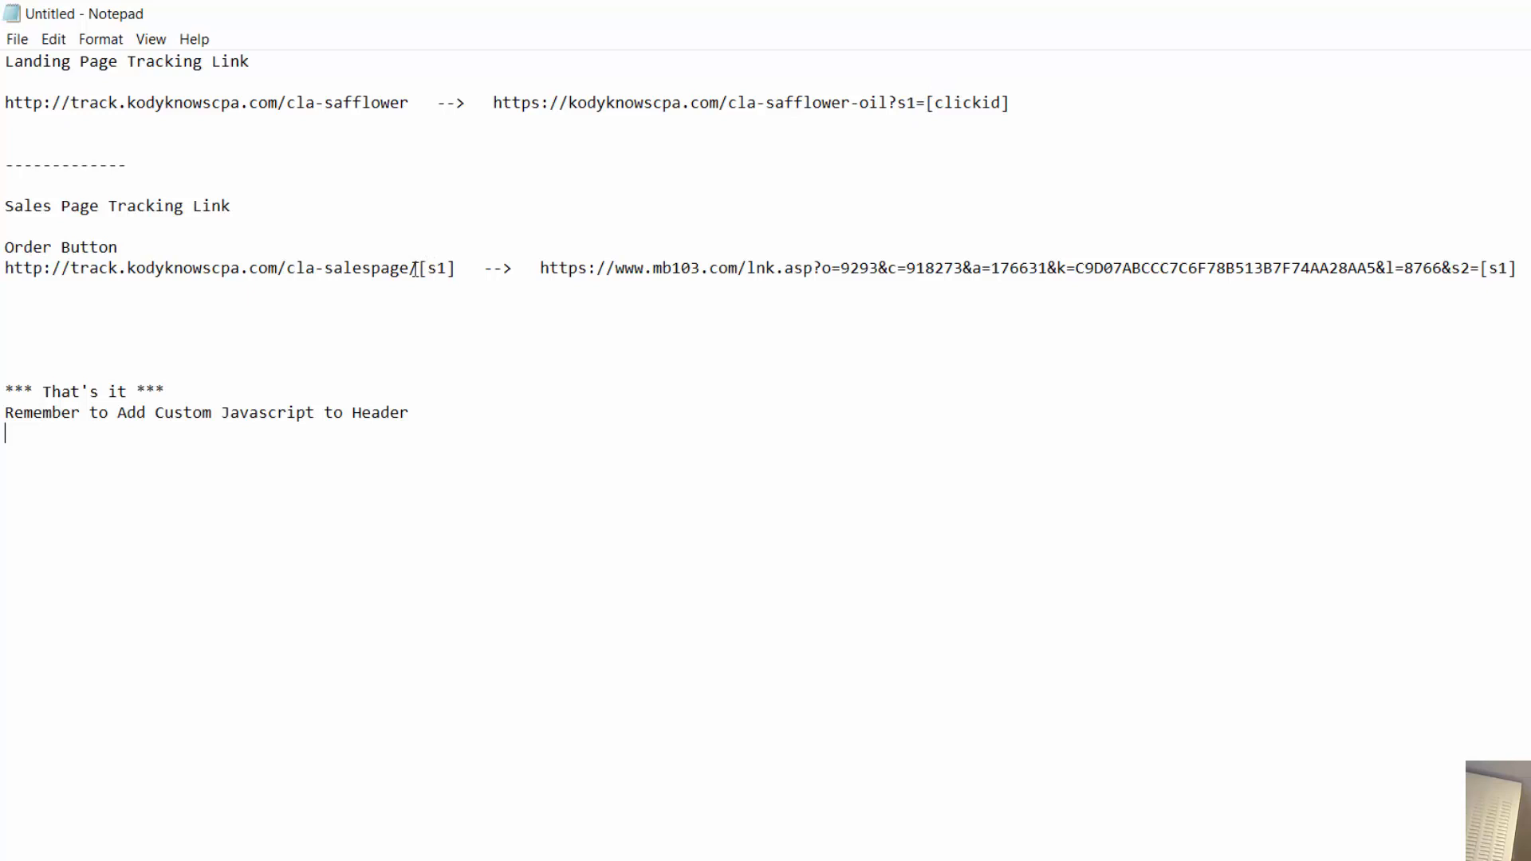
pyautogui.doubleClick(437, 268)
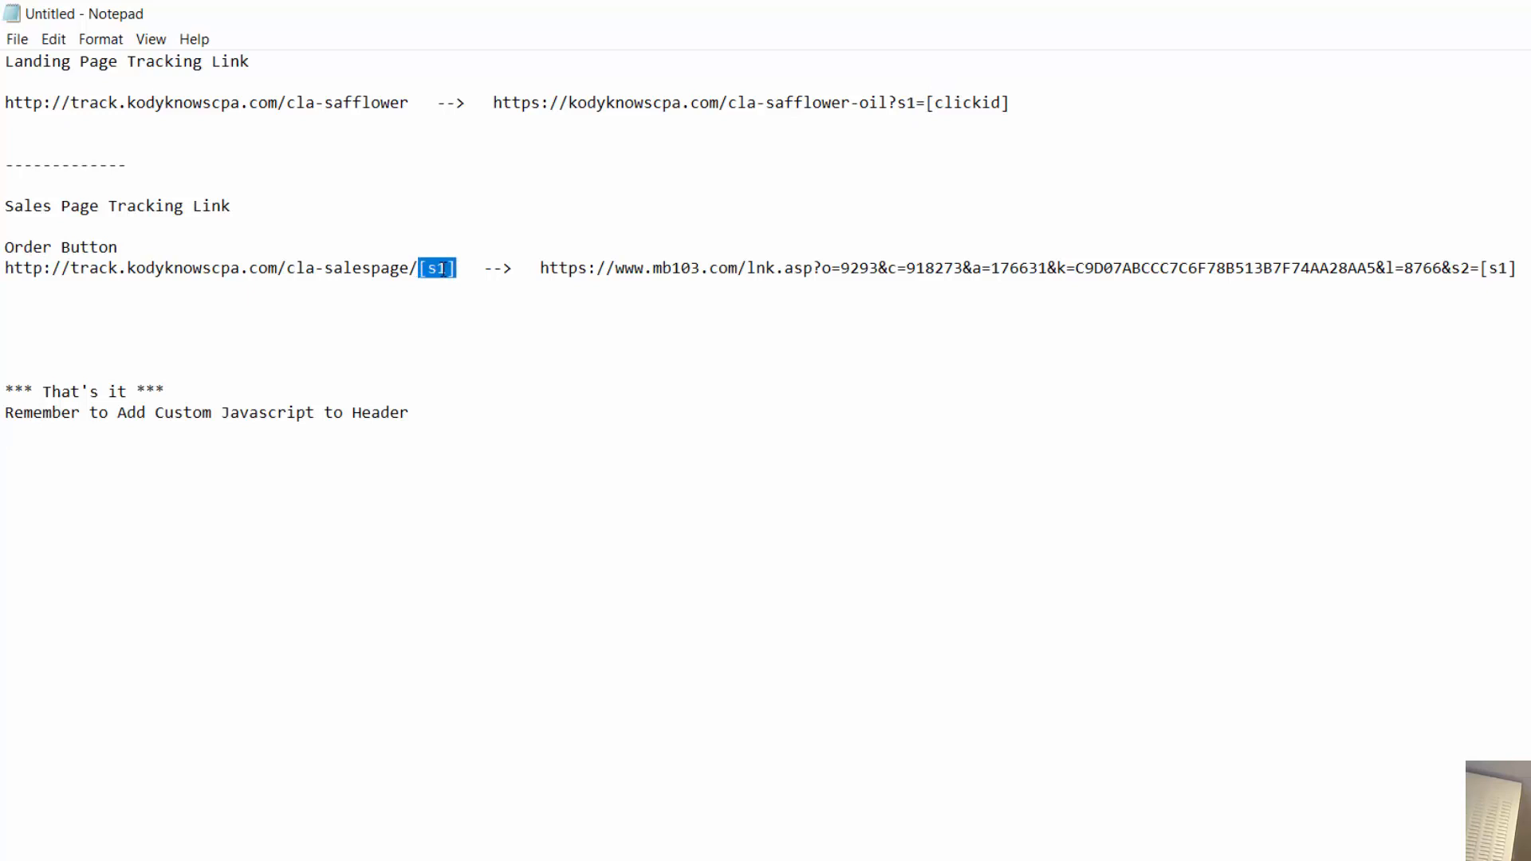
pyautogui.click(1385, 287)
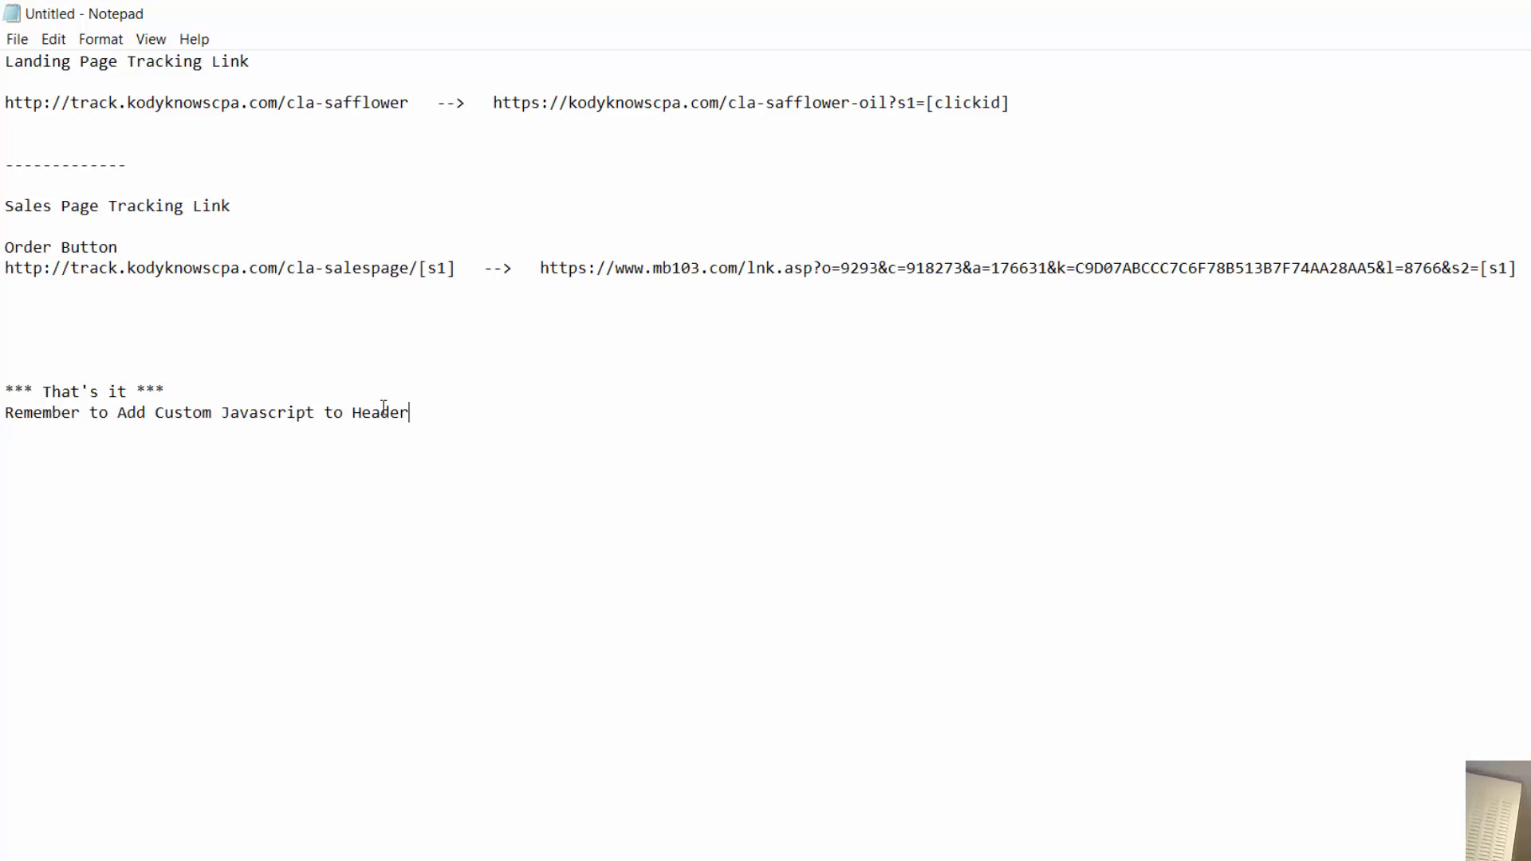
# Step: Add the final note 'Lastly add postback url to MaxBounty' to the summary
pyautogui.write('Las')
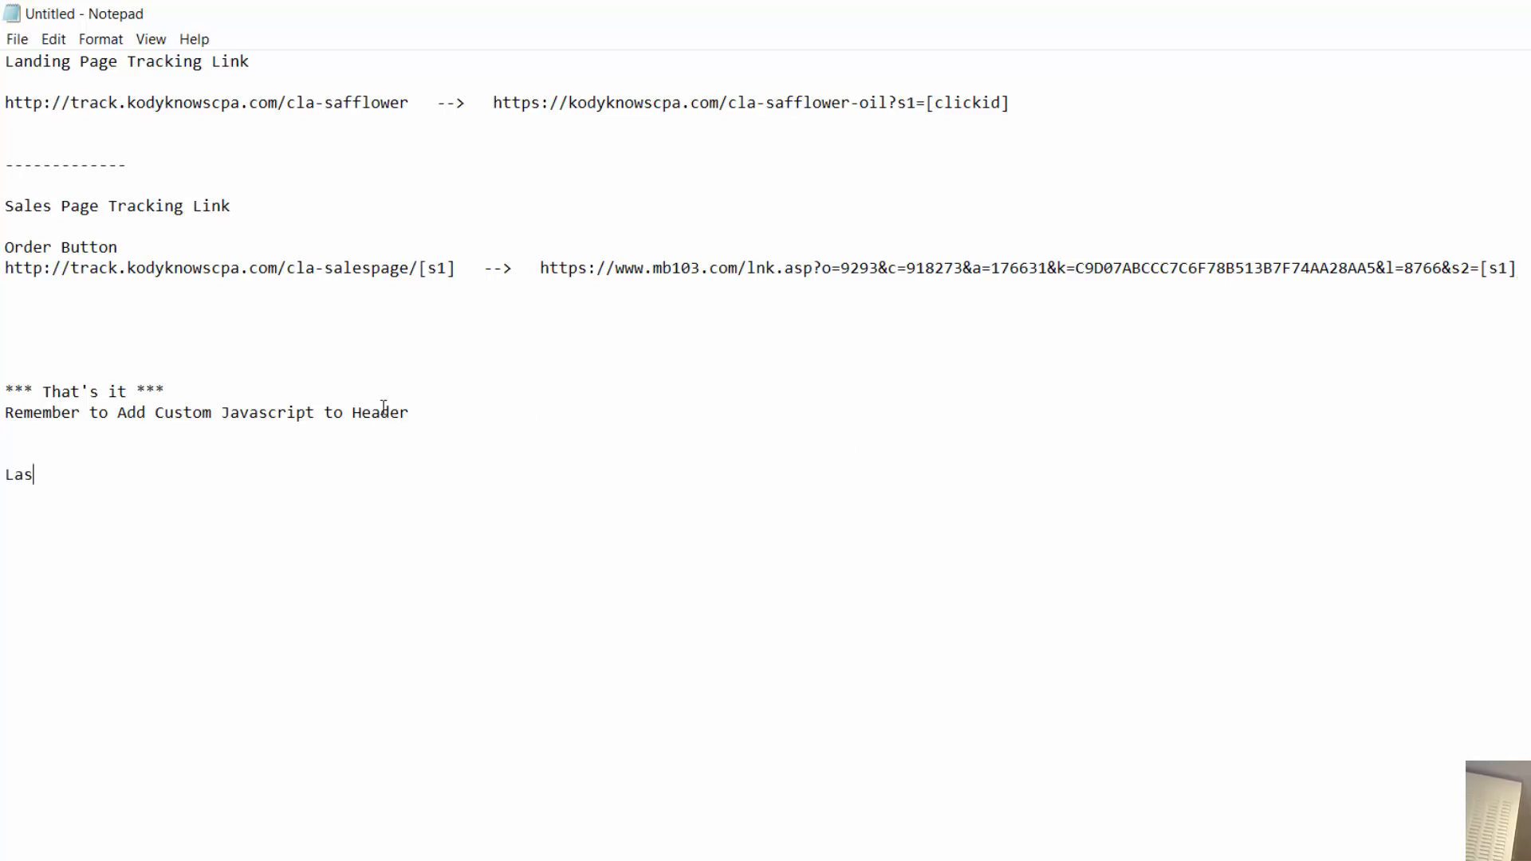
pyautogui.write('tly')
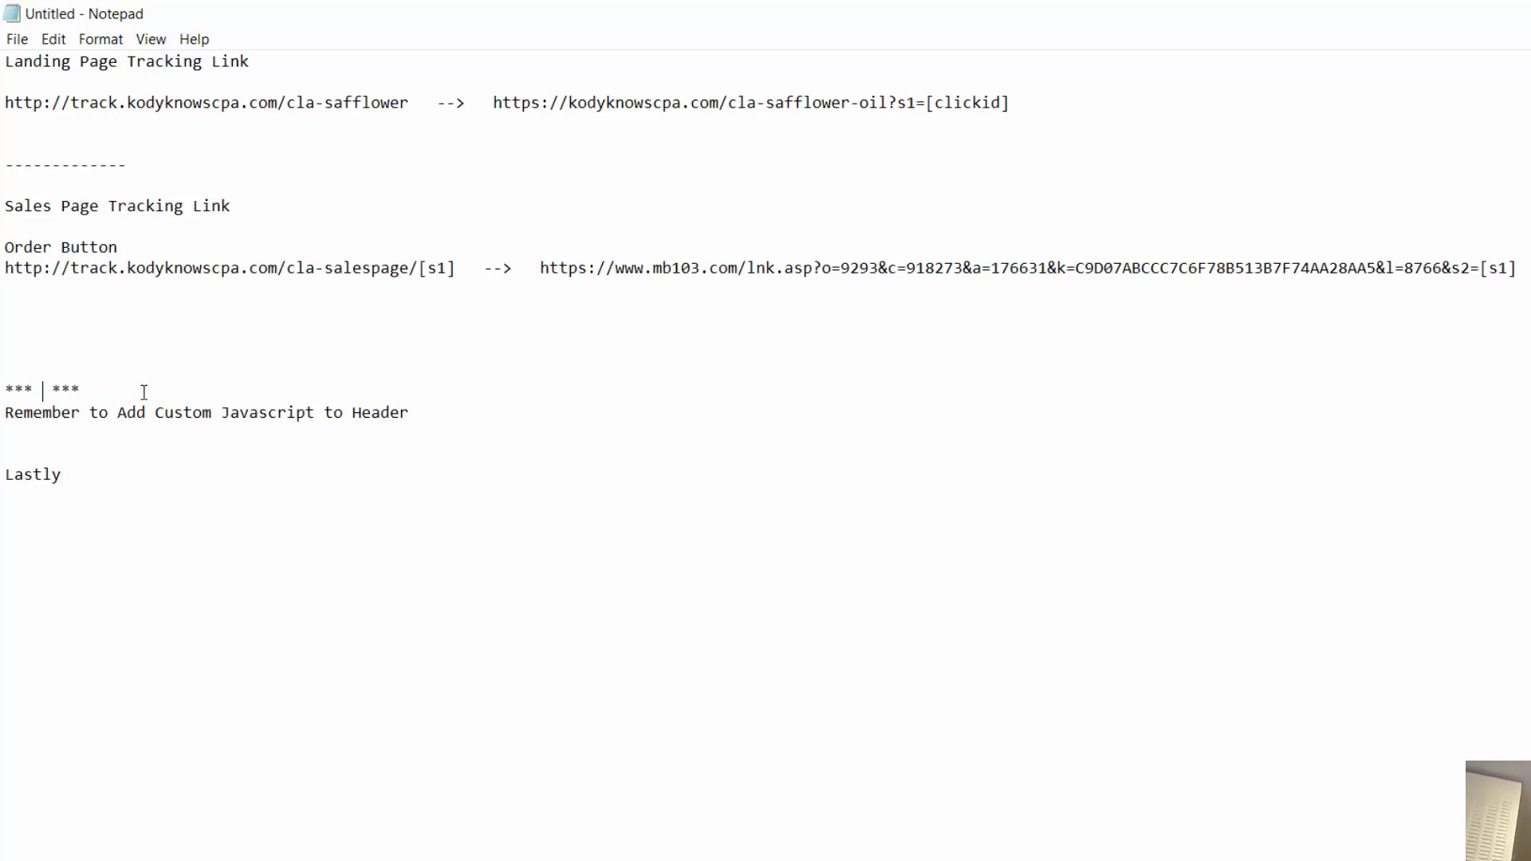
pyautogui.write('a')
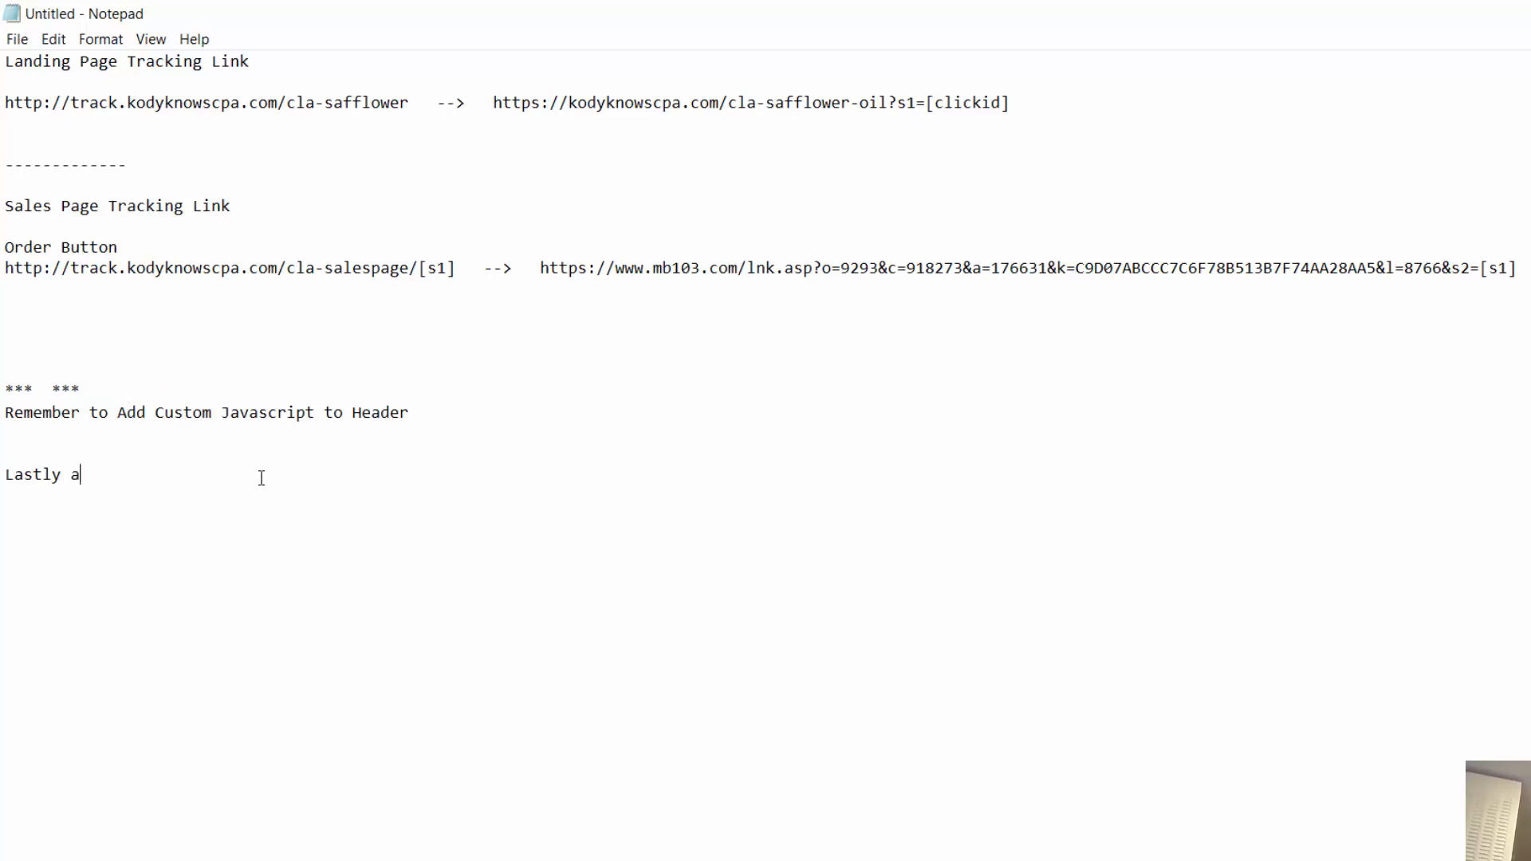
pyautogui.write('dd postback')
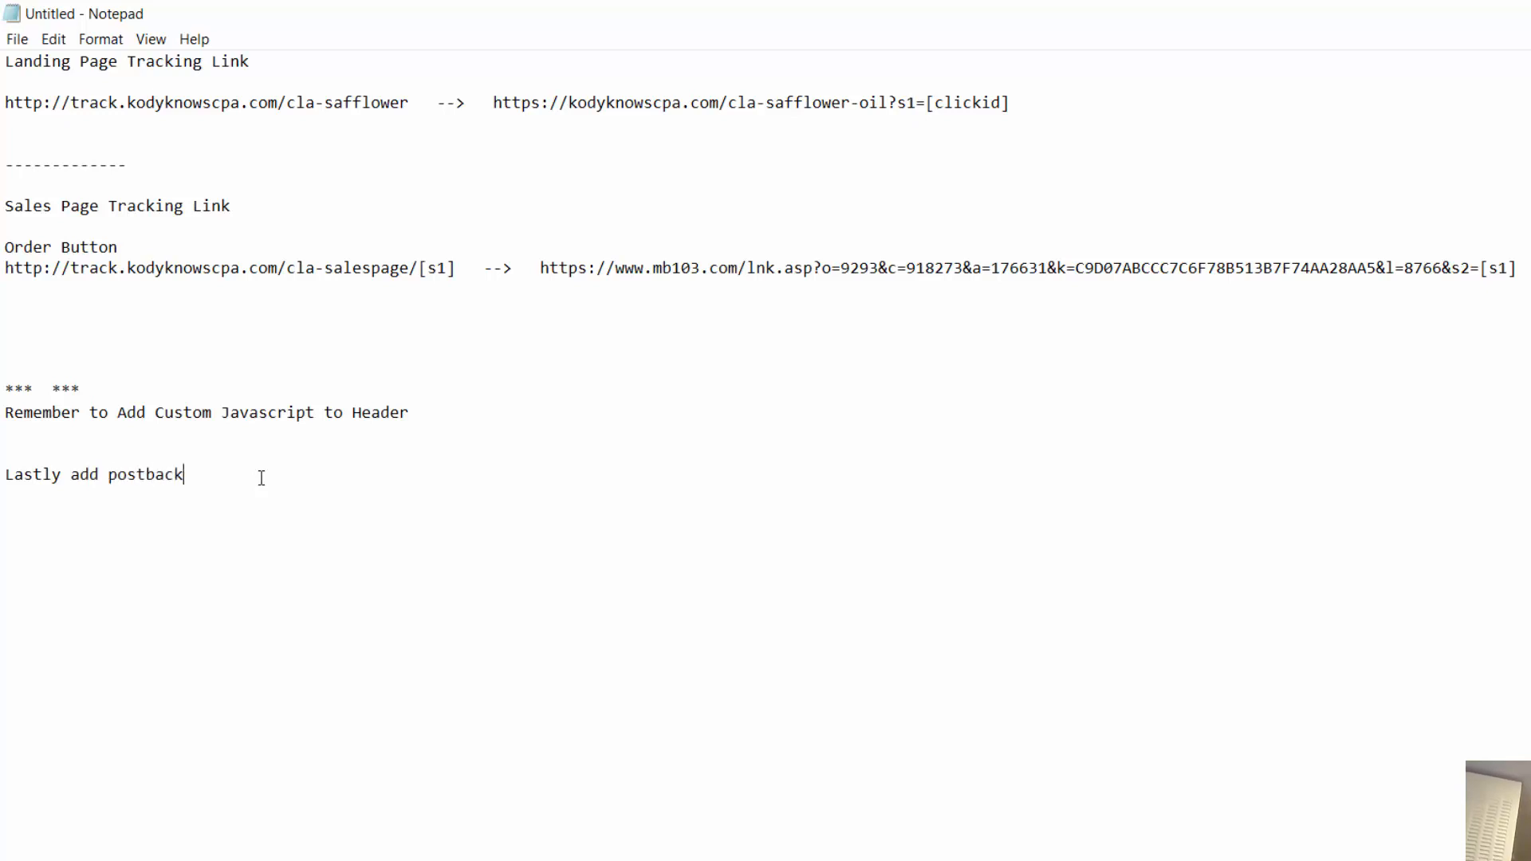
pyautogui.write('url to')
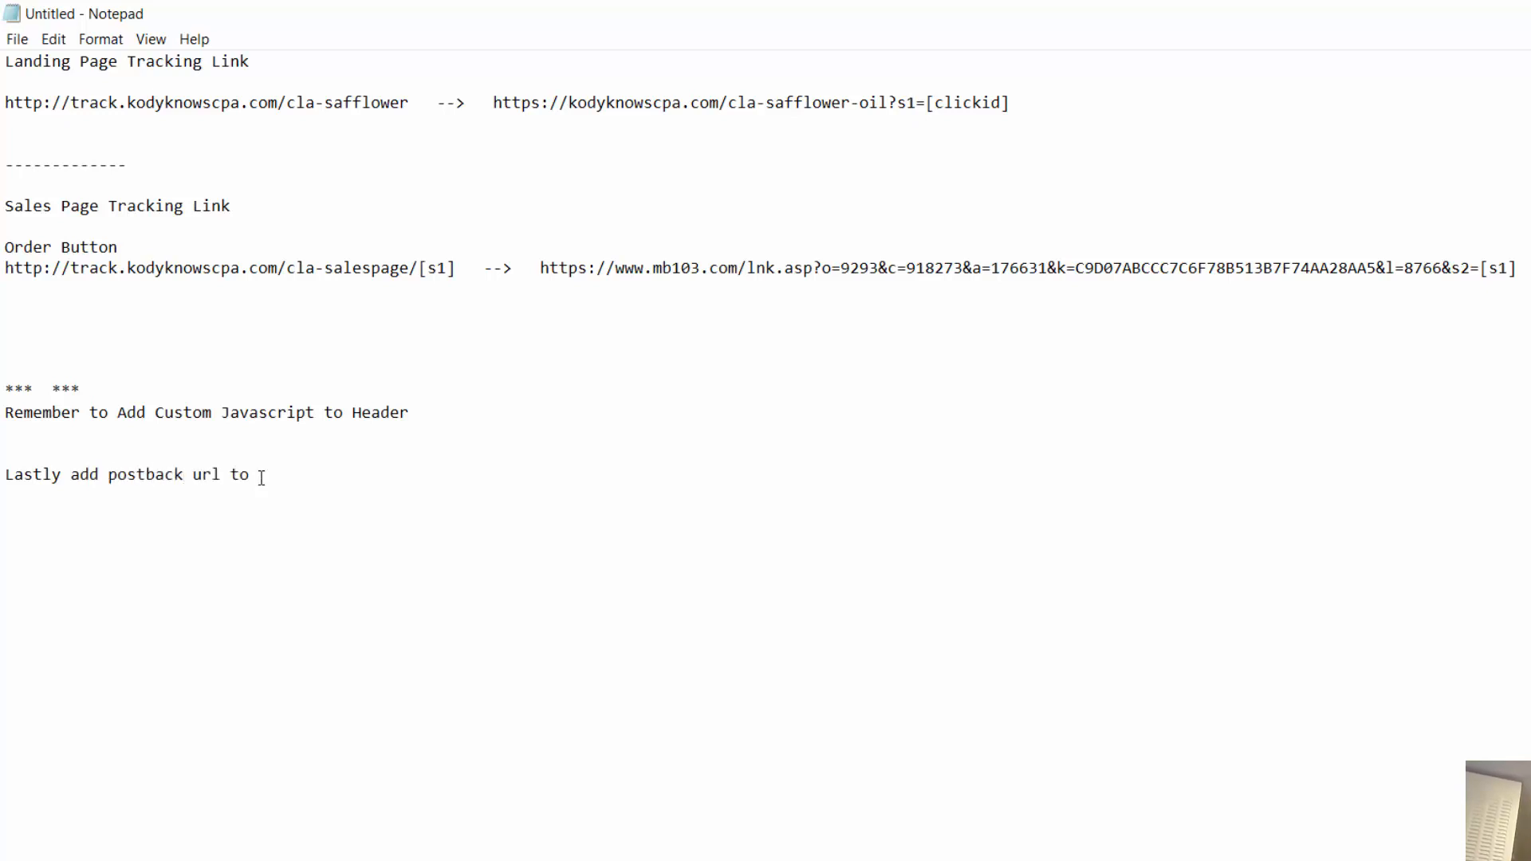
pyautogui.write('MaxBou')
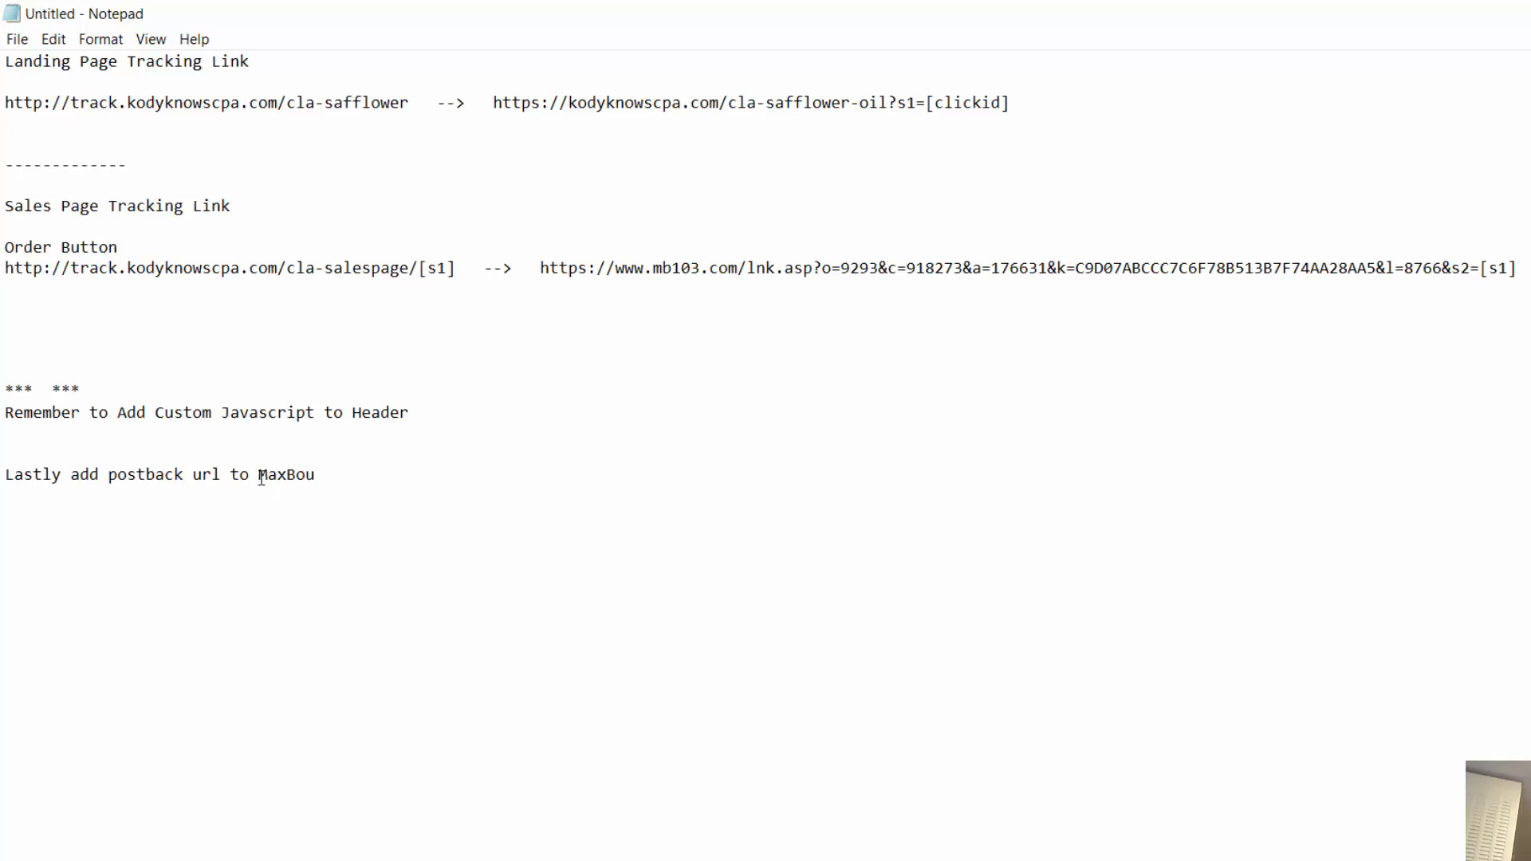
pyautogui.write('nty')
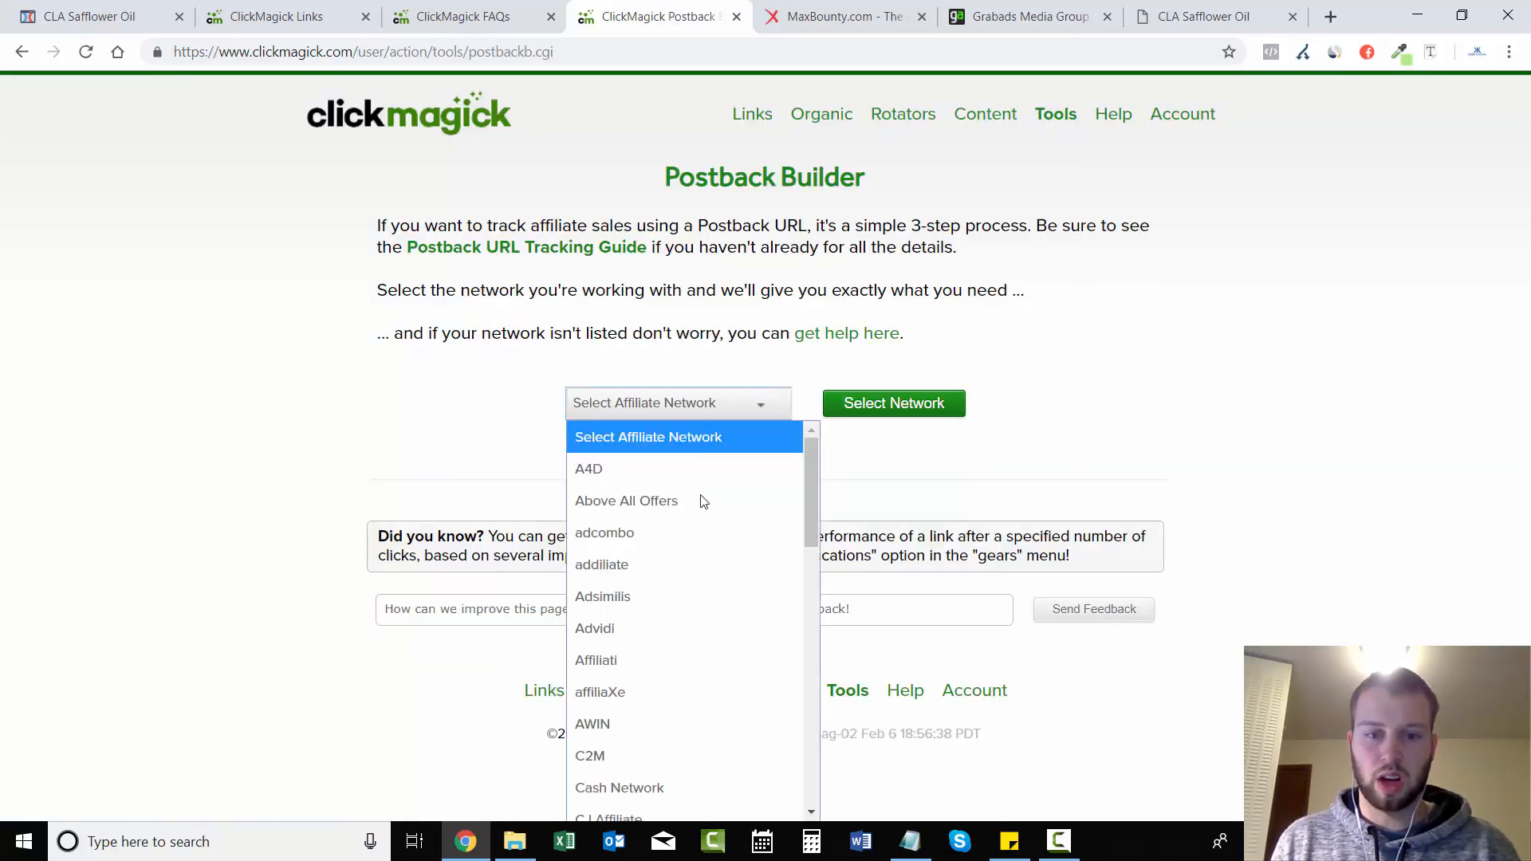
# Step: Generate MaxBounty's custom postback URL in Postback Builder and select it for copying
pyautogui.scroll(-3)
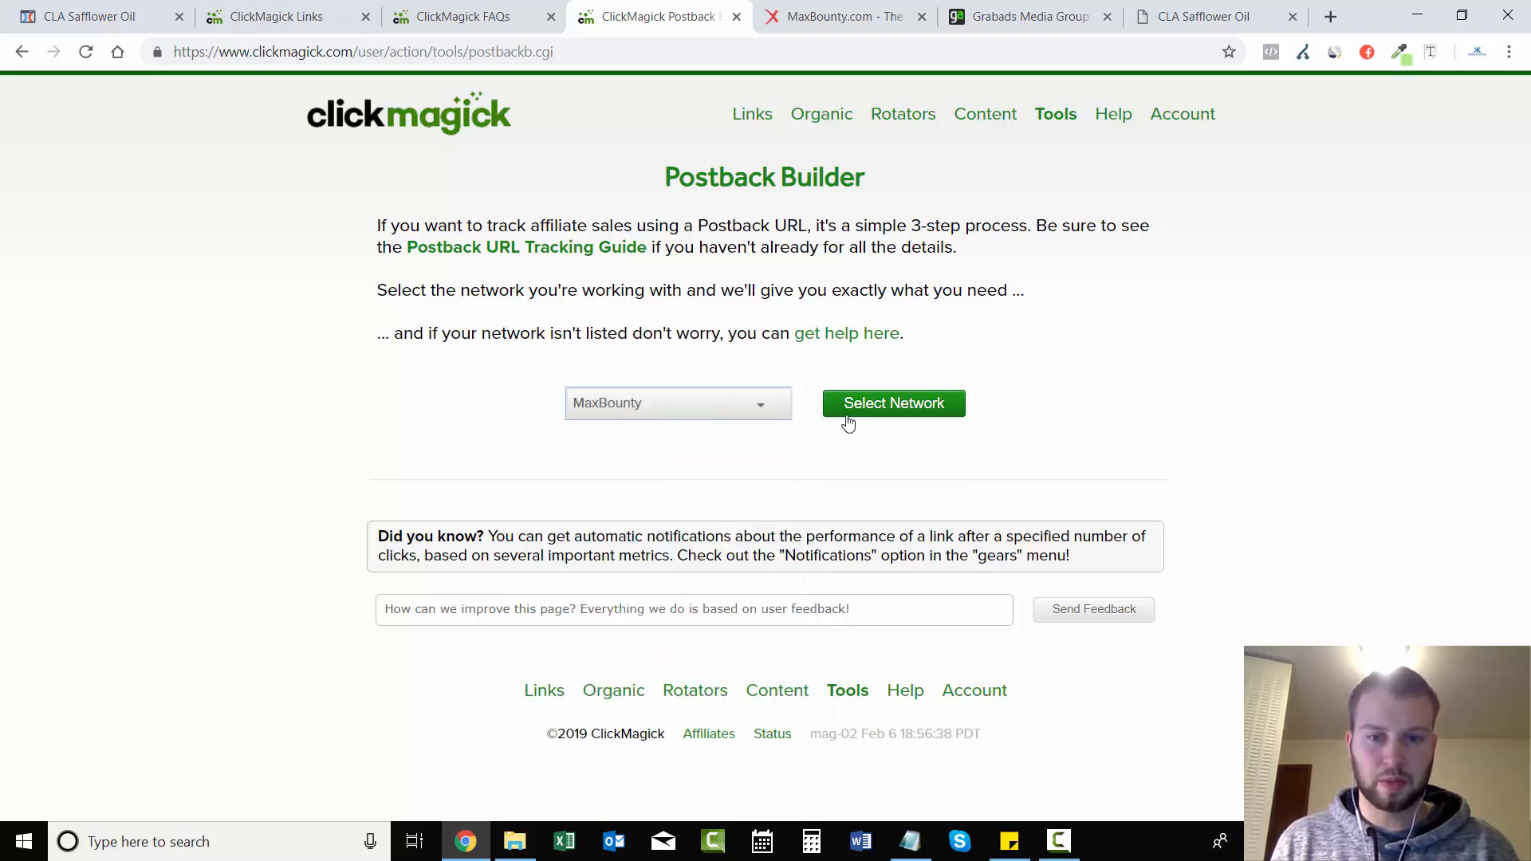
pyautogui.click(891, 401)
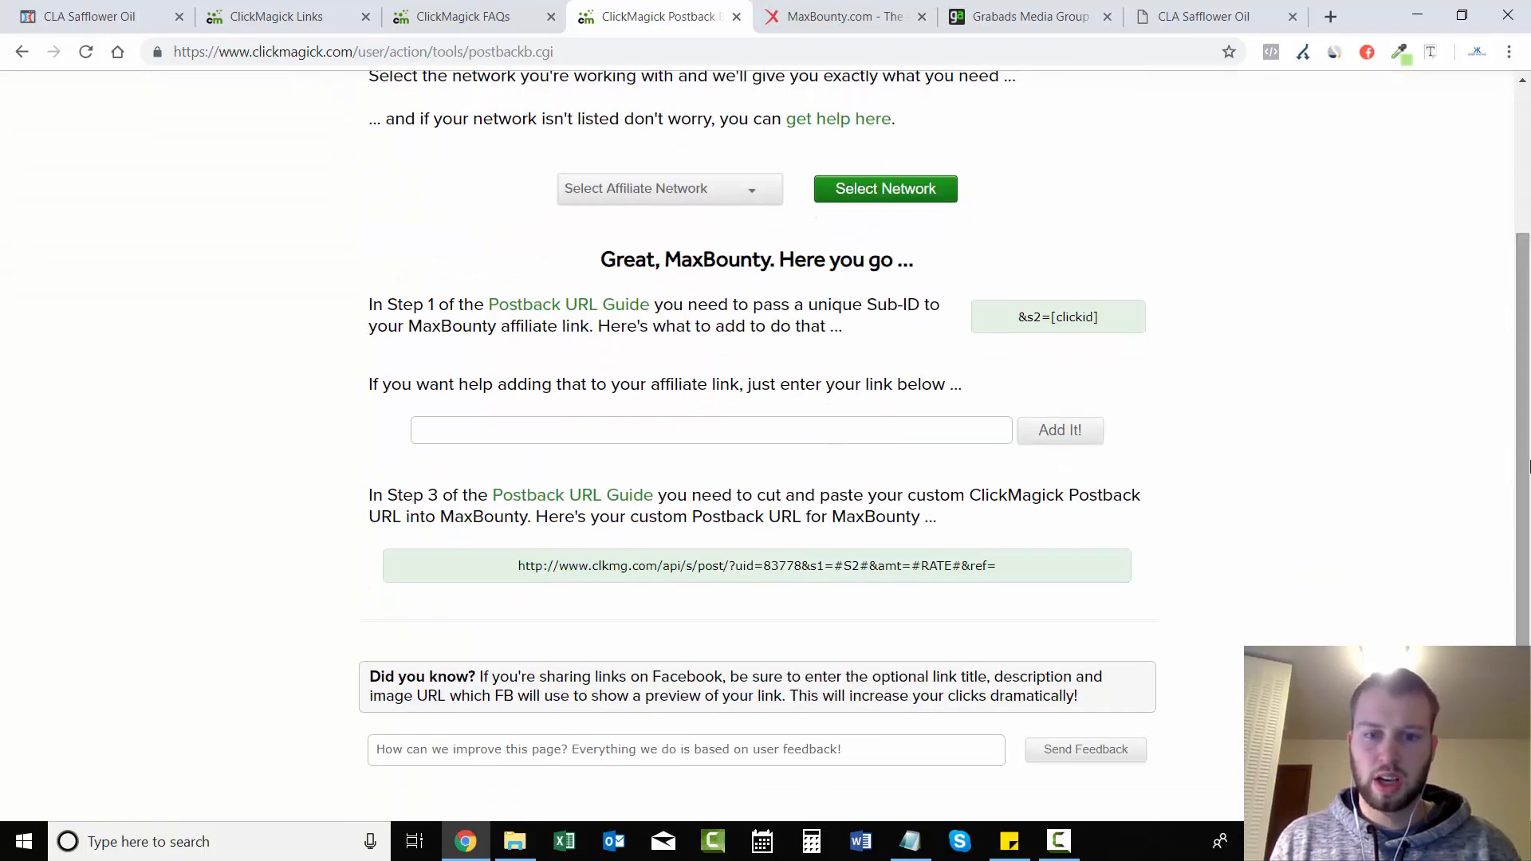
pyautogui.tripleClick(755, 564)
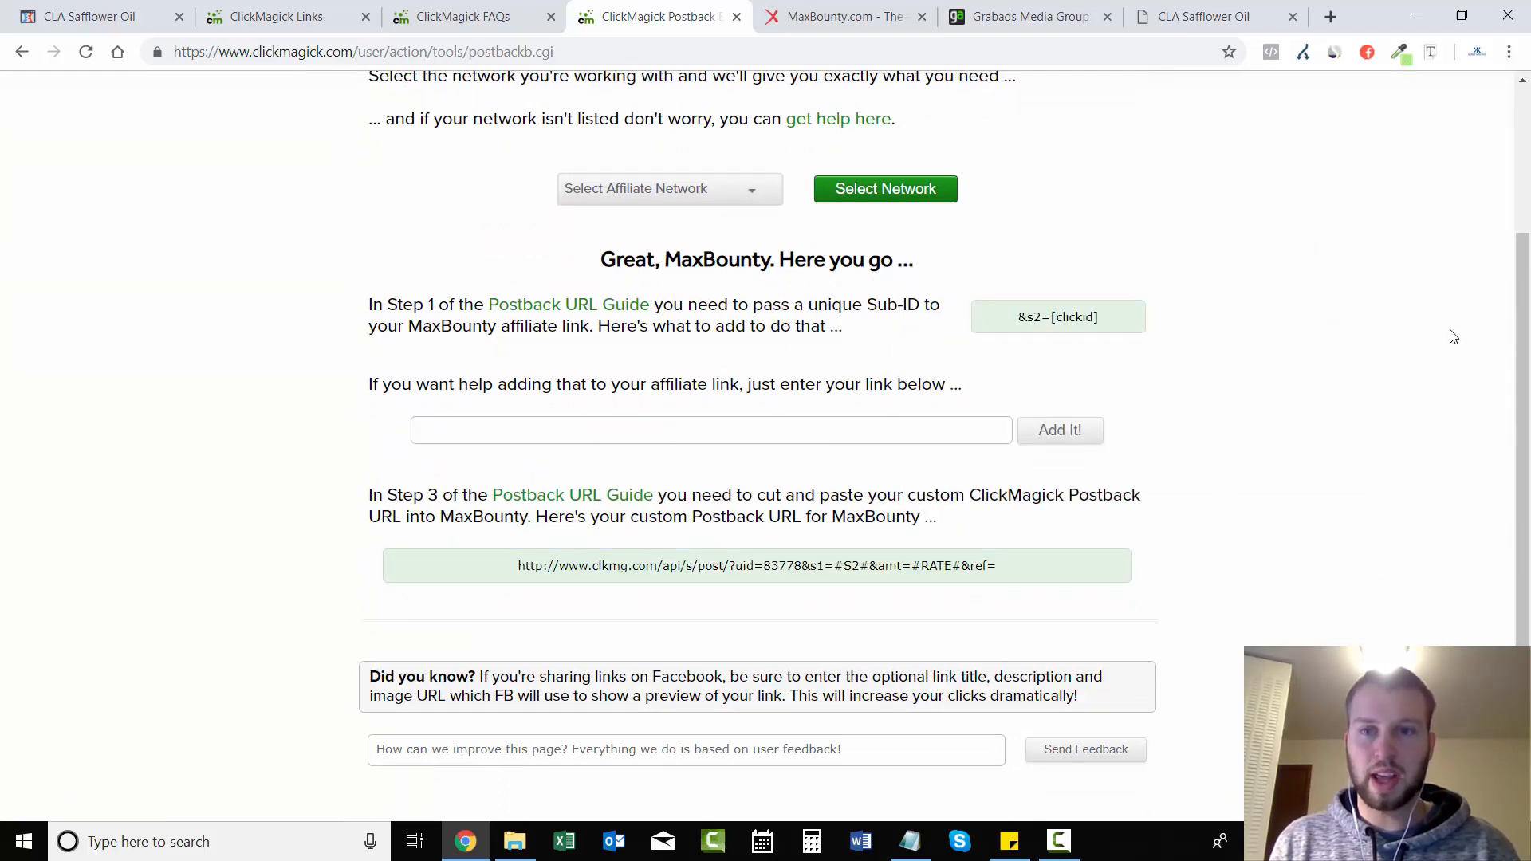
pyautogui.click(842, 16)
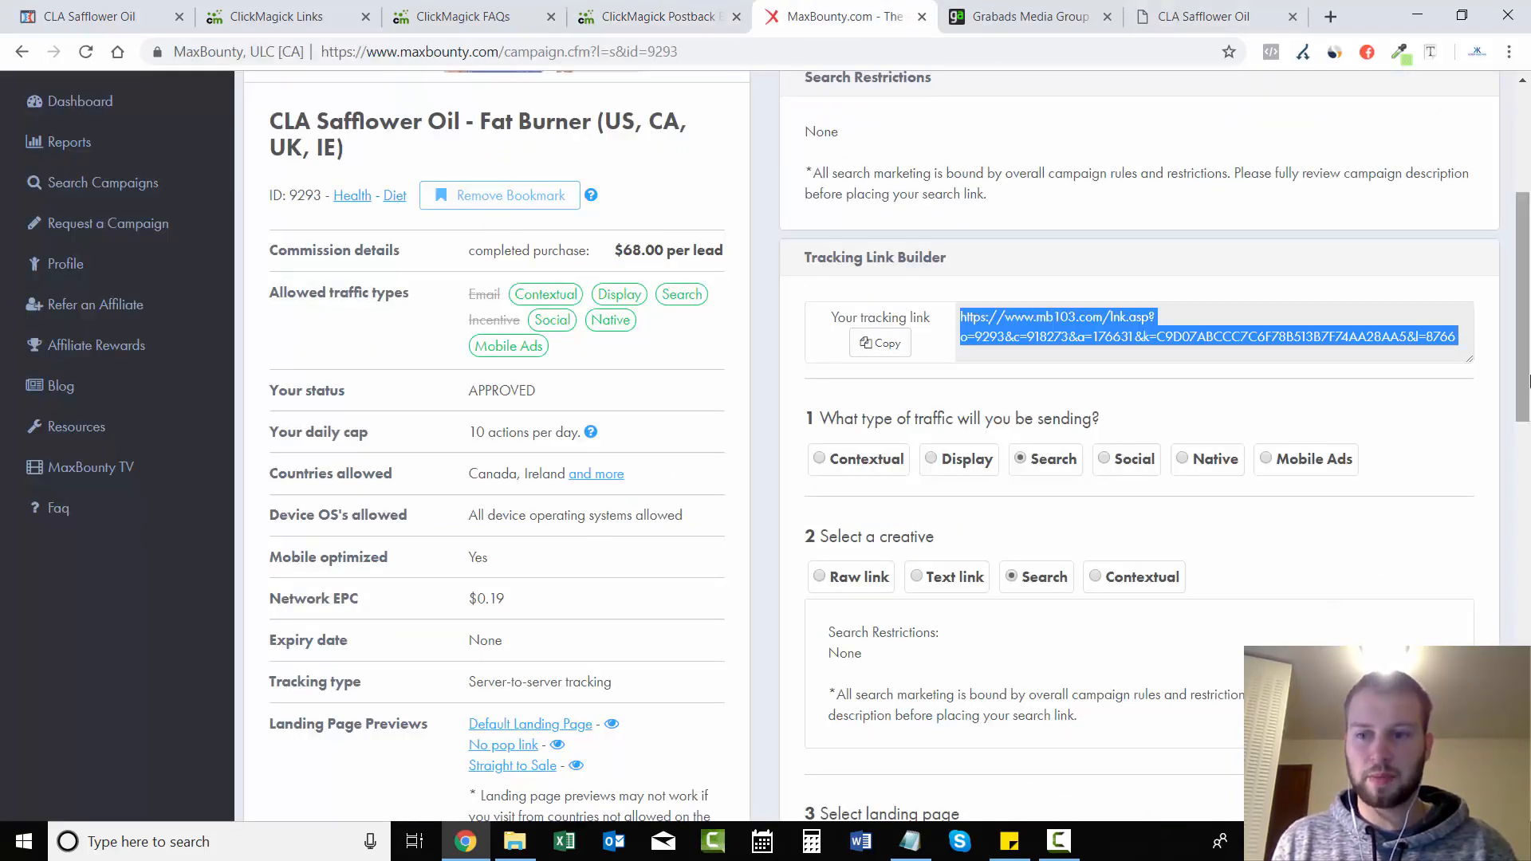
# Step: Set the campaign's Postback Type to URL with the ClickMagick postback URL and save the pixel
pyautogui.scroll(-3)
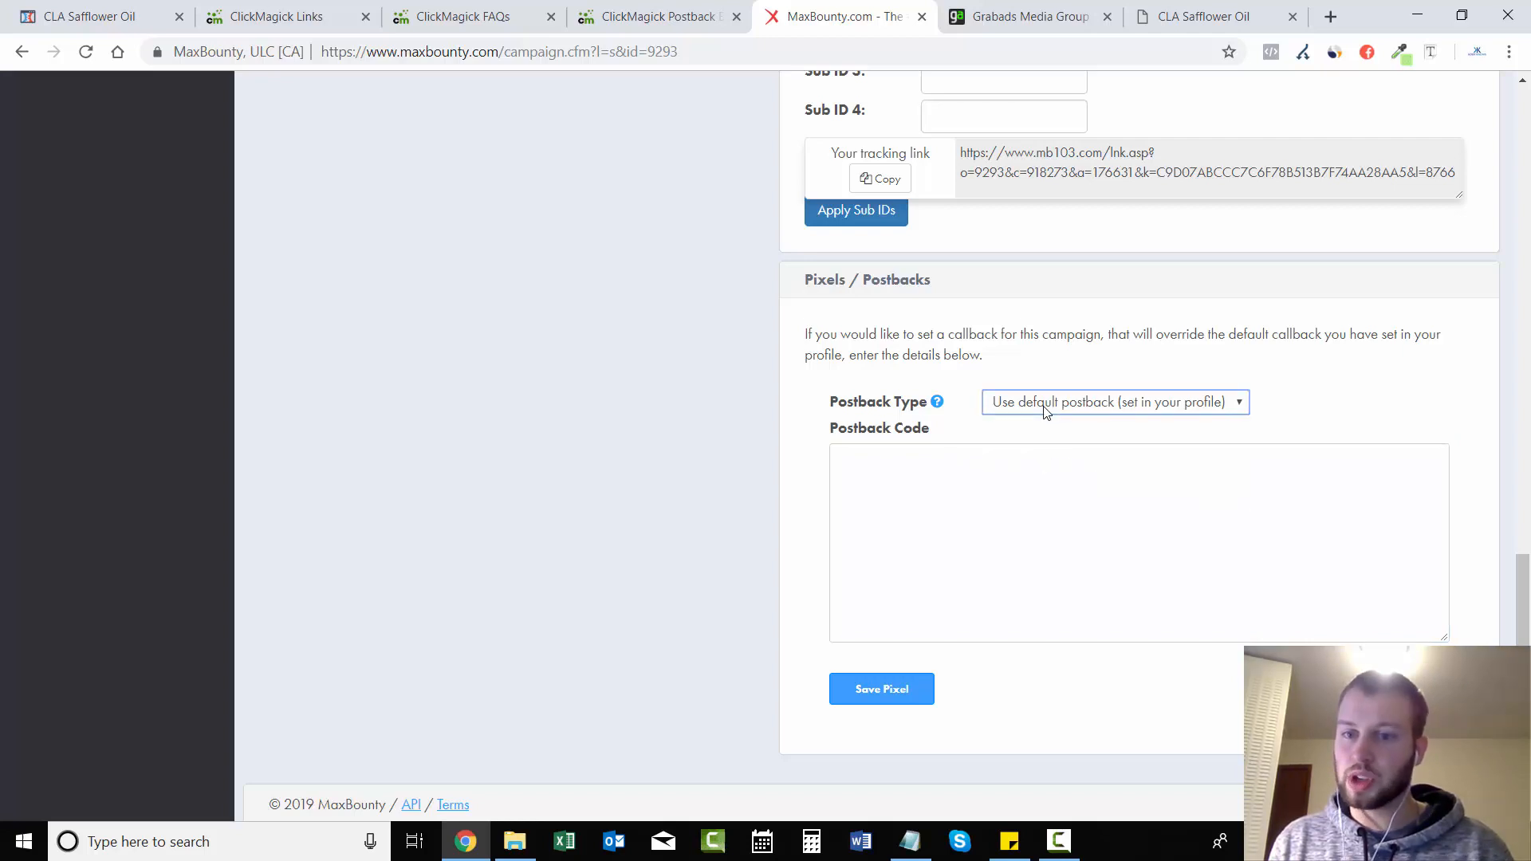
pyautogui.click(1113, 401)
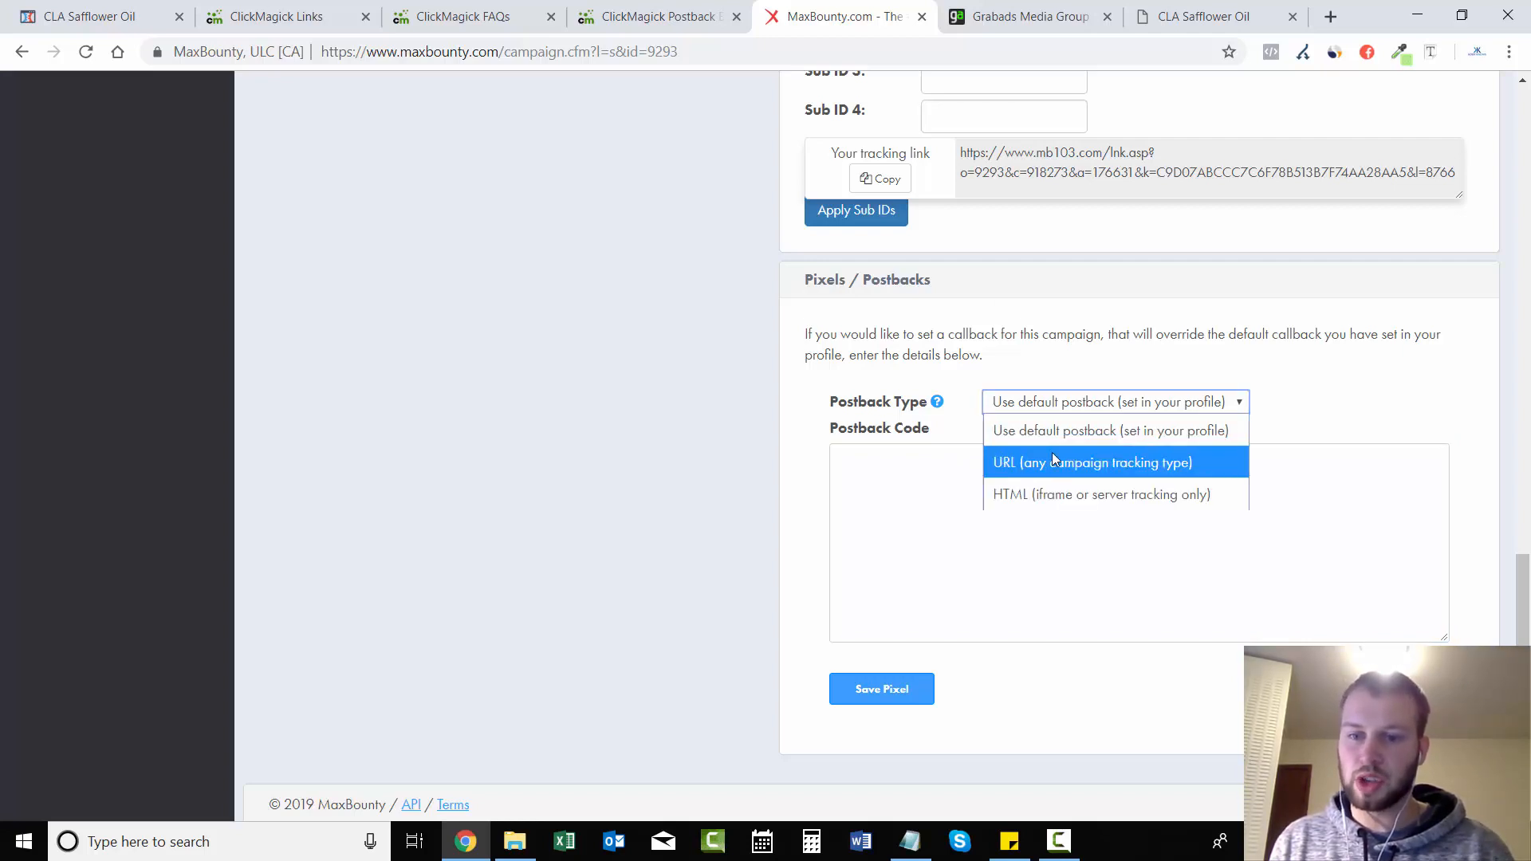
pyautogui.click(1090, 462)
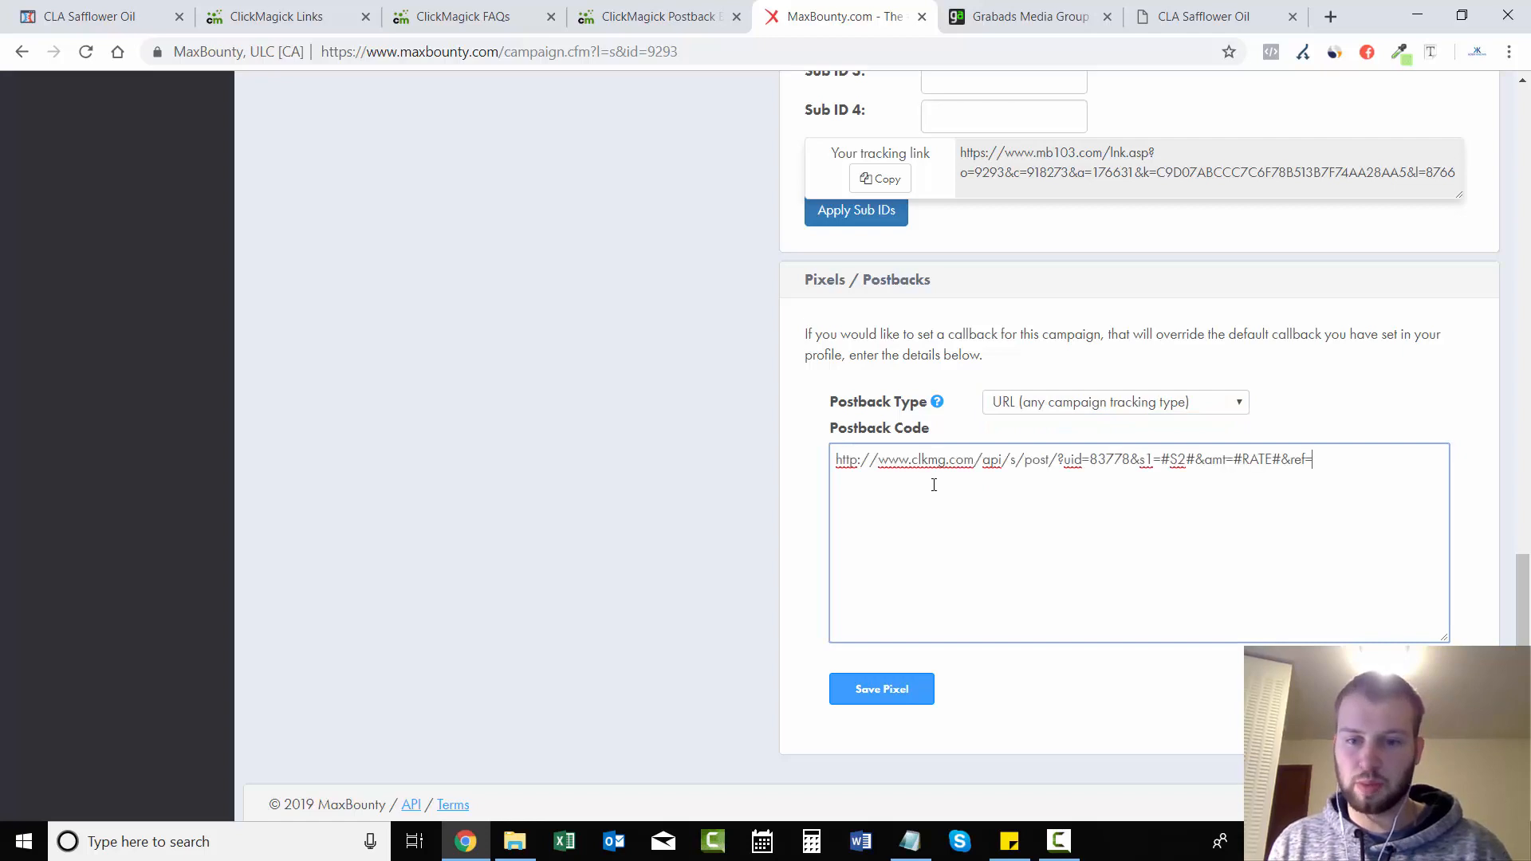
pyautogui.click(880, 689)
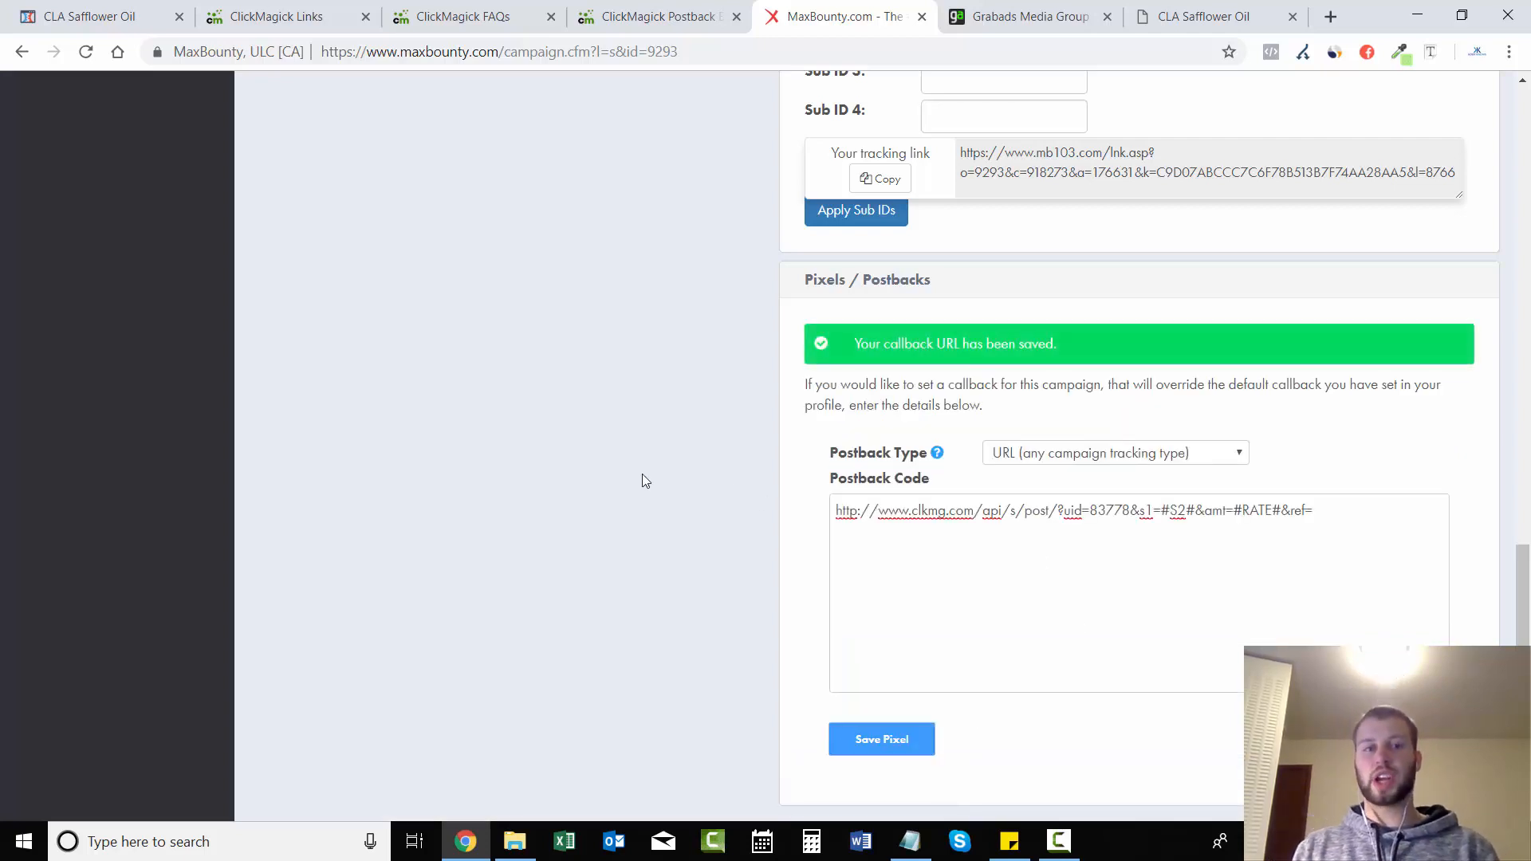
pyautogui.moveTo(620, 456)
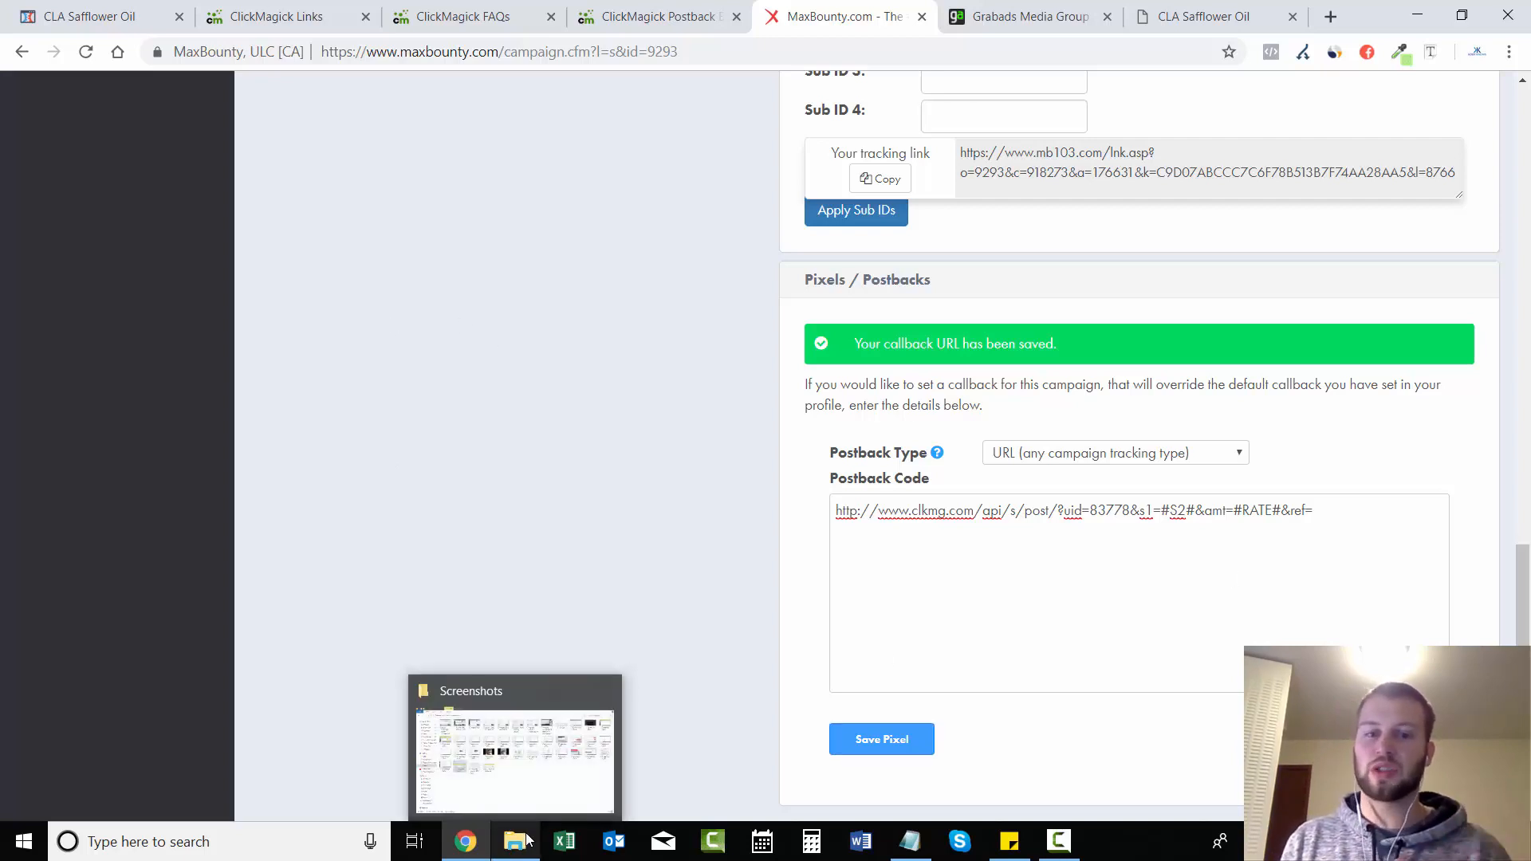
# Step: Review the notes, highlighting the landing link's destination URL and the sales link's [s1] placeholder
pyautogui.click(909, 840)
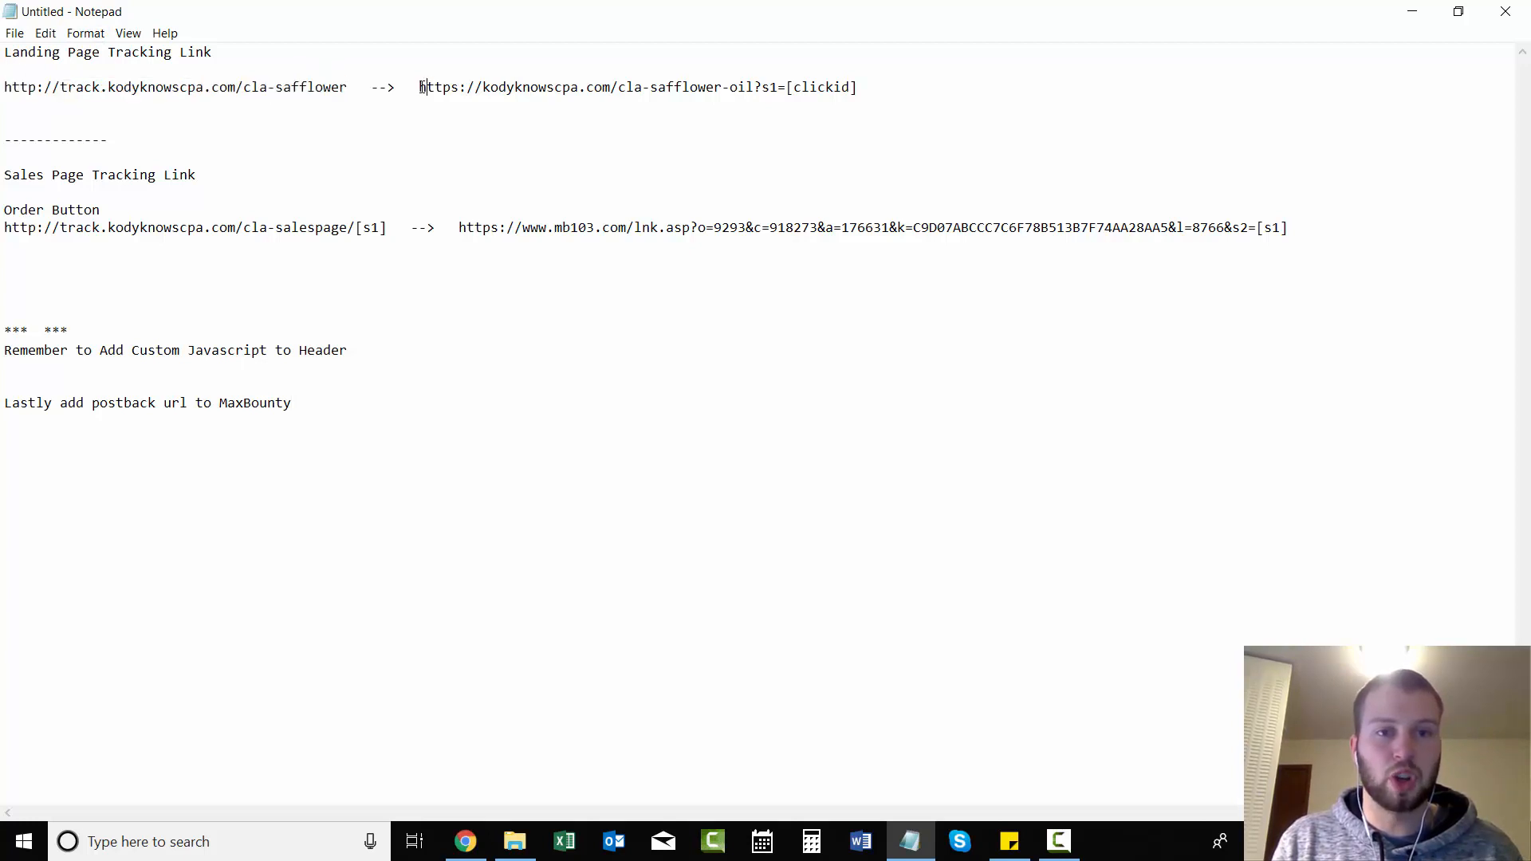
pyautogui.moveTo(419, 86); pyautogui.dragTo(855, 86)
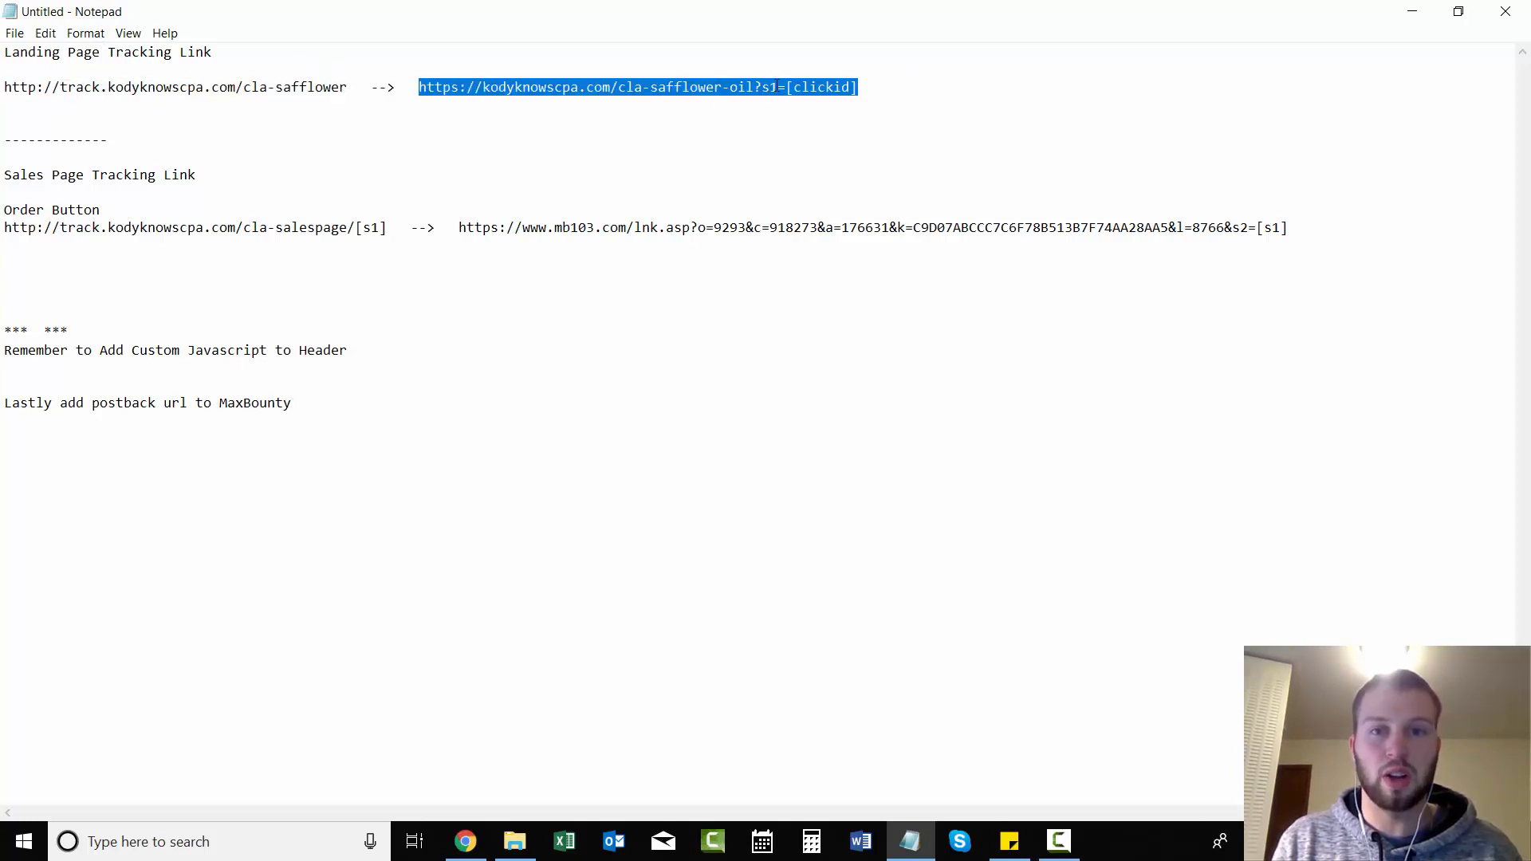
pyautogui.click(786, 86)
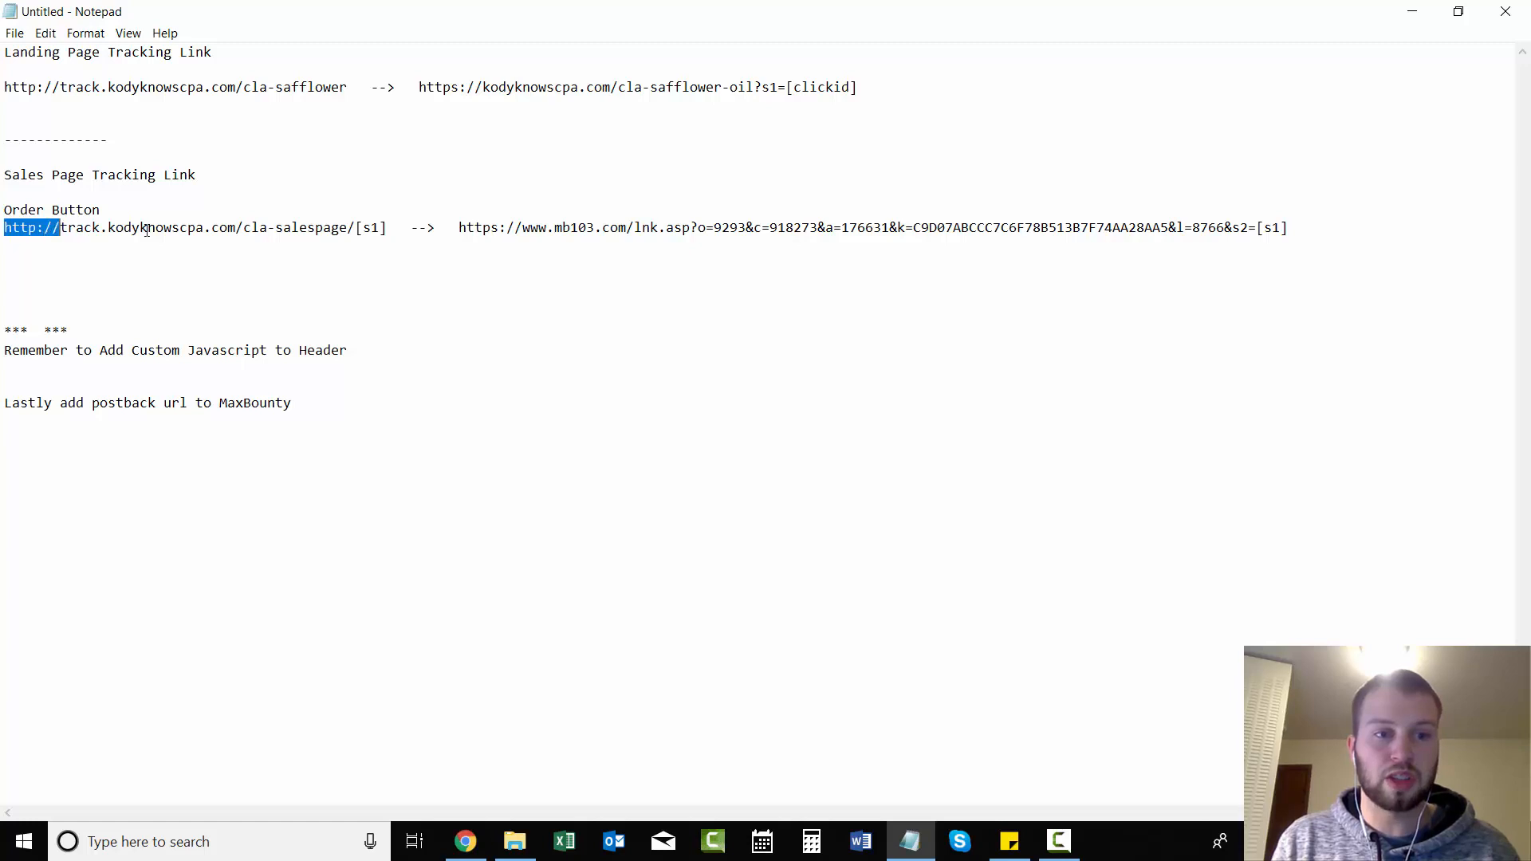
pyautogui.click(378, 228)
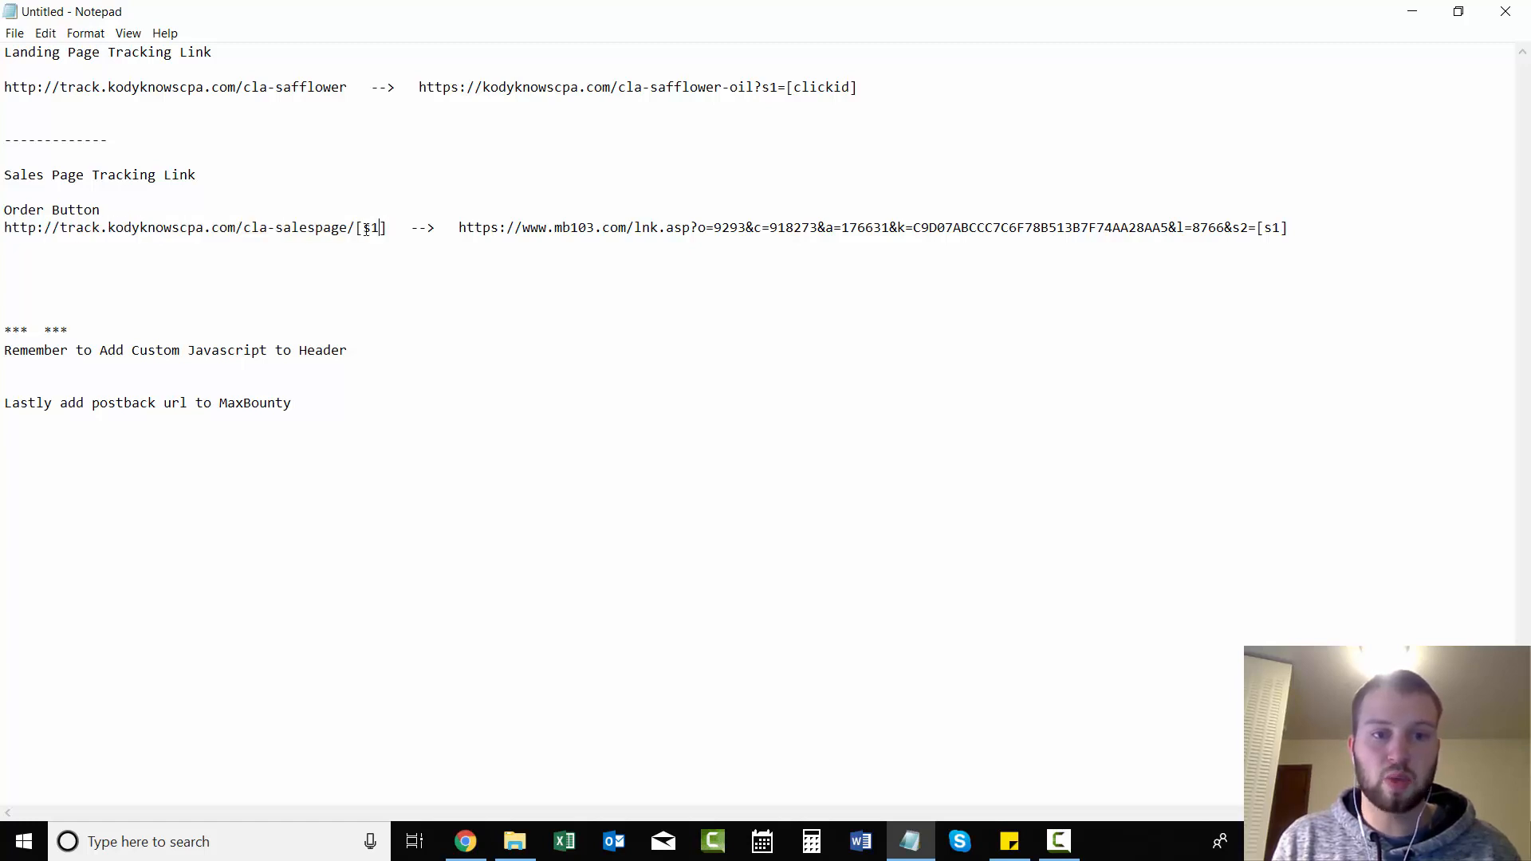
pyautogui.doubleClick(368, 228)
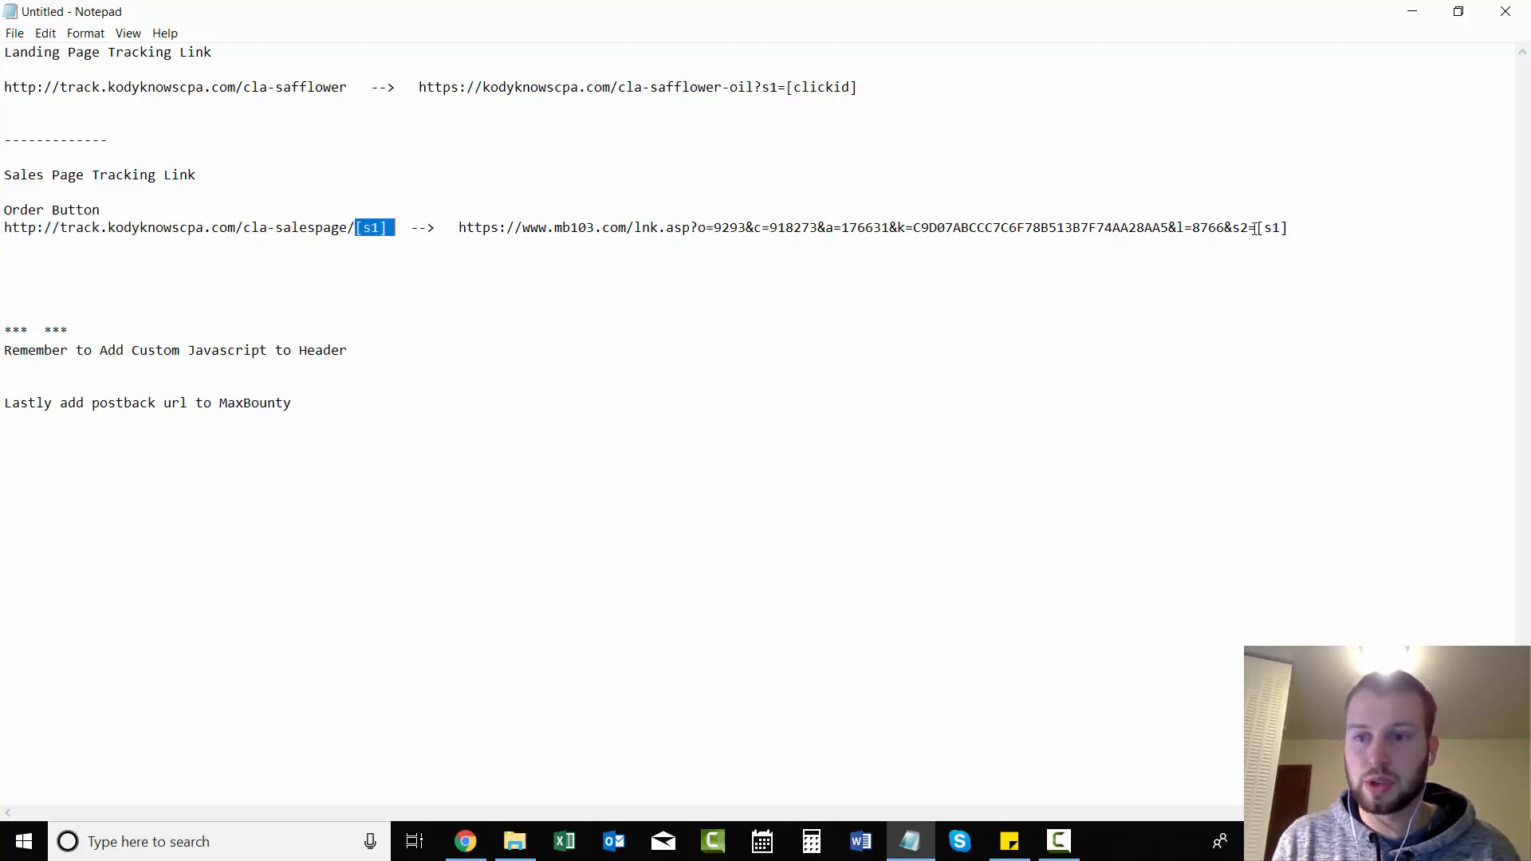